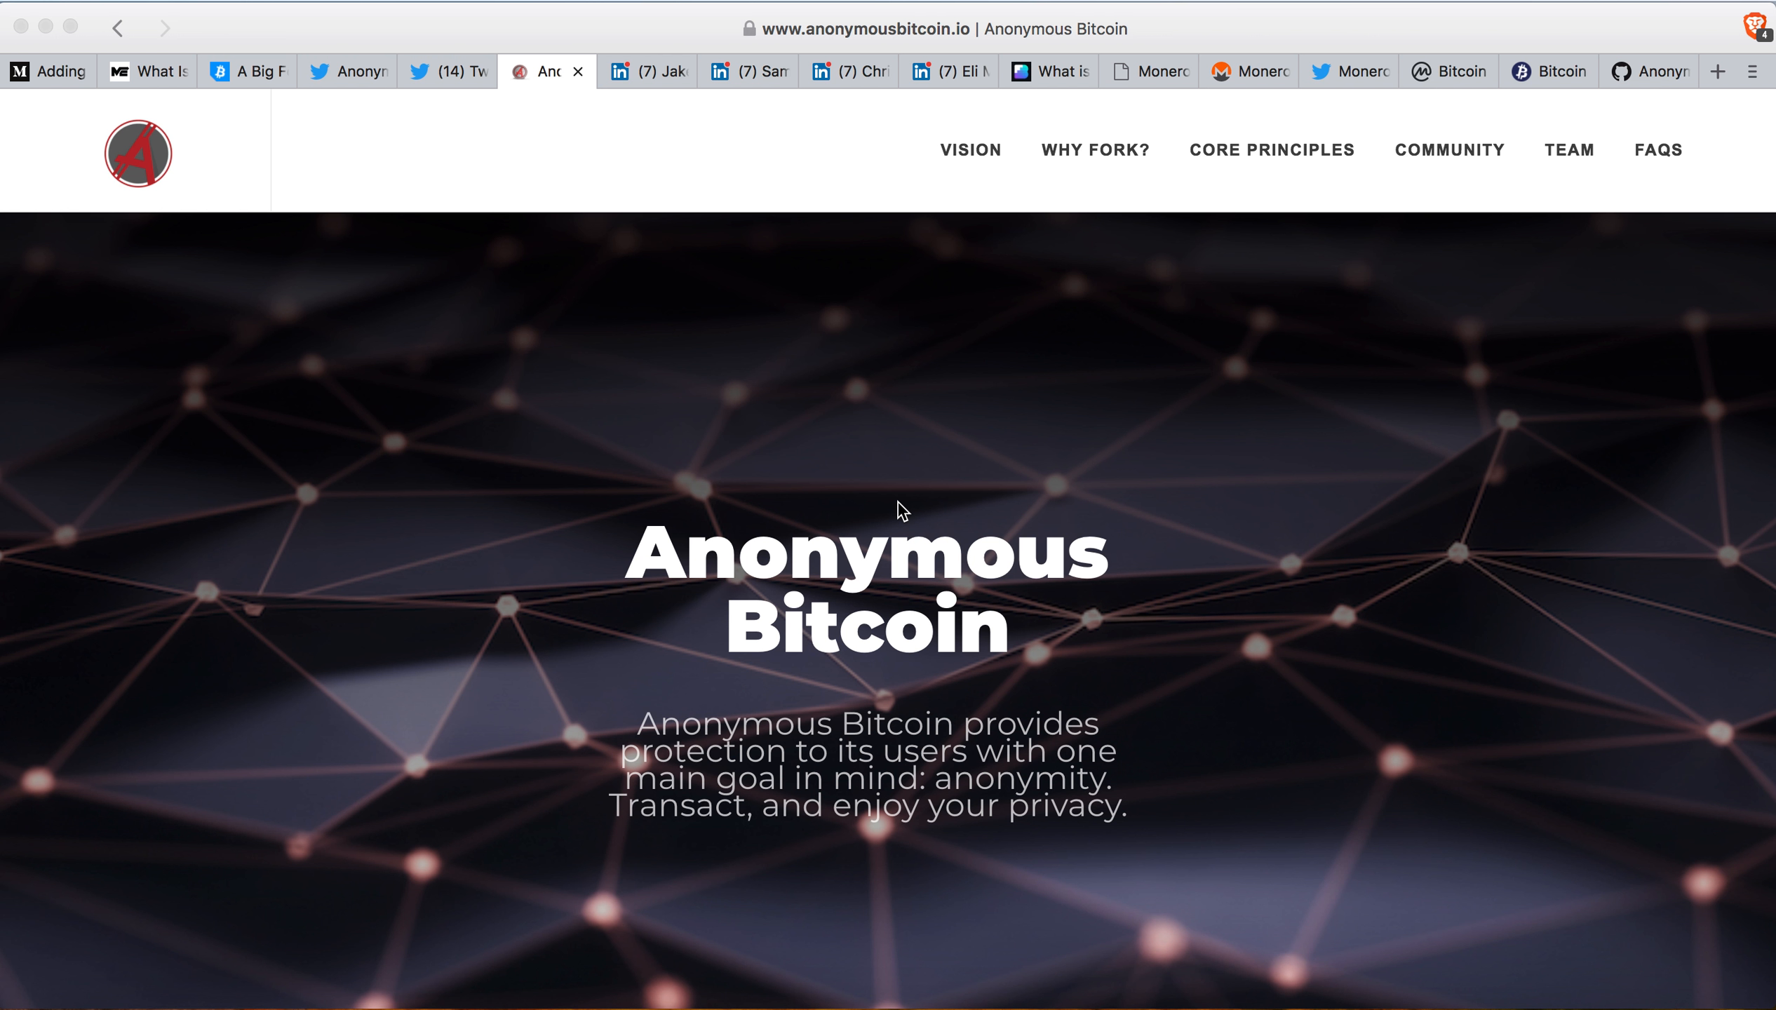
mouse_move(1476, 414)
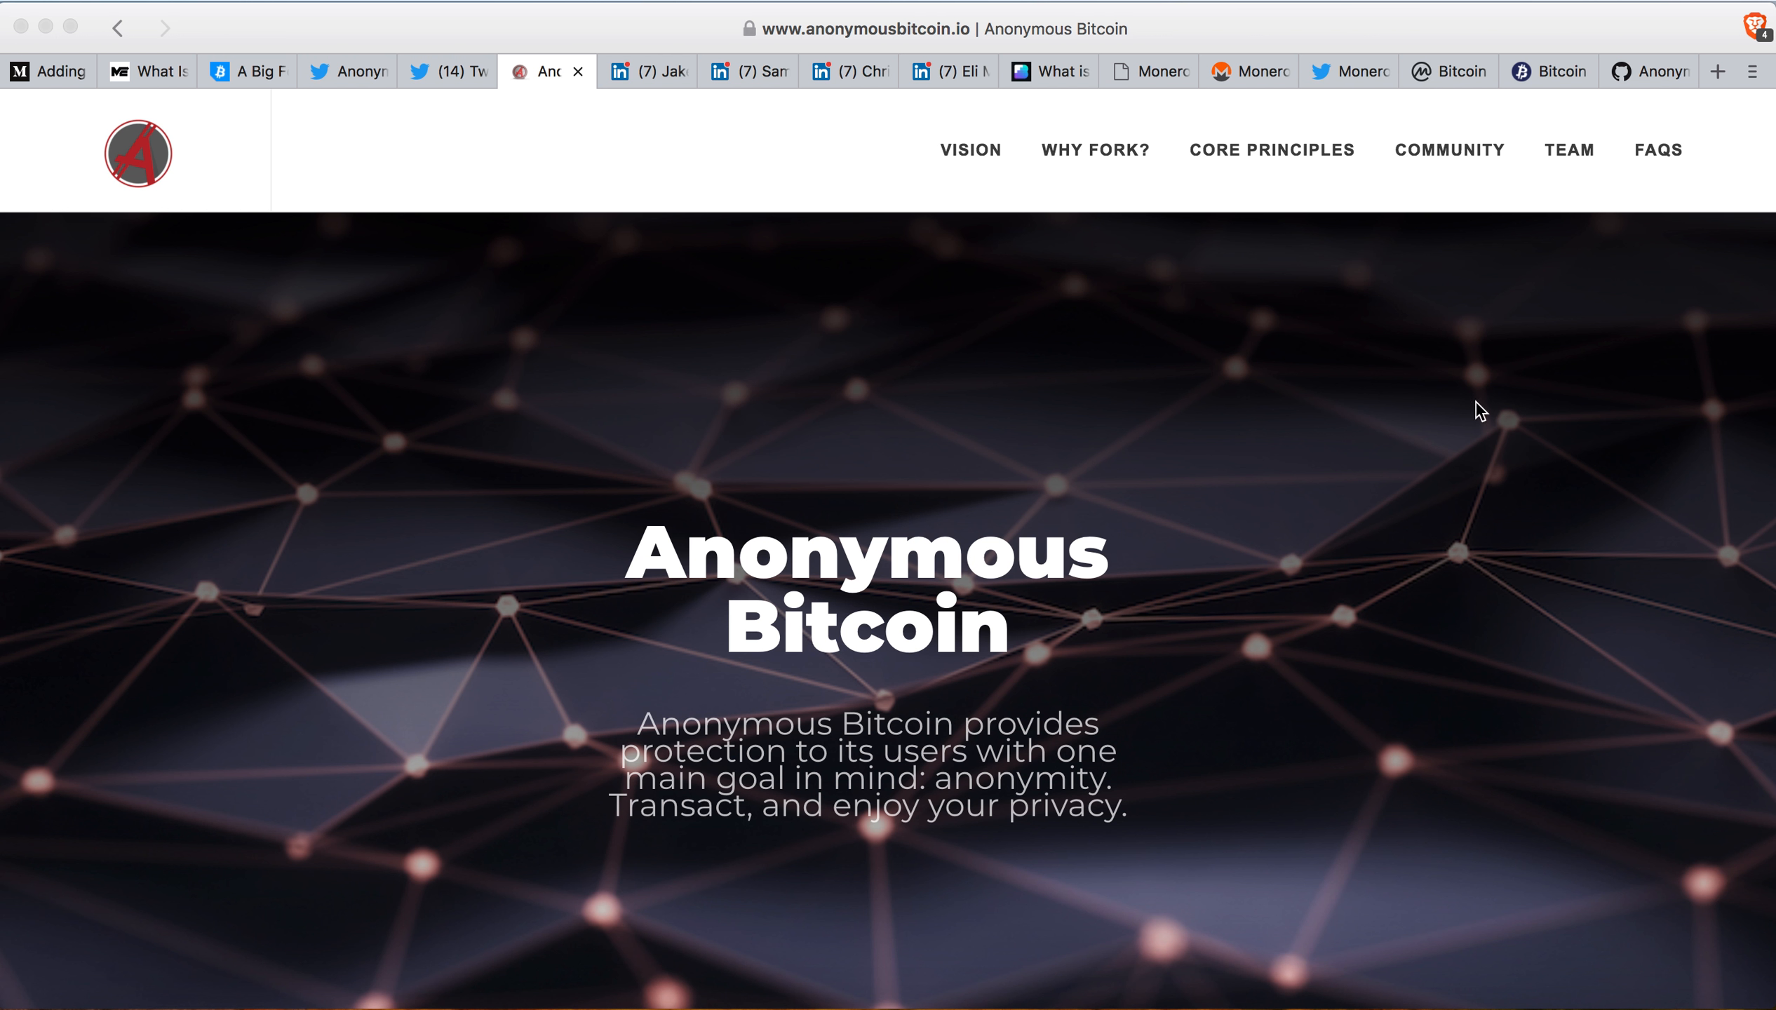
mouse_move(1403, 272)
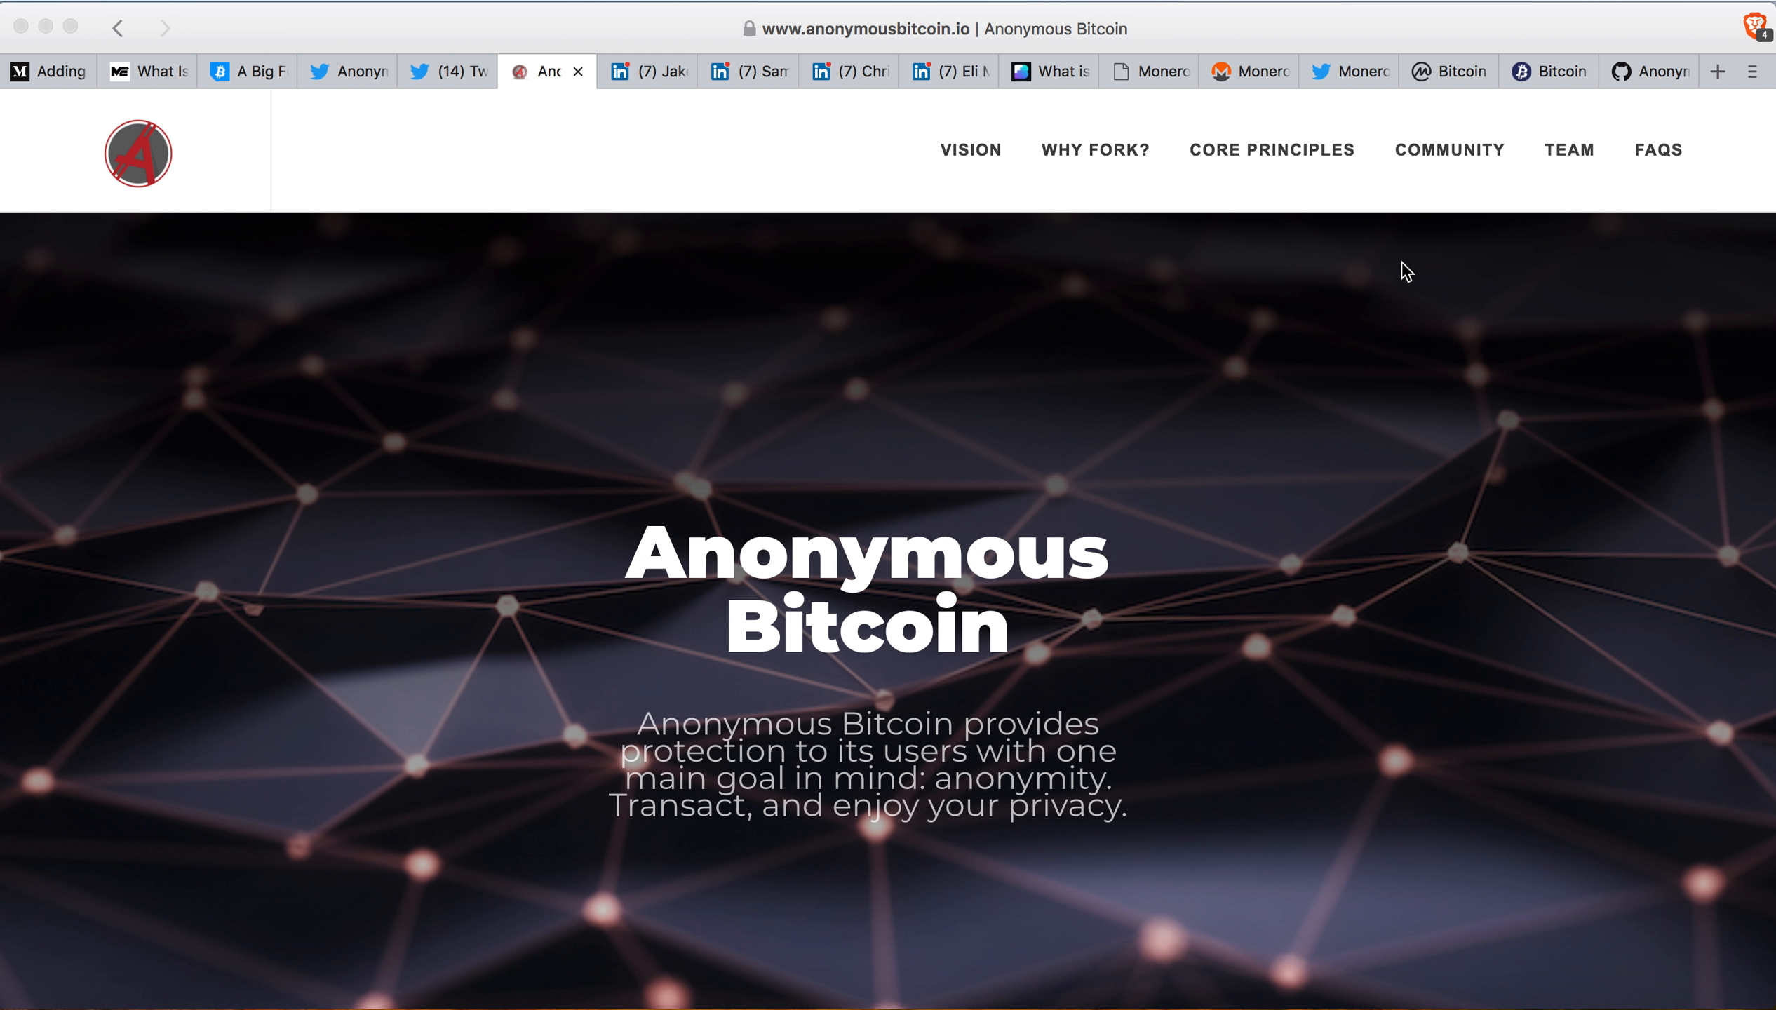
mouse_move(1238, 108)
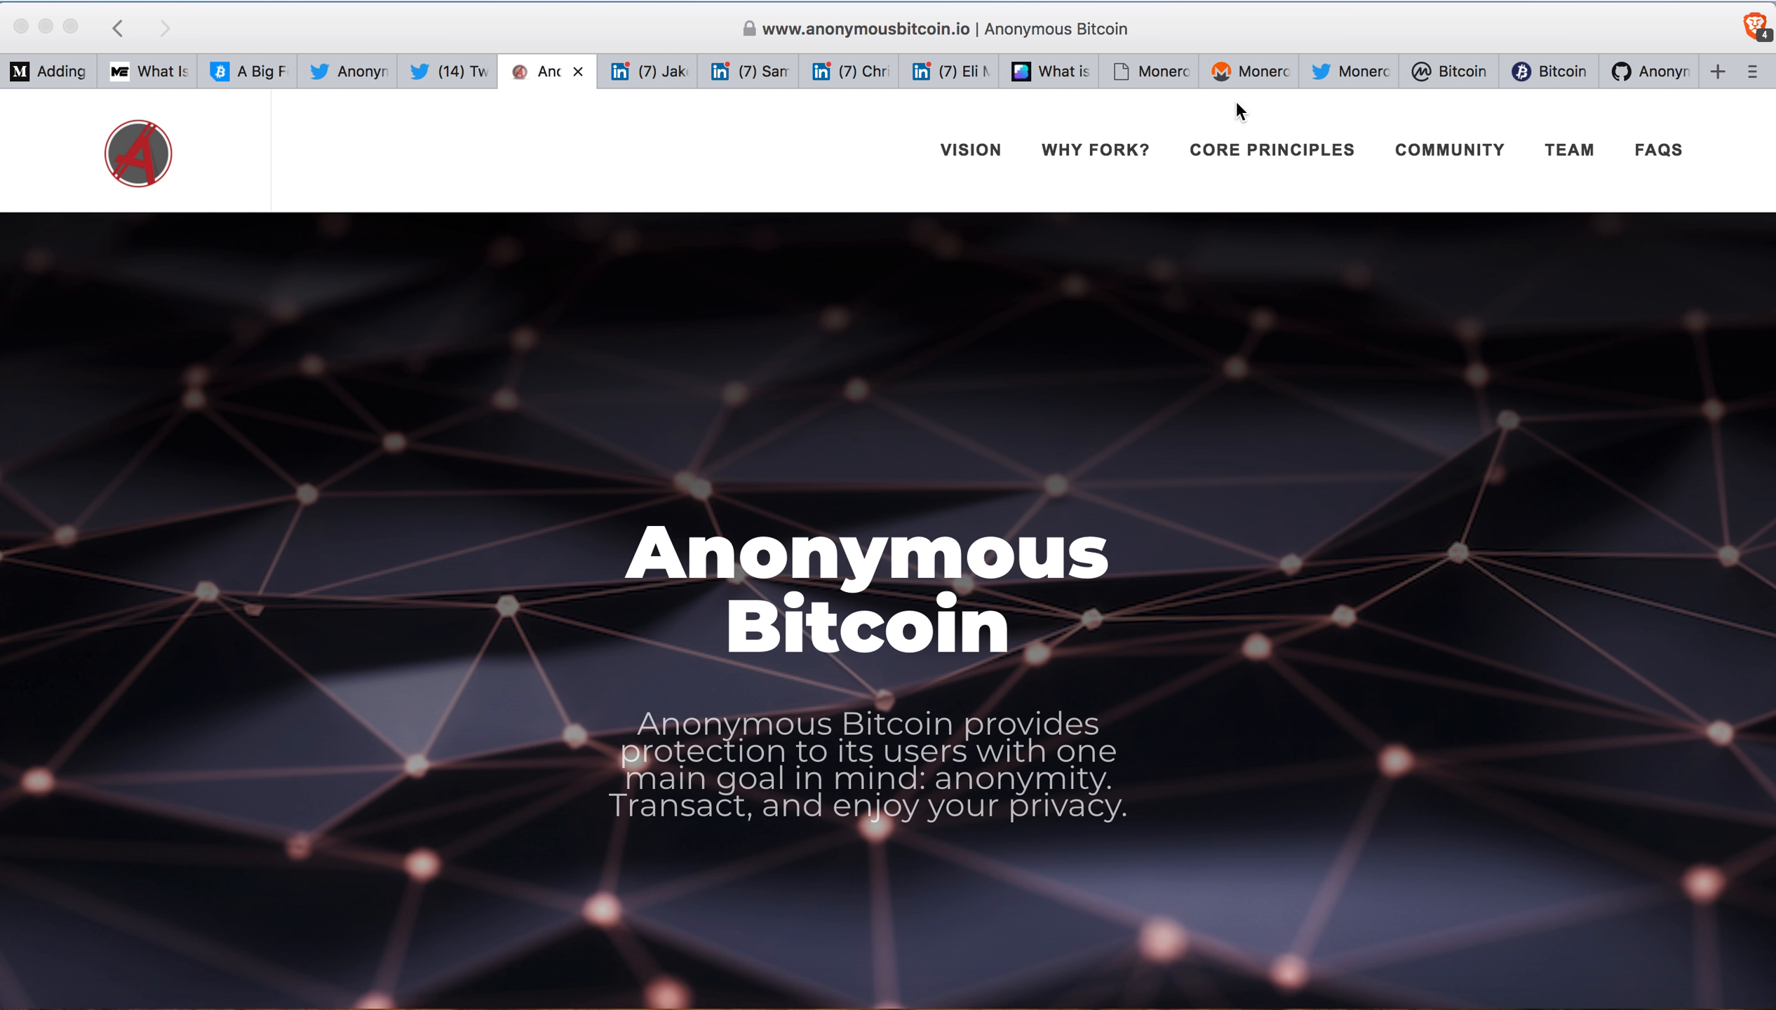
mouse_move(1152, 77)
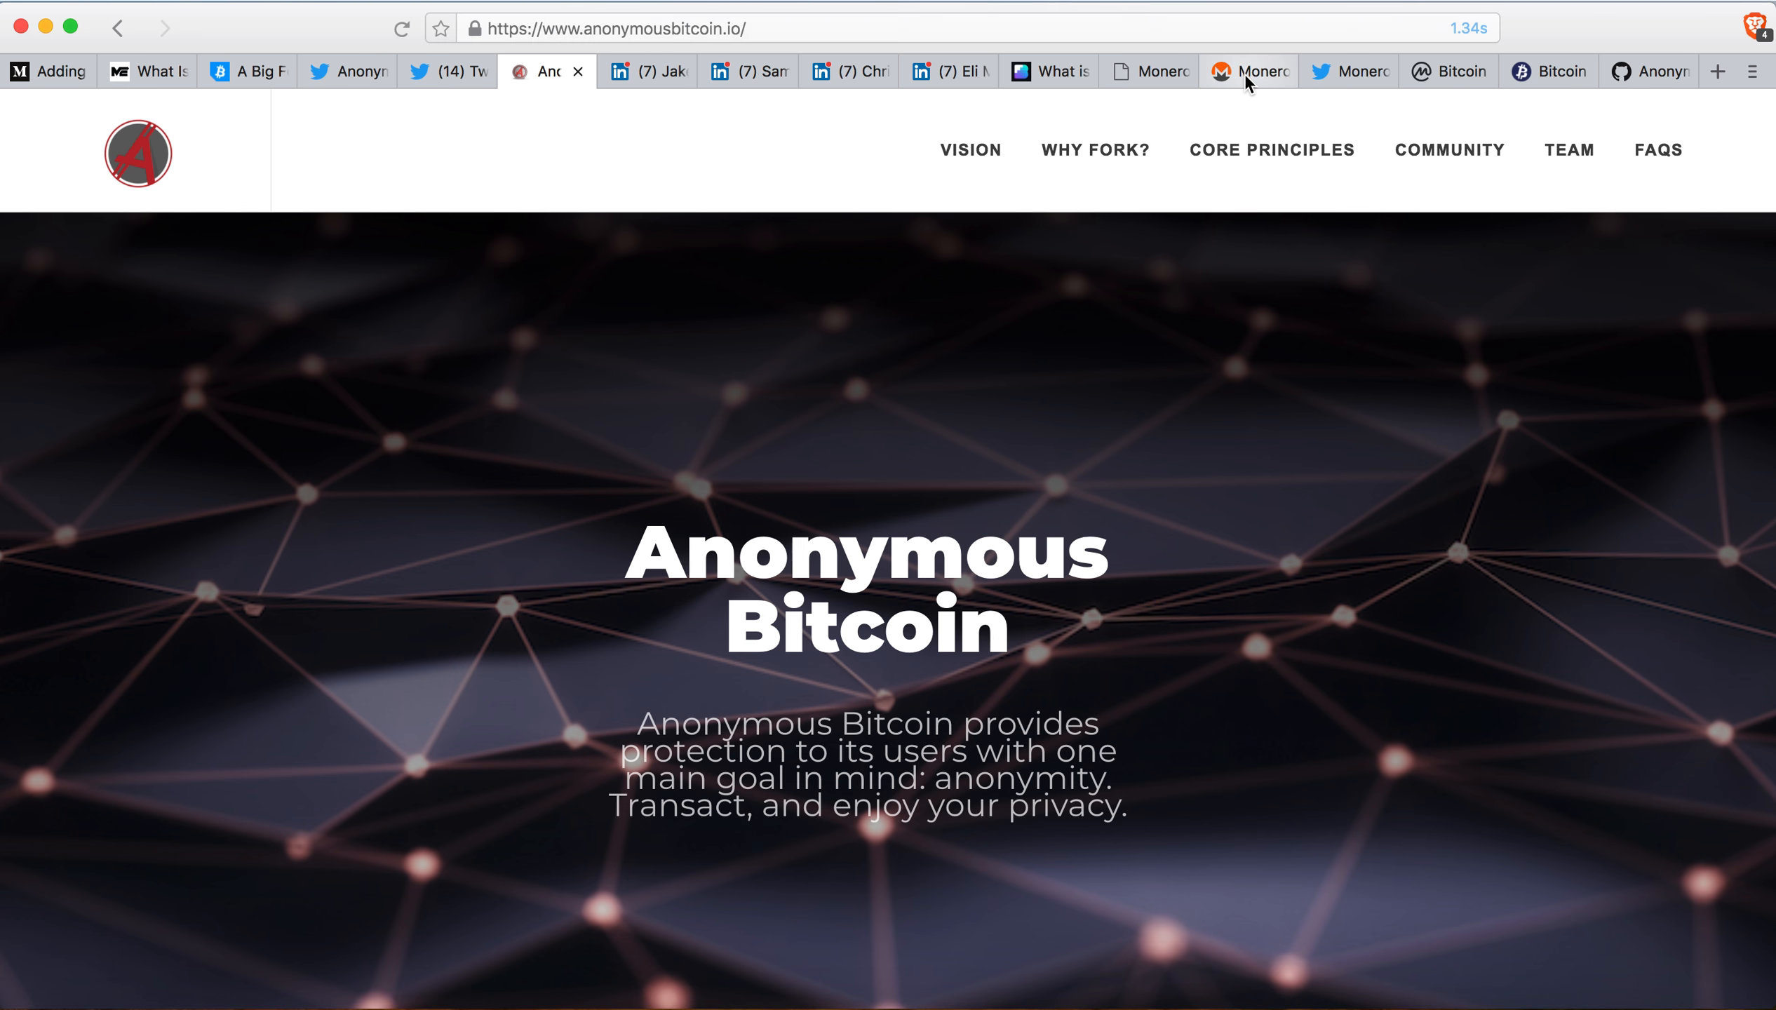
Check the Monero block explorer, then return to the MoneroV homepage with its fork countdown.
left_click(1142, 71)
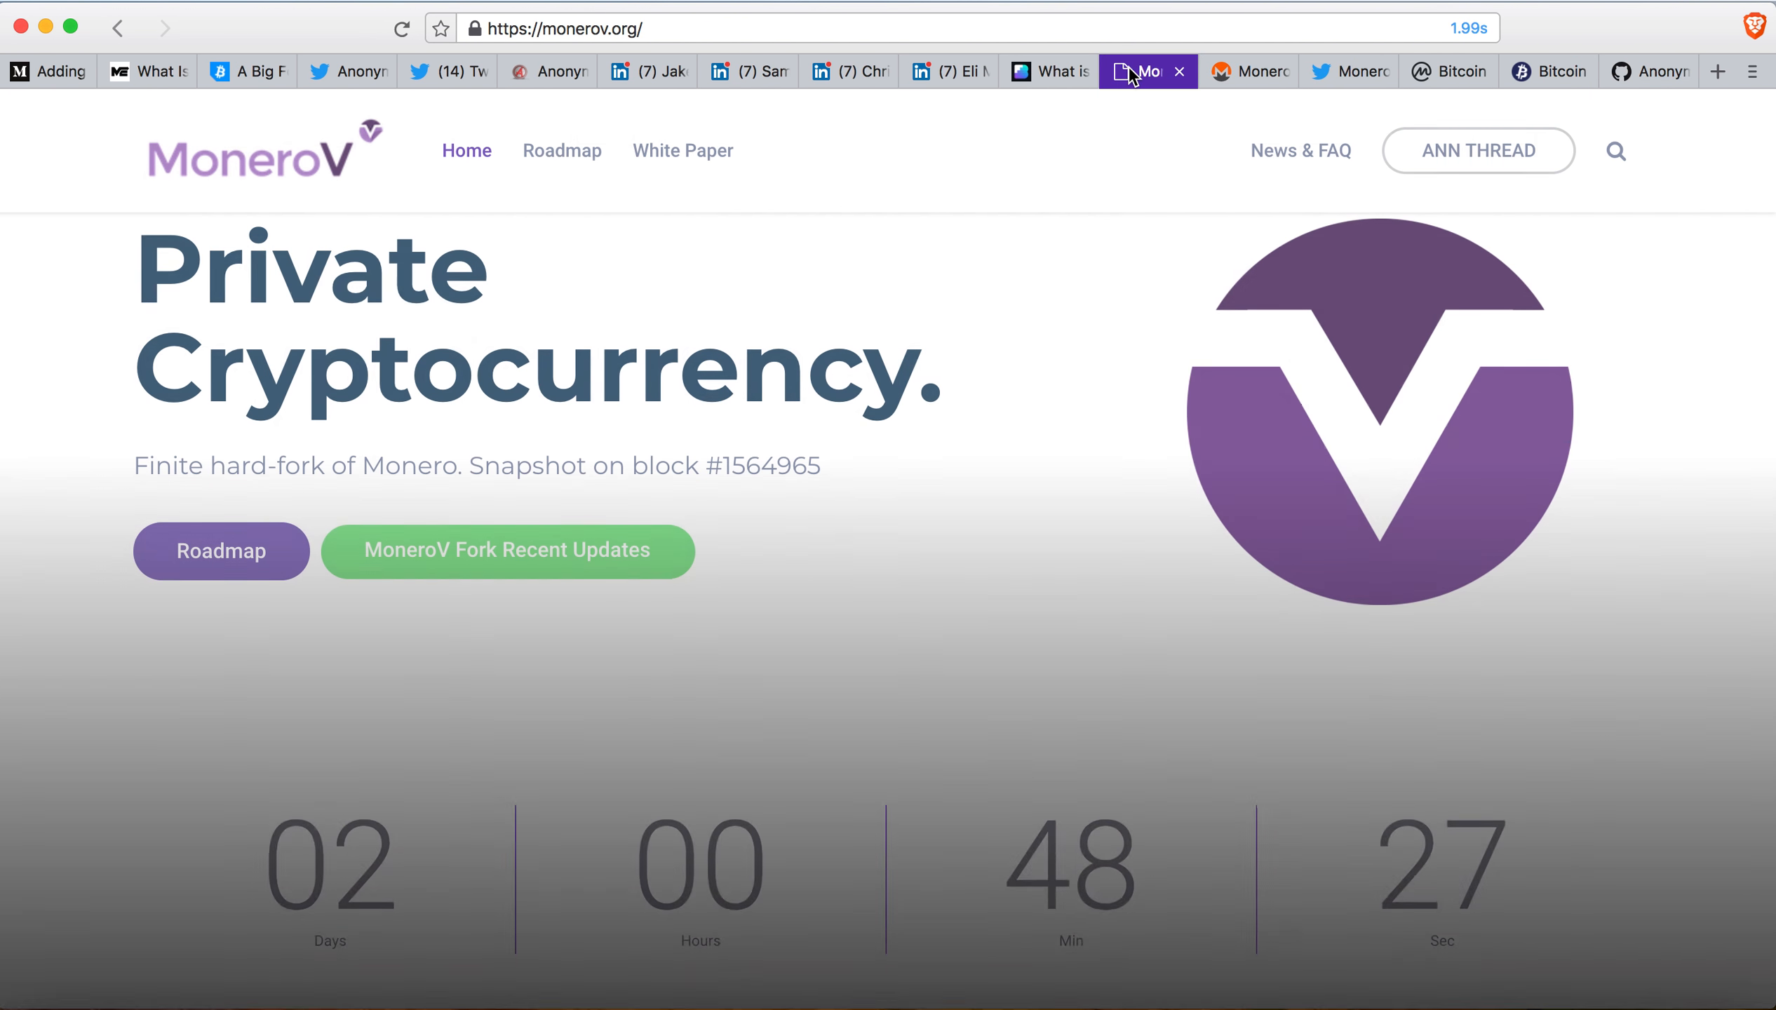
mouse_move(1133, 78)
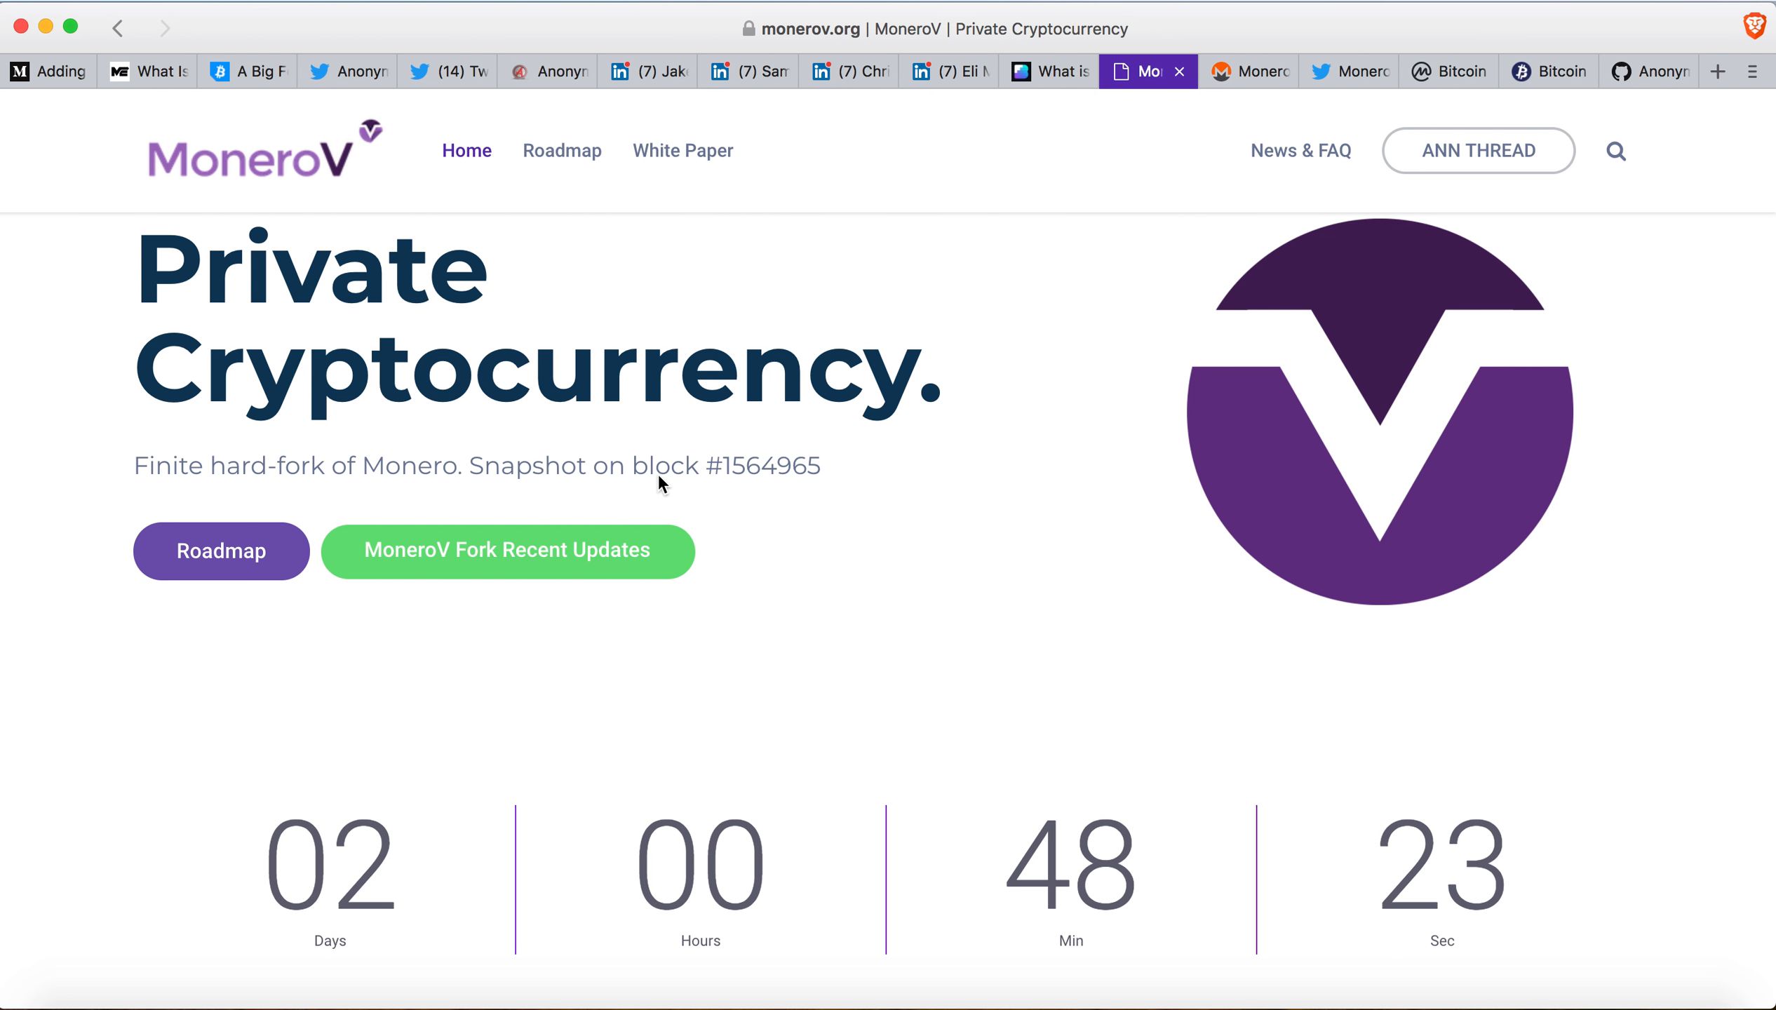
mouse_move(788, 492)
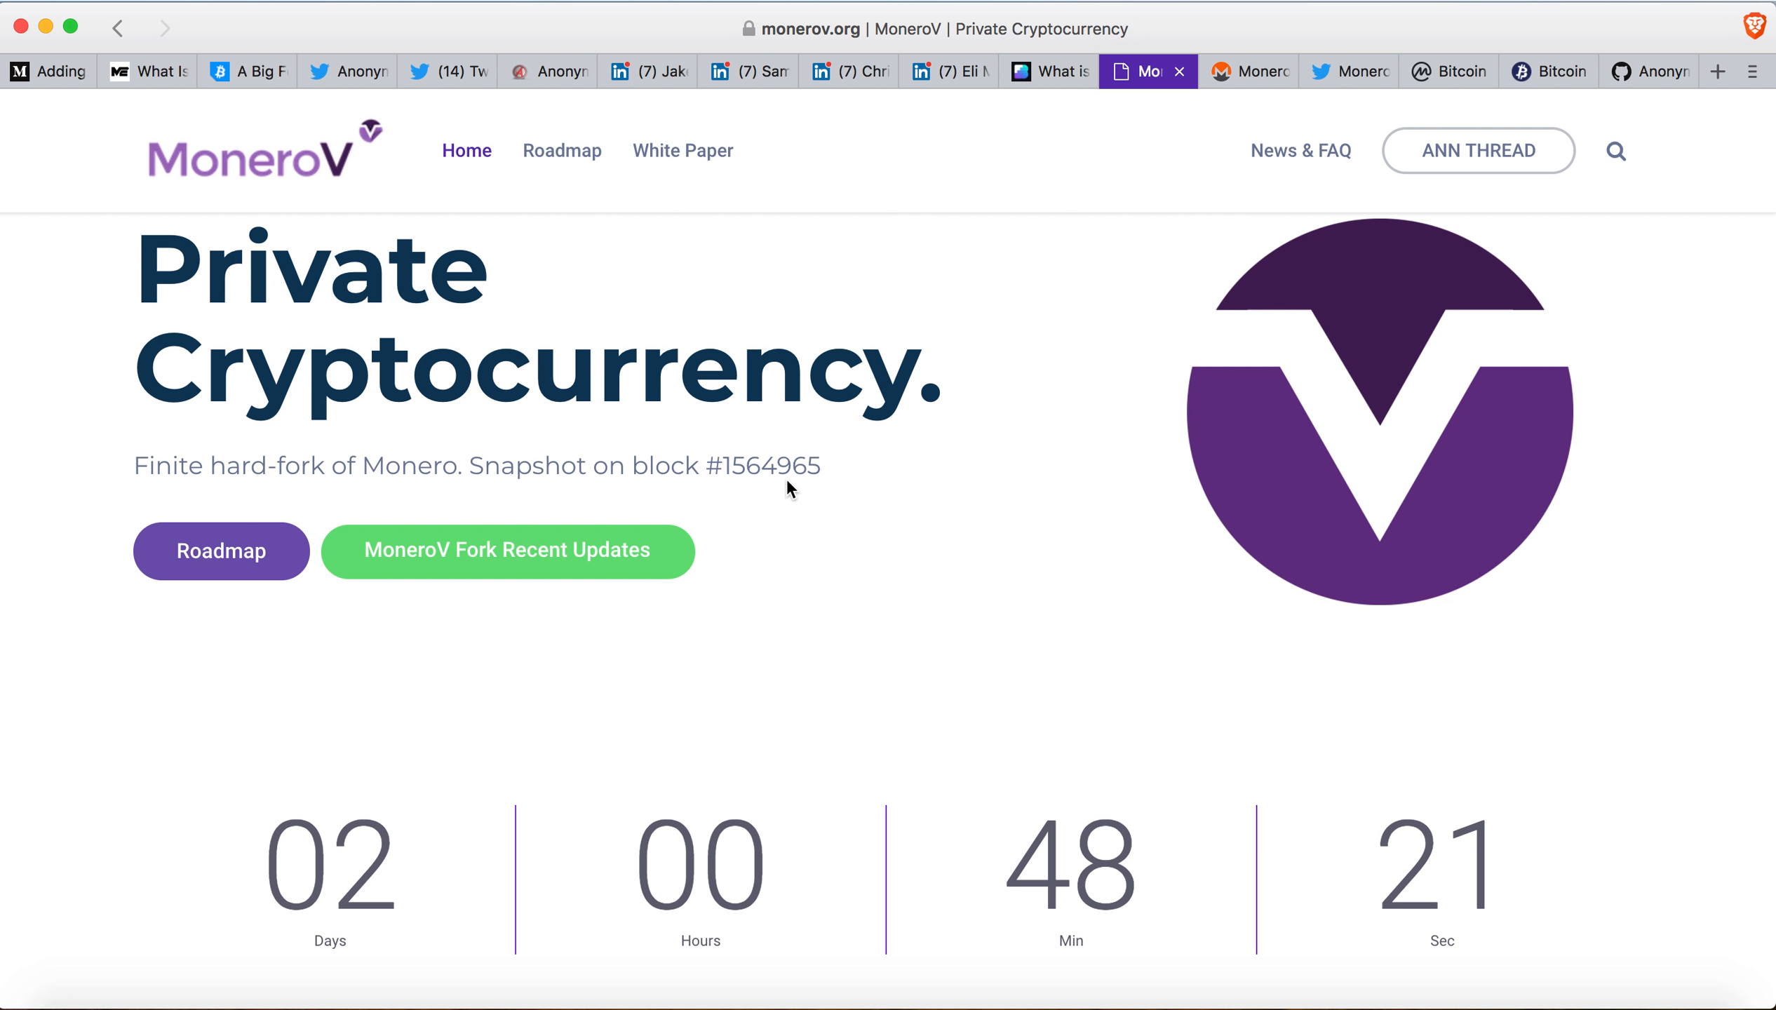
scroll("down", 3)
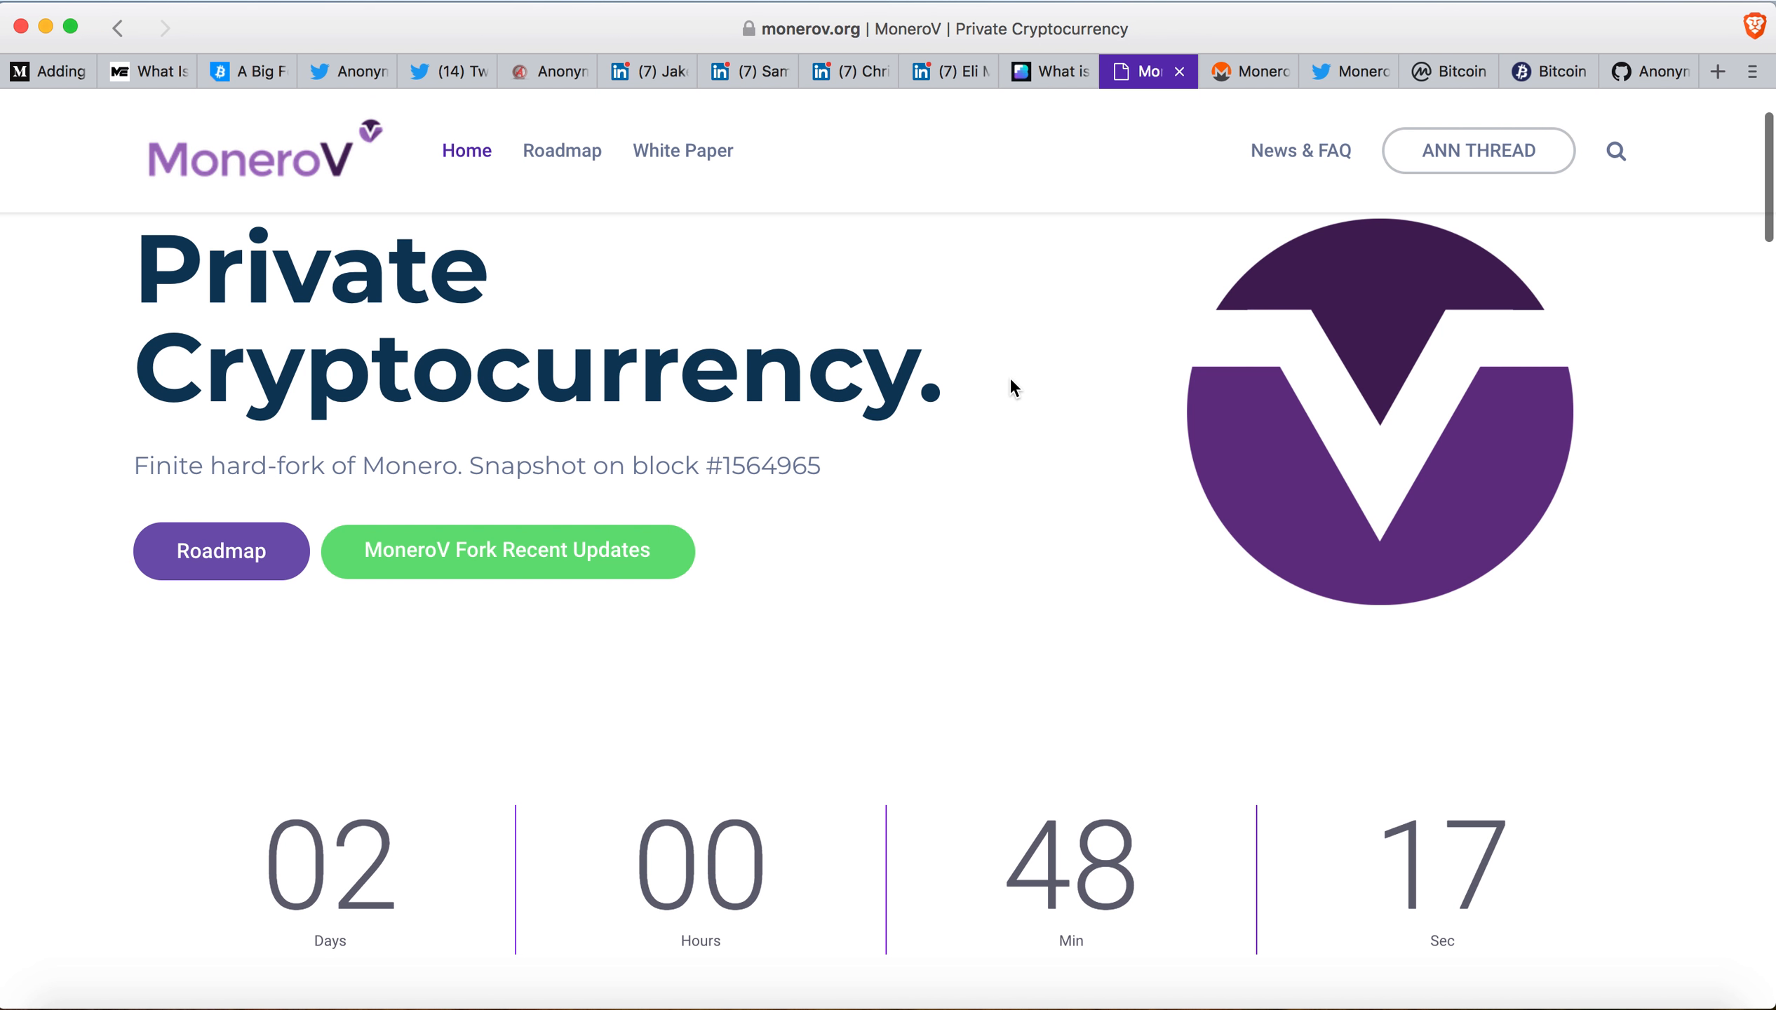
left_click(1243, 71)
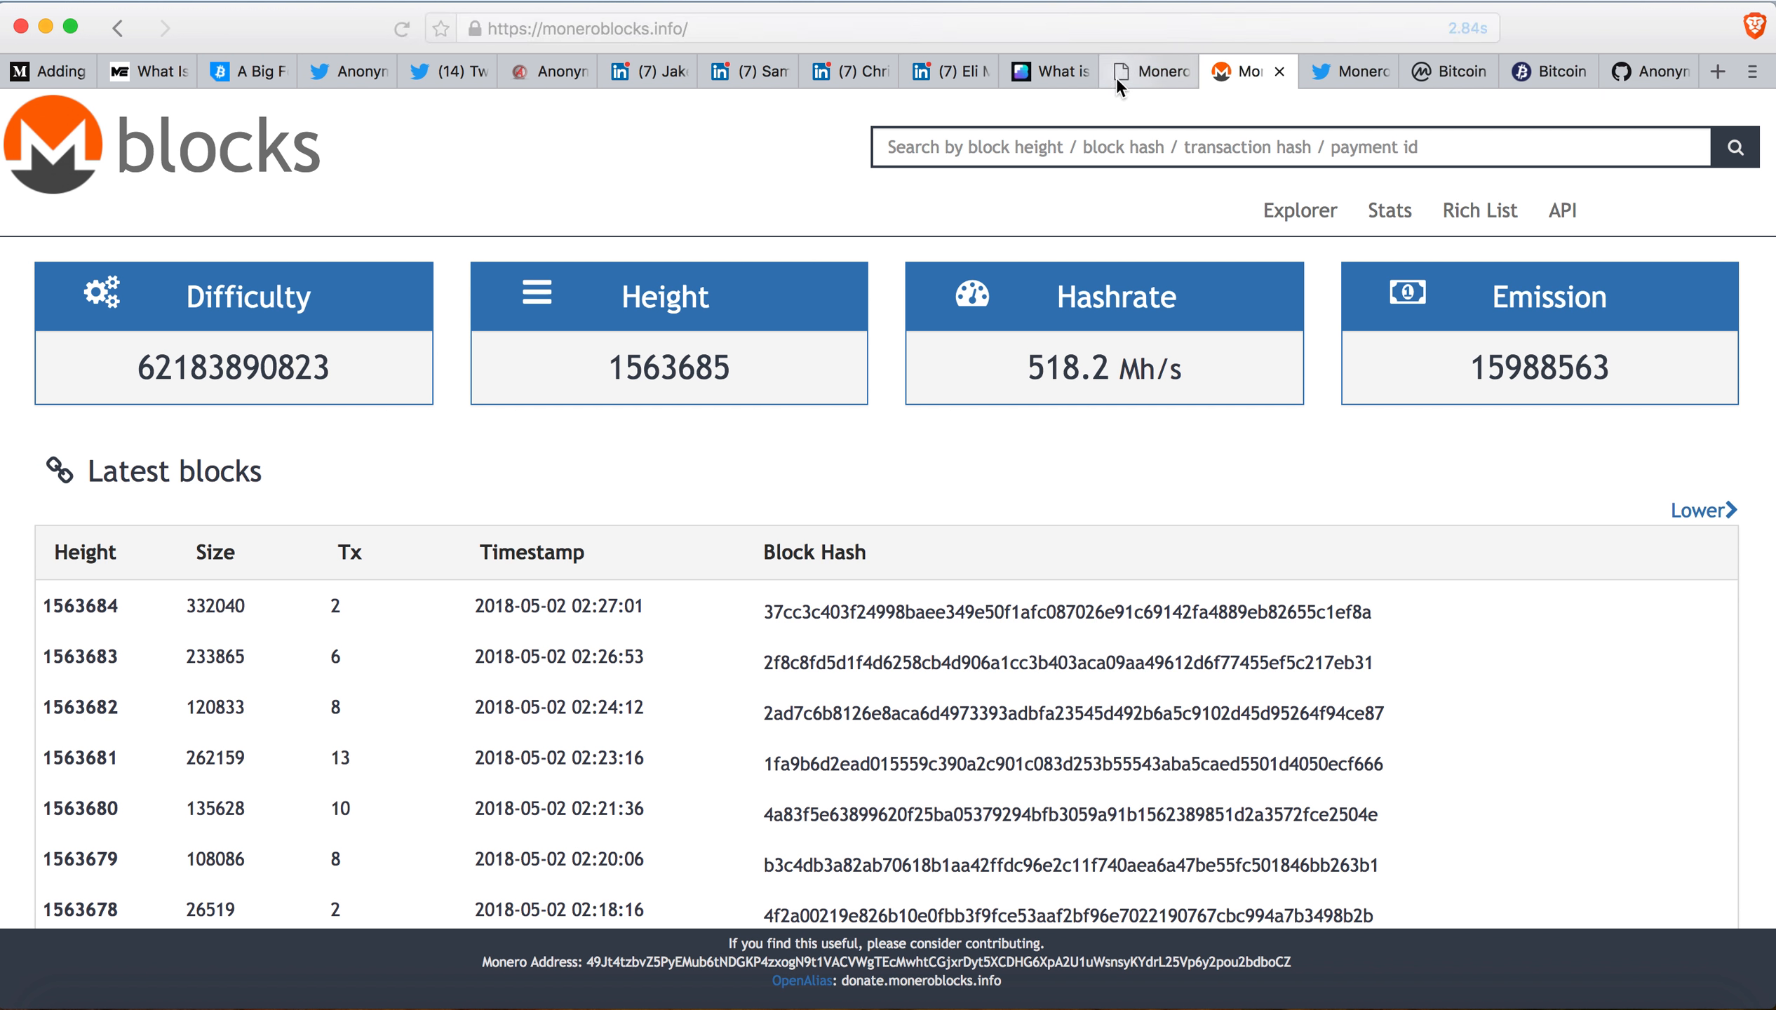
left_click(1147, 71)
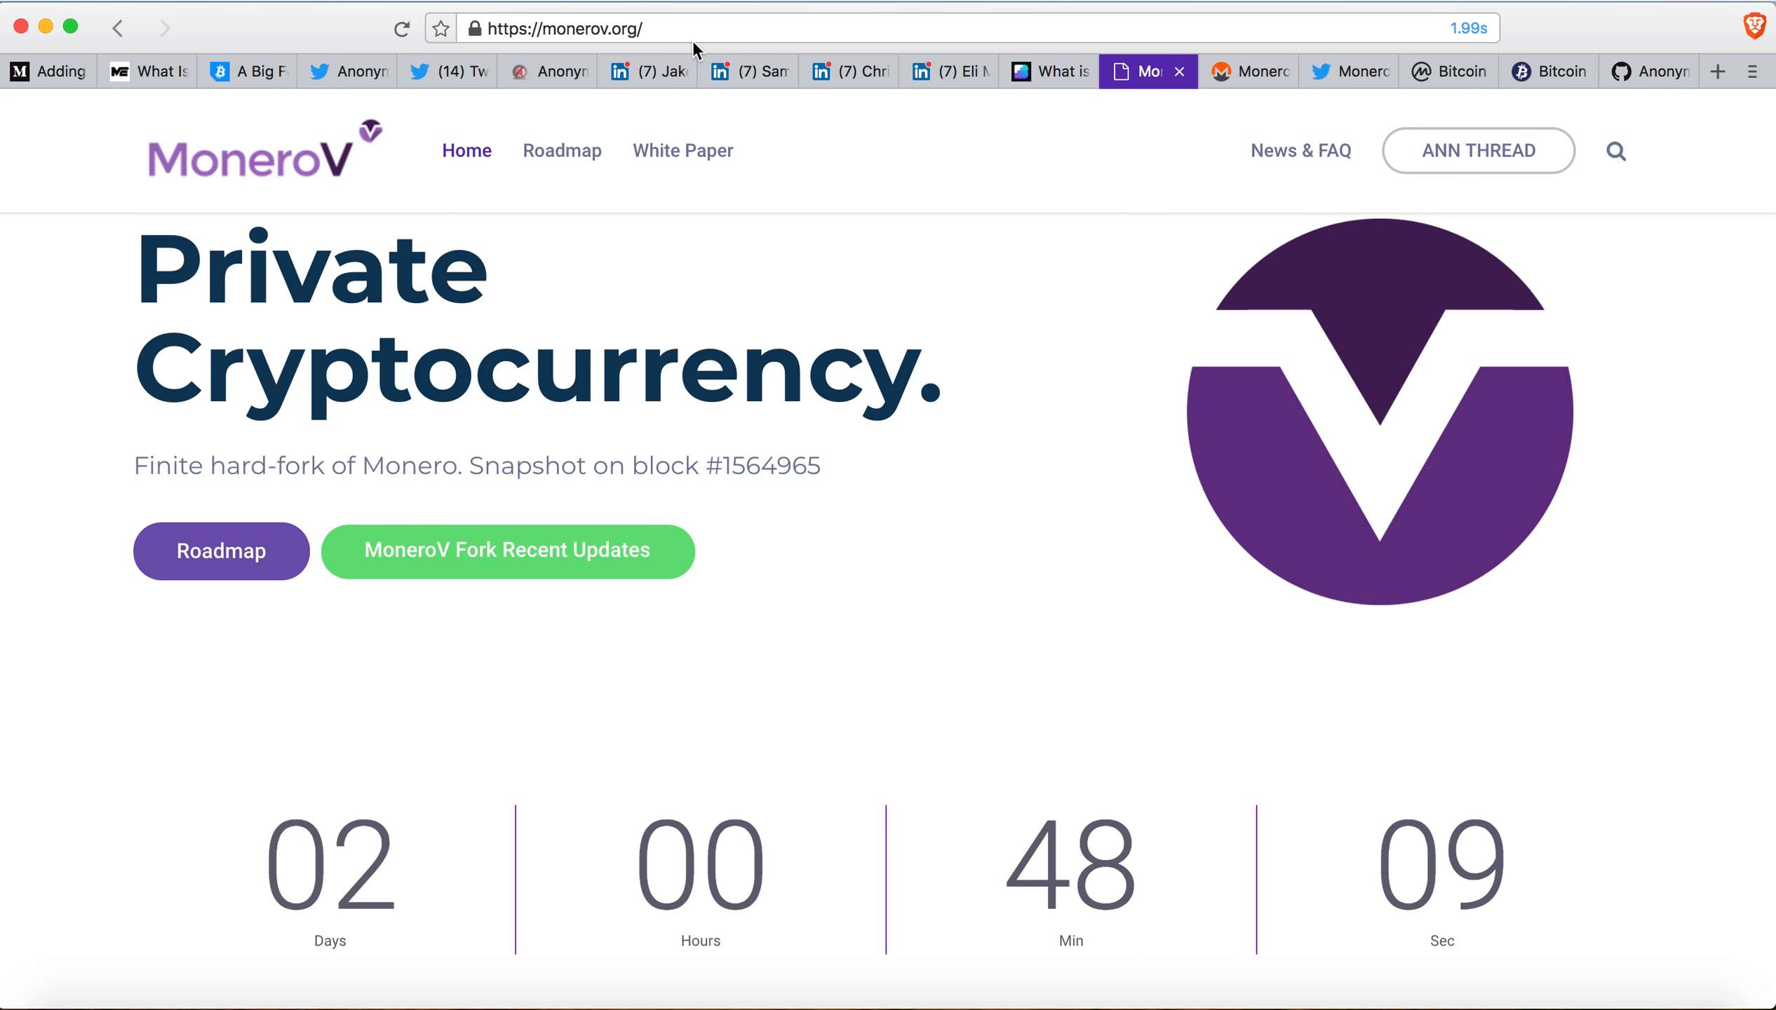
Switch back to the Anonymous Bitcoin tab from the MoneroV site.
left_click(546, 72)
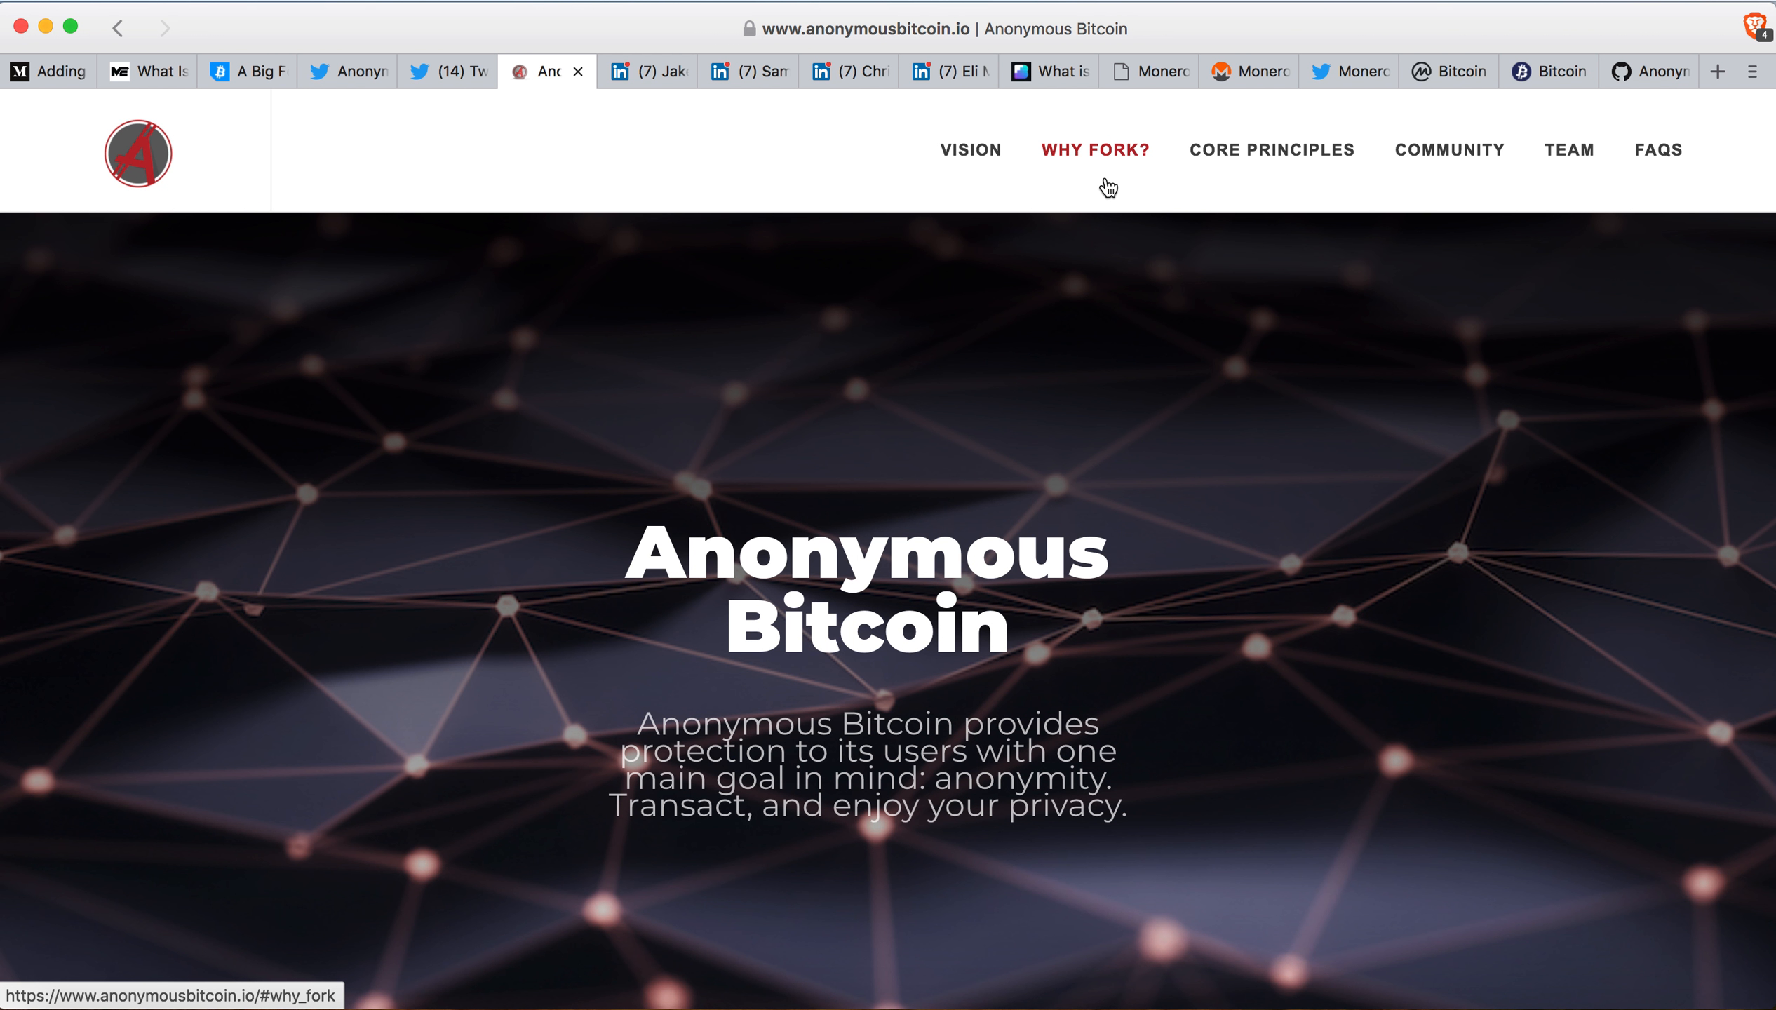
mouse_move(1109, 161)
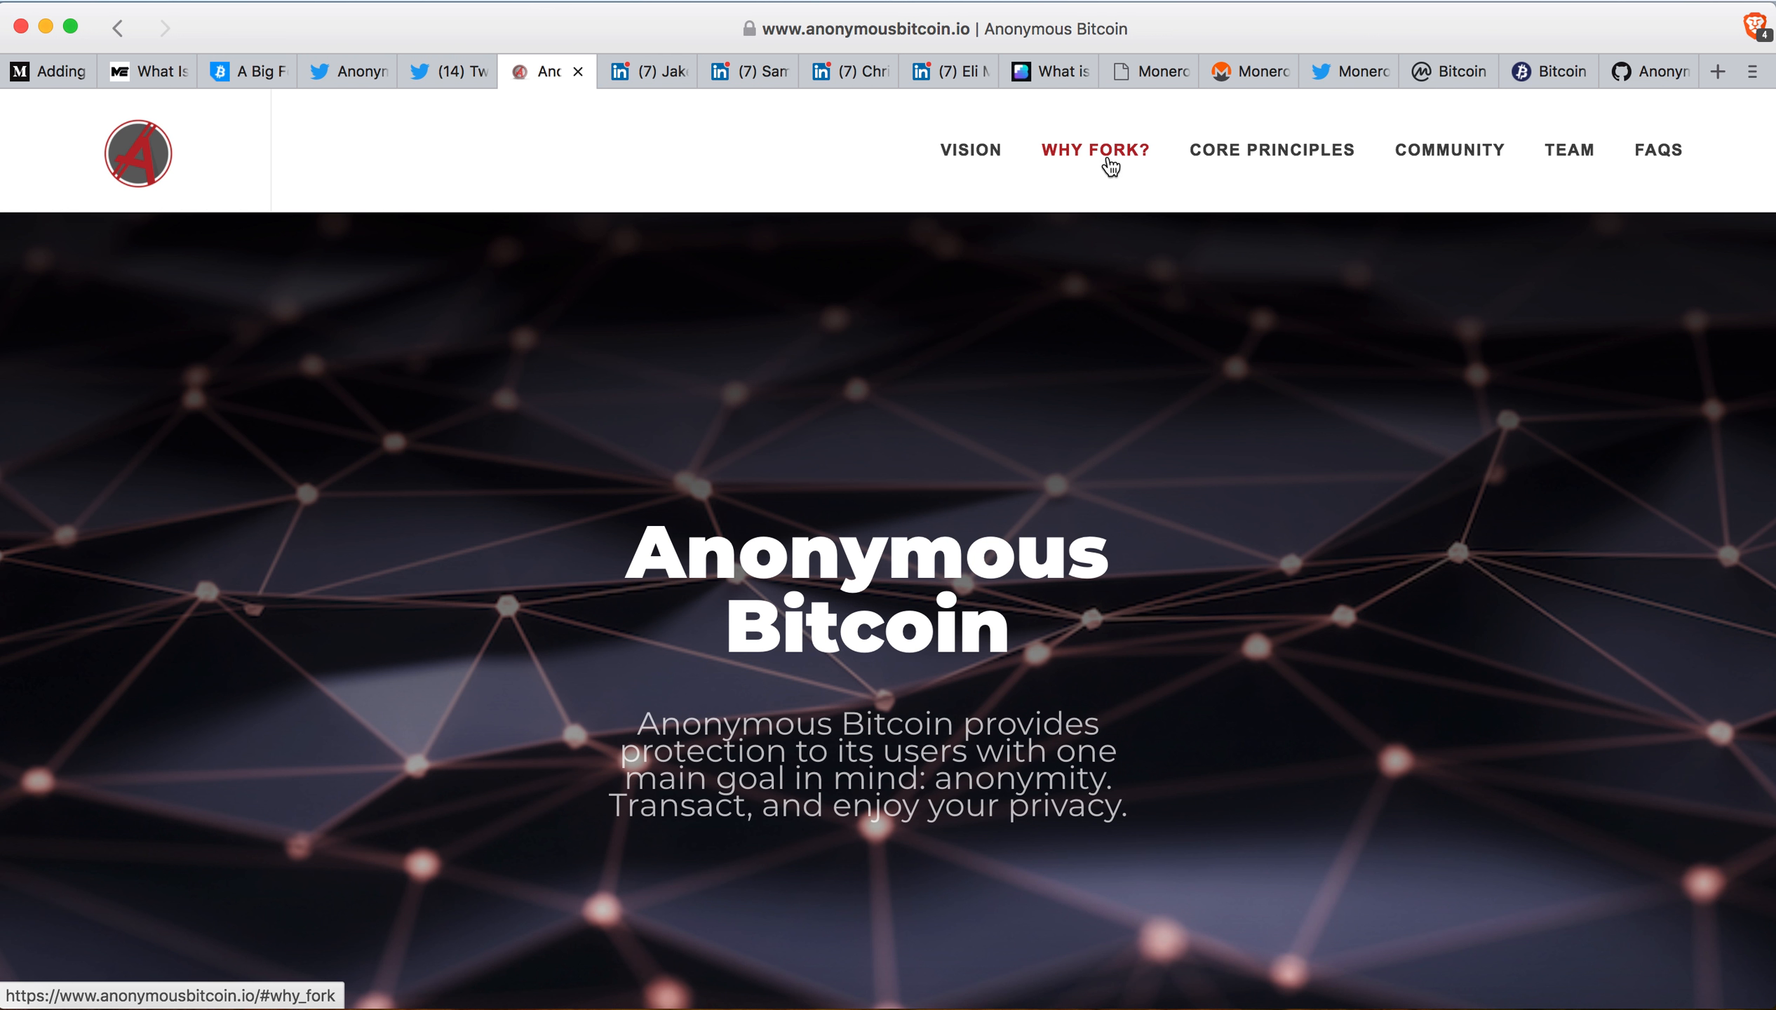
Jump to the 'Why Another Fork?' section on the dual Bitcoin–Zclassic fork.
left_click(1096, 149)
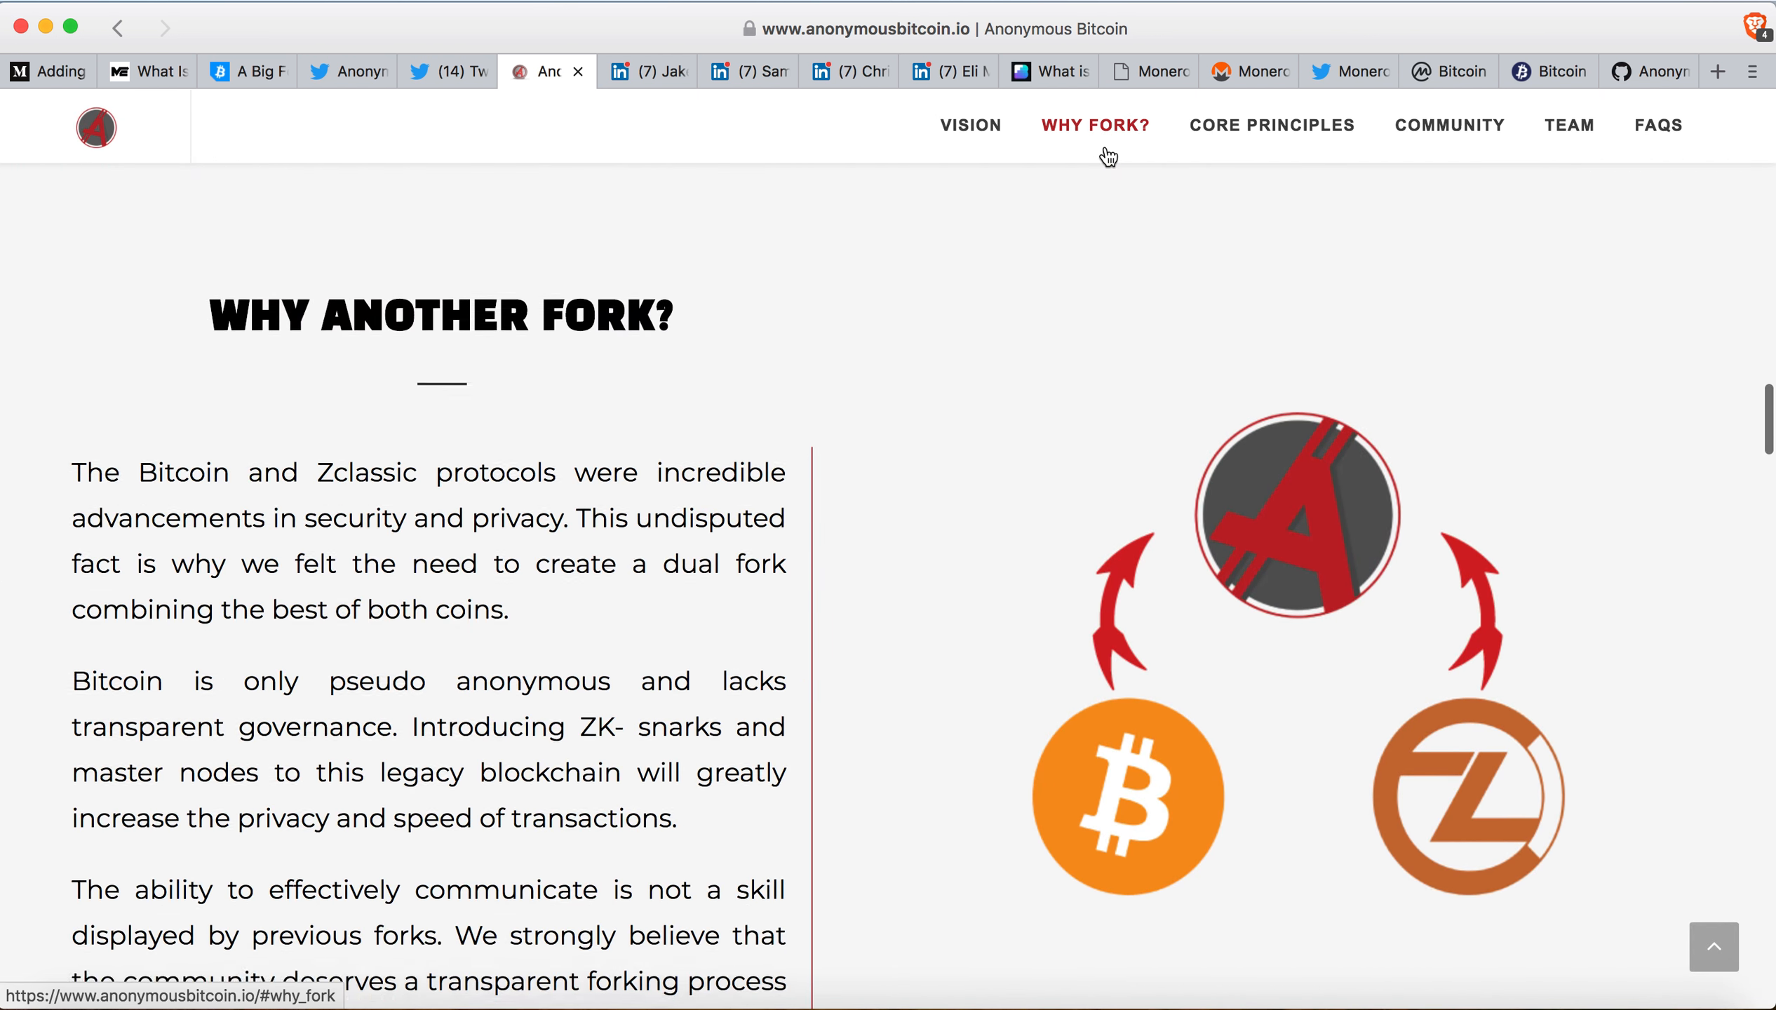
mouse_move(996, 572)
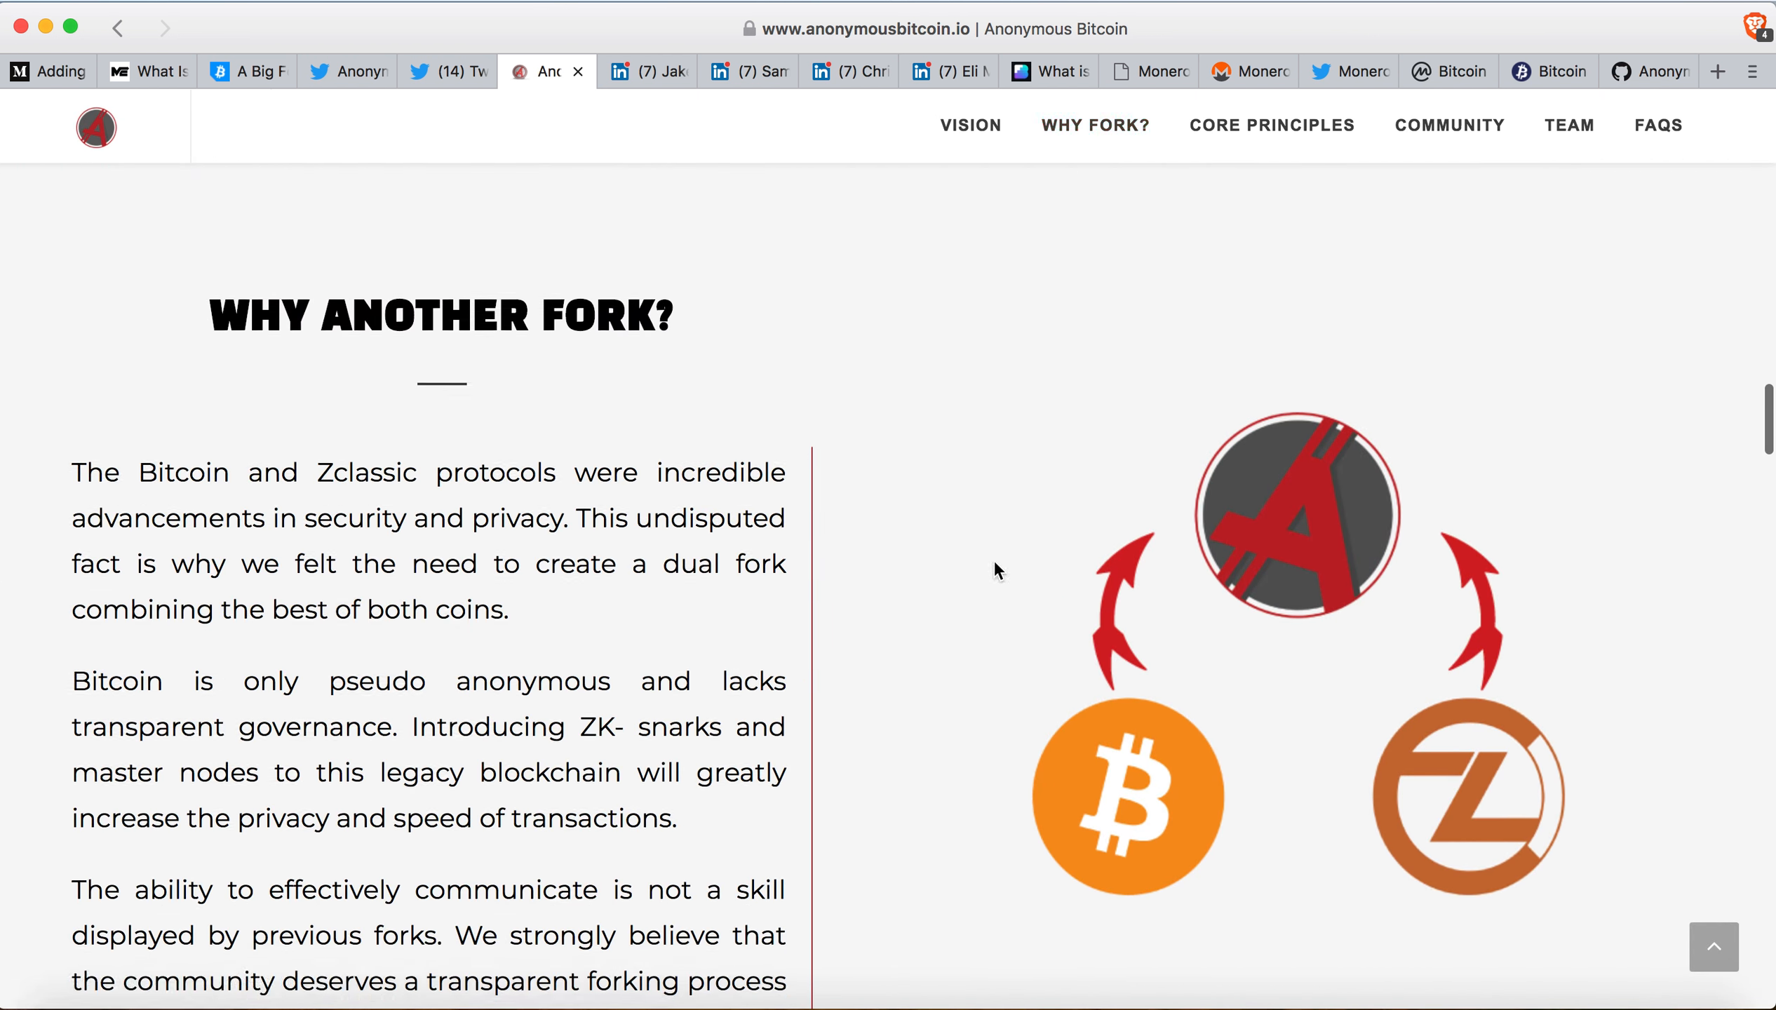
mouse_move(1053, 716)
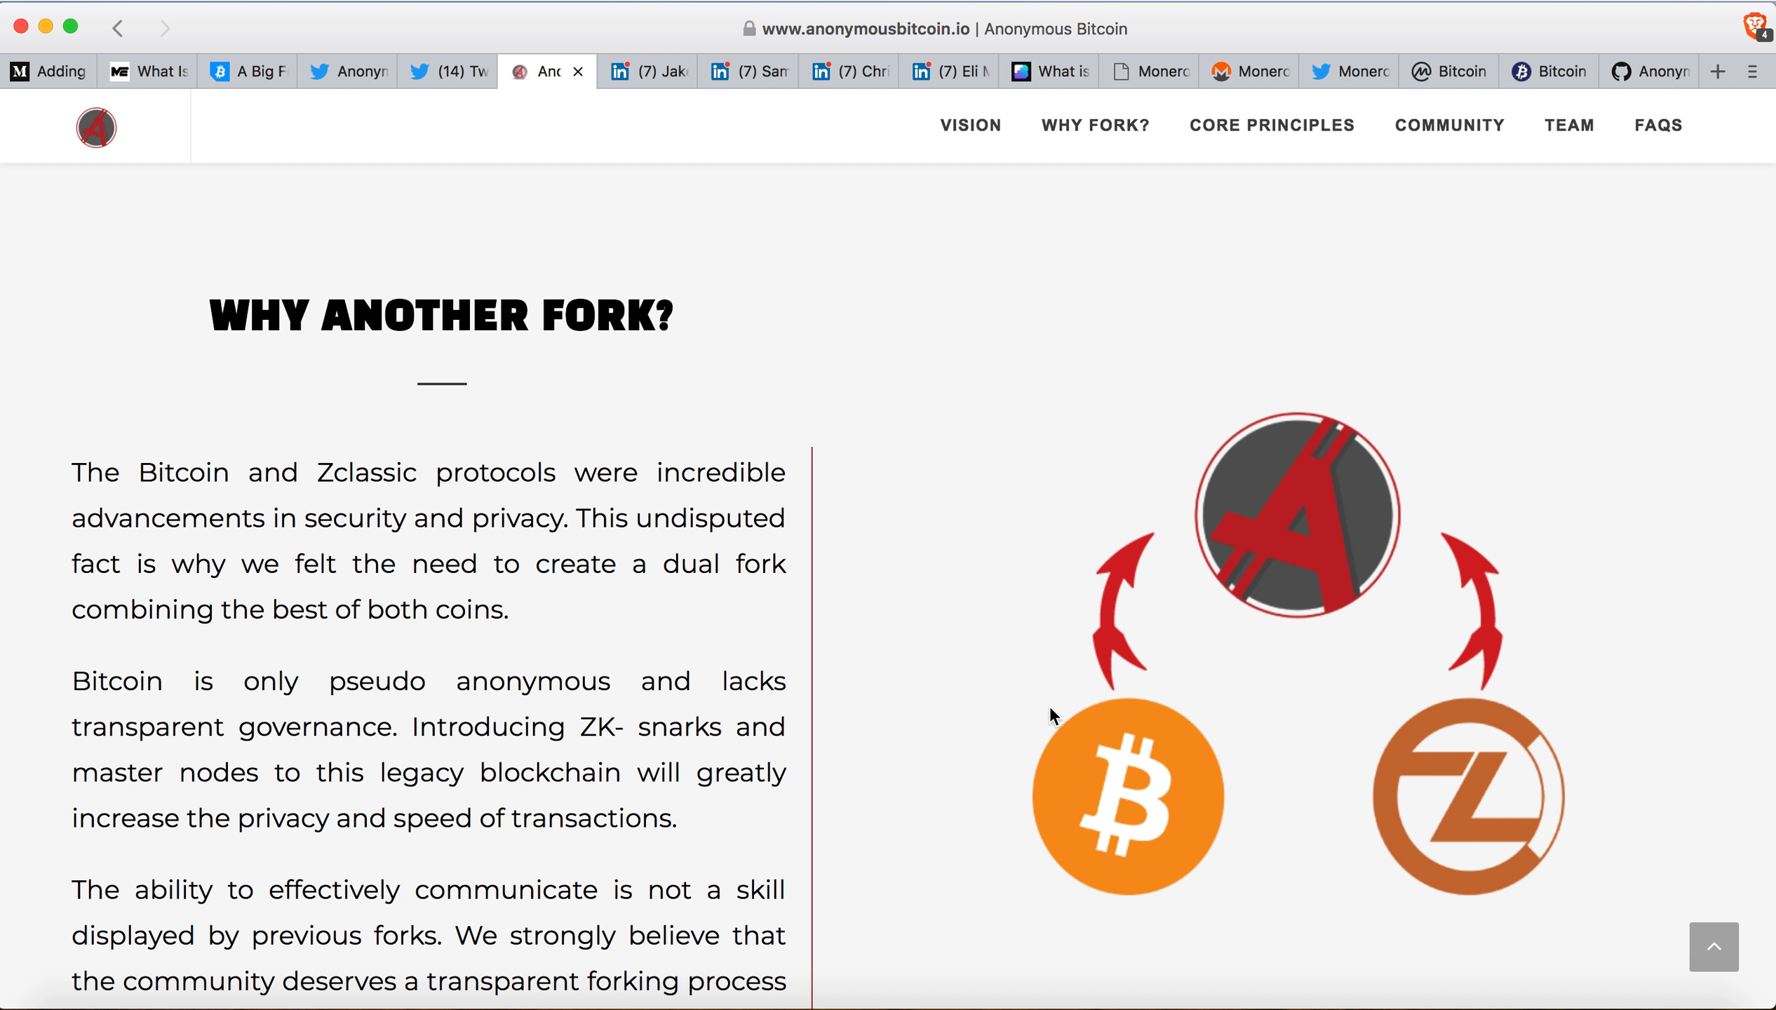
mouse_move(1092, 763)
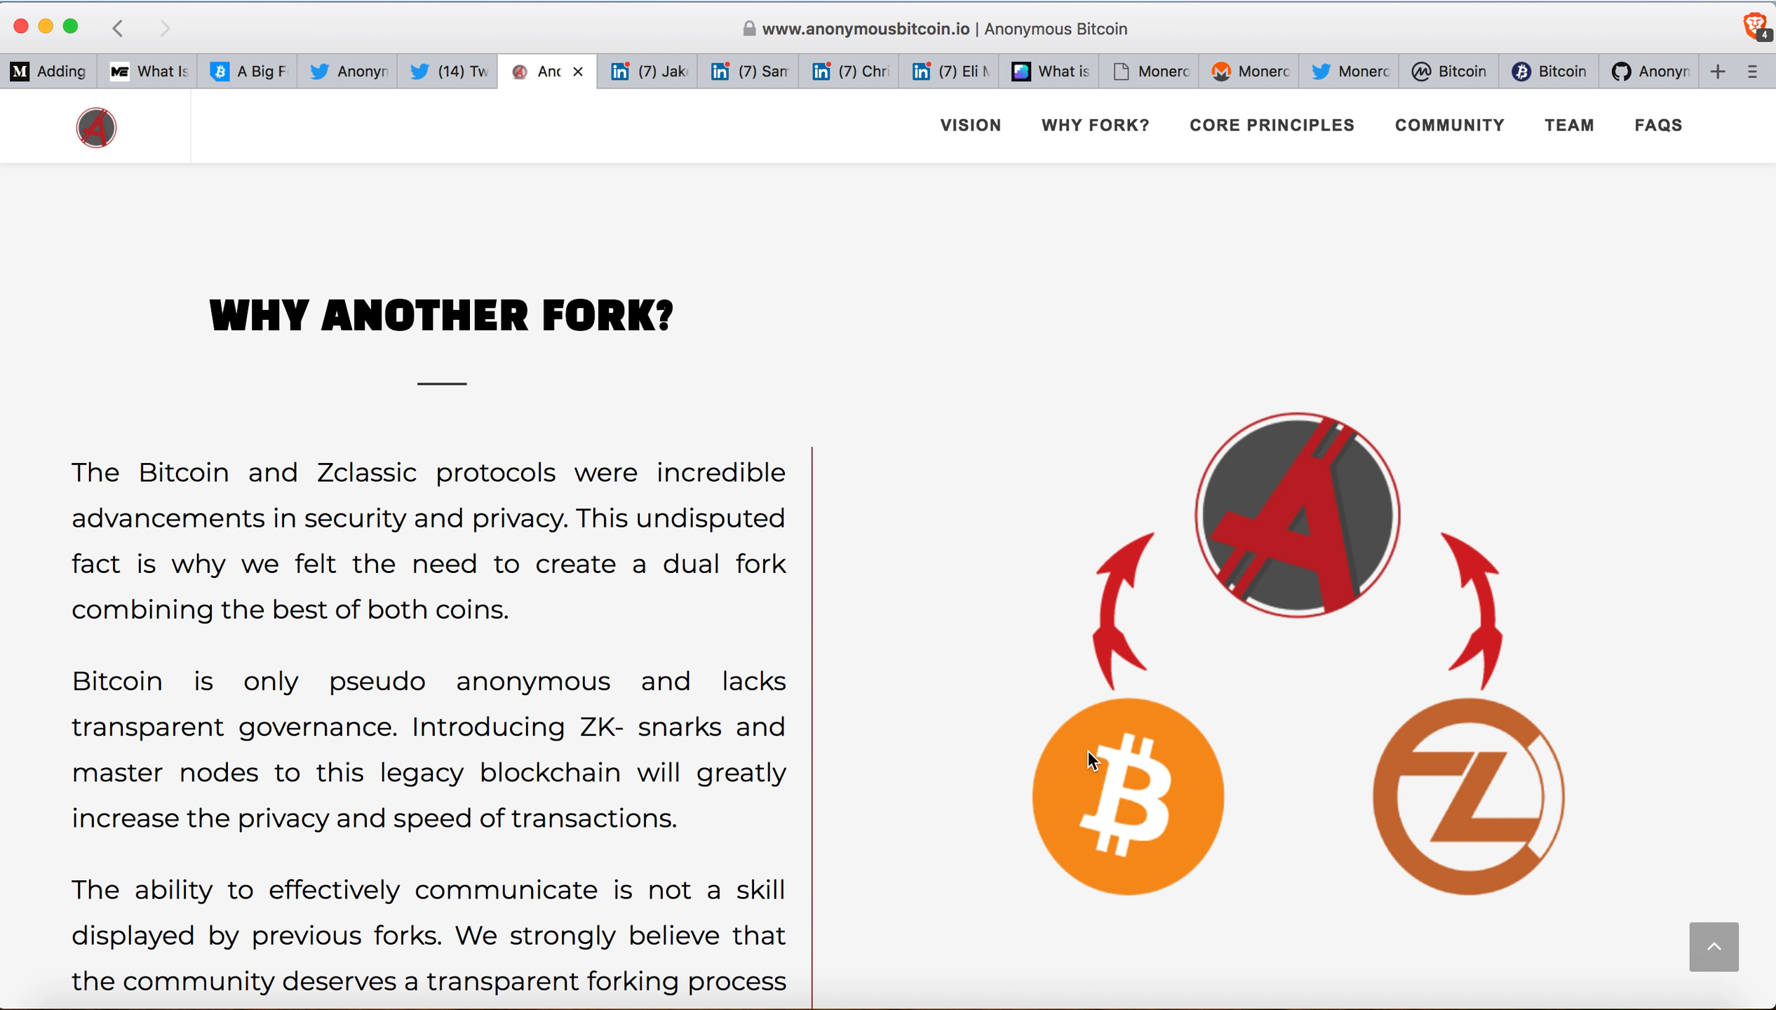
mouse_move(1364, 788)
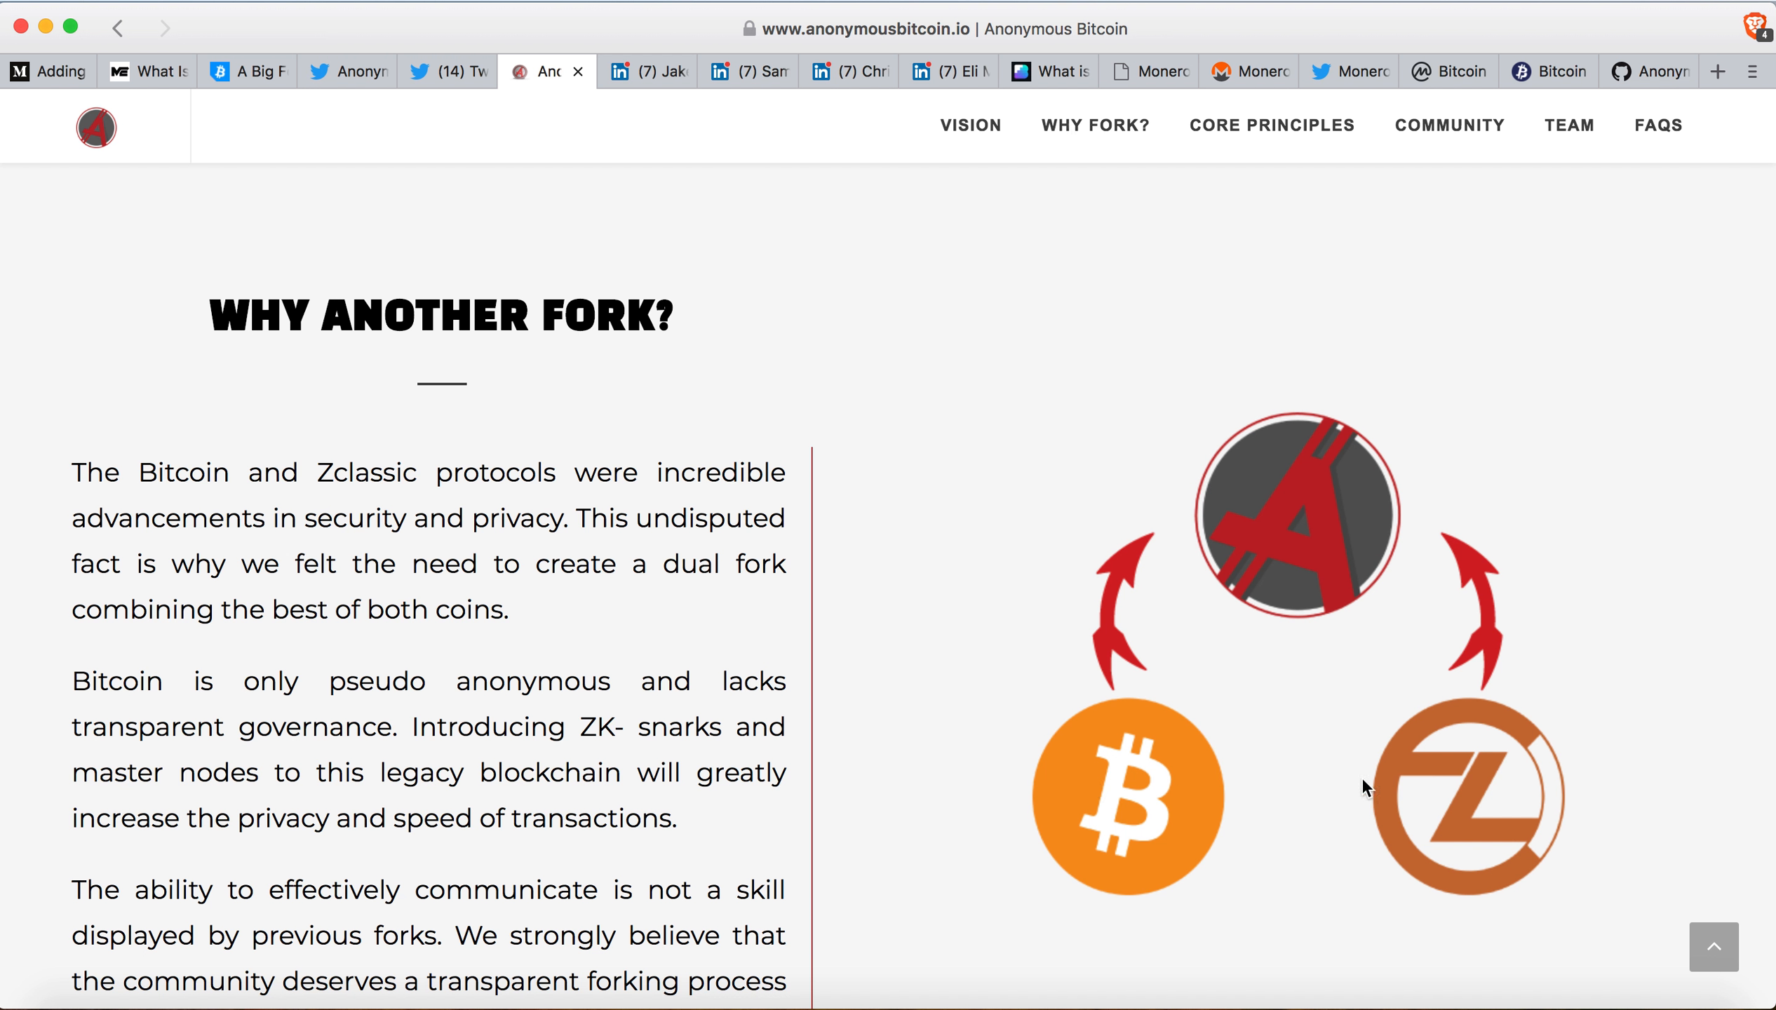
mouse_move(1154, 784)
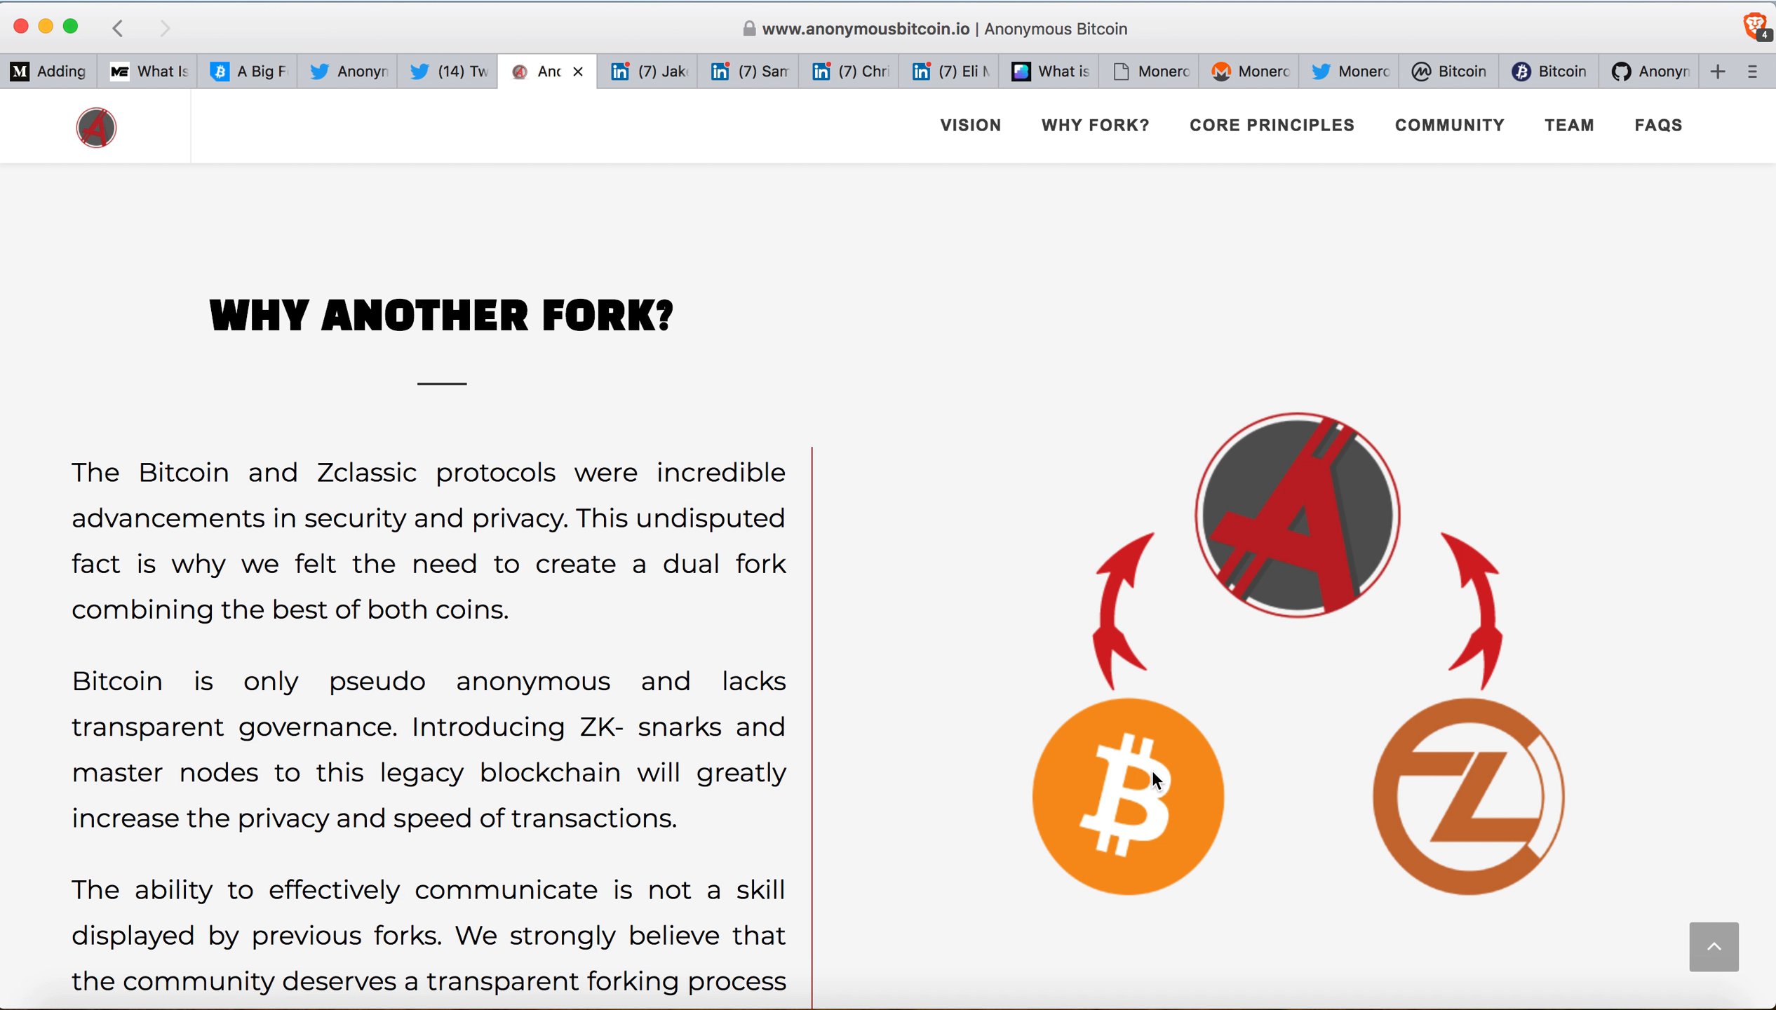
mouse_move(1152, 798)
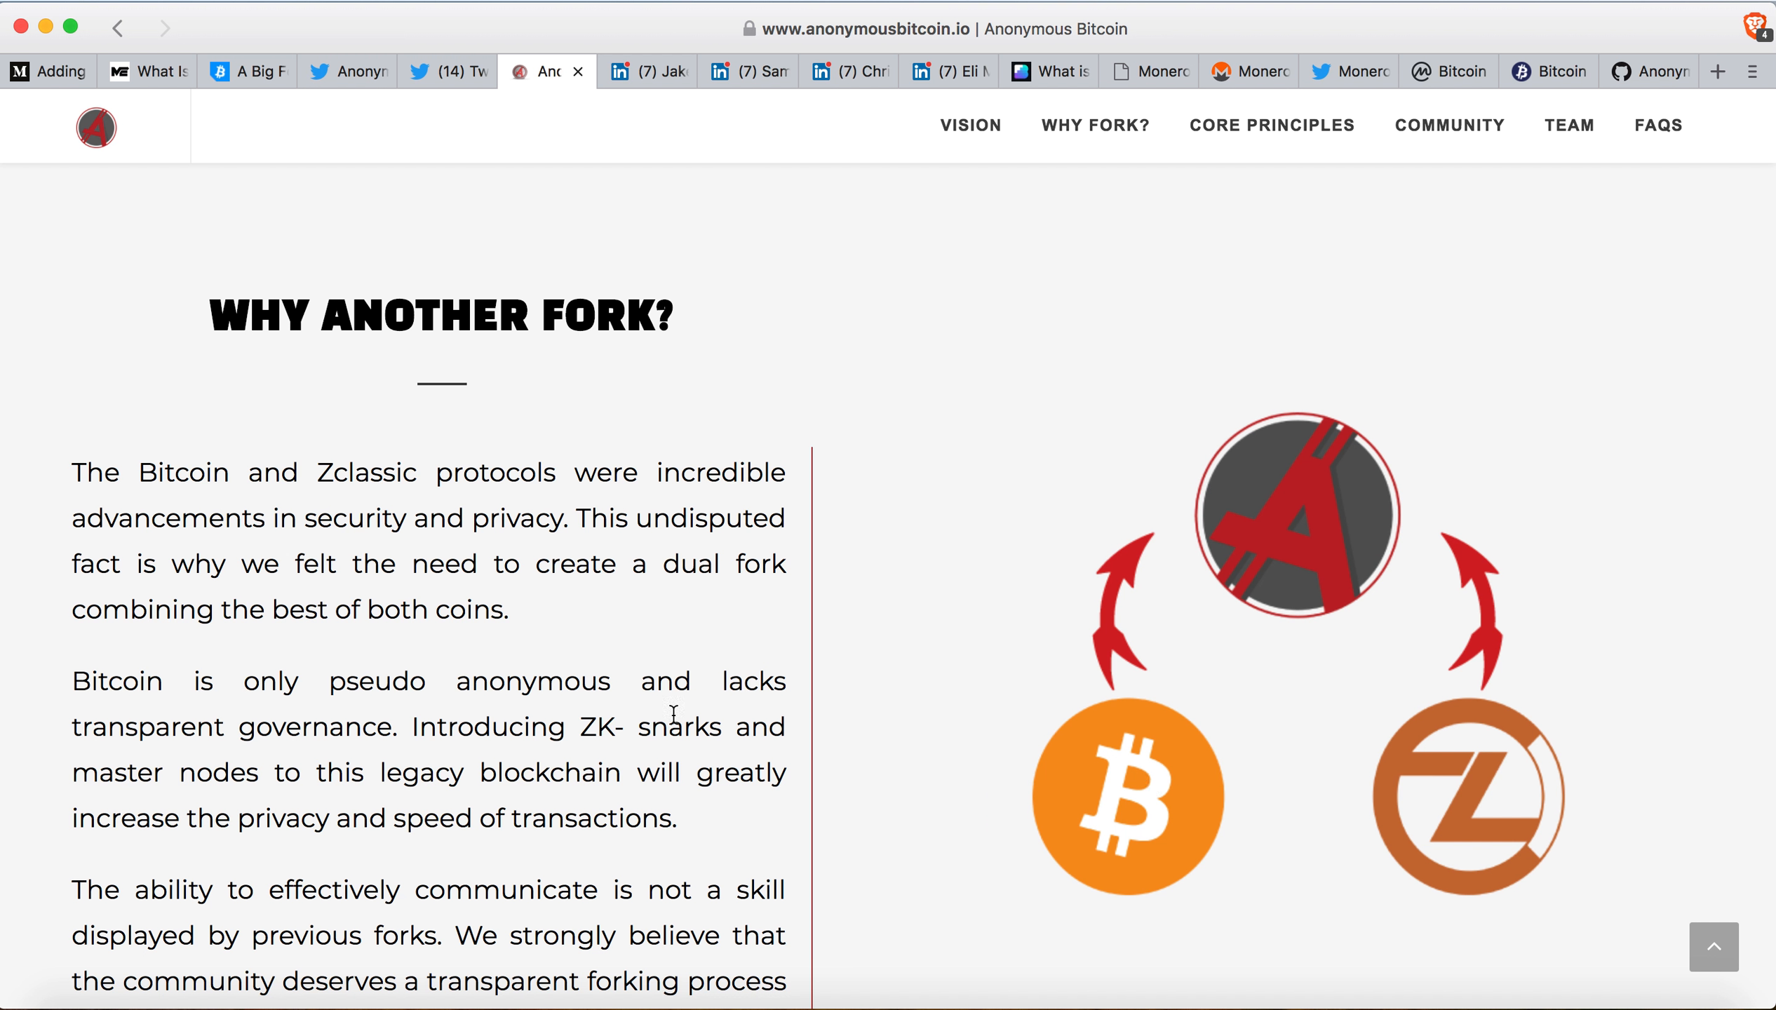
mouse_move(578, 757)
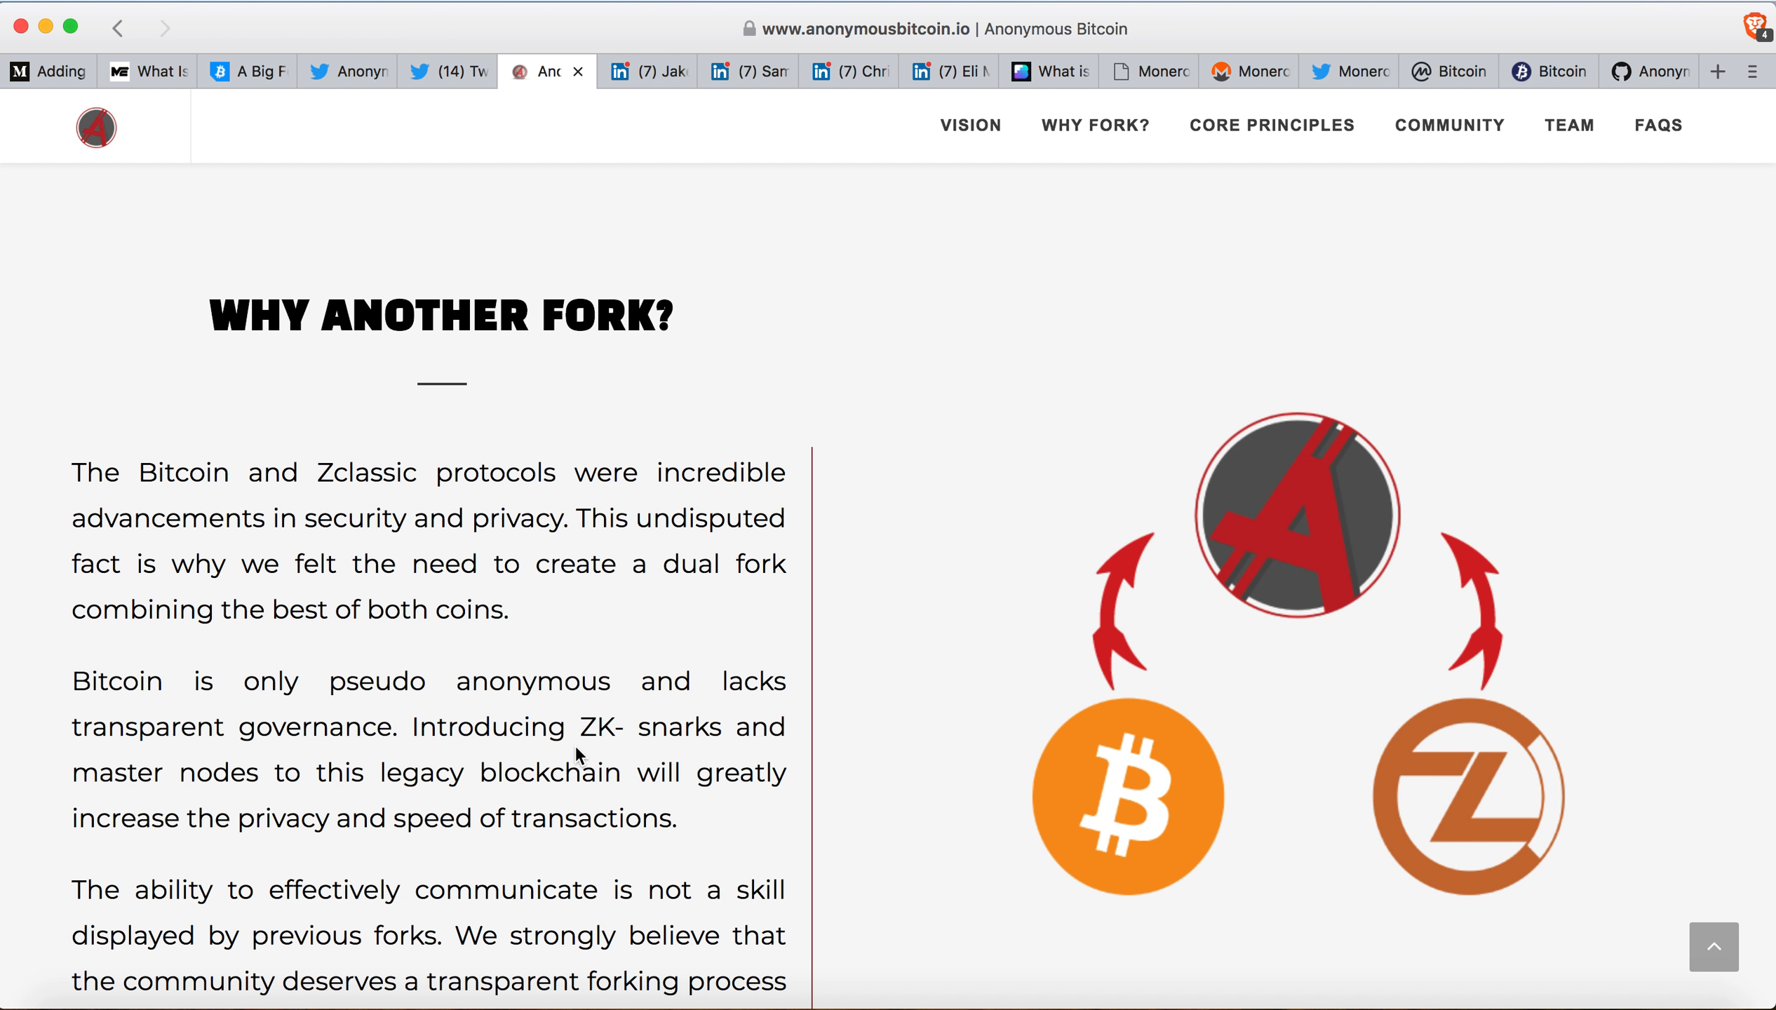
mouse_move(693, 757)
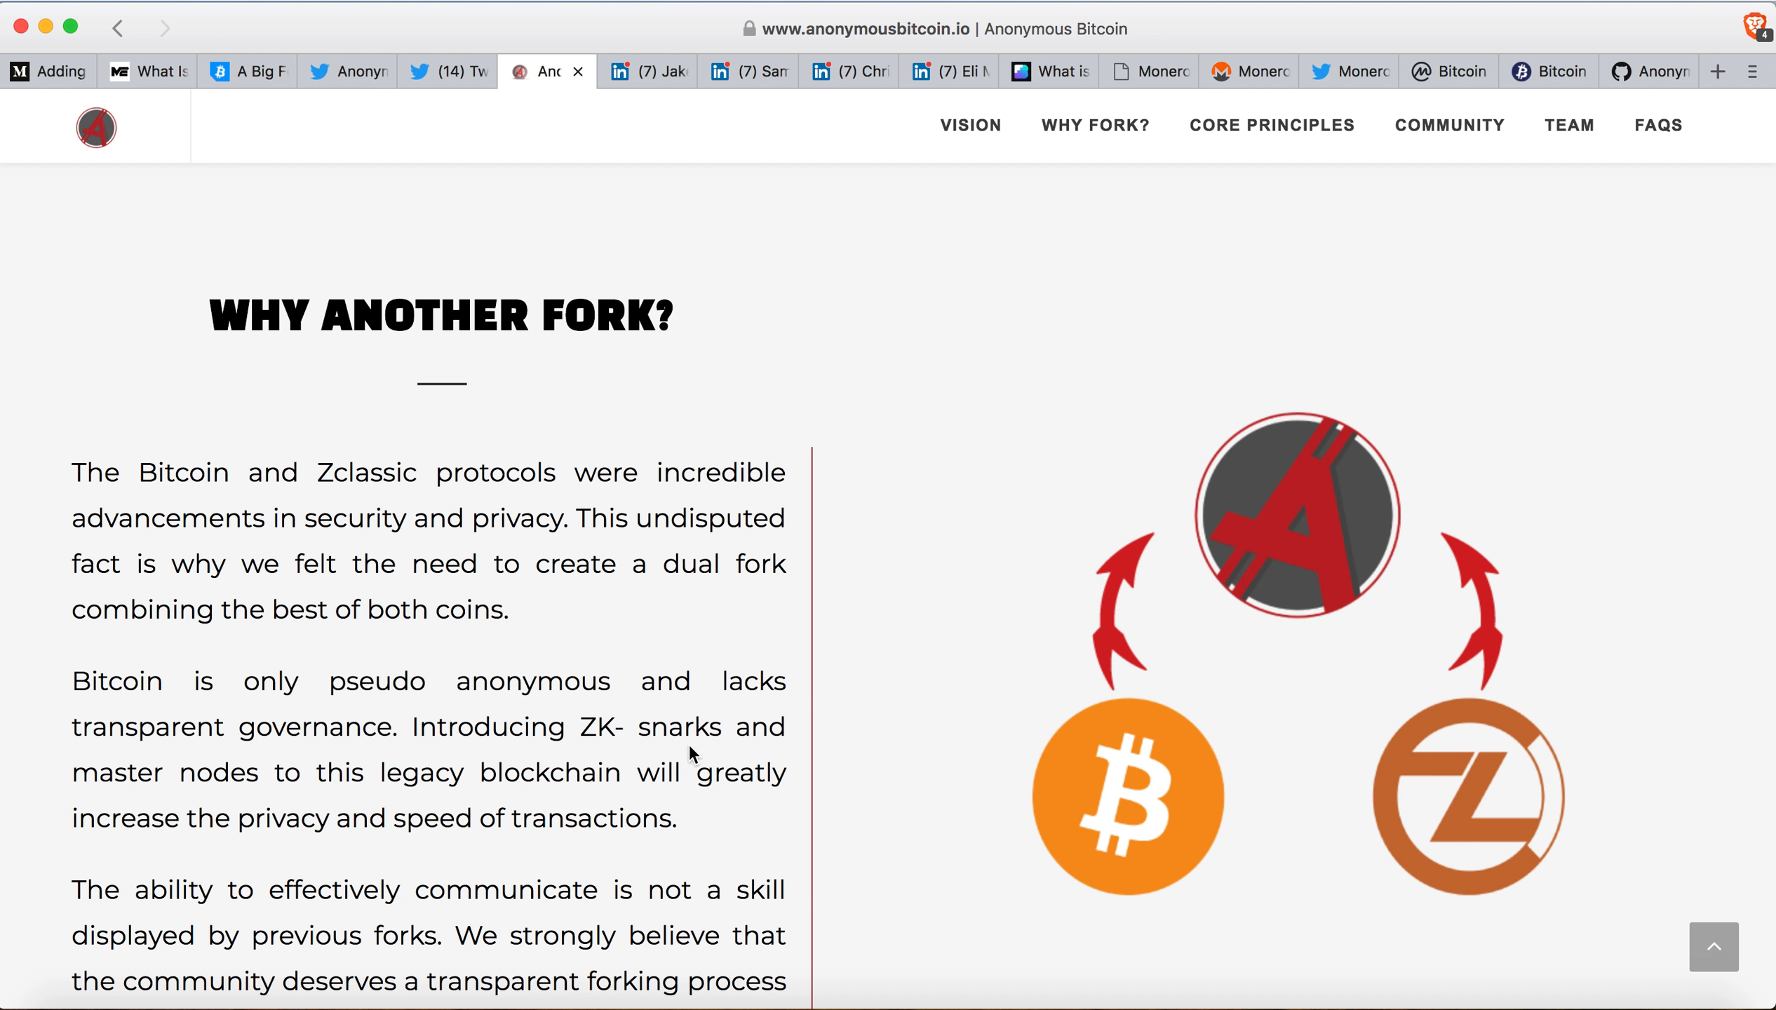
mouse_move(1509, 826)
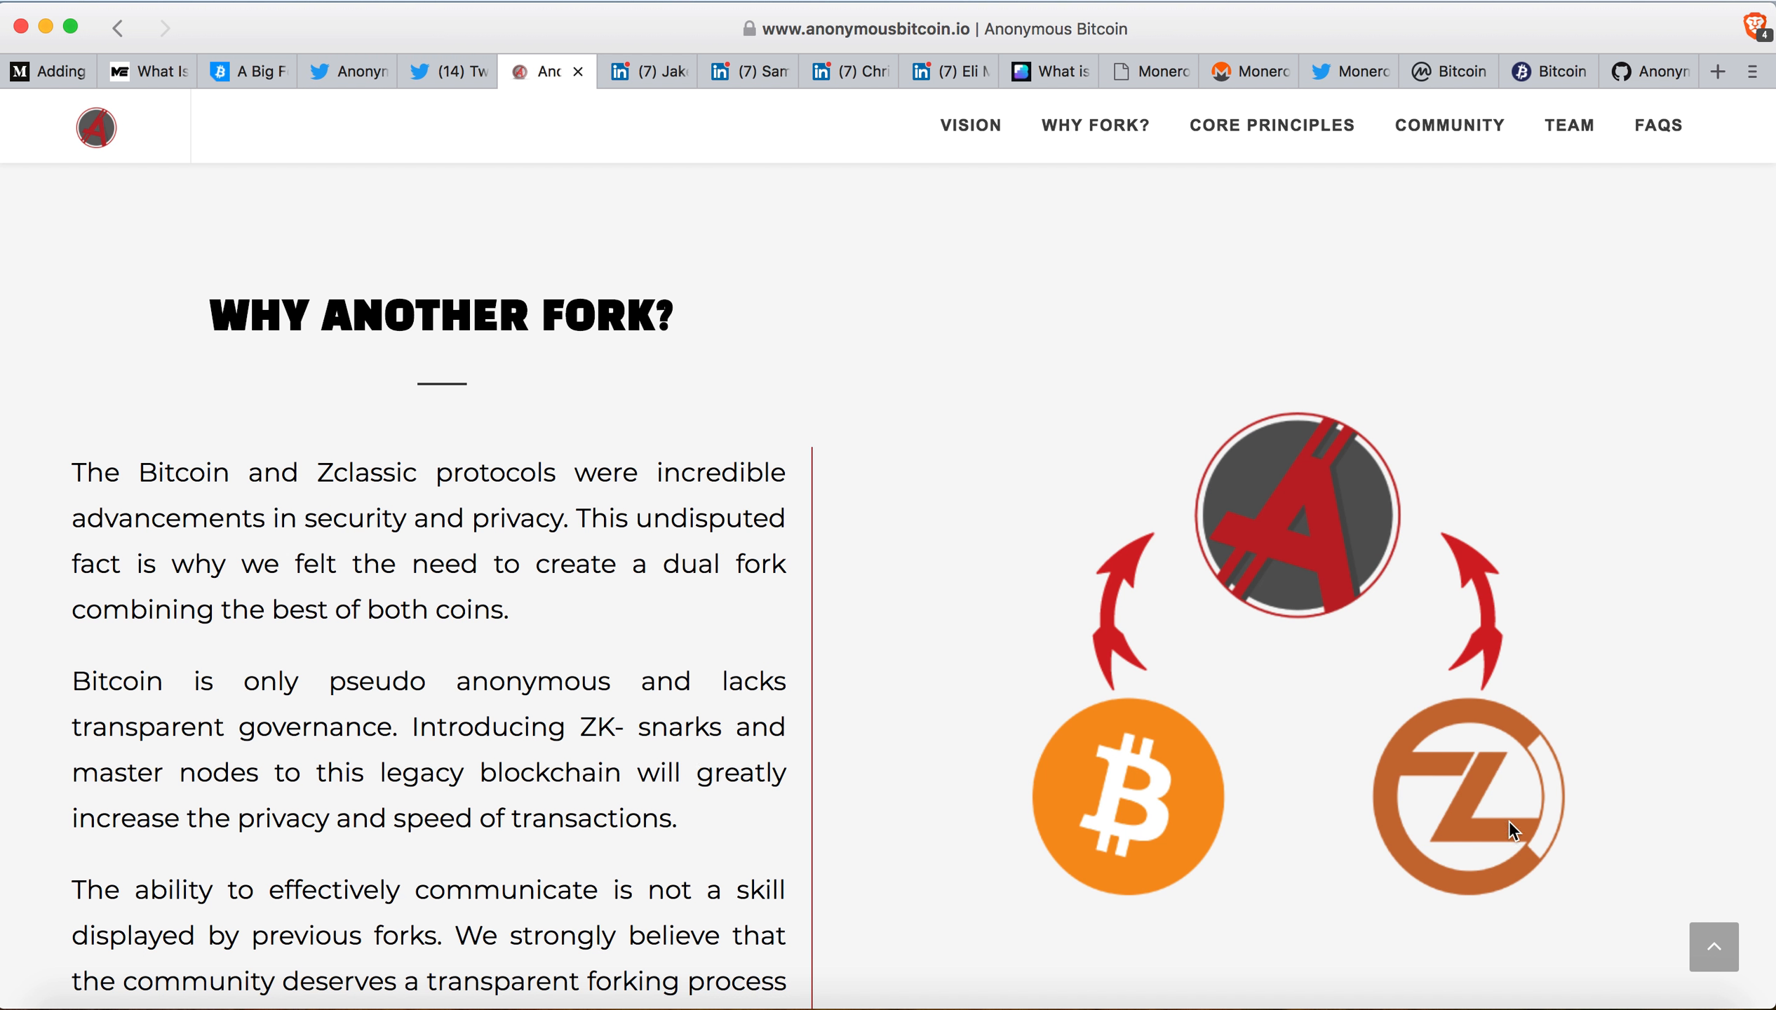
mouse_move(376, 697)
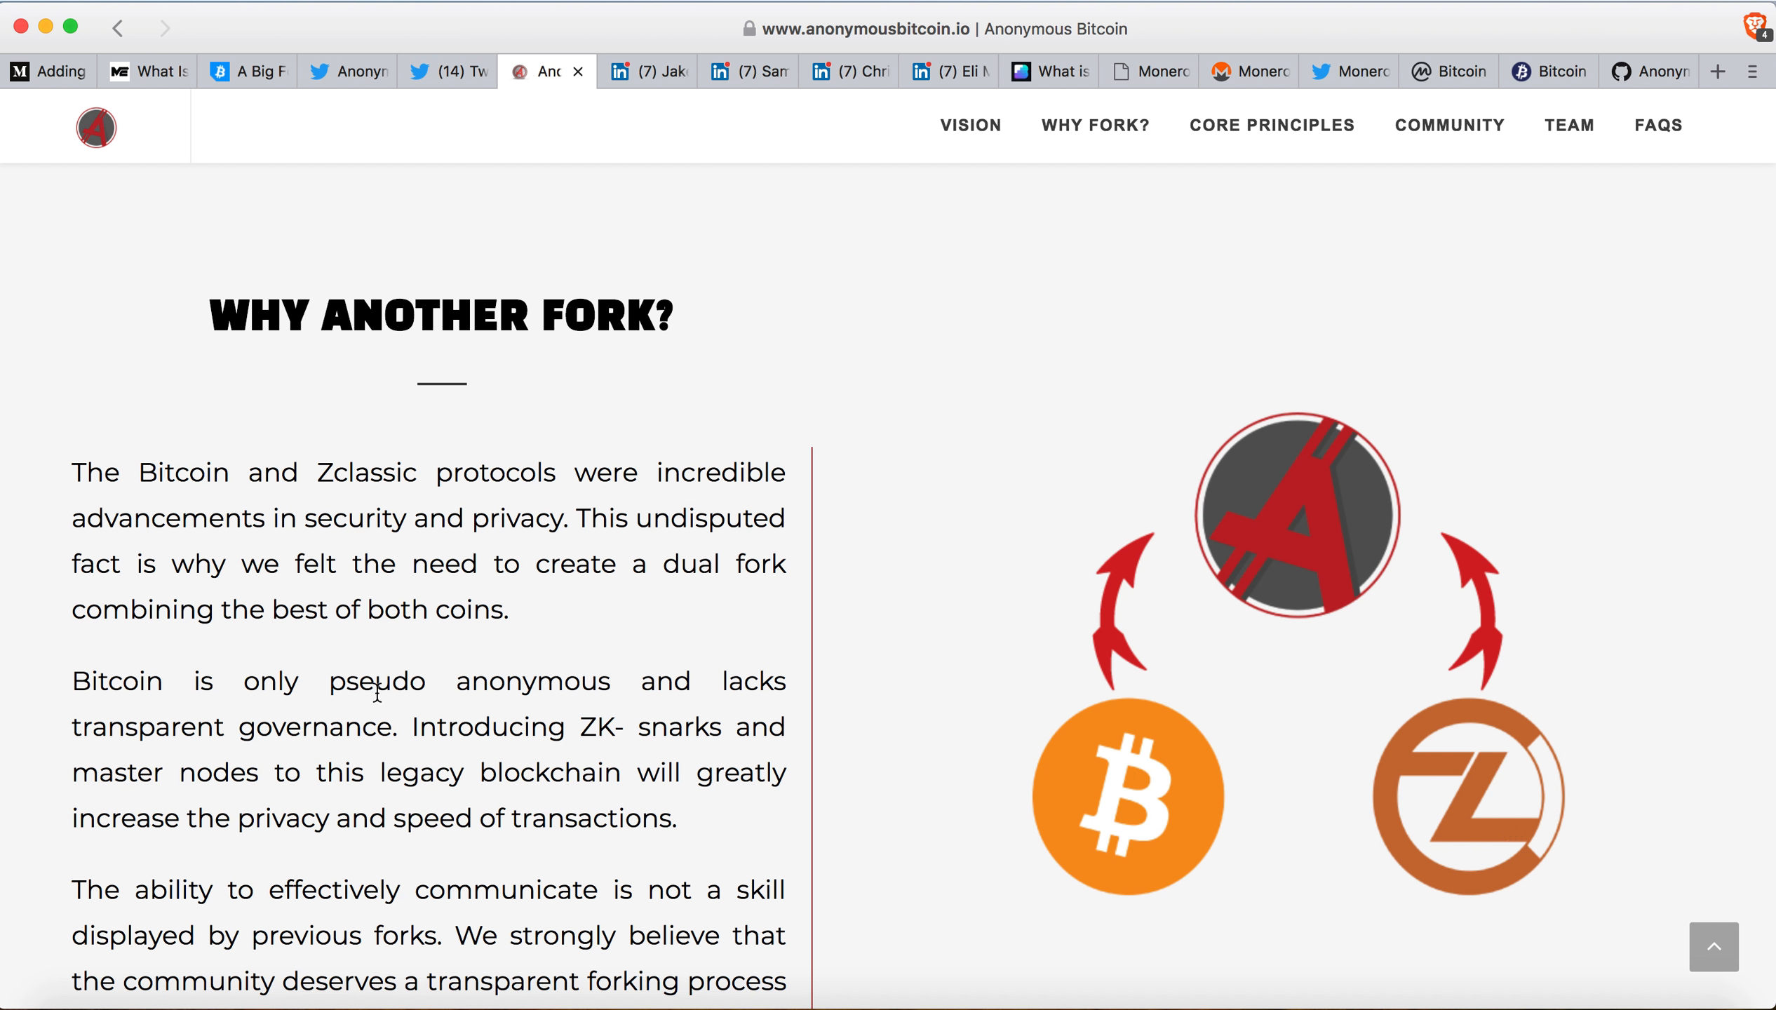
mouse_move(620, 740)
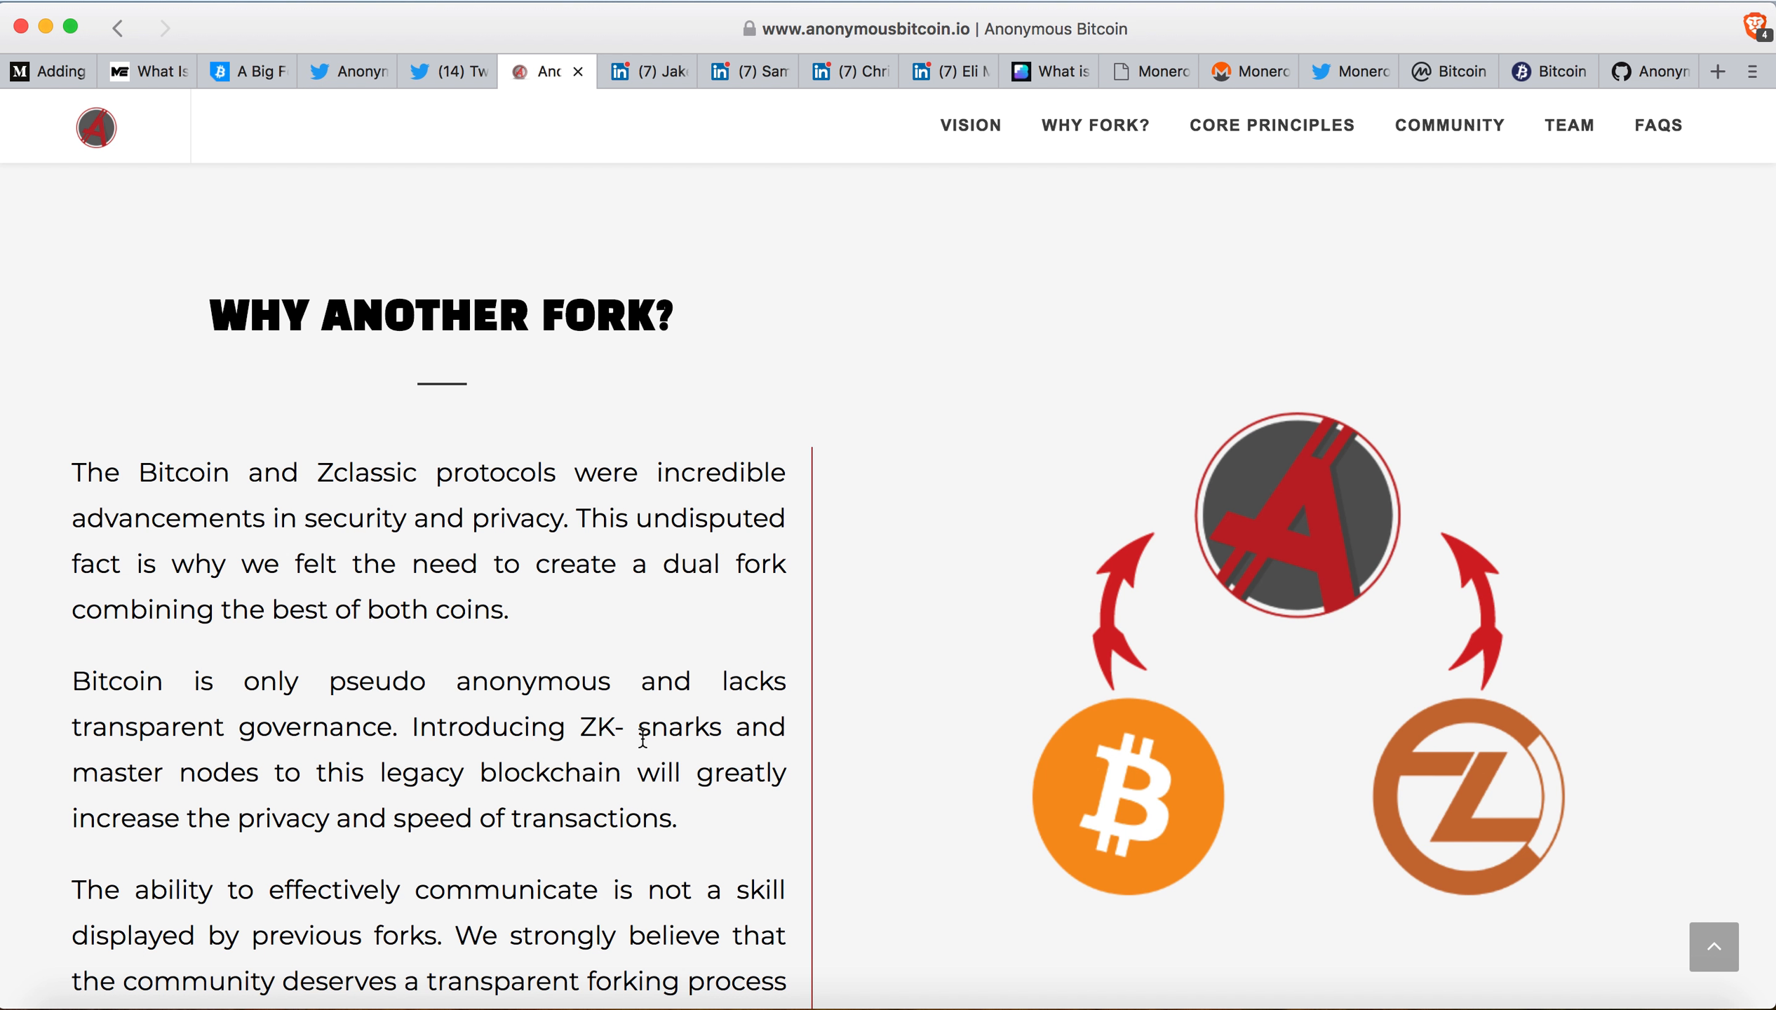
mouse_move(303, 792)
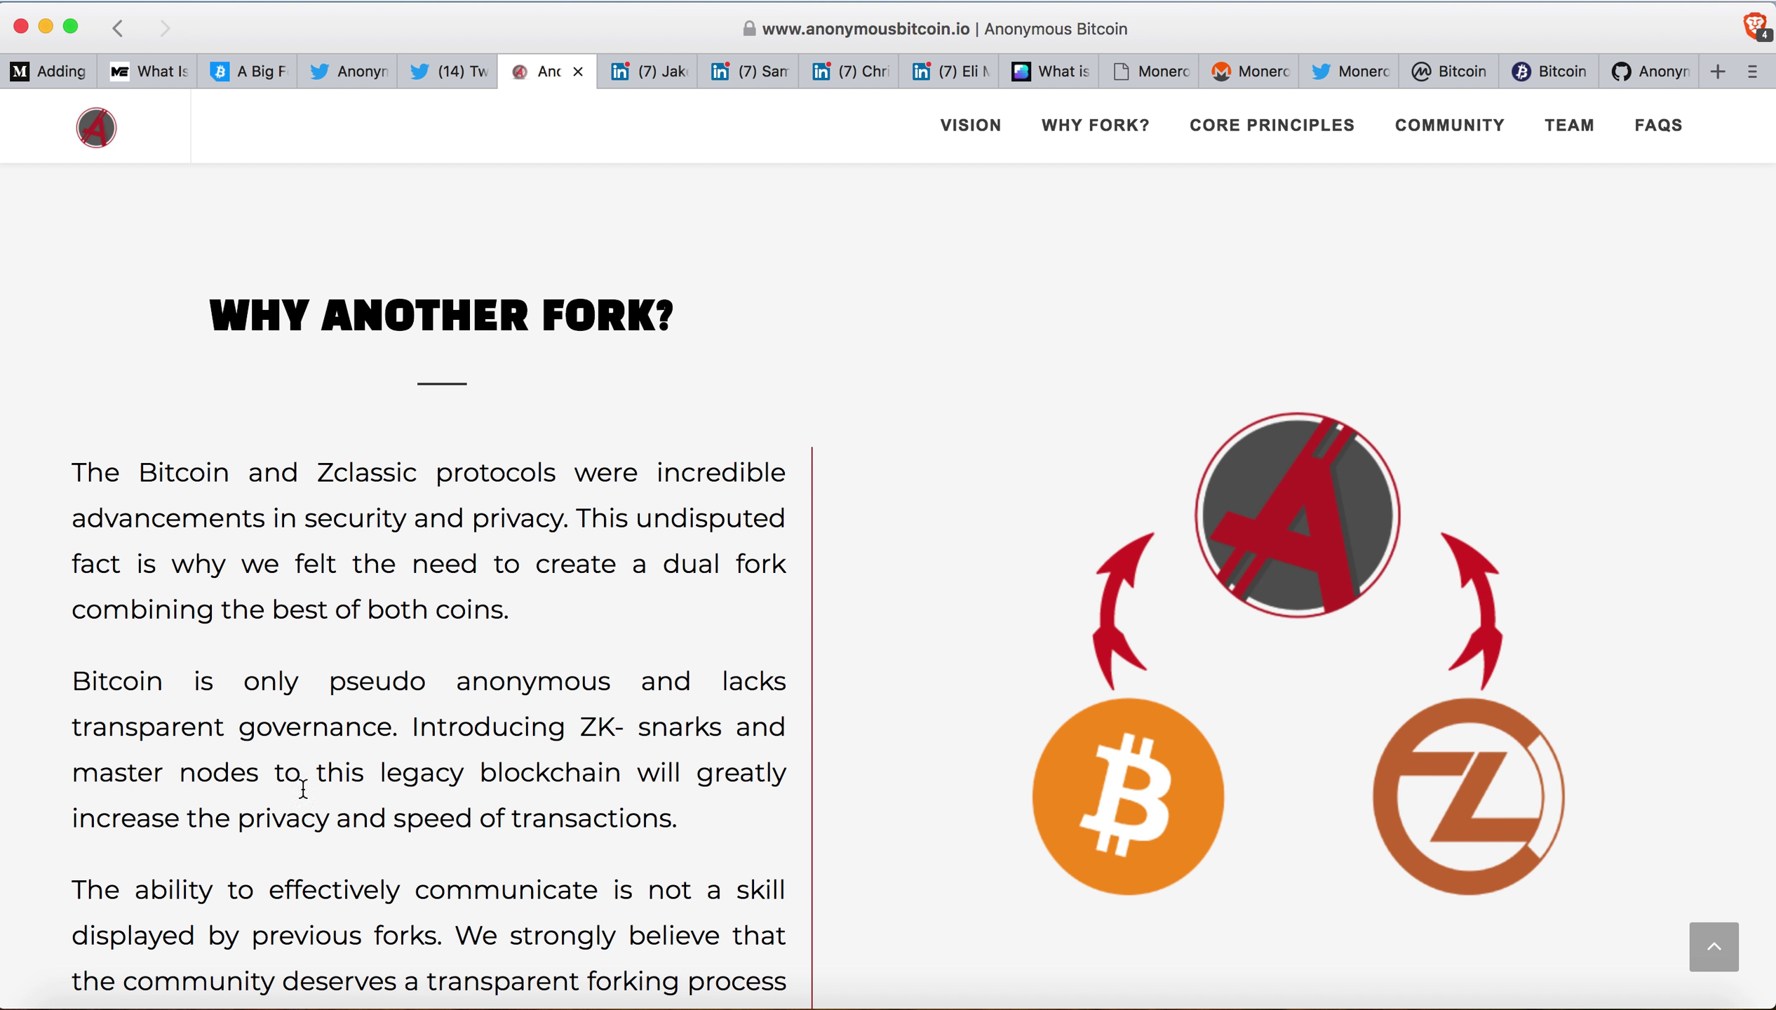
mouse_move(207, 849)
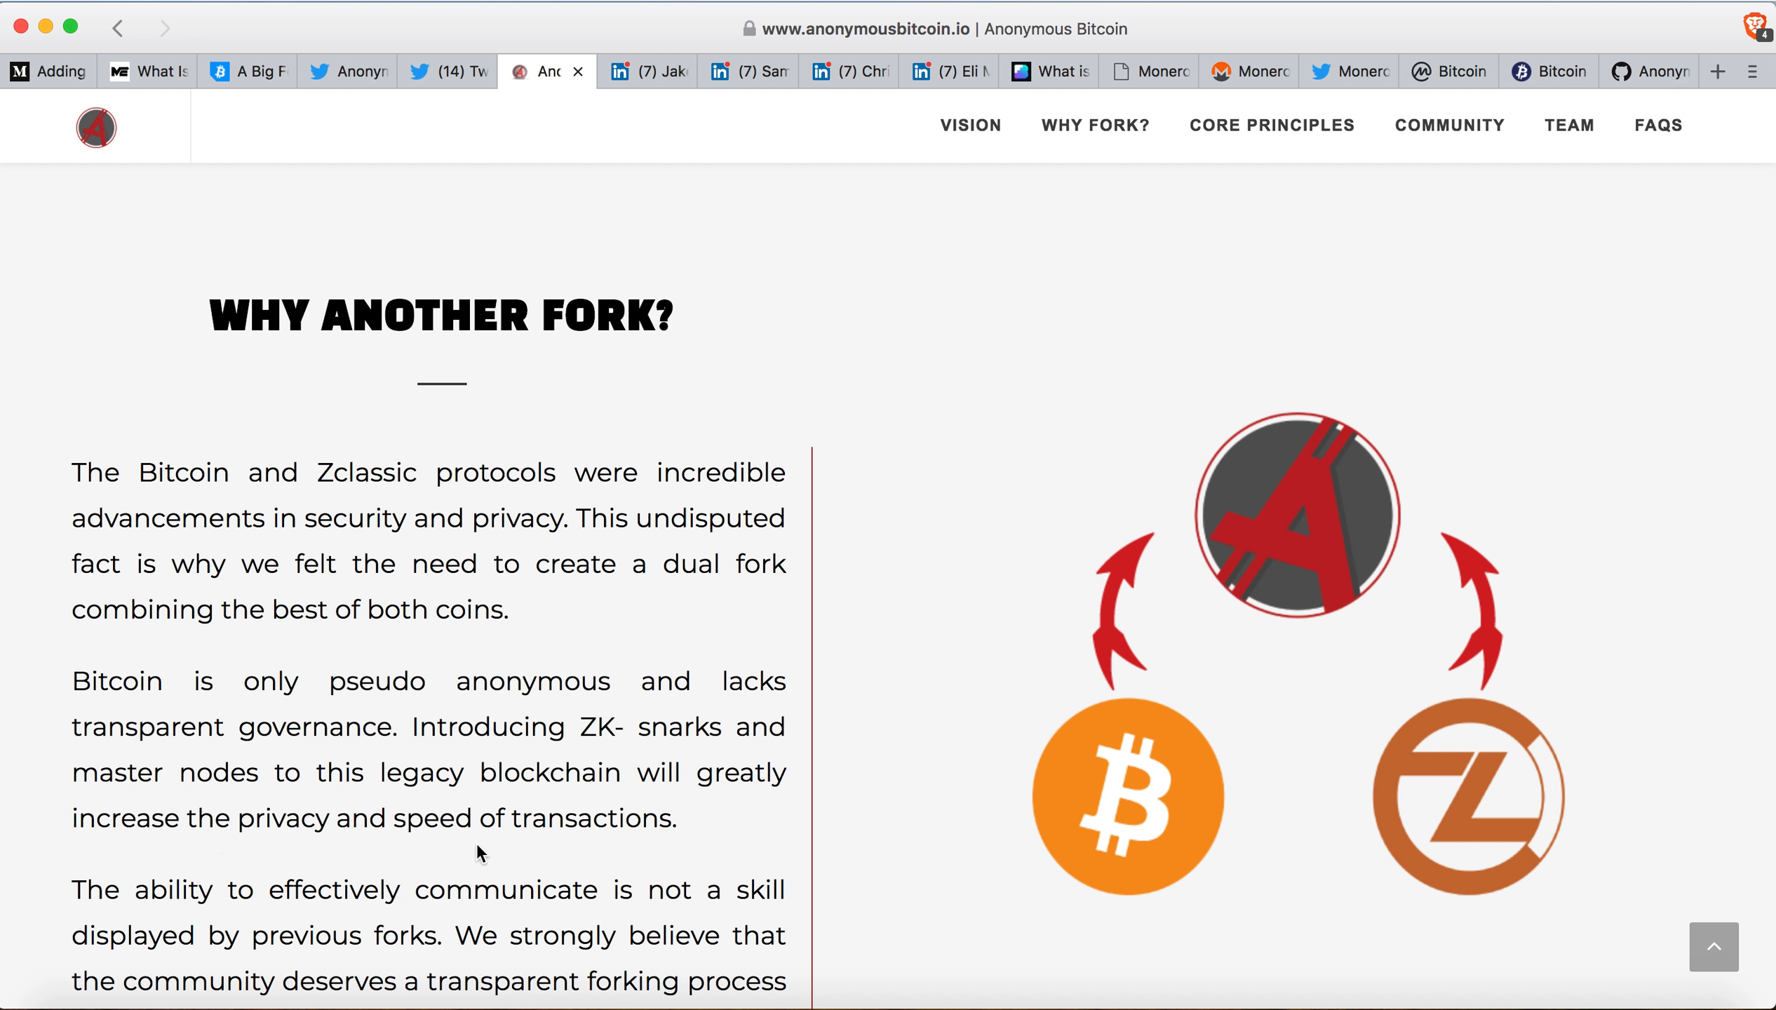
Scroll through the principle cards, from Real Decentralization to Masternodes, Exchange Support and Transparency.
scroll("down", 3)
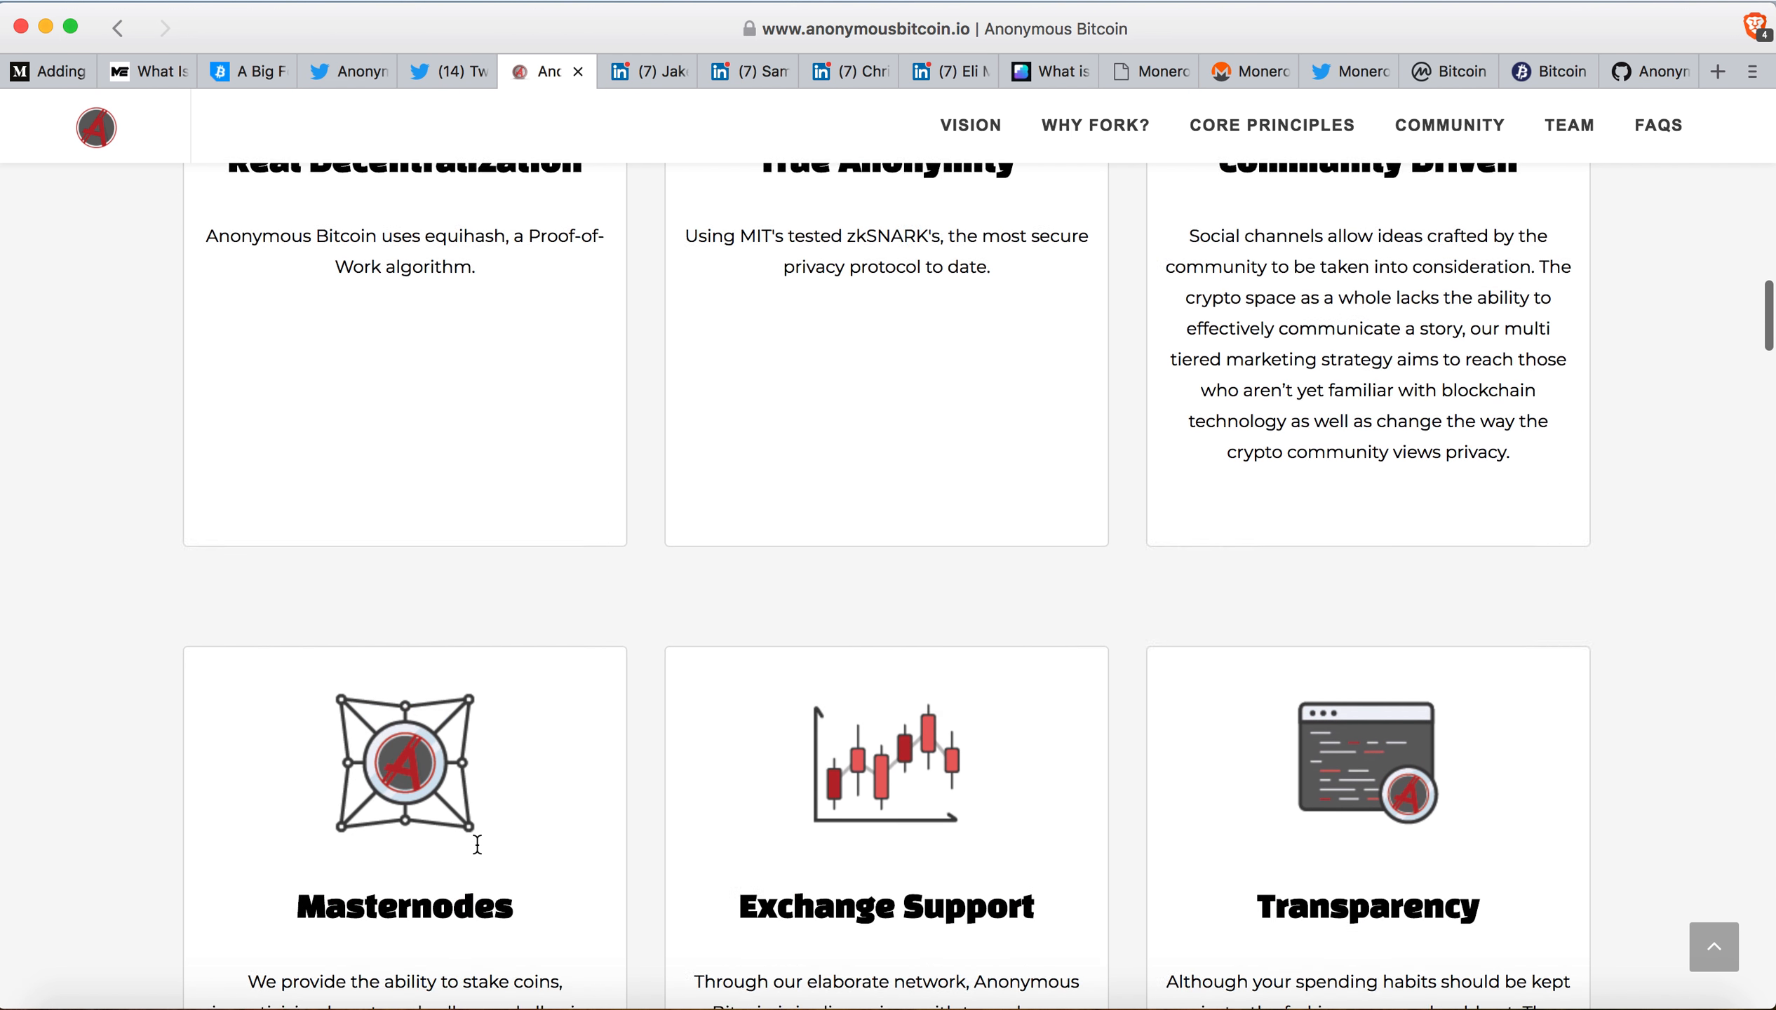
scroll("up", 3)
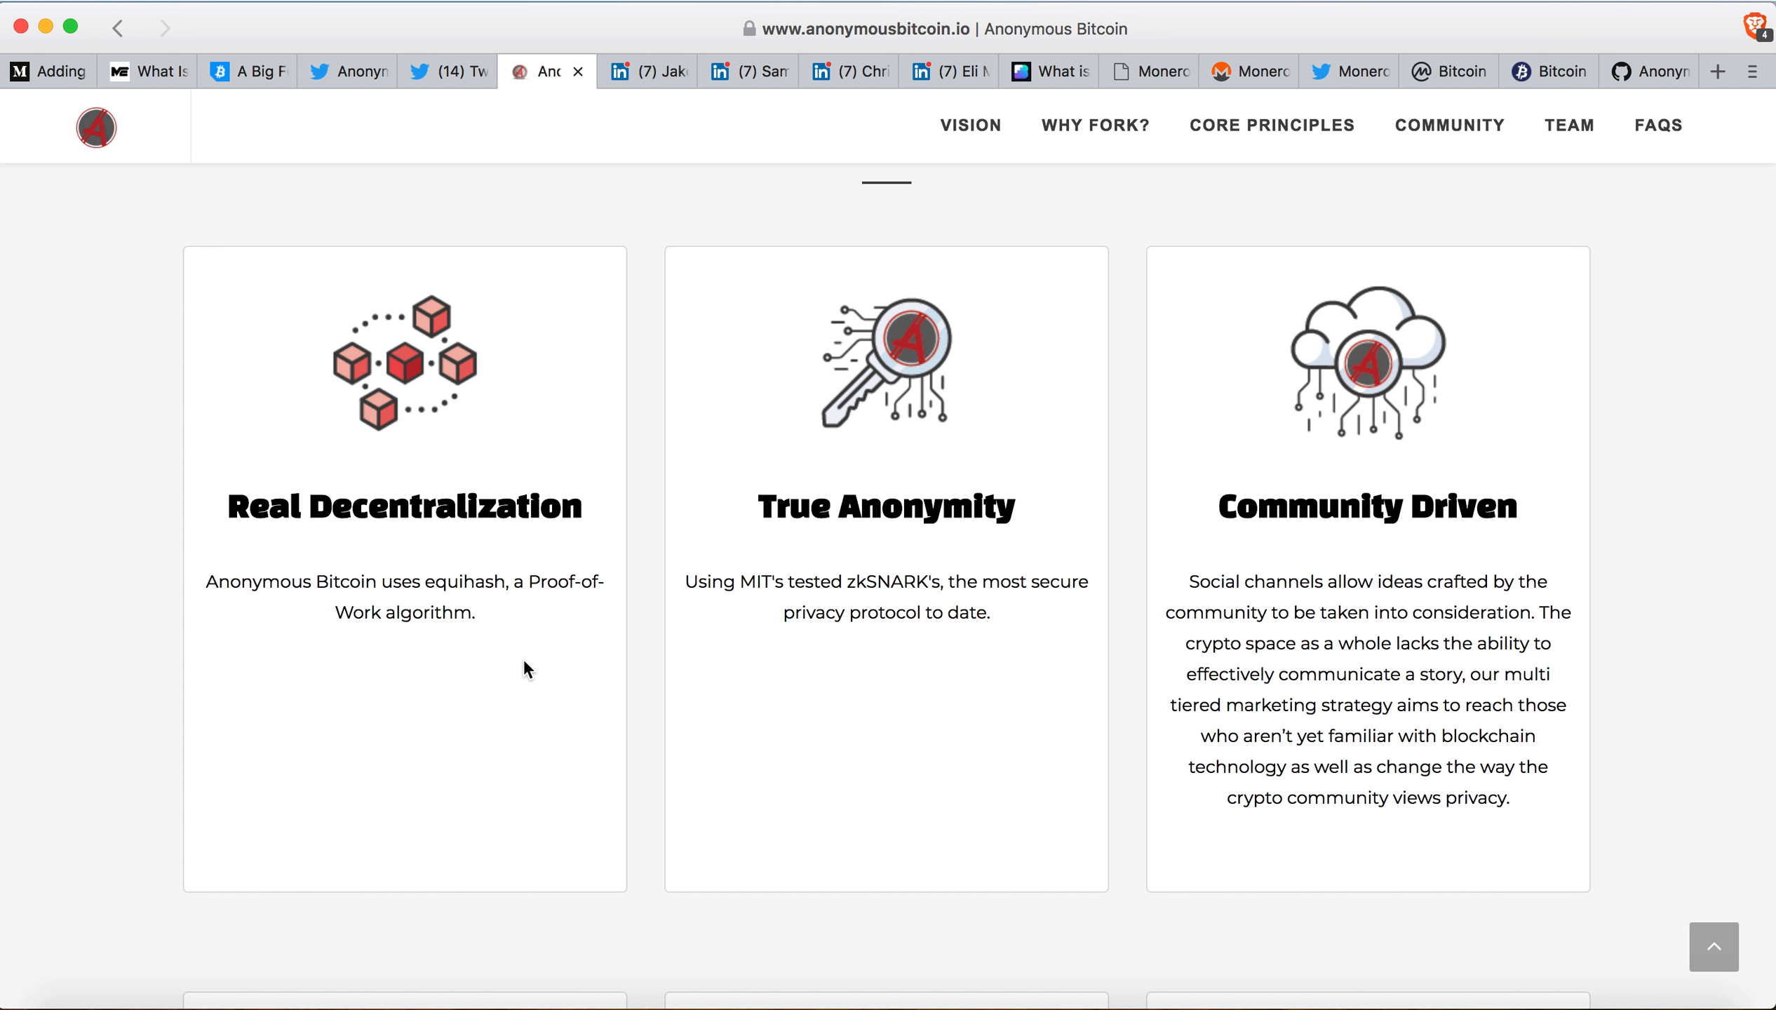
mouse_move(568, 638)
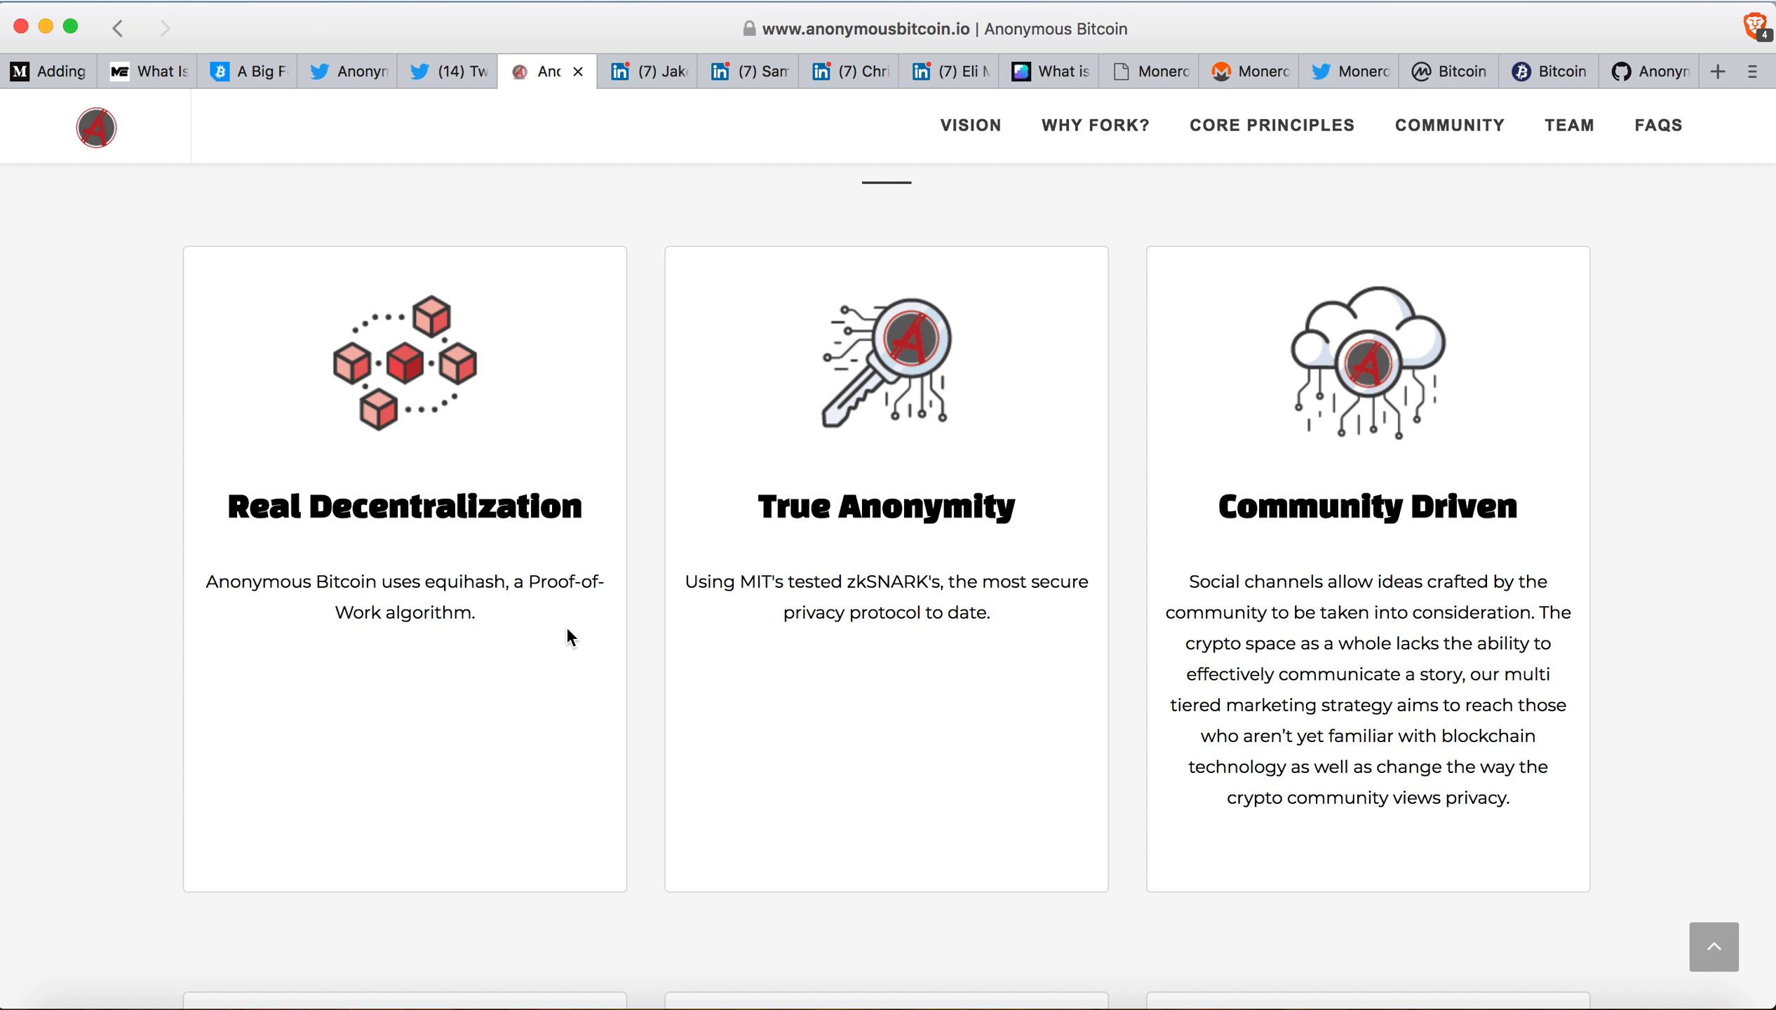
mouse_move(937, 555)
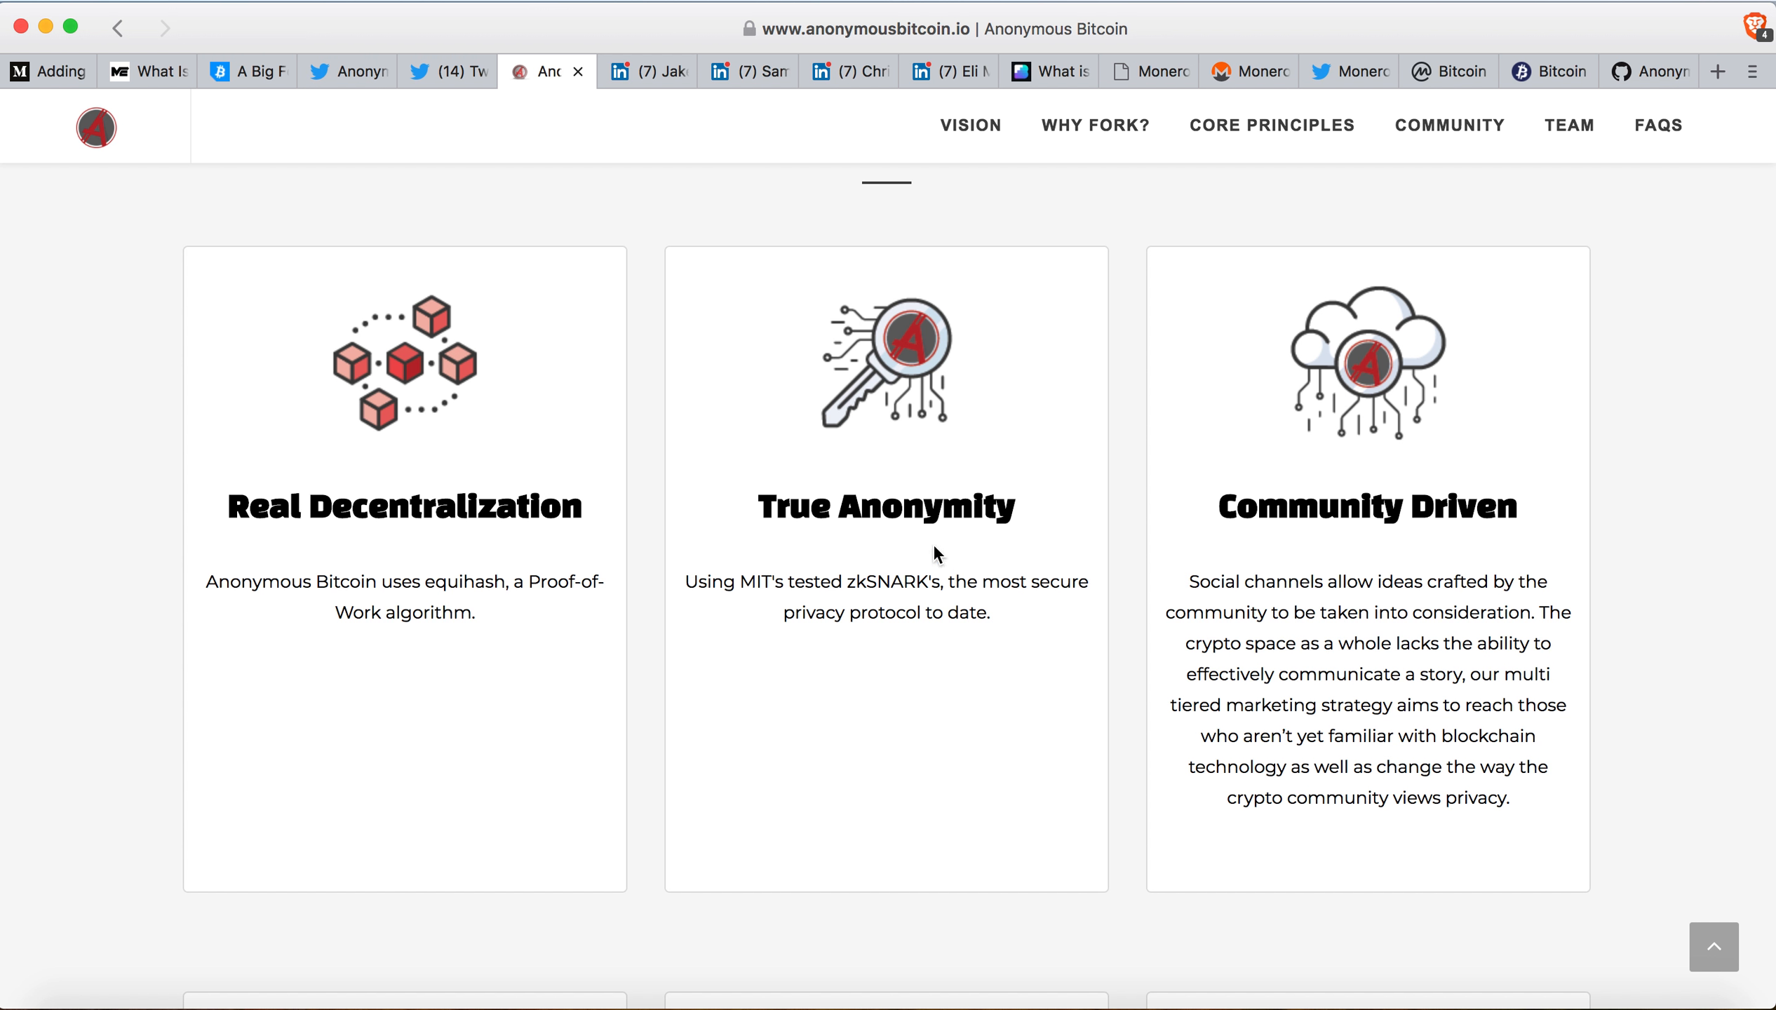
mouse_move(1086, 591)
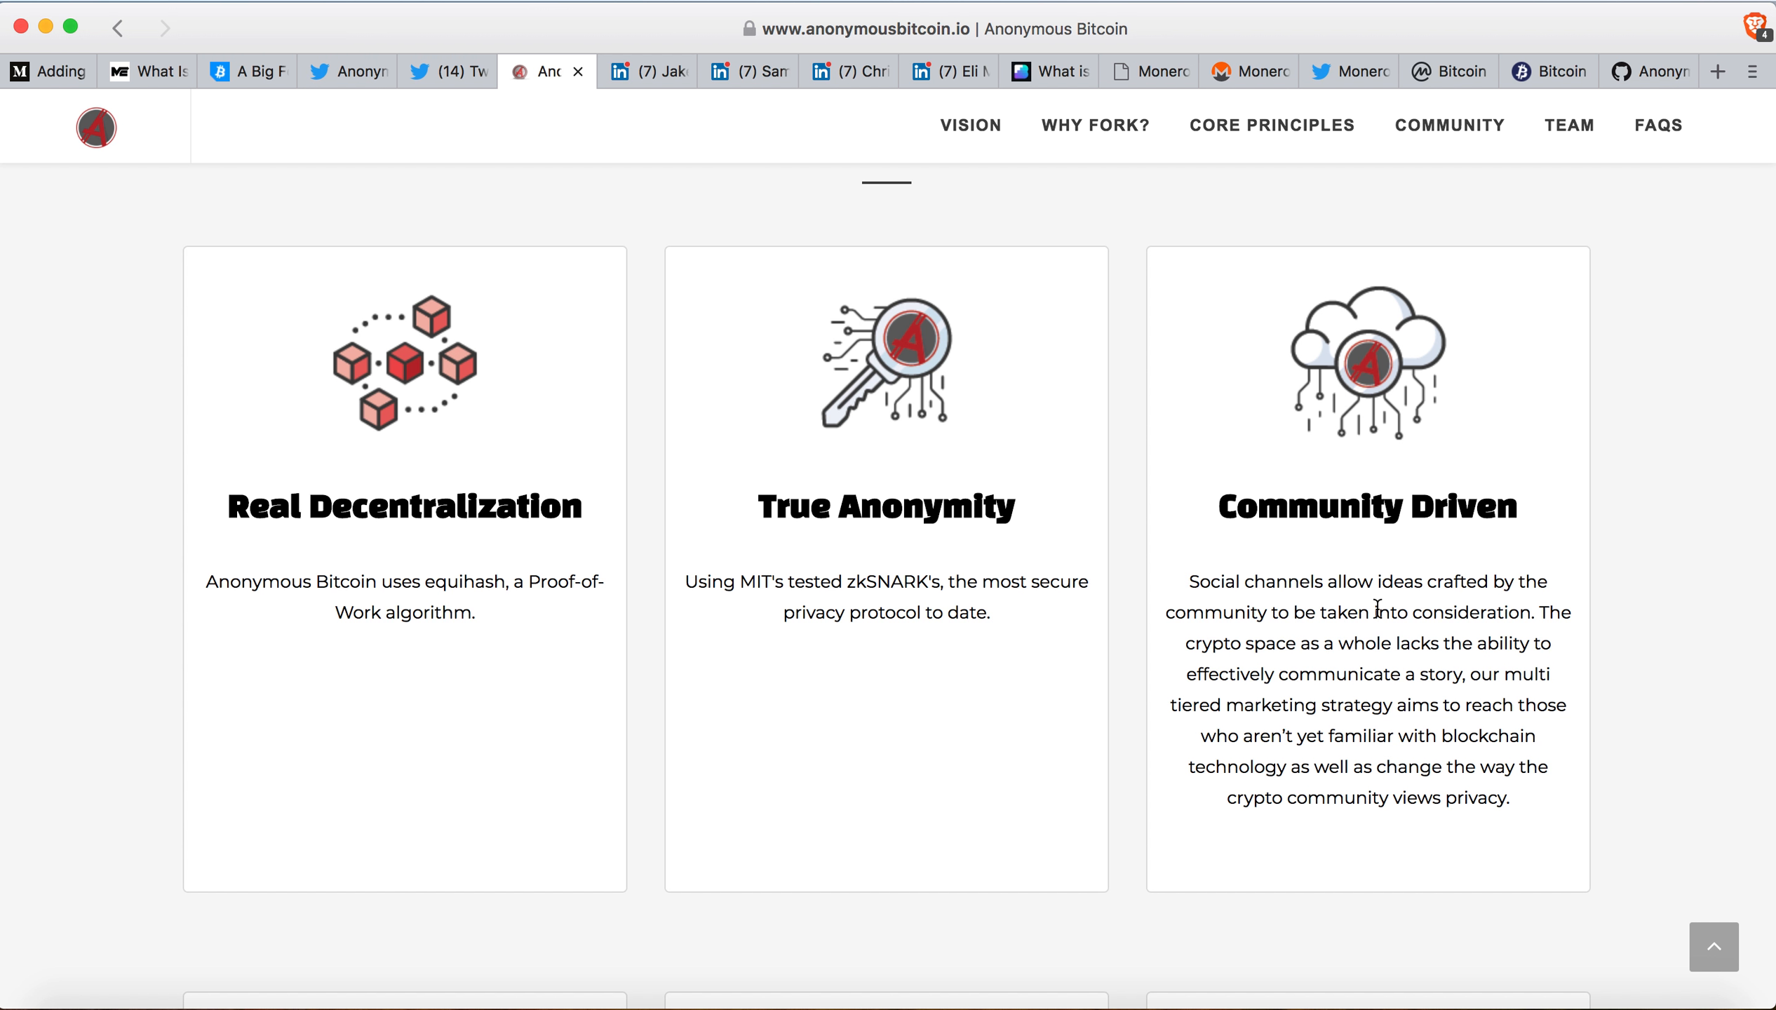
scroll("down", 3)
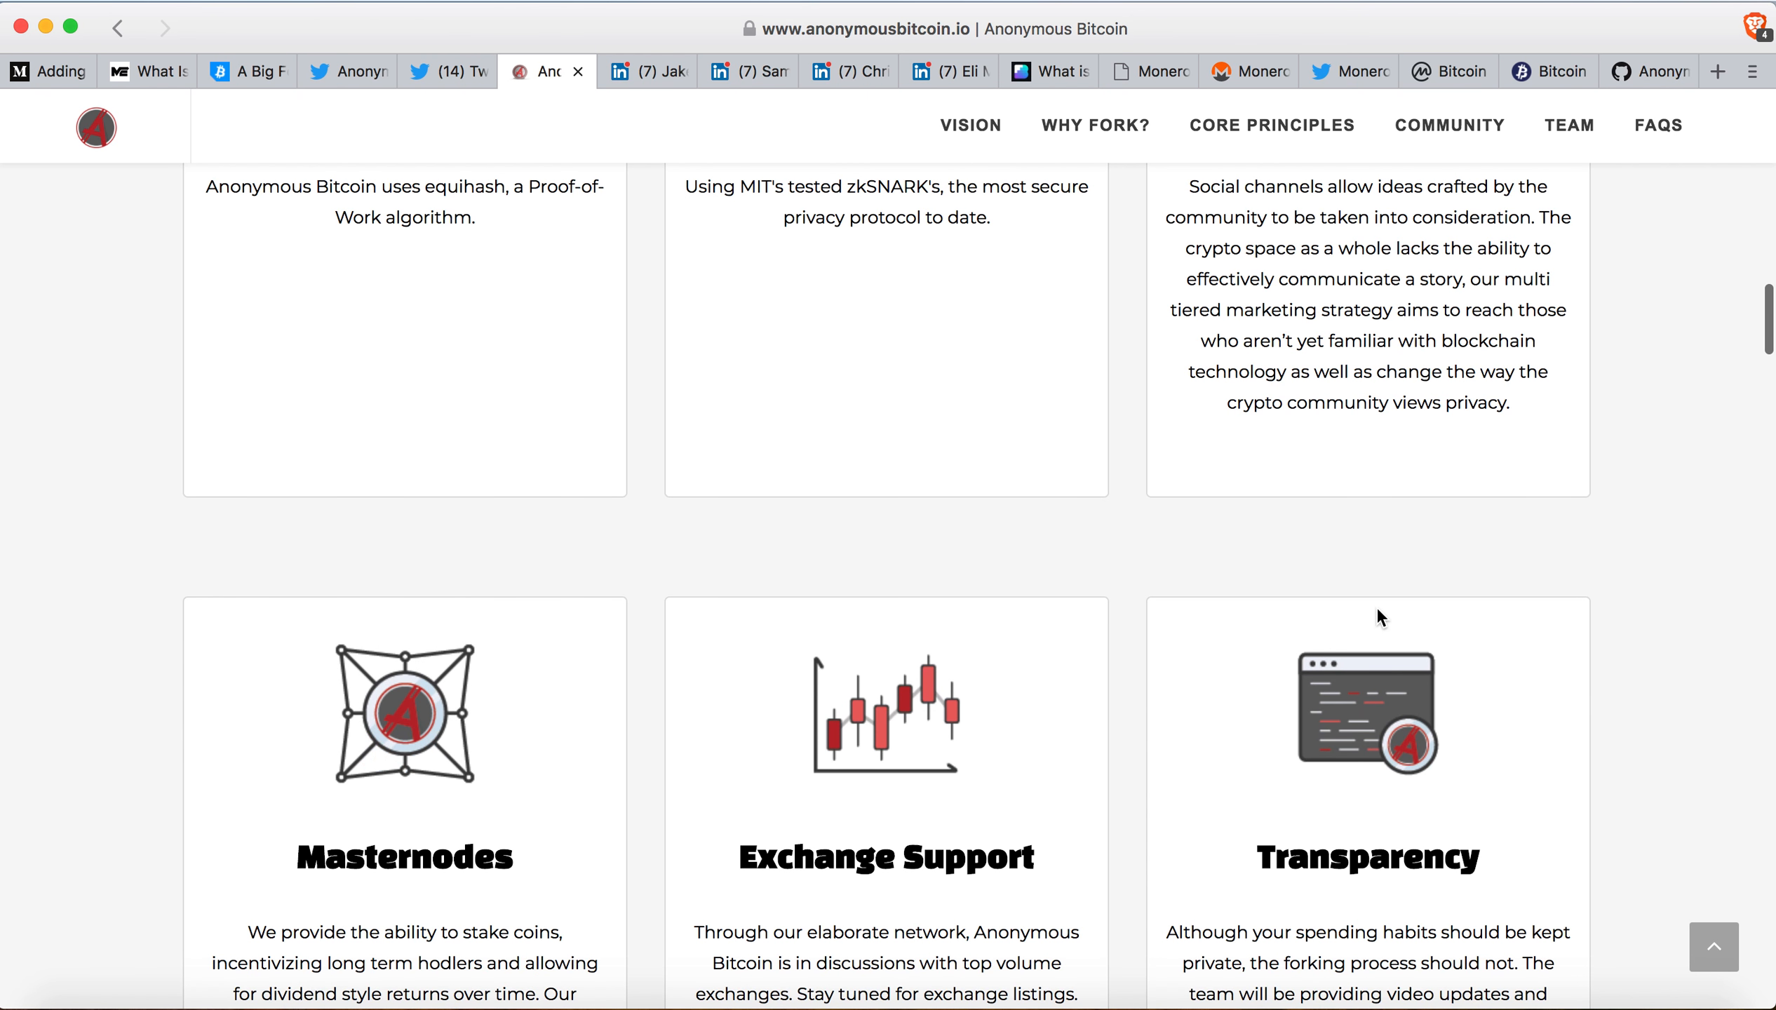
scroll("down", 3)
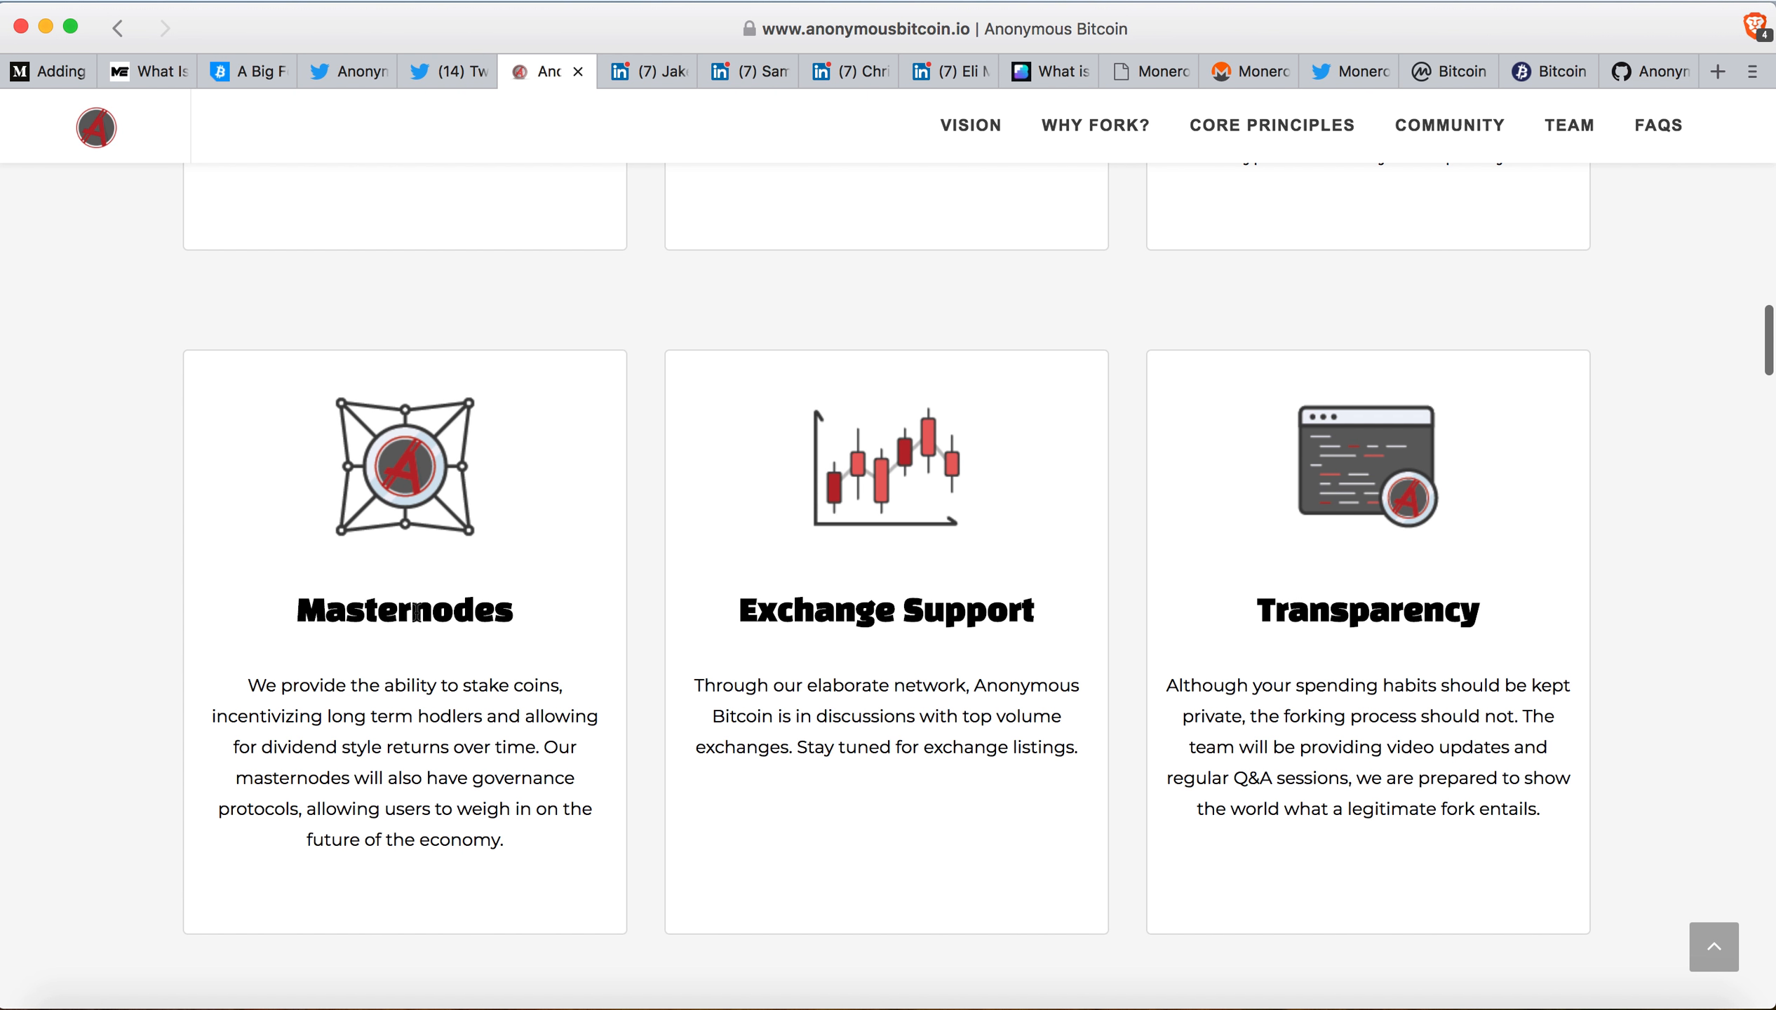
mouse_move(422, 669)
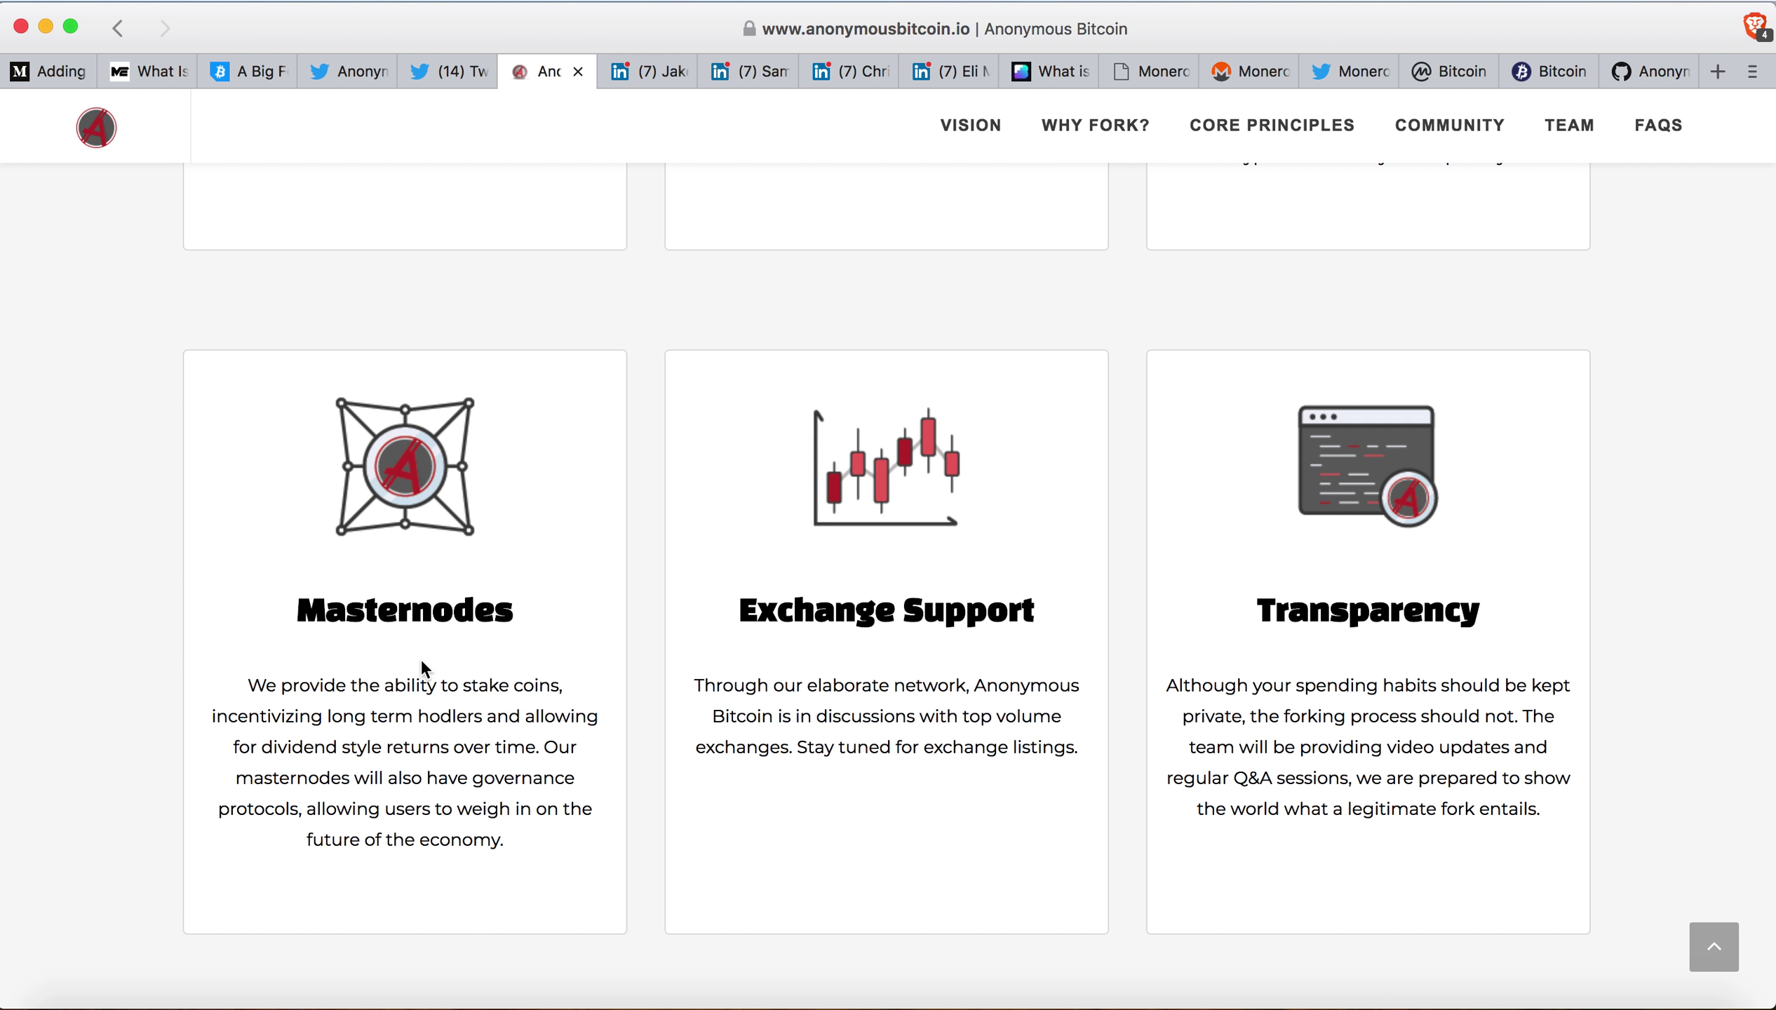
mouse_move(234, 736)
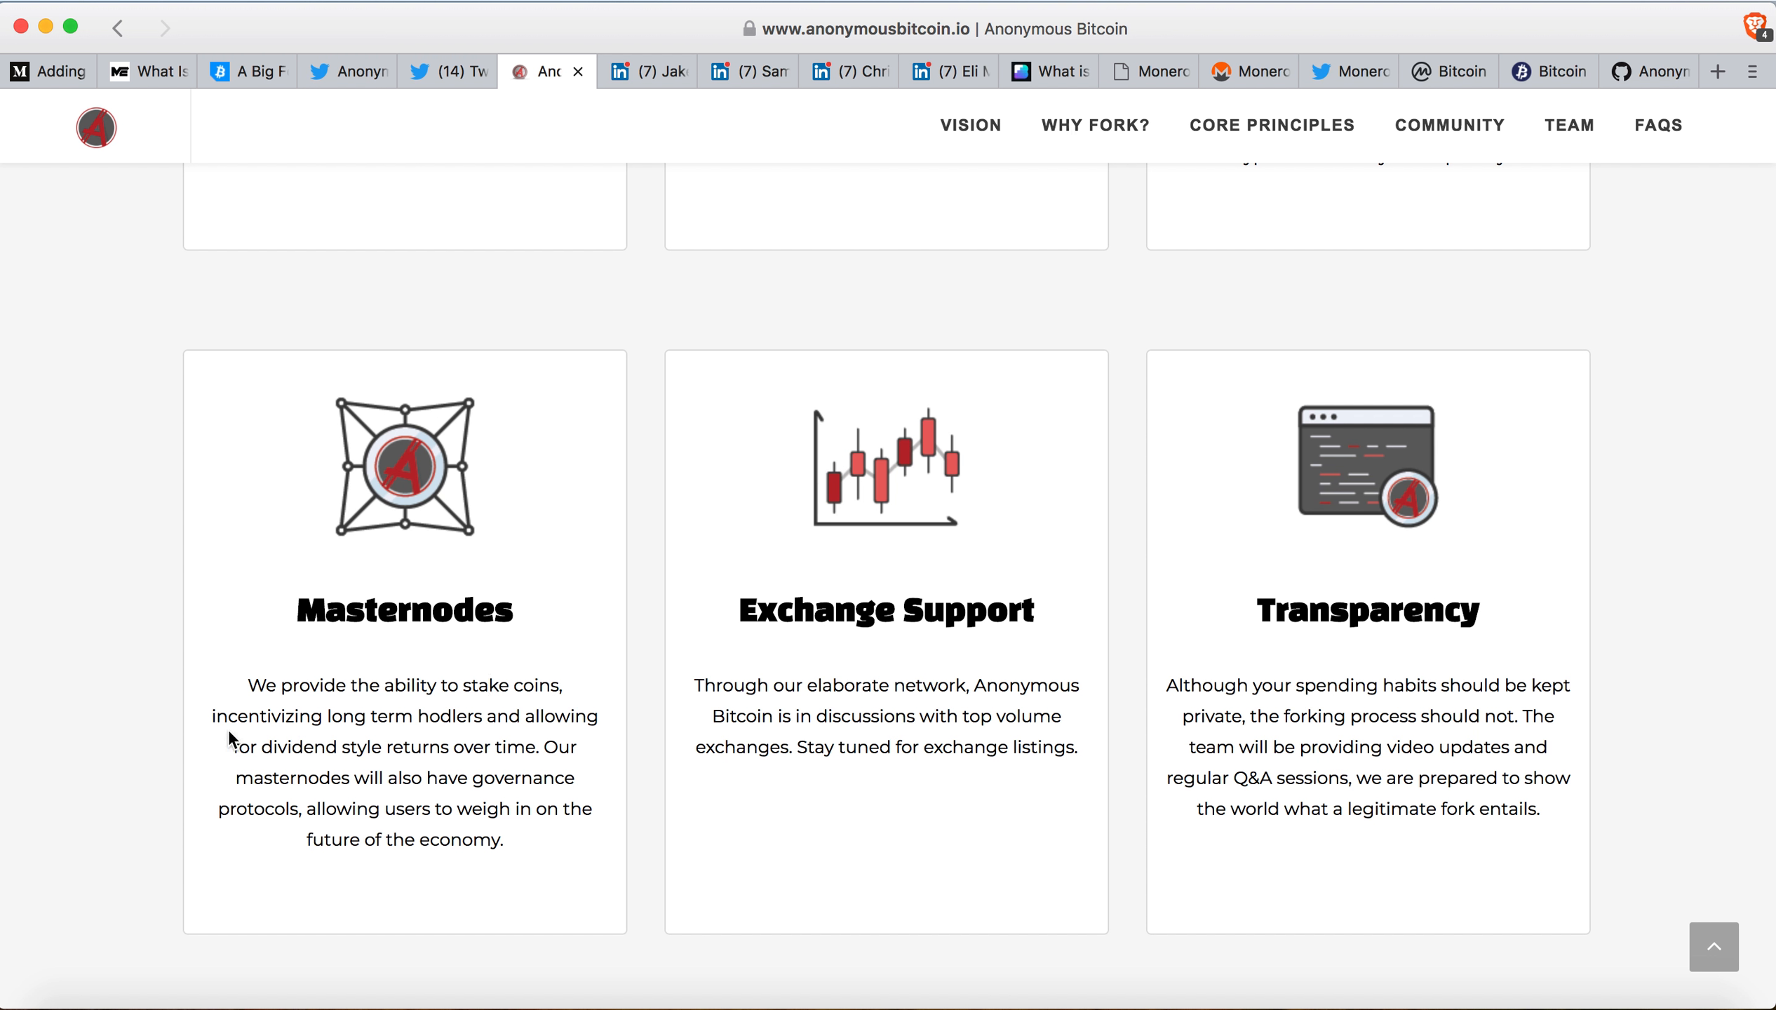
mouse_move(419, 719)
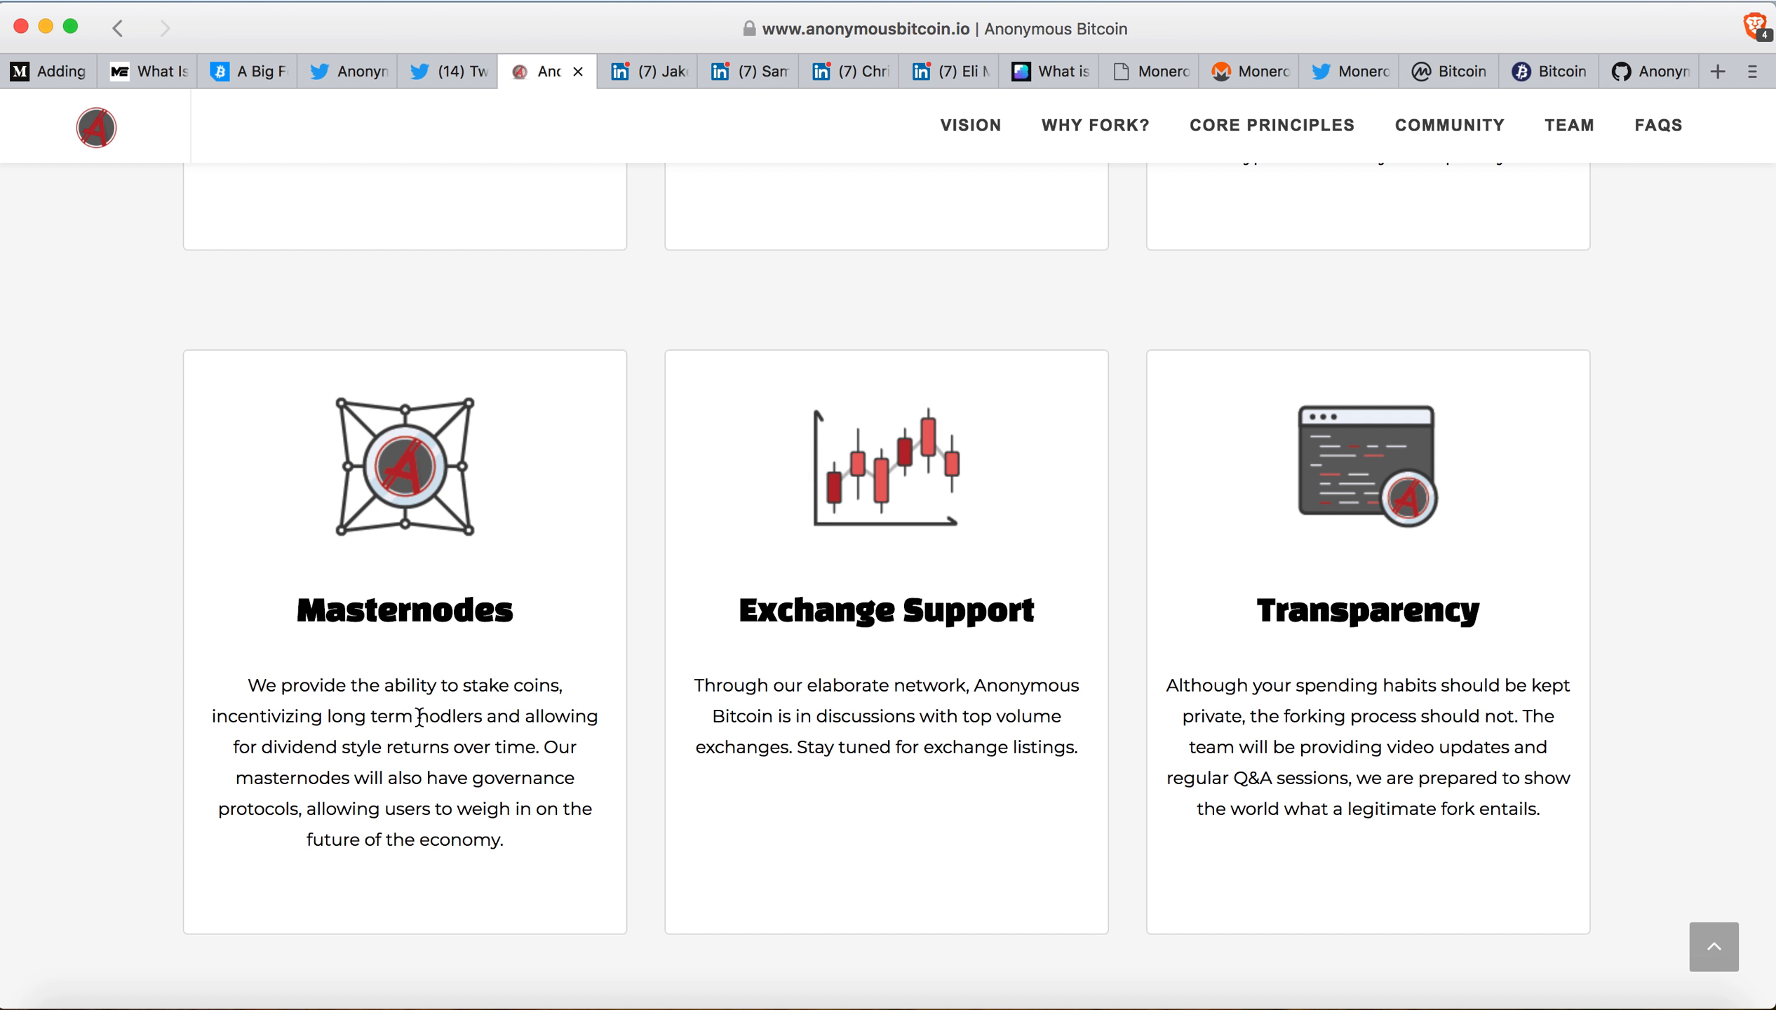
mouse_move(294, 738)
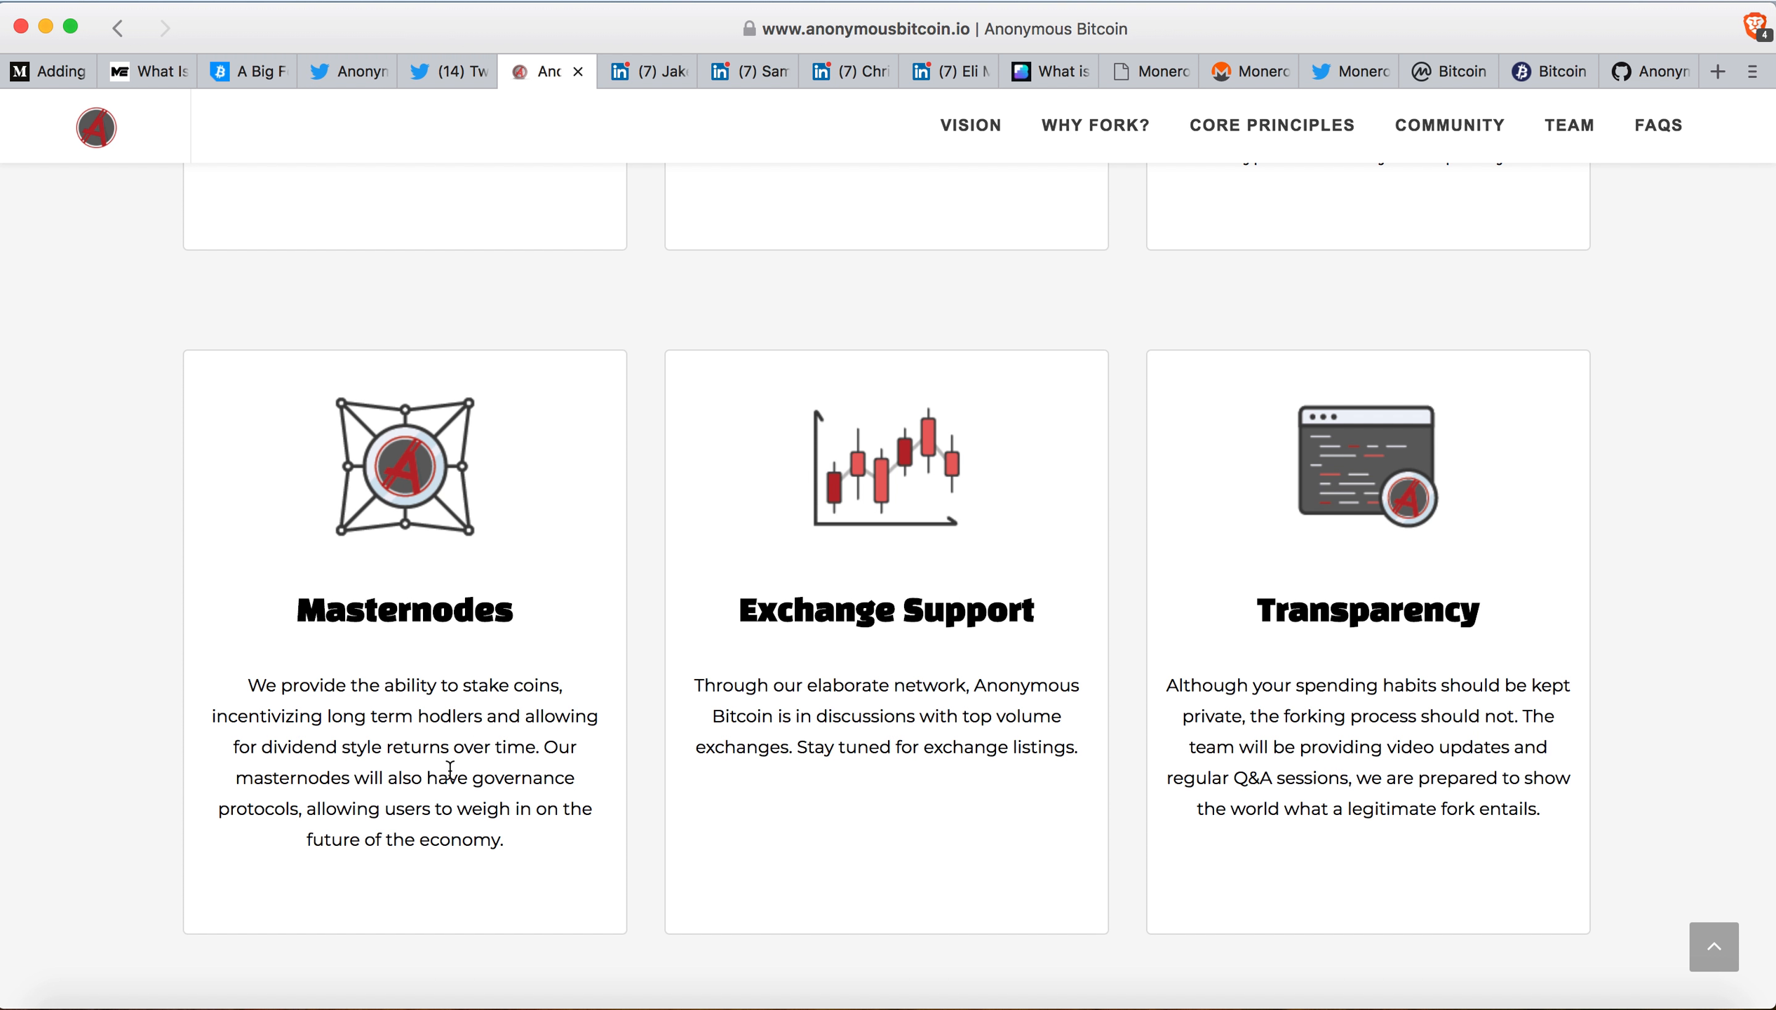
mouse_move(418, 785)
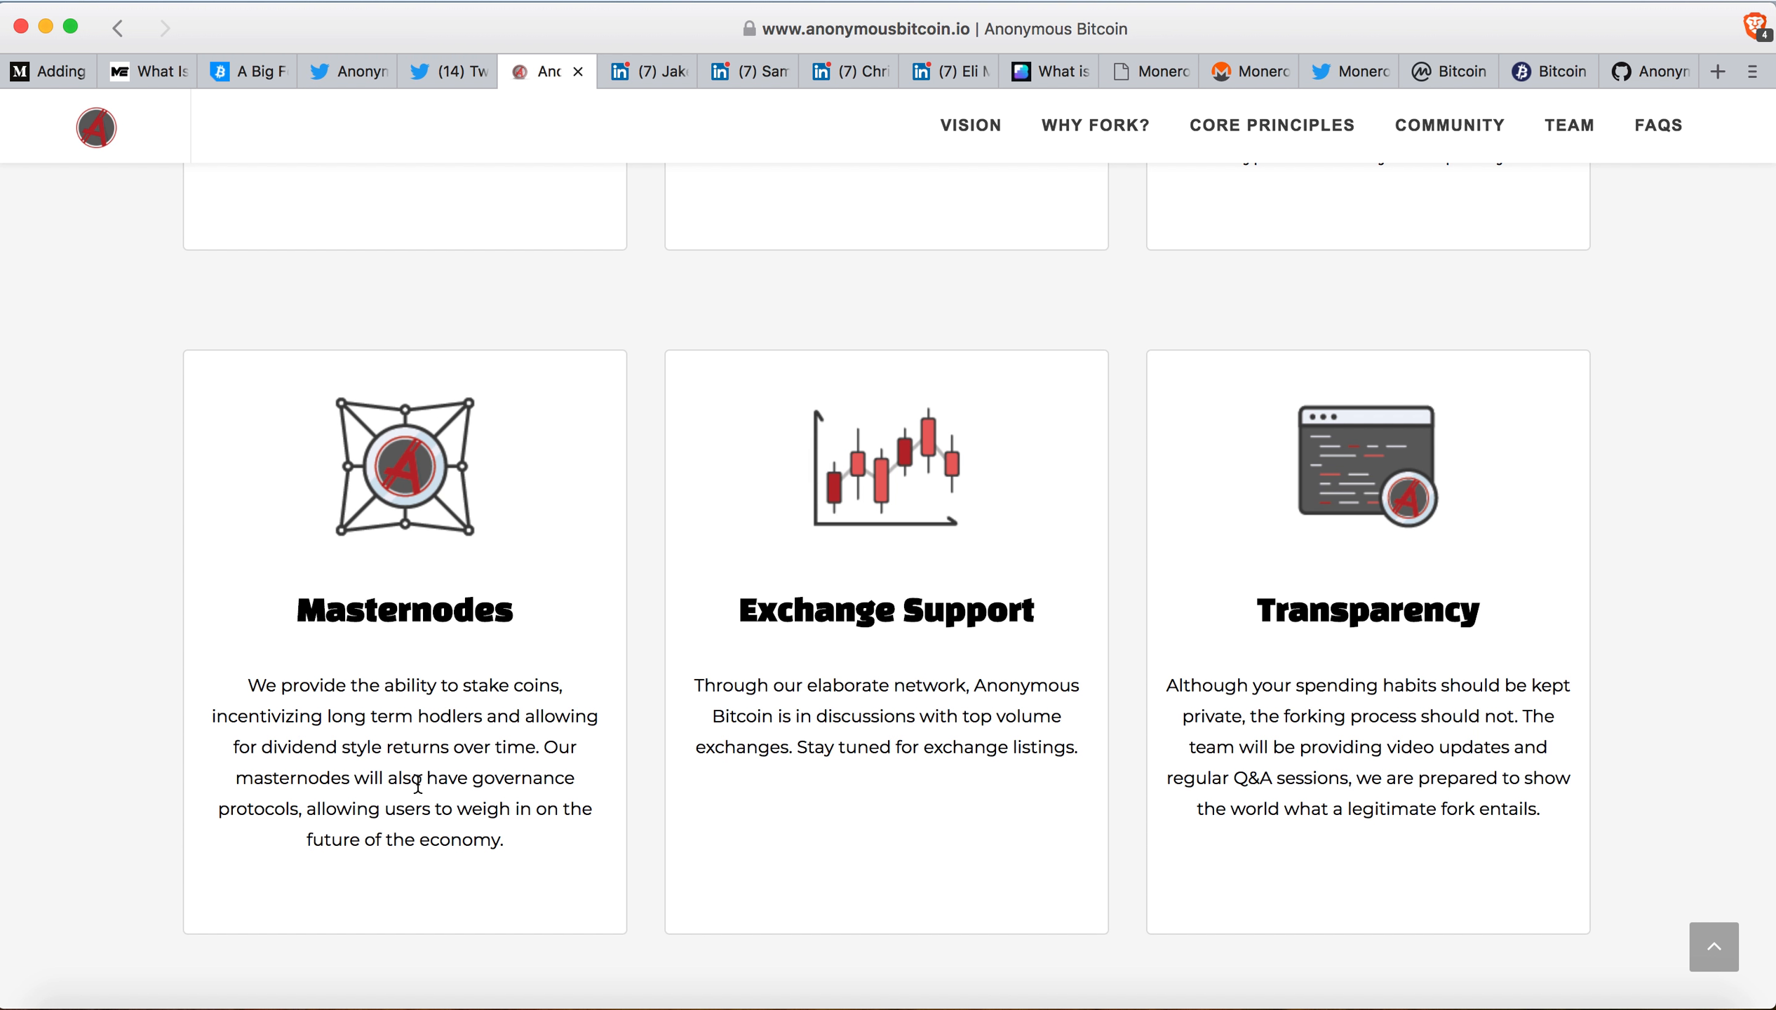
mouse_move(840, 747)
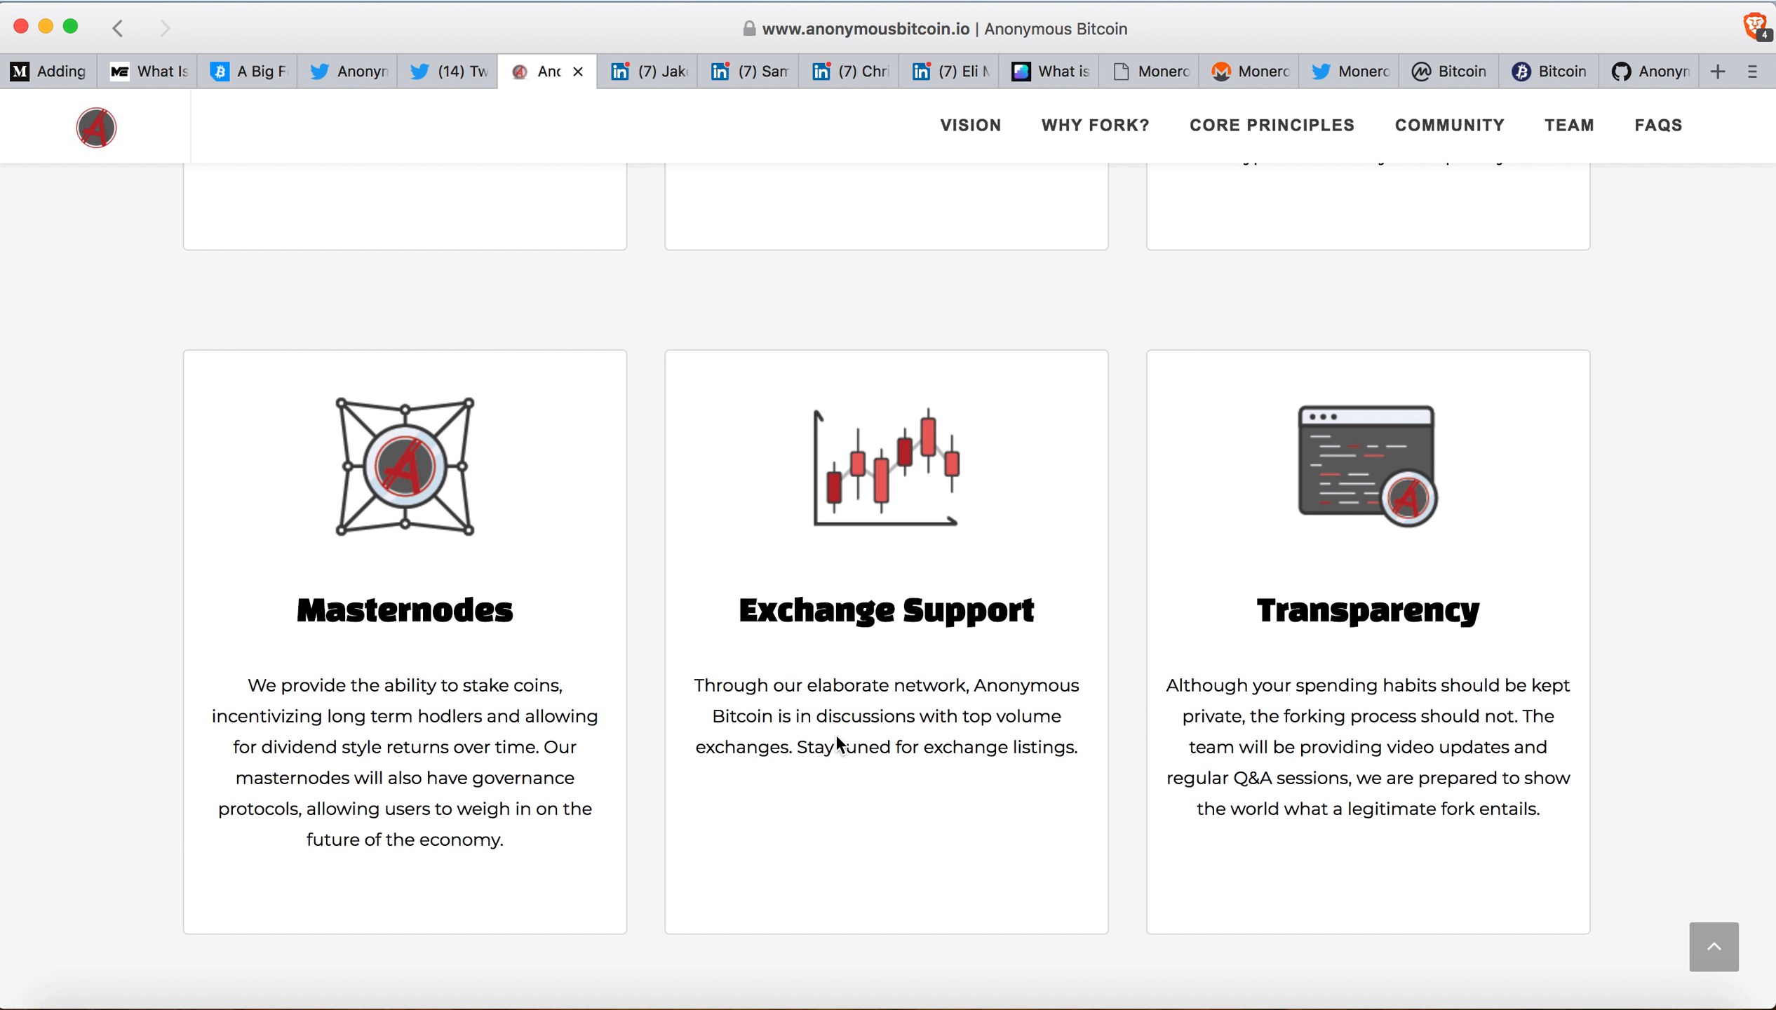
mouse_move(1037, 711)
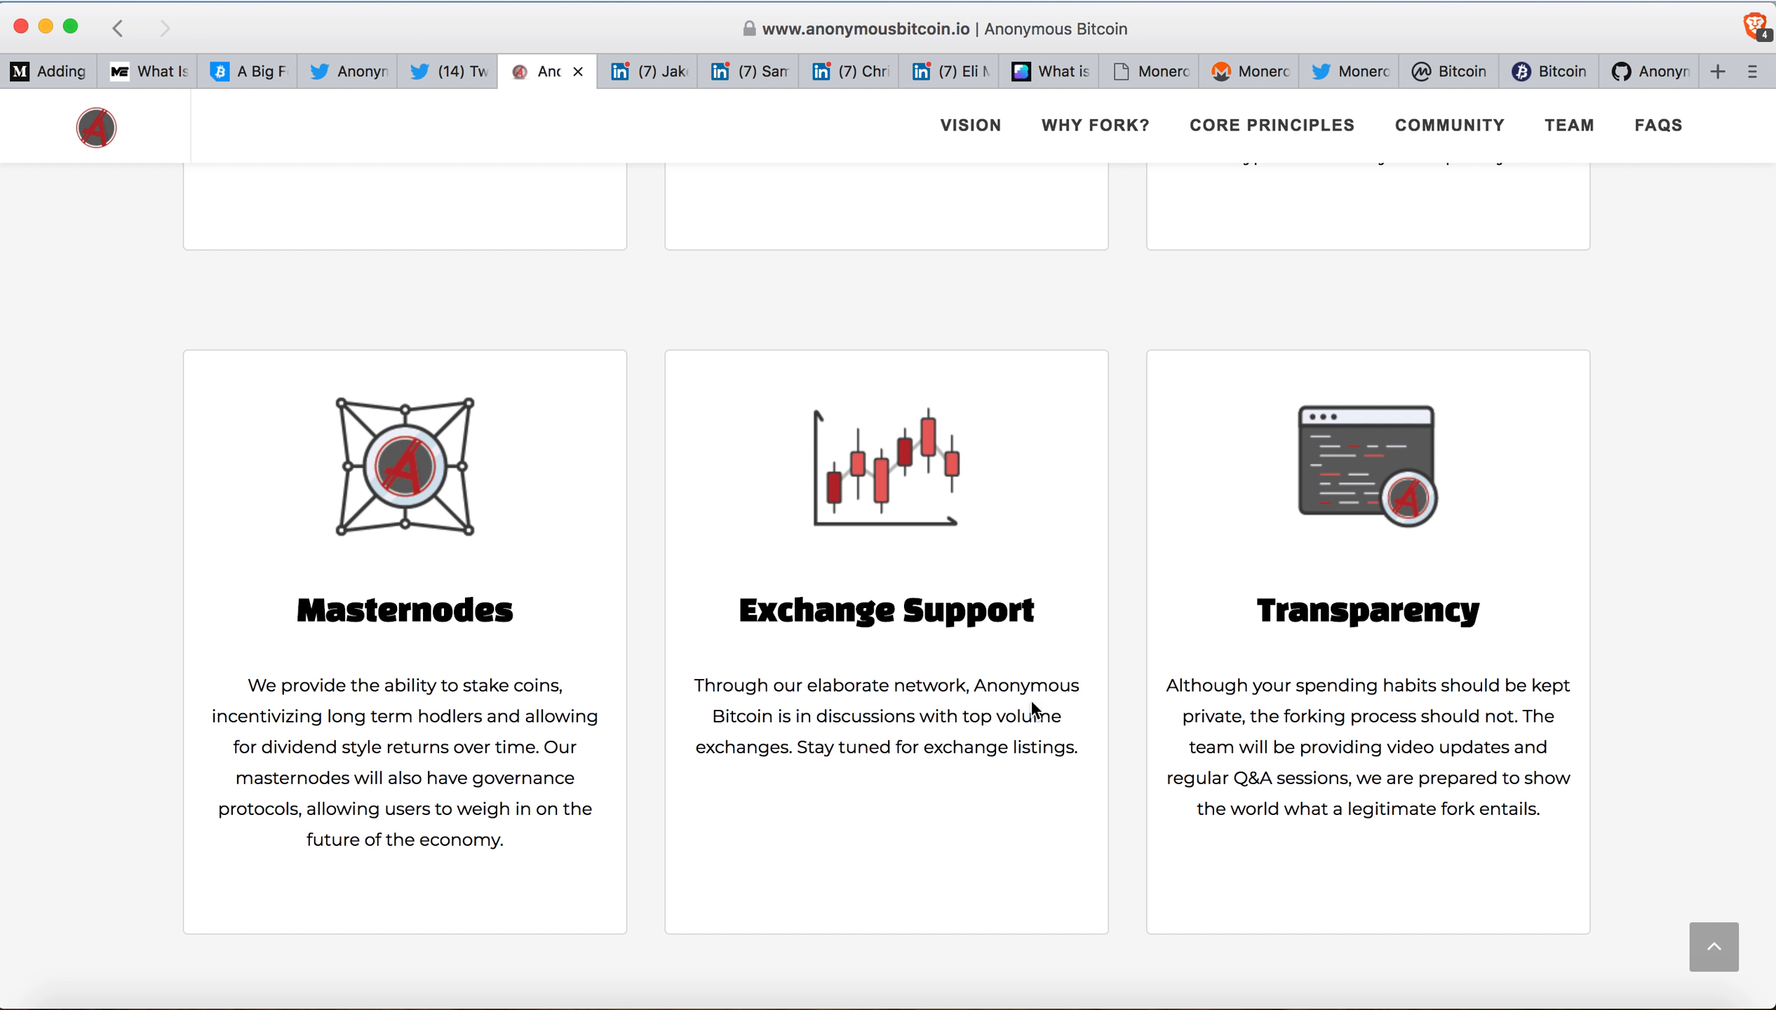
mouse_move(1369, 747)
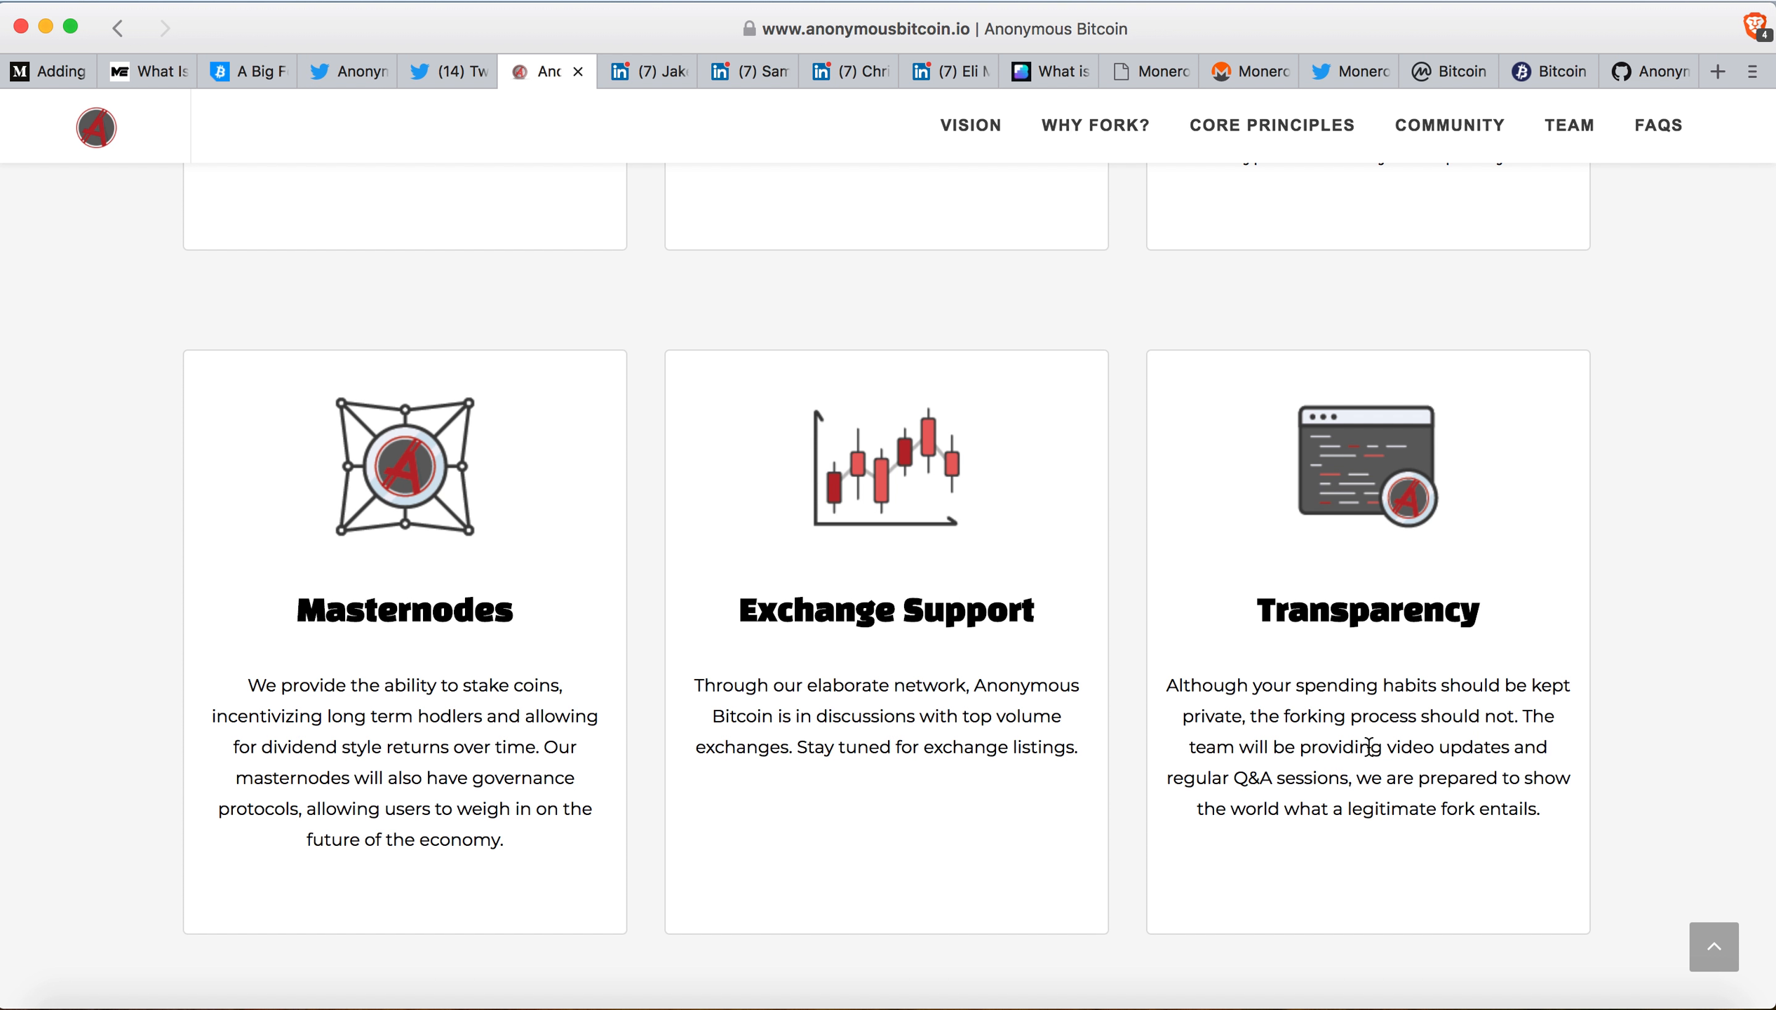
scroll("down", 3)
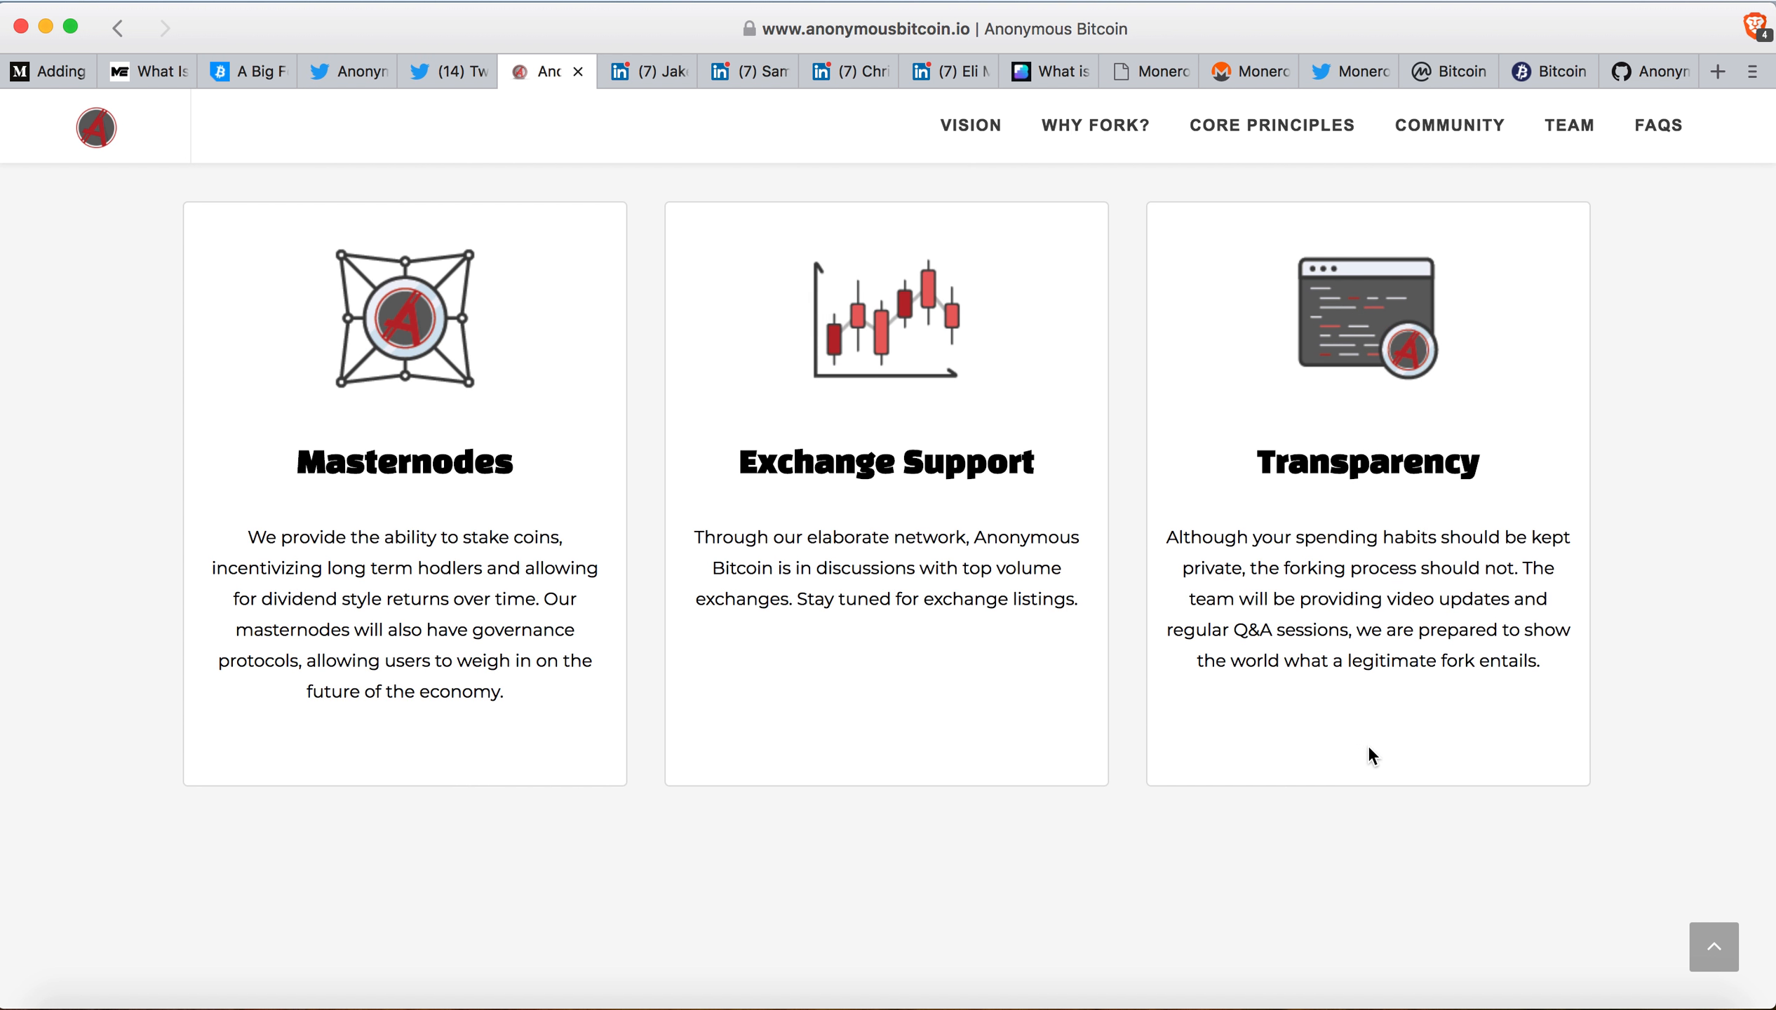
scroll("down", 3)
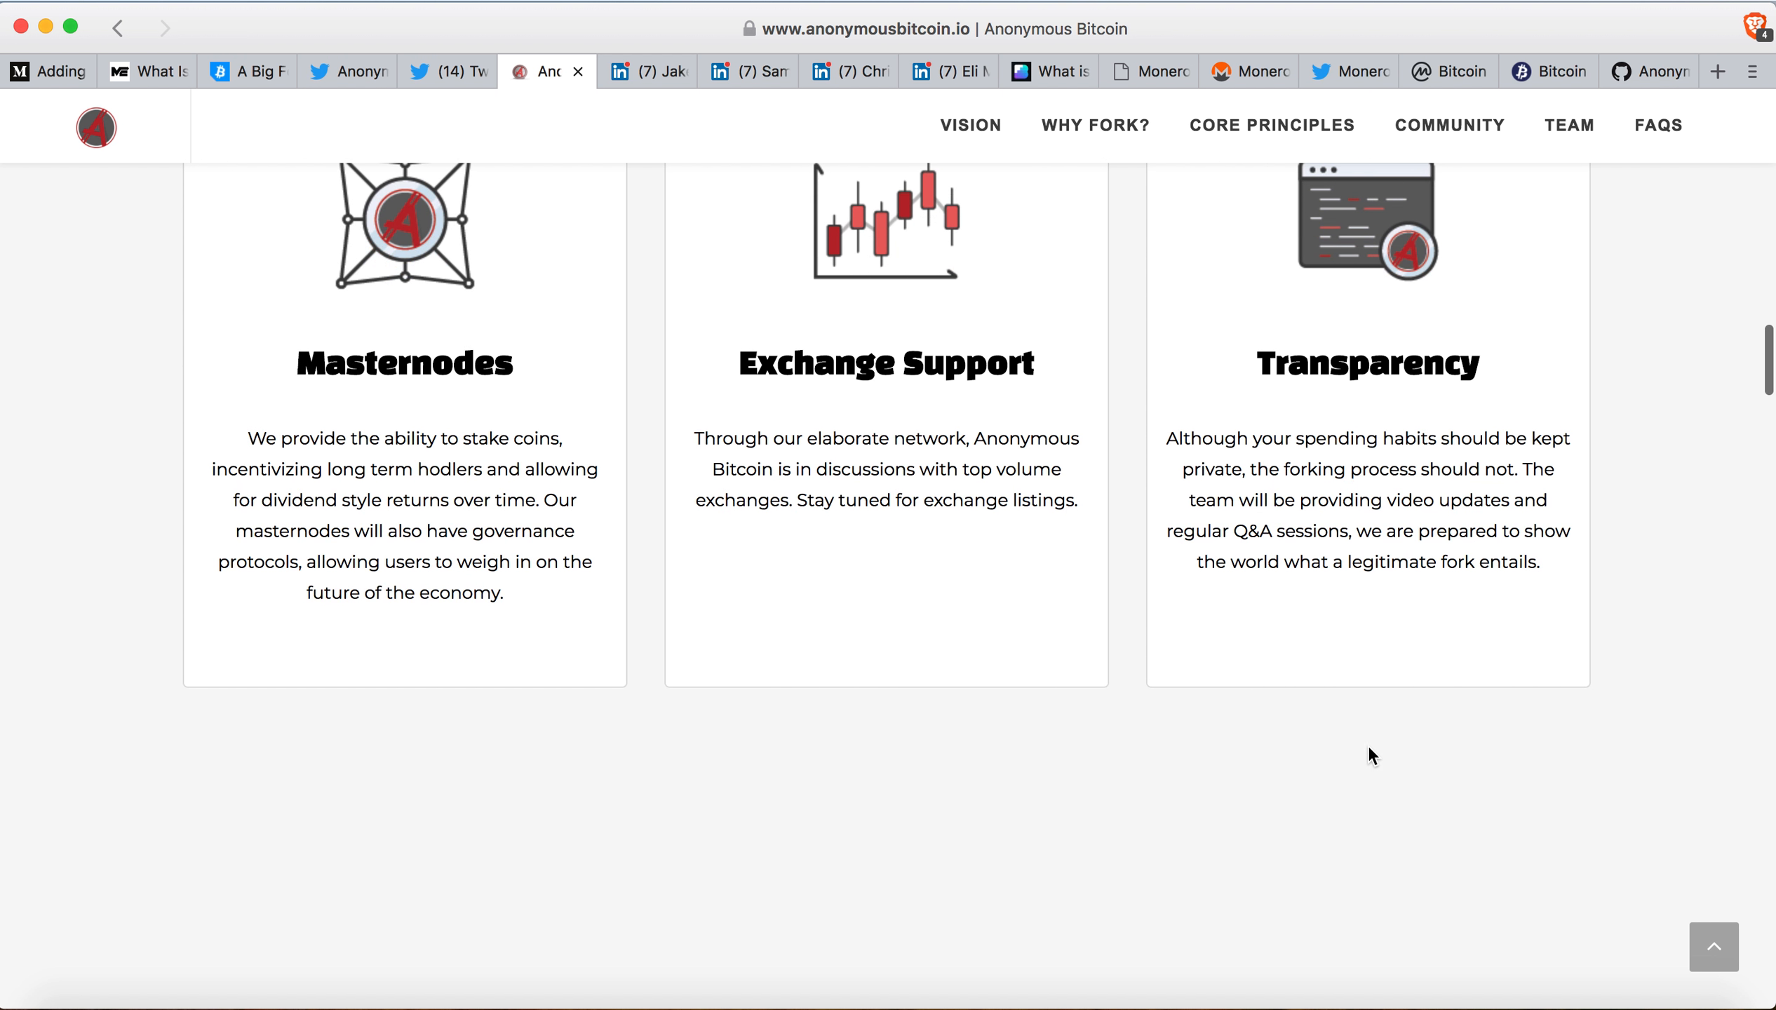
Scroll down to the Community section and its social media links.
scroll("up", 3)
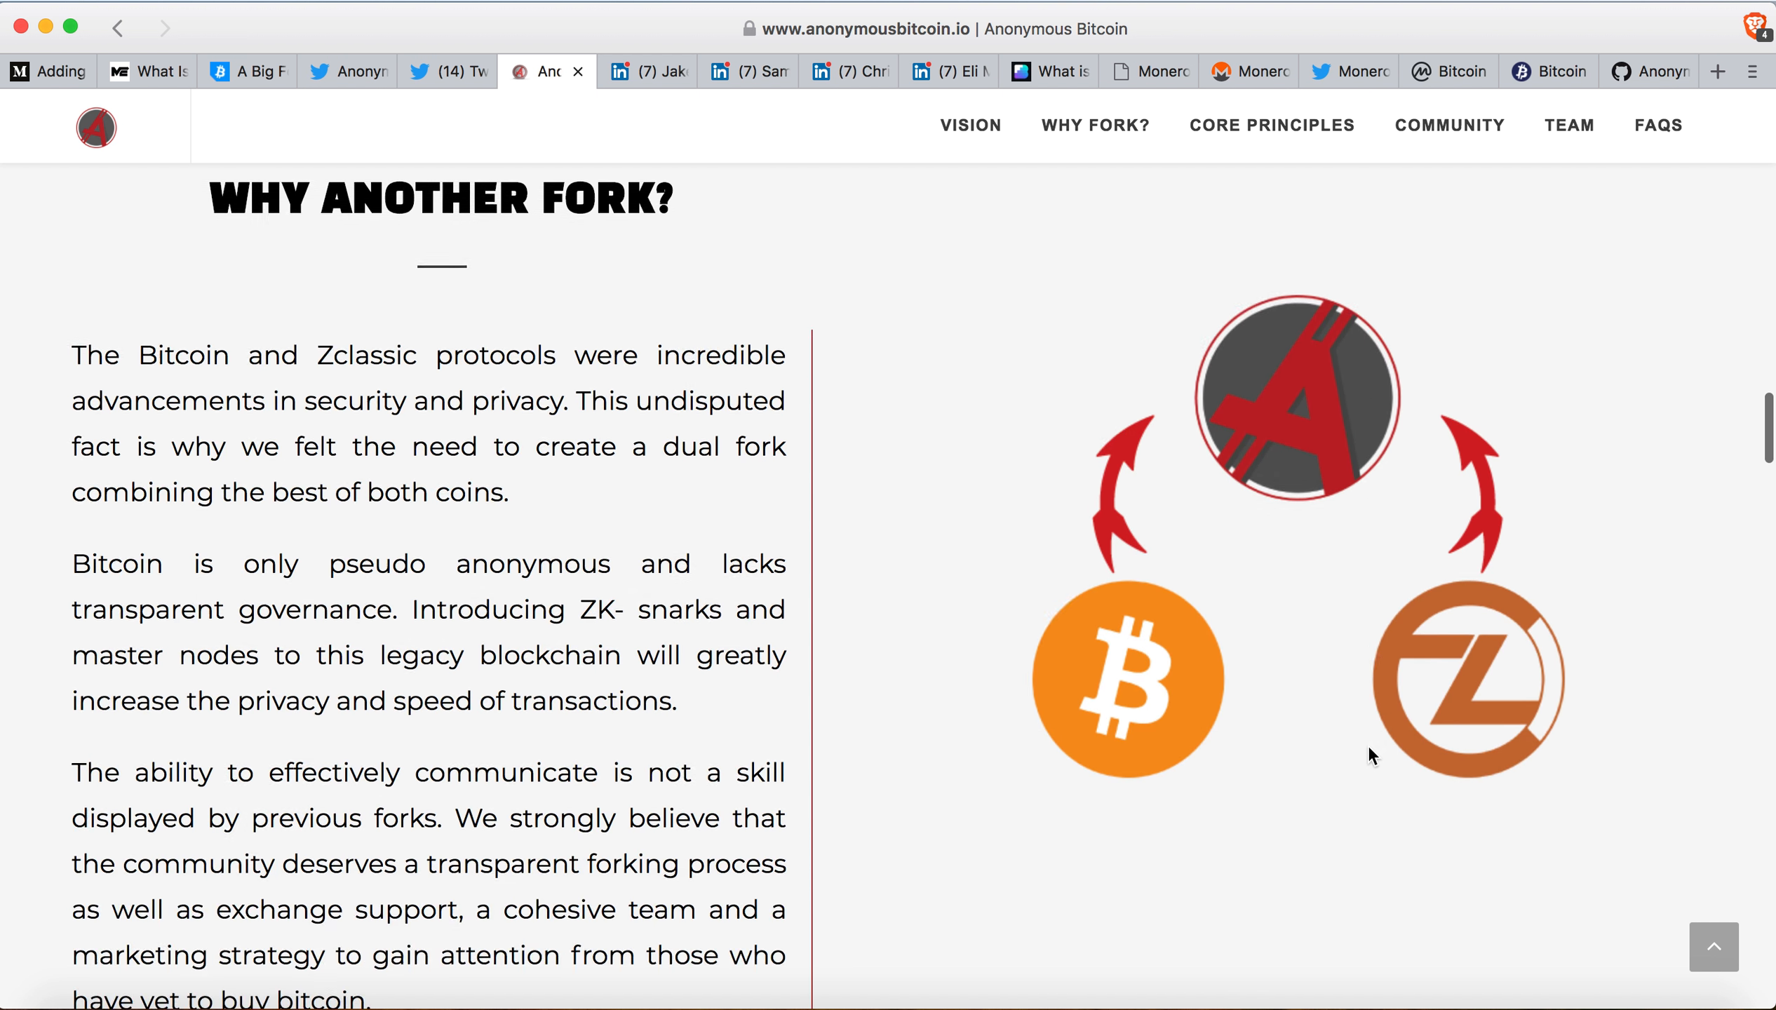
scroll("down", 3)
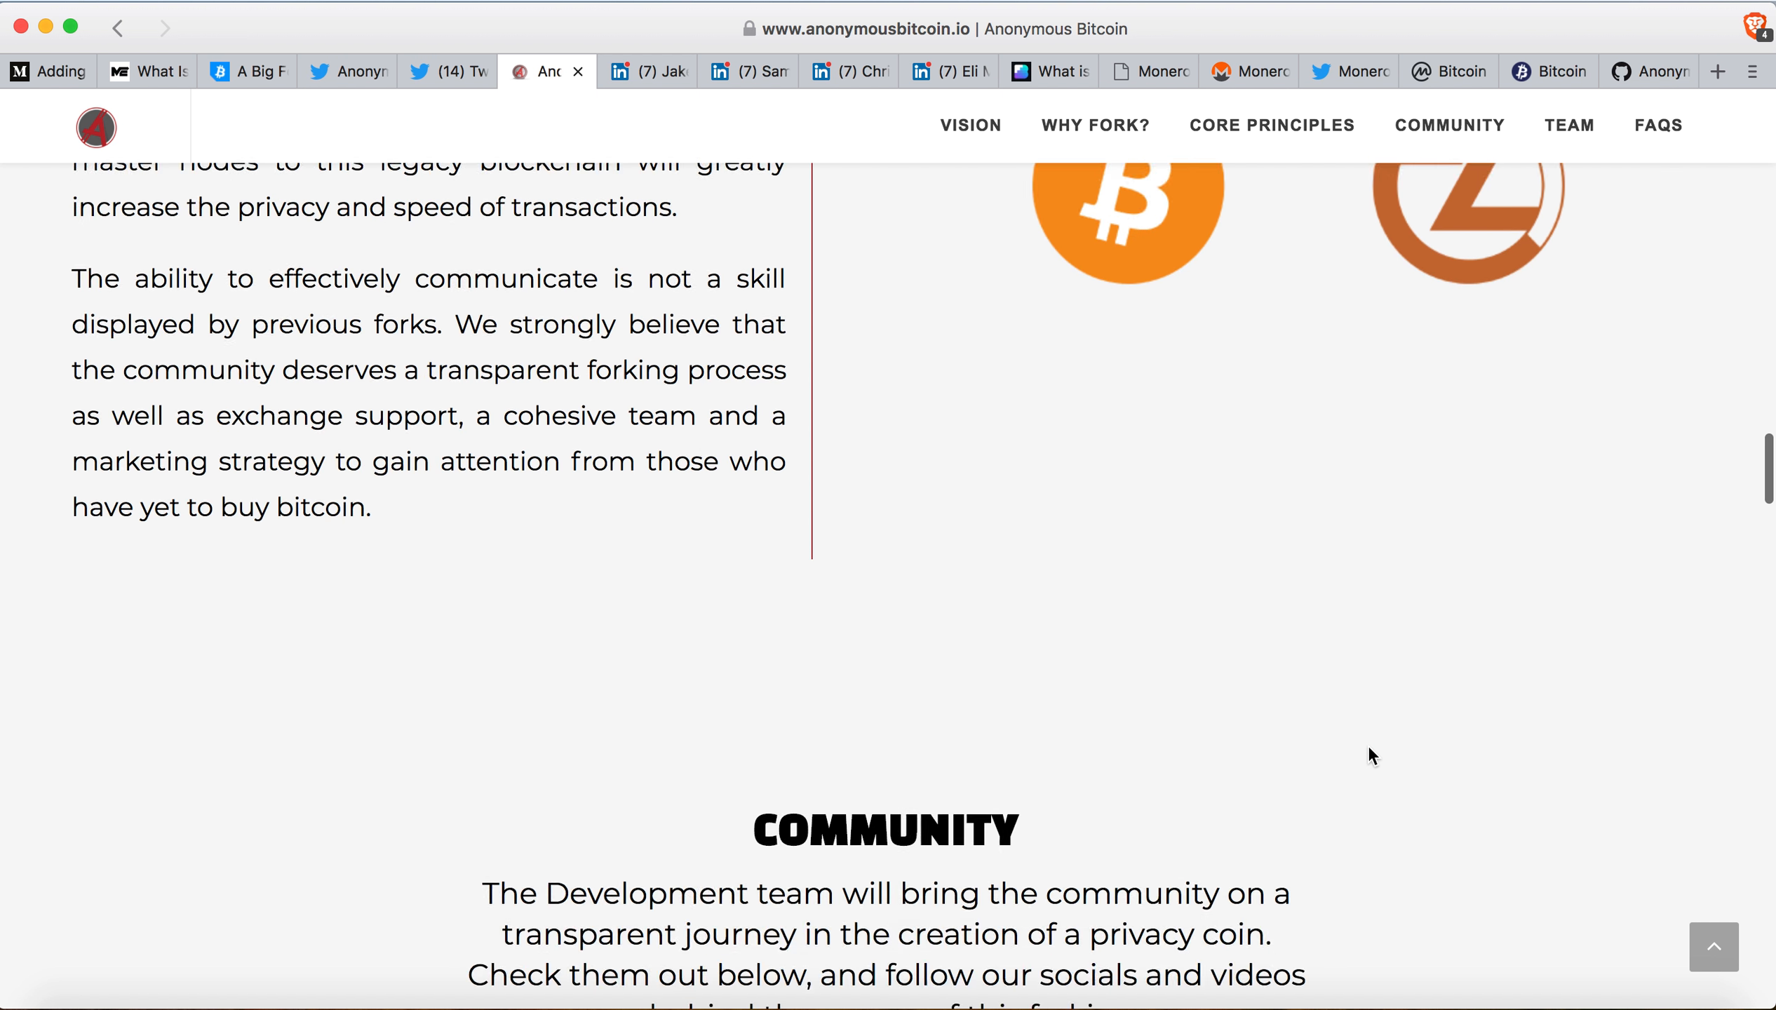
scroll("down", 3)
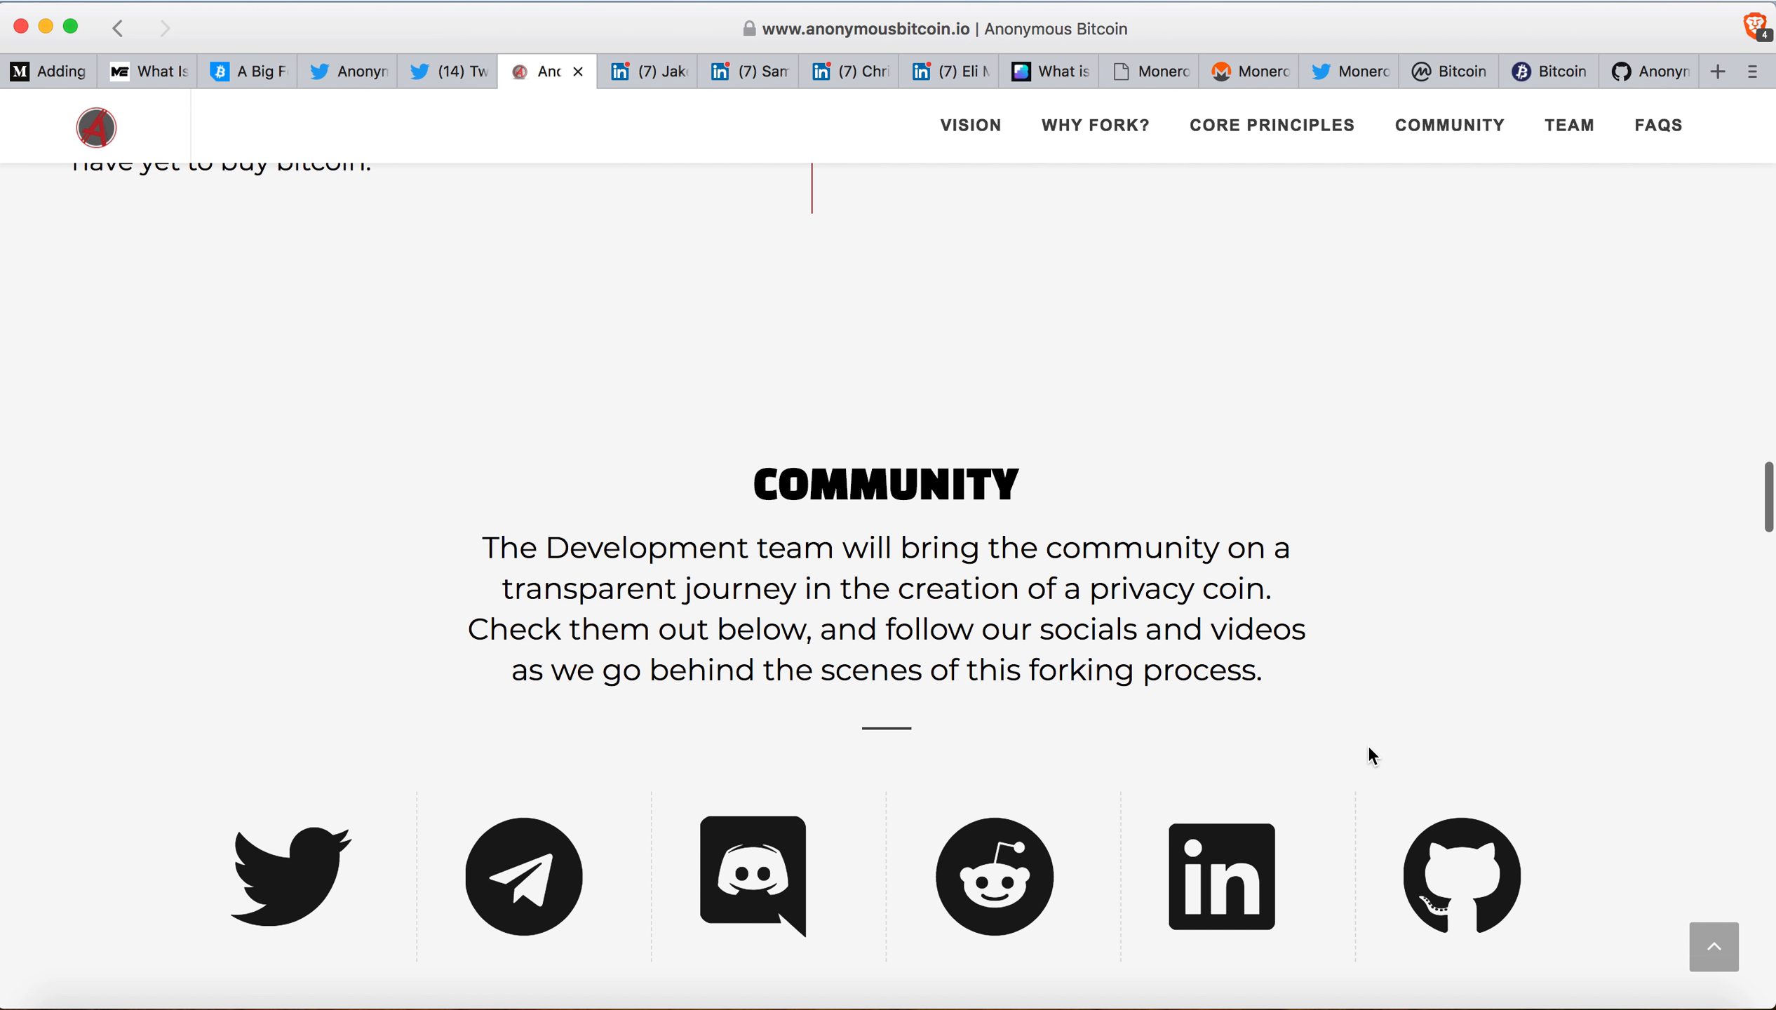
scroll("down", 3)
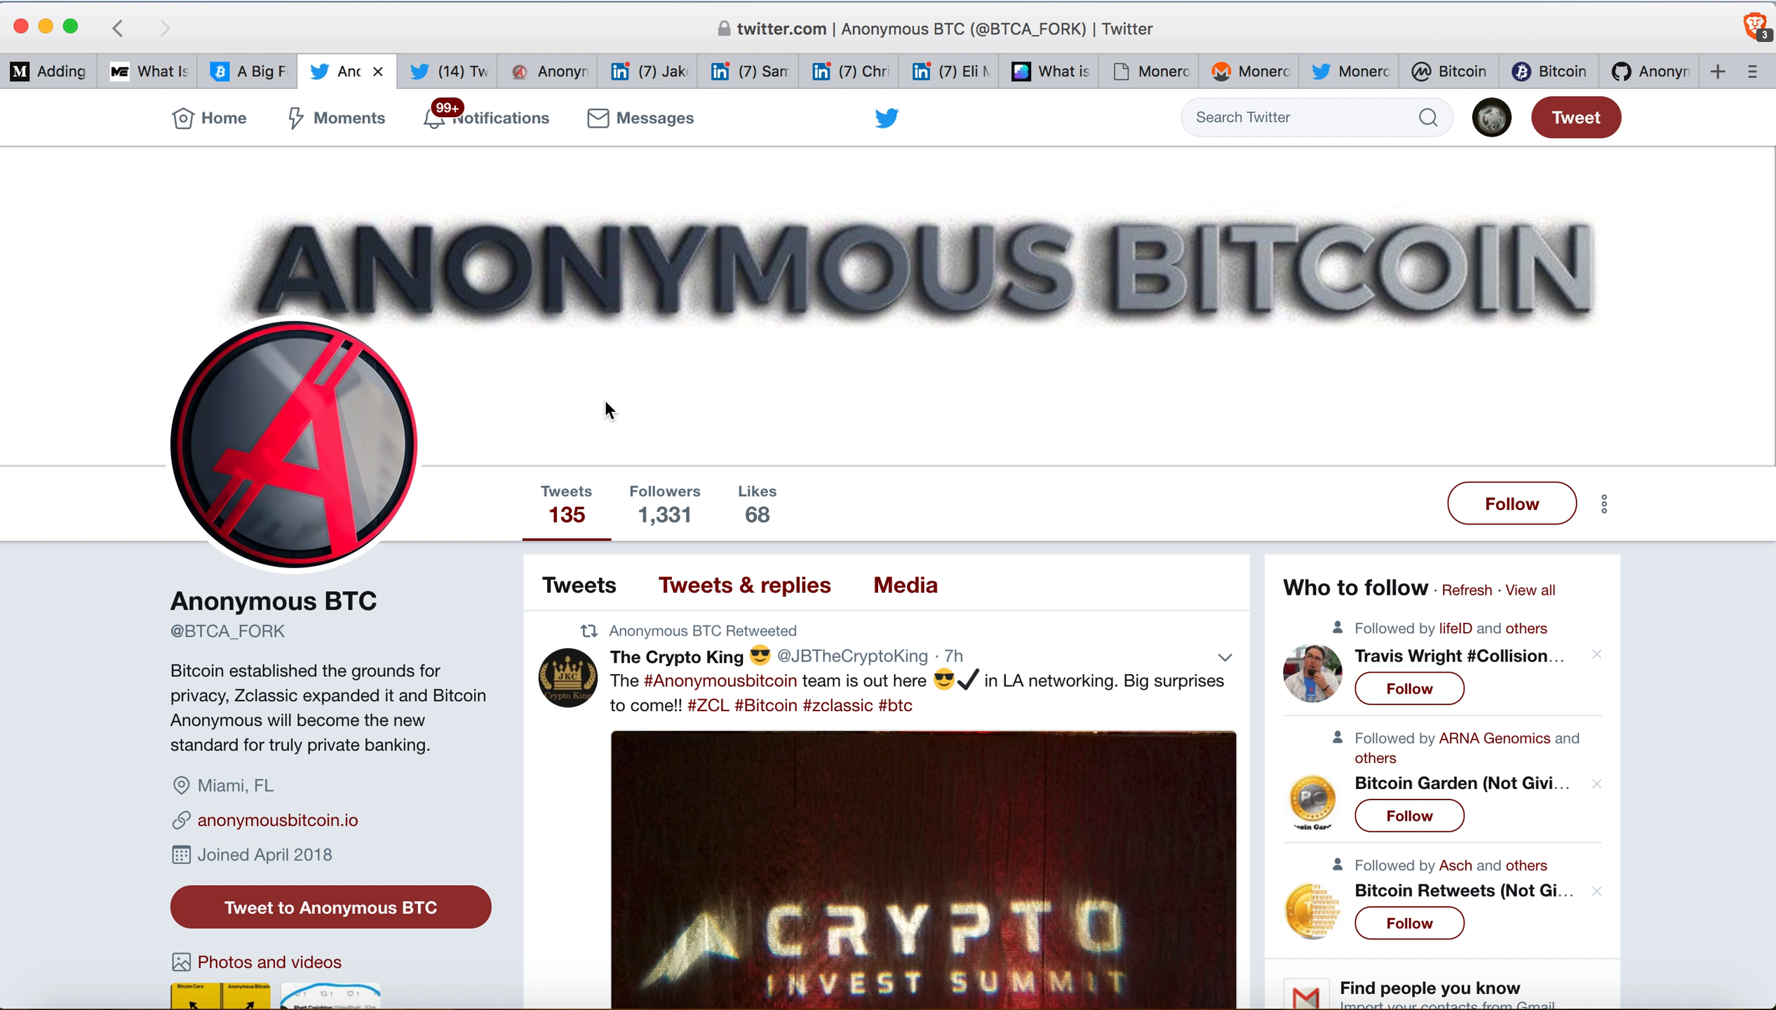
mouse_move(677, 468)
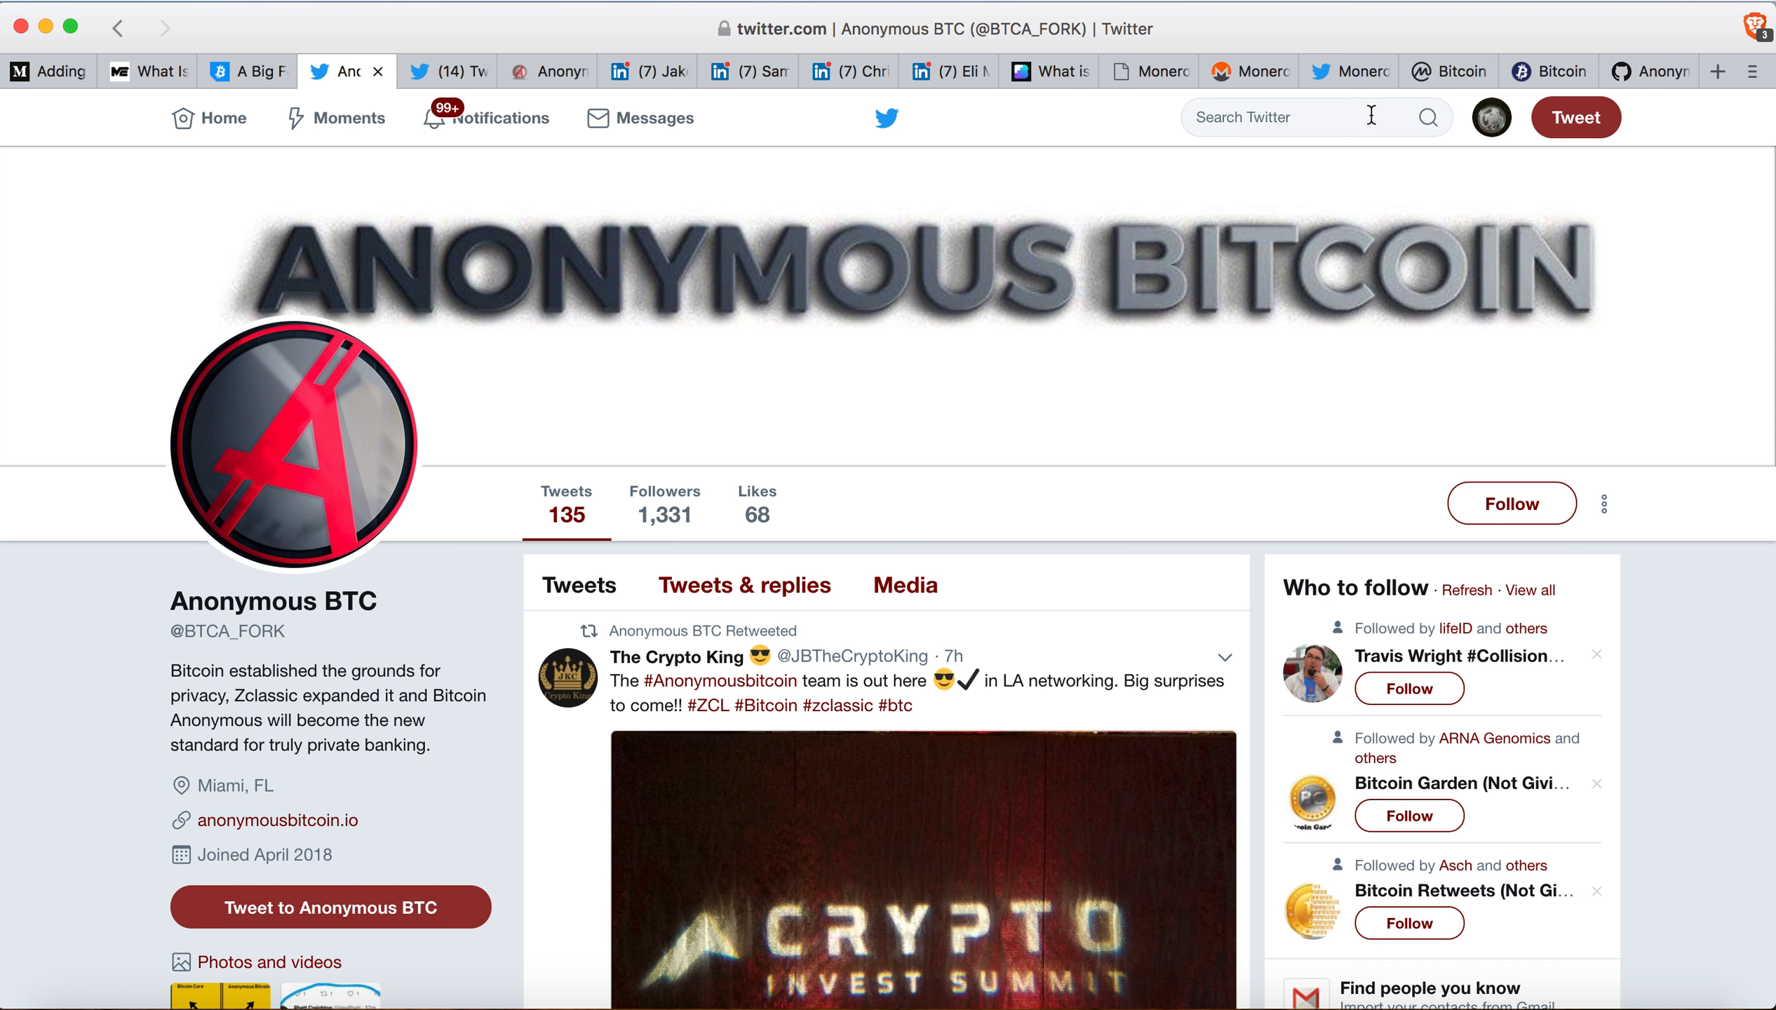
left_click(1346, 71)
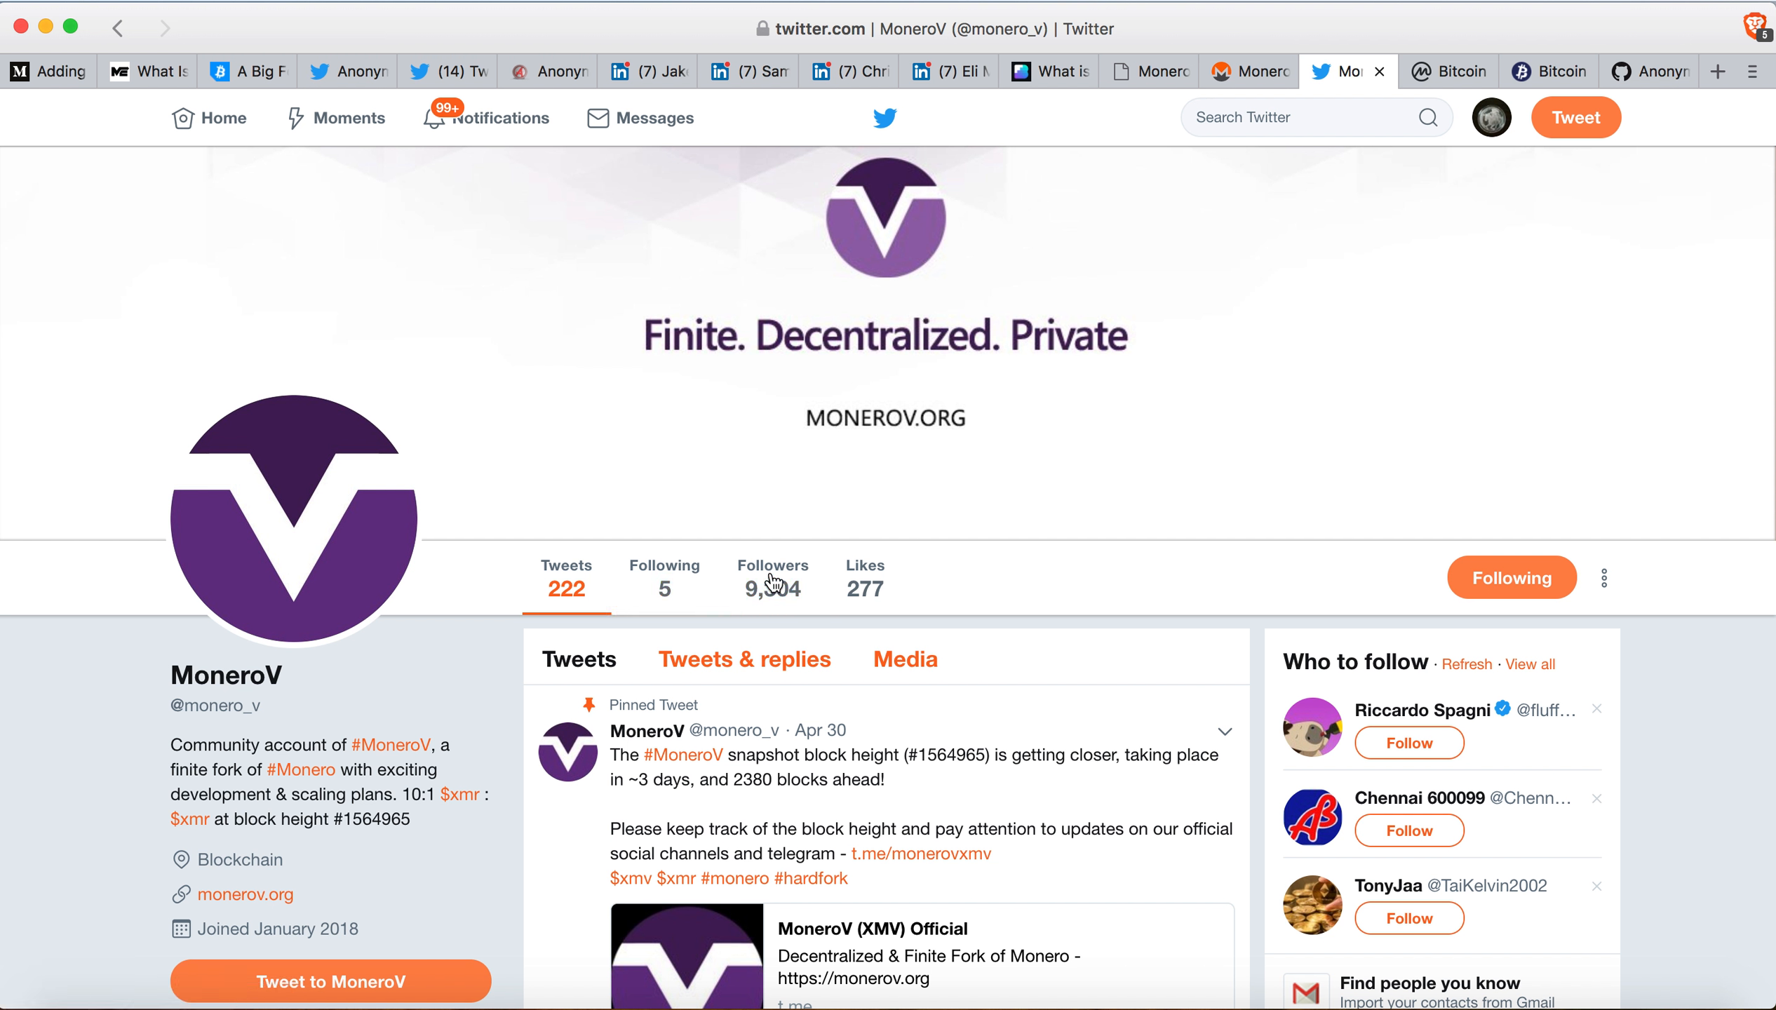
mouse_move(792, 524)
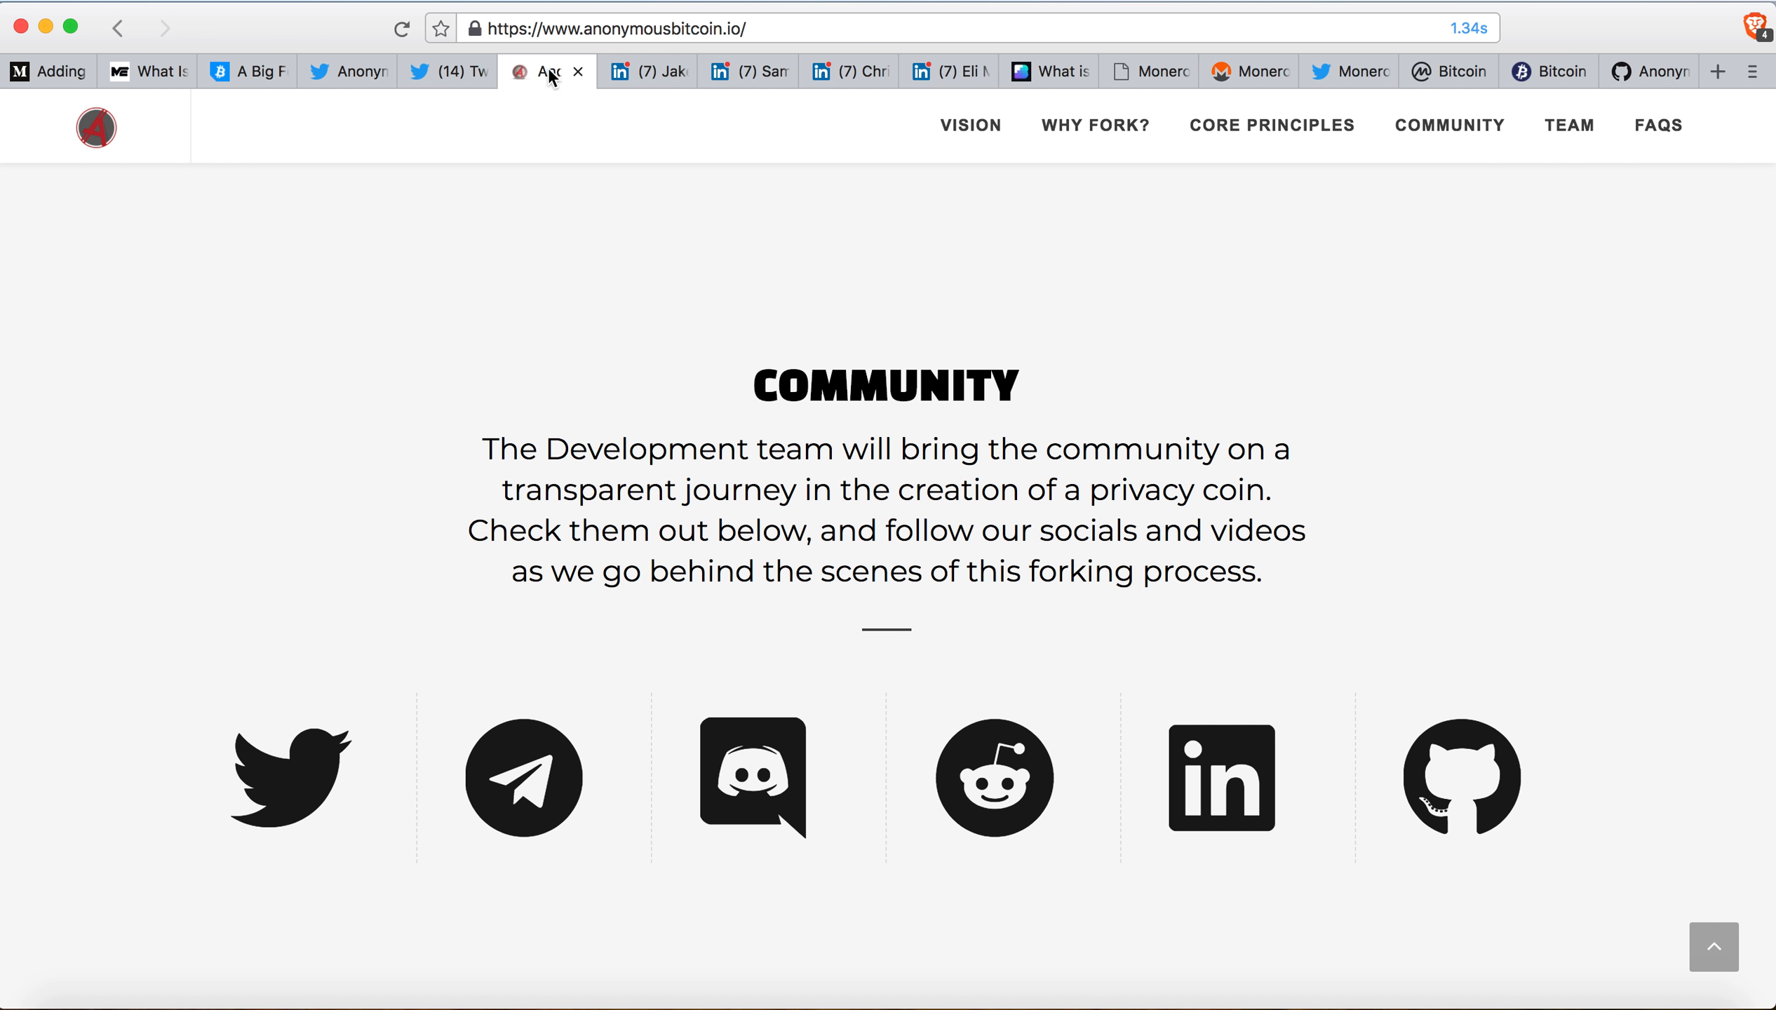
mouse_move(473, 750)
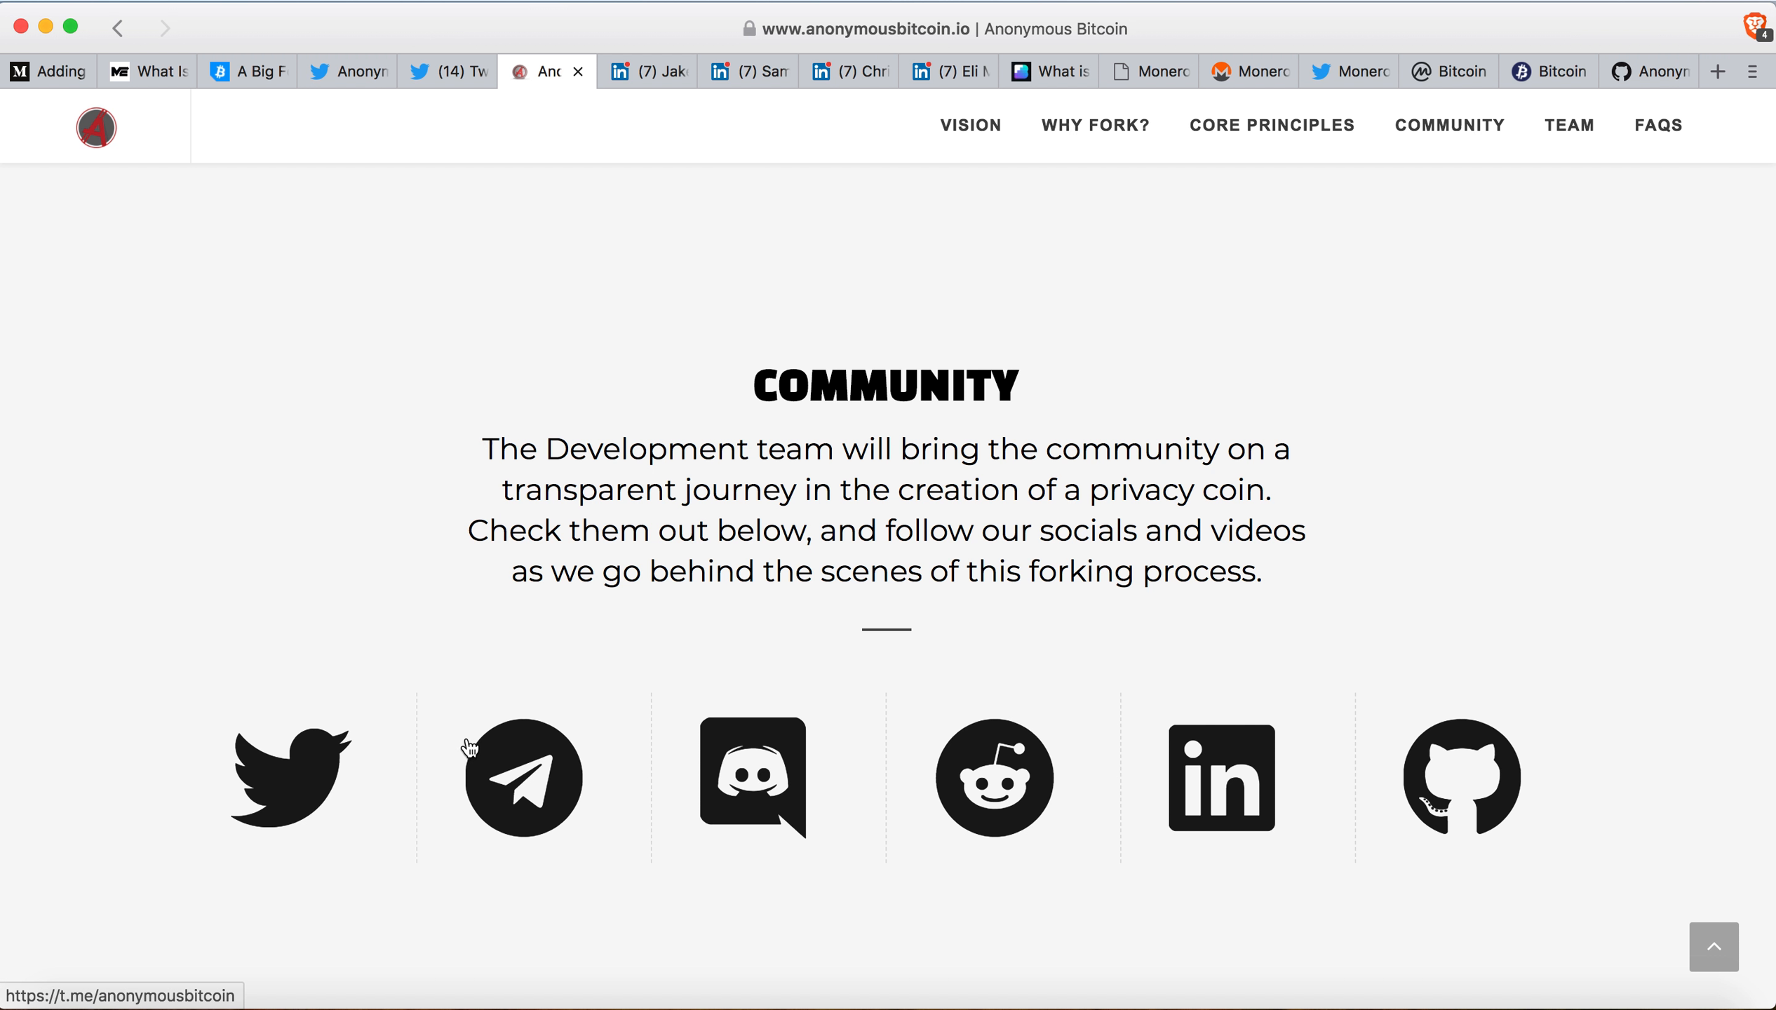
mouse_move(471, 659)
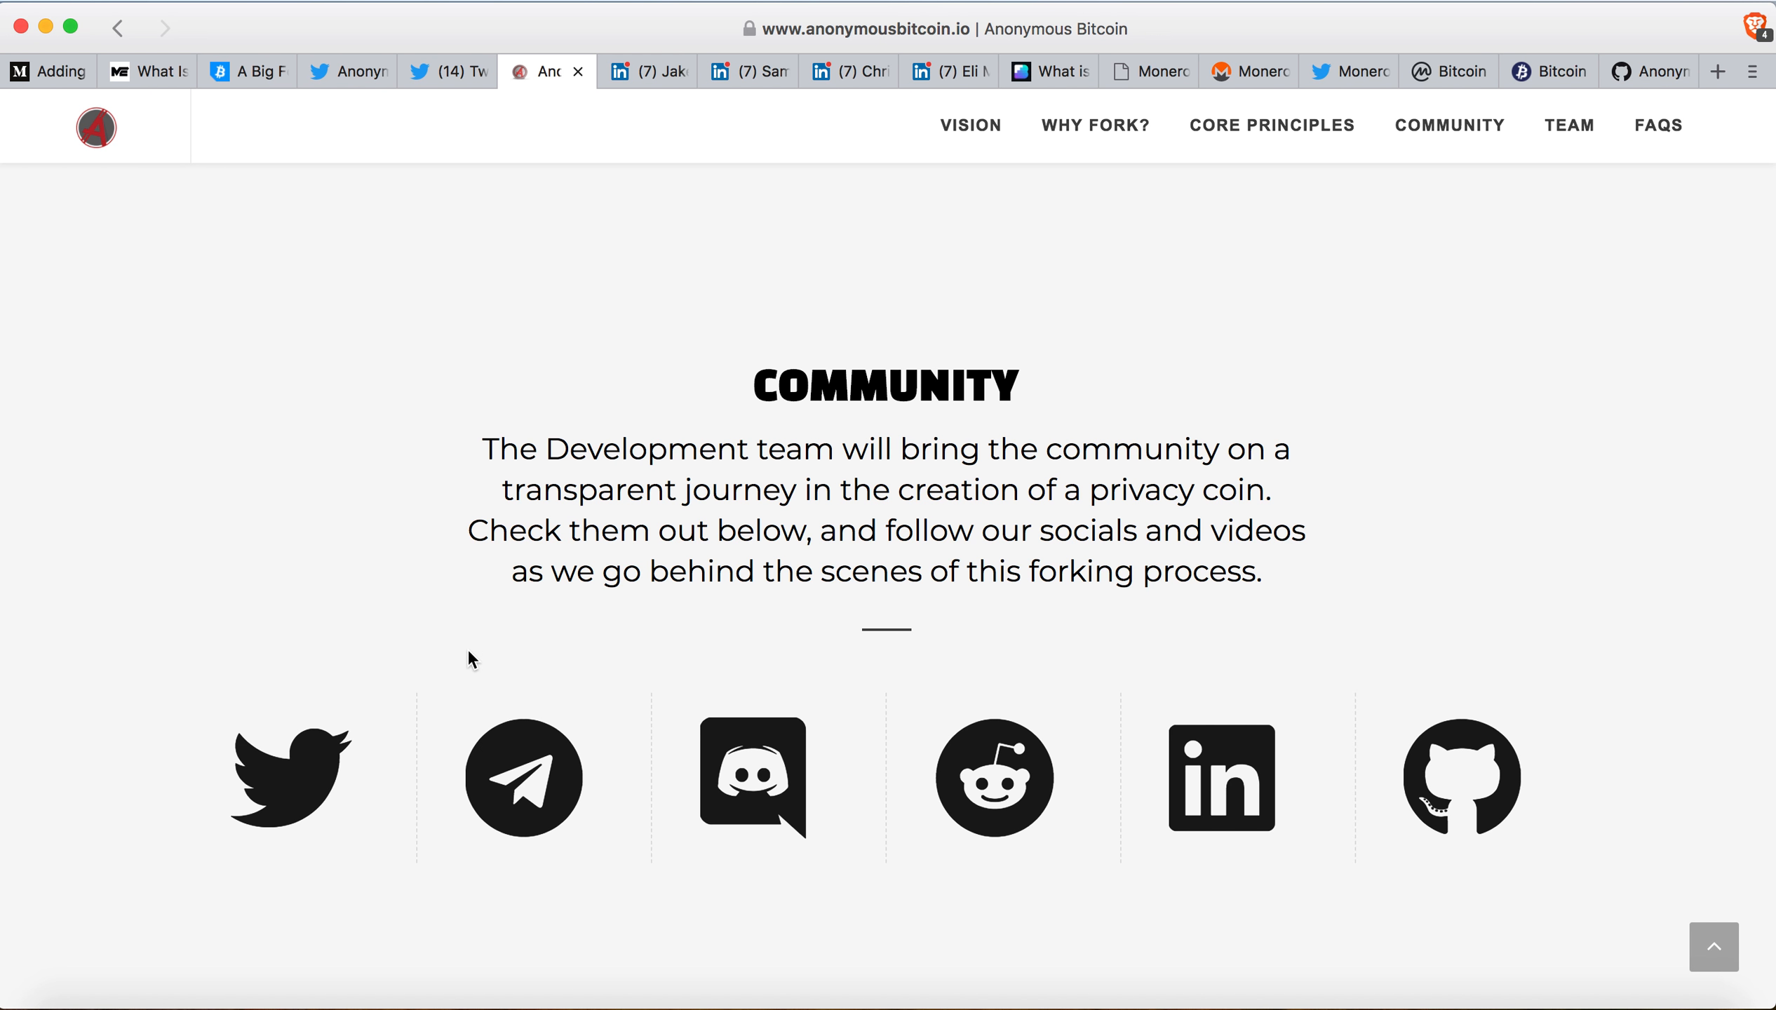
mouse_move(1033, 914)
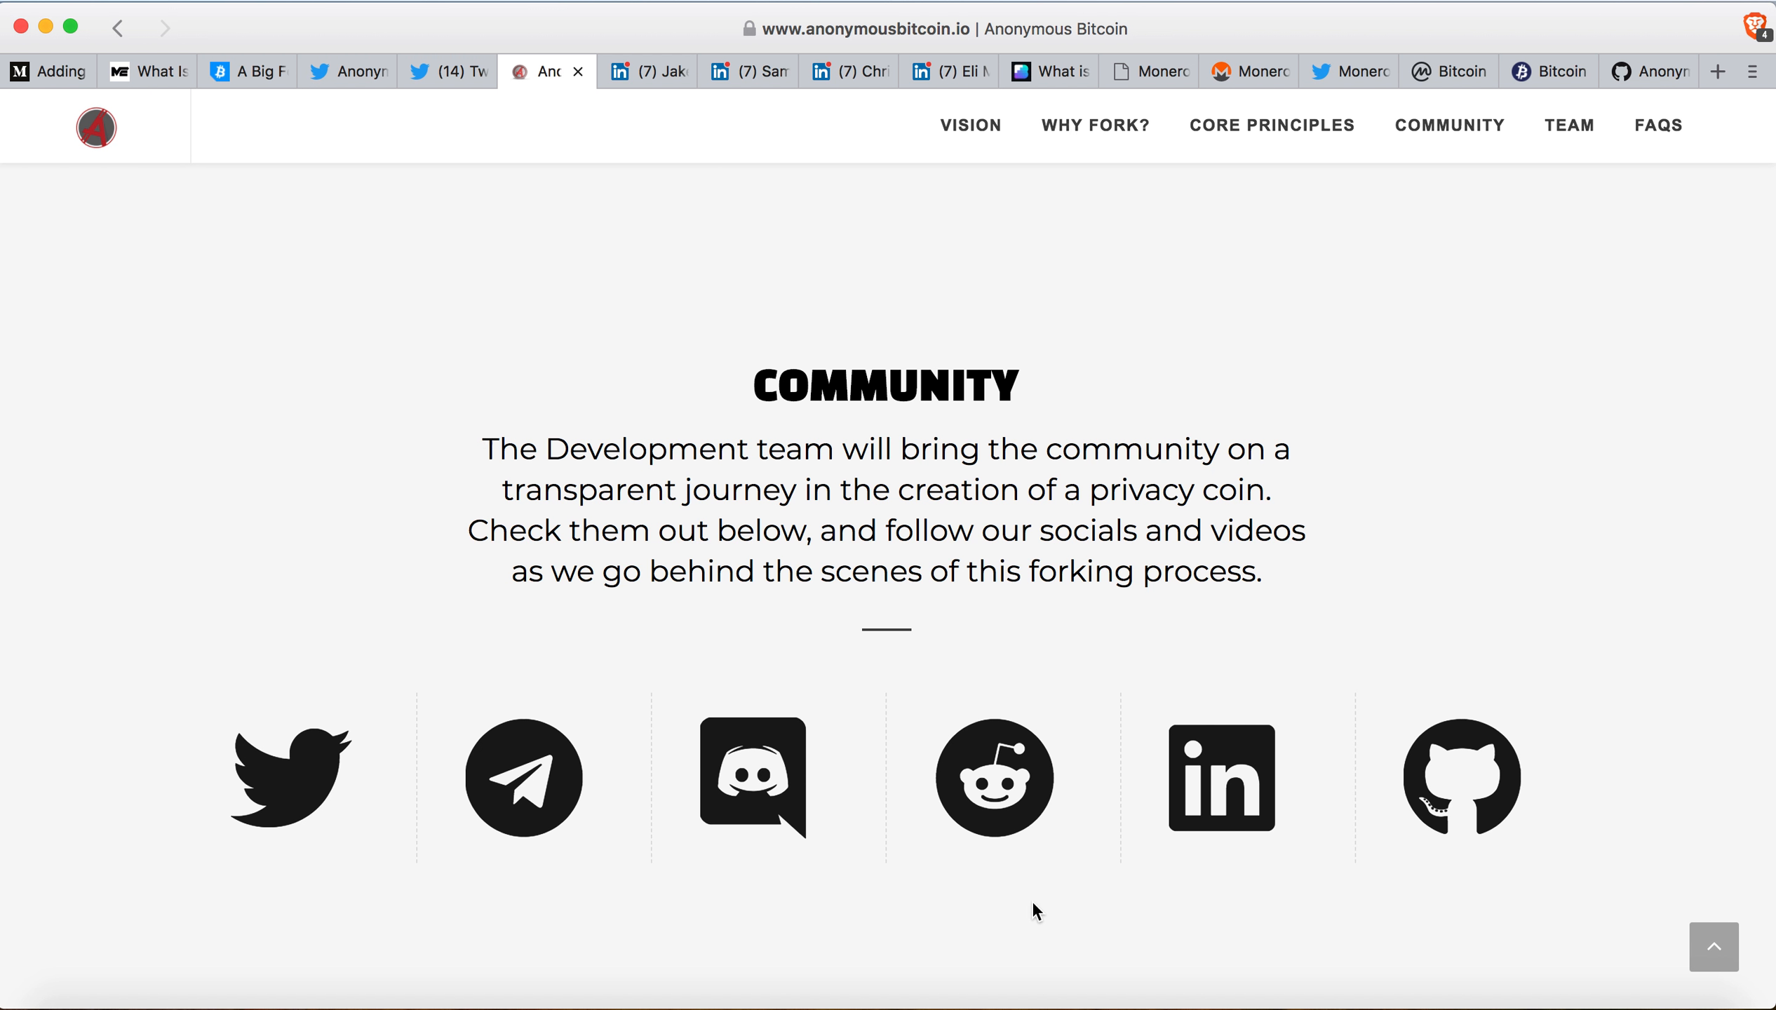
mouse_move(1023, 855)
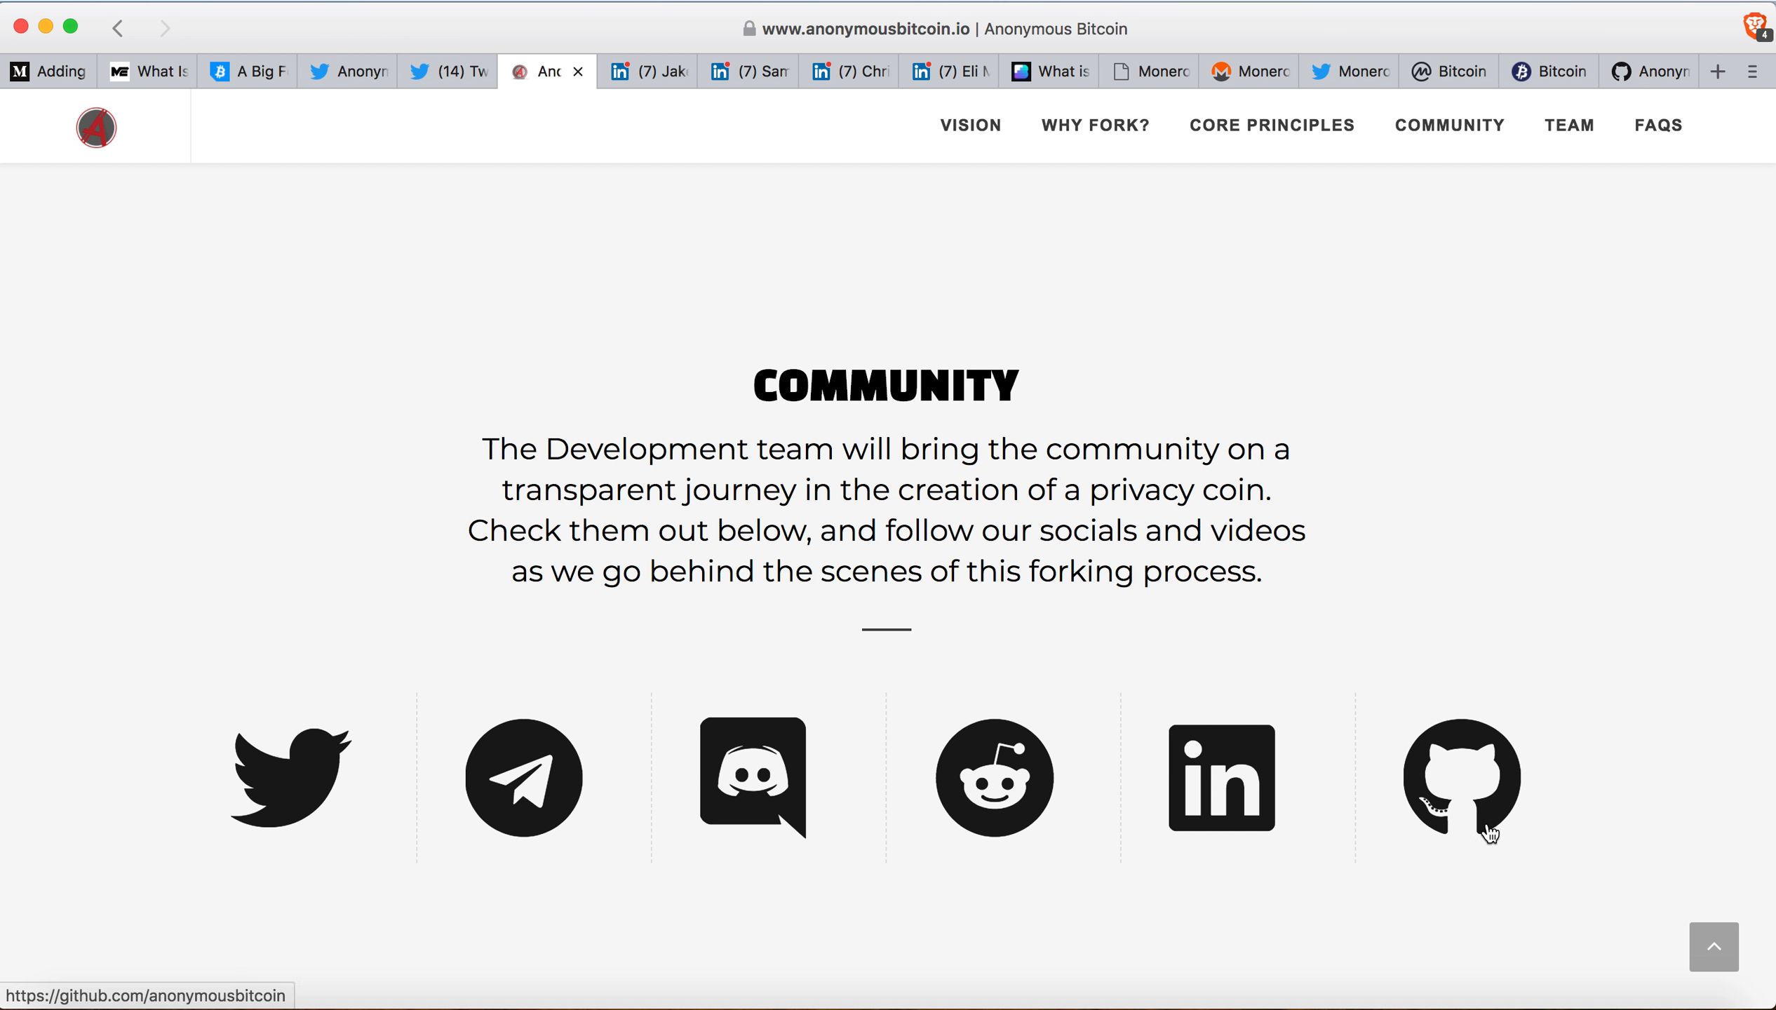
Open the Anonymous Bitcoin GitHub organization from the Community section's GitHub icon.
left_click(1463, 778)
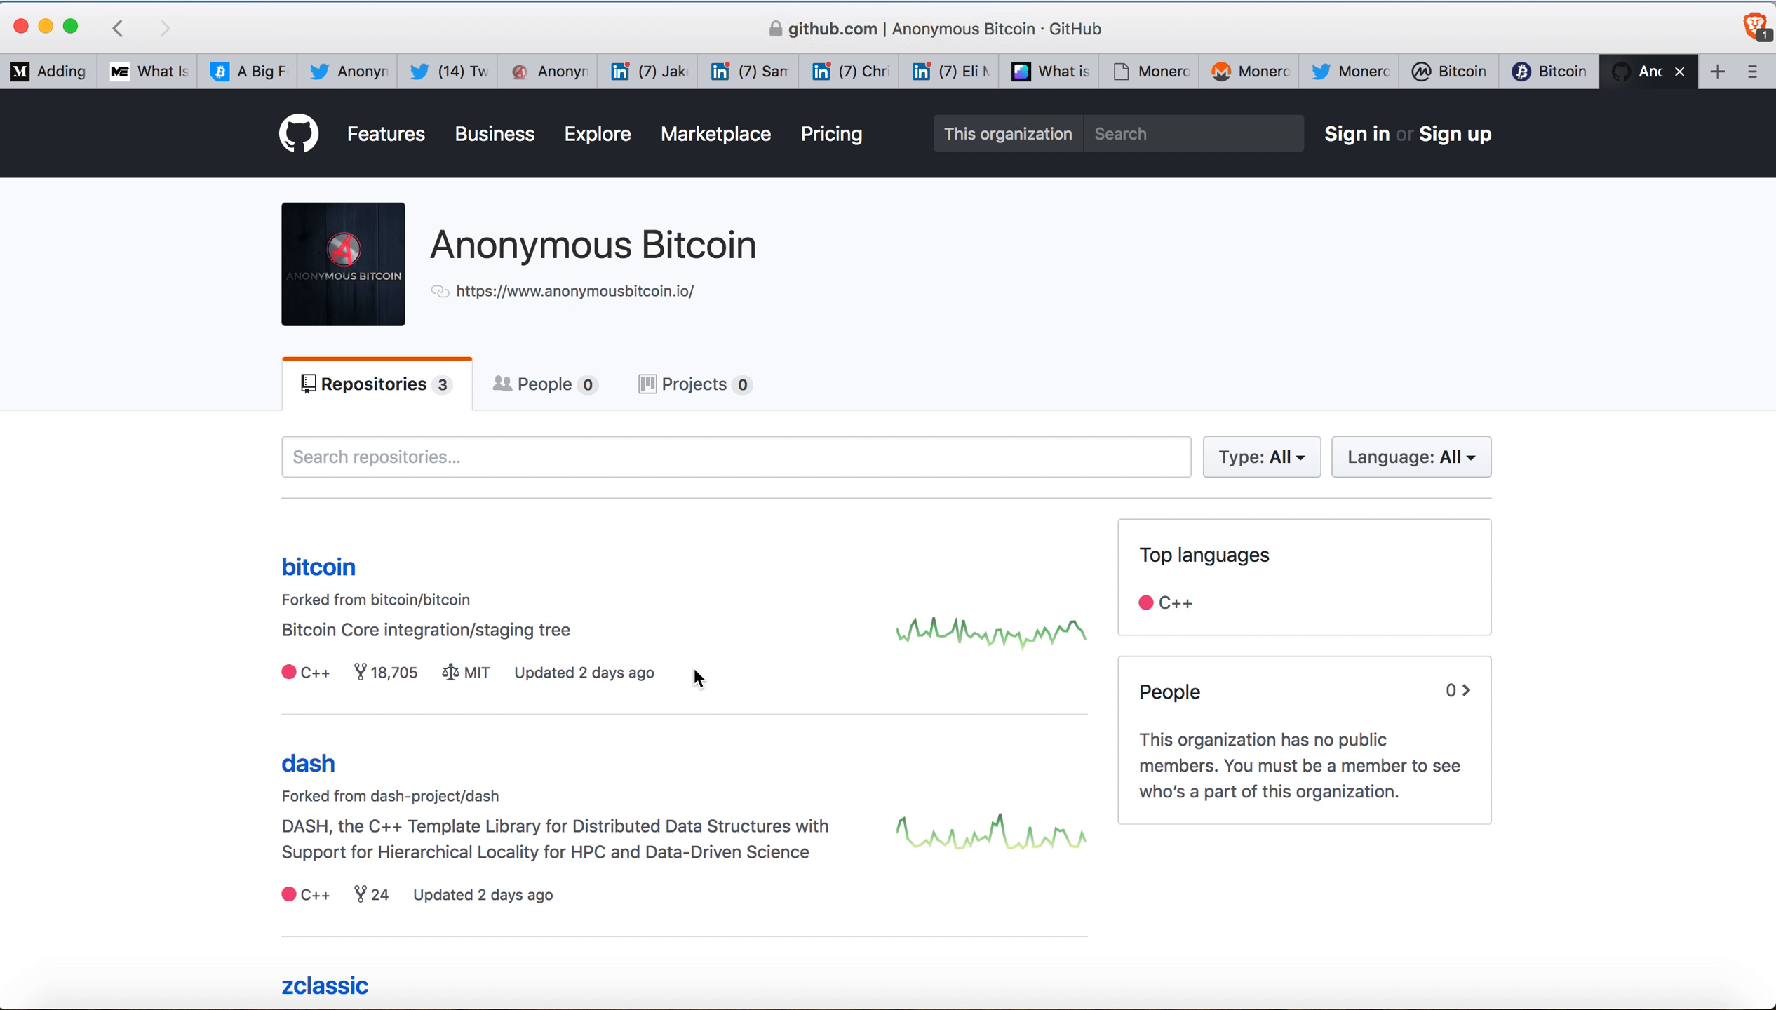
Scroll through the forked bitcoin, dash and zclassic repositories on GitHub.
scroll("down", 3)
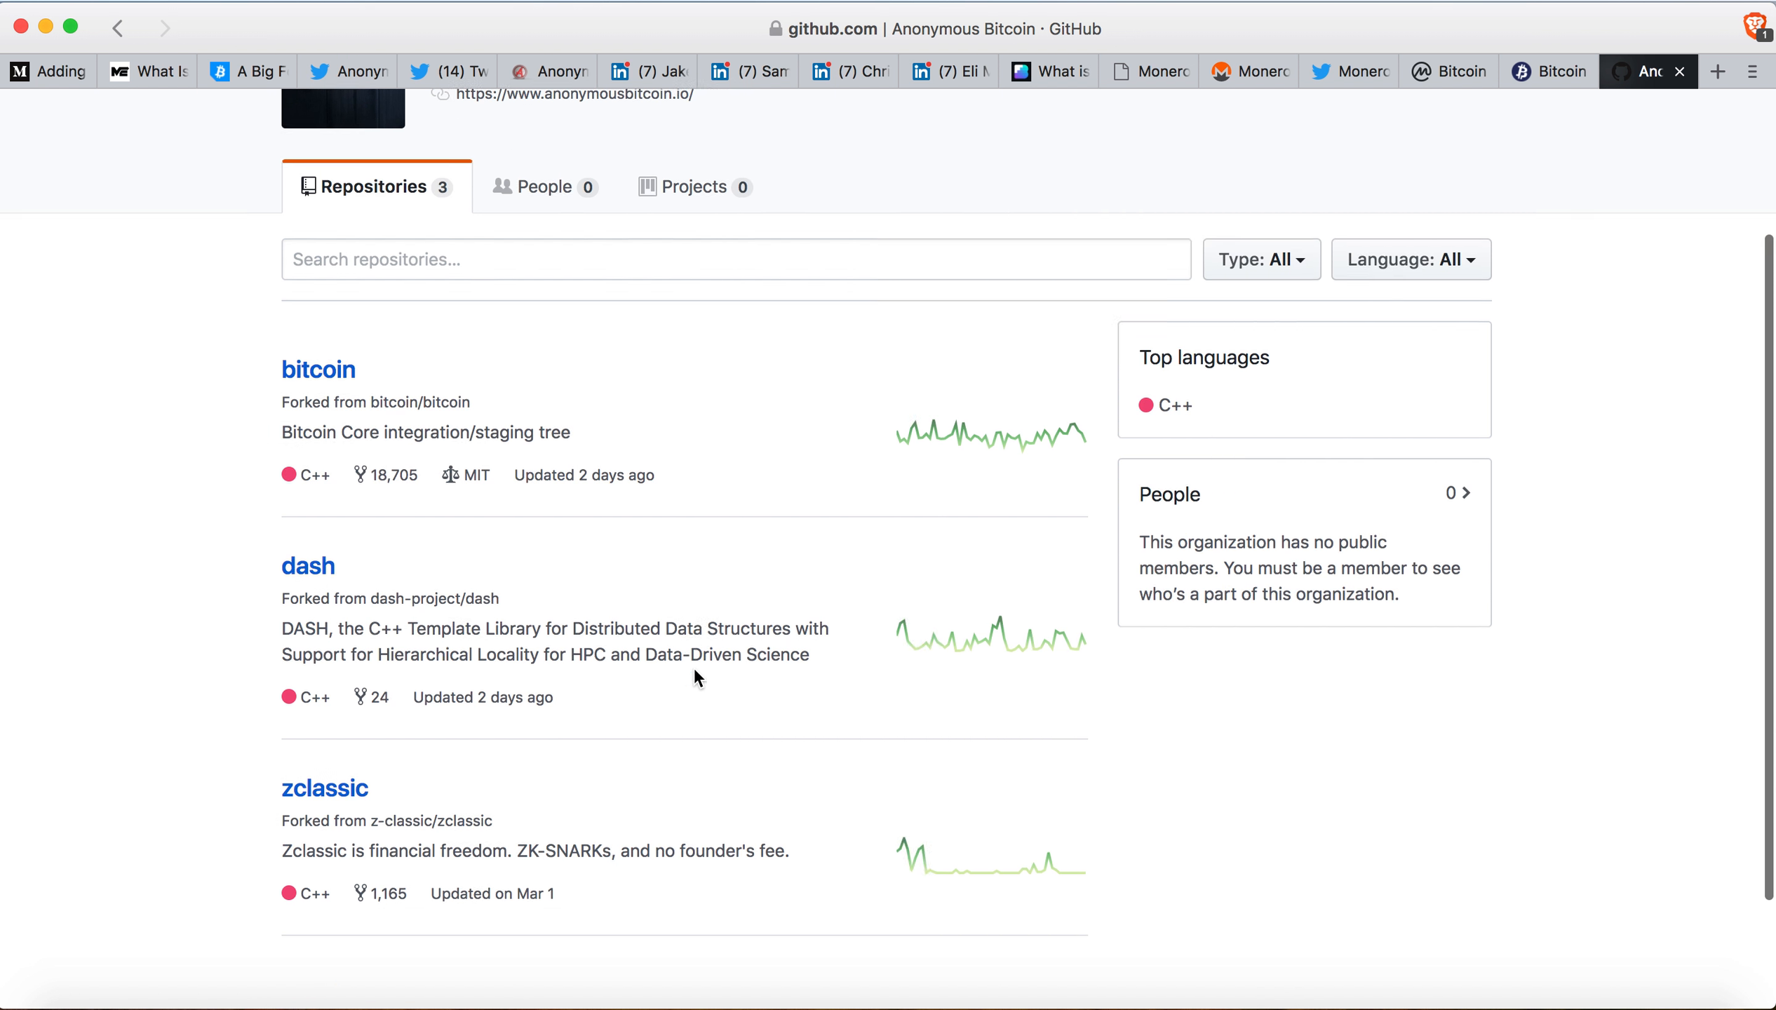
mouse_move(350, 828)
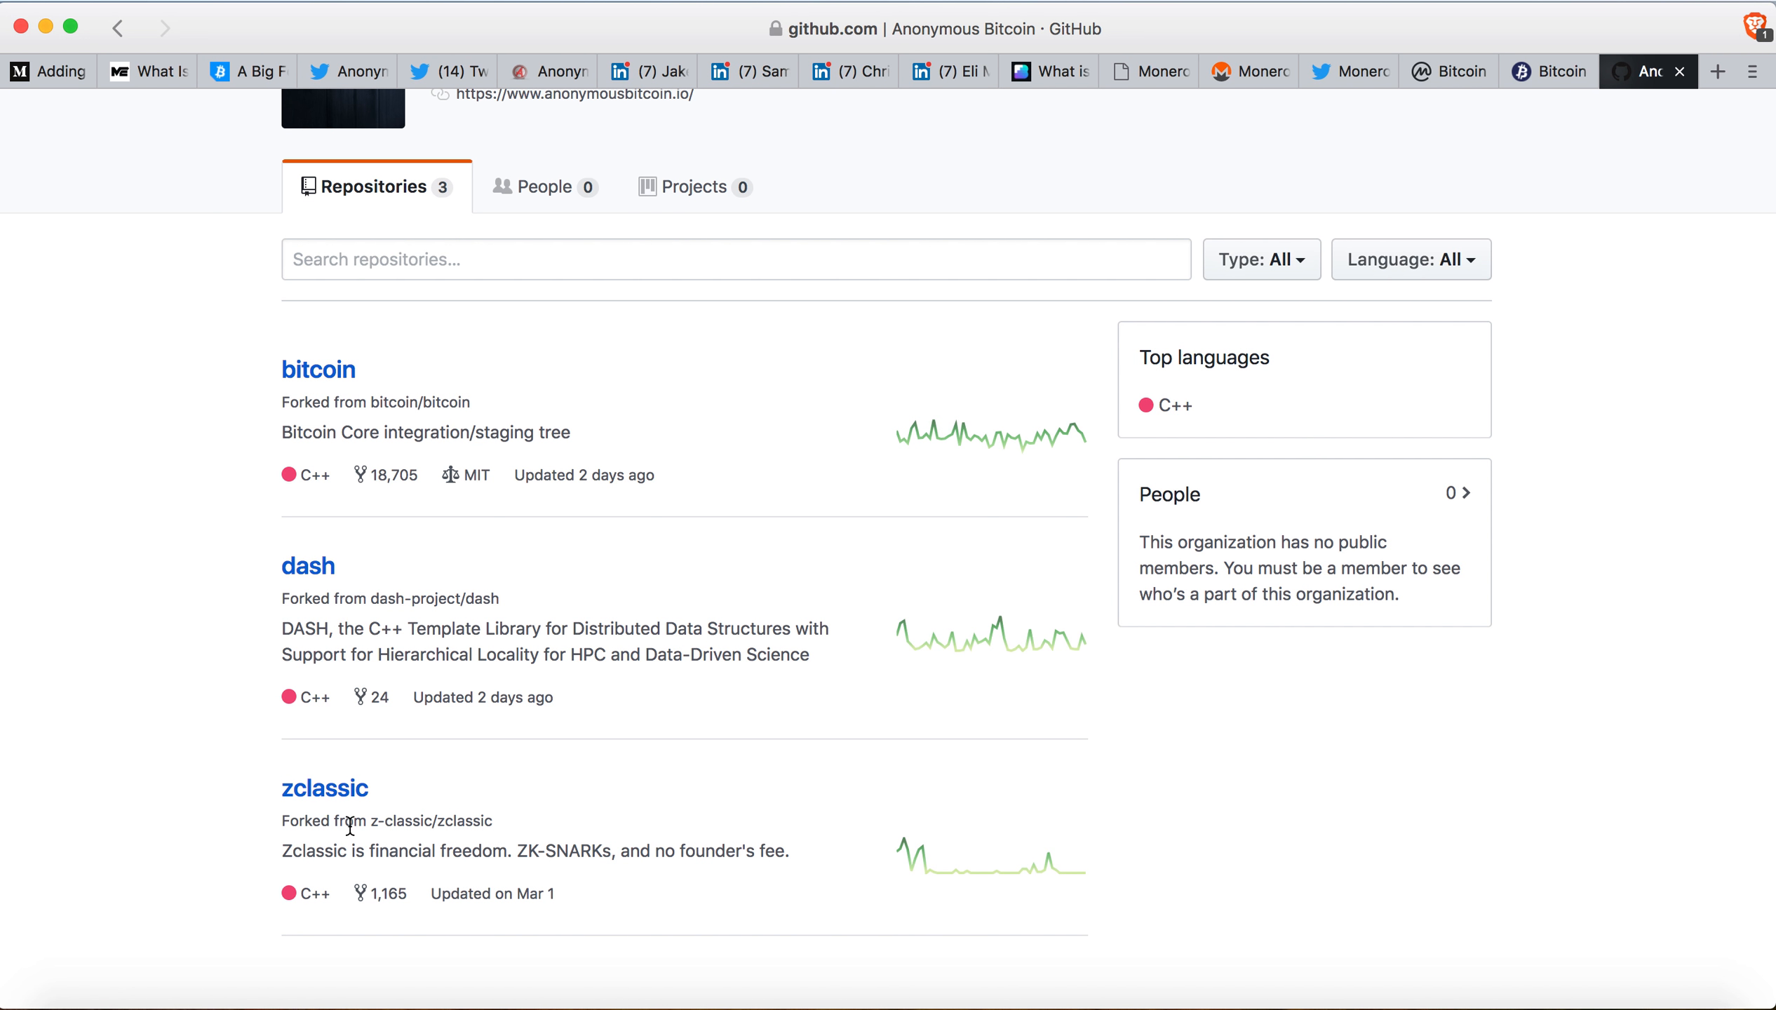
scroll("up", 3)
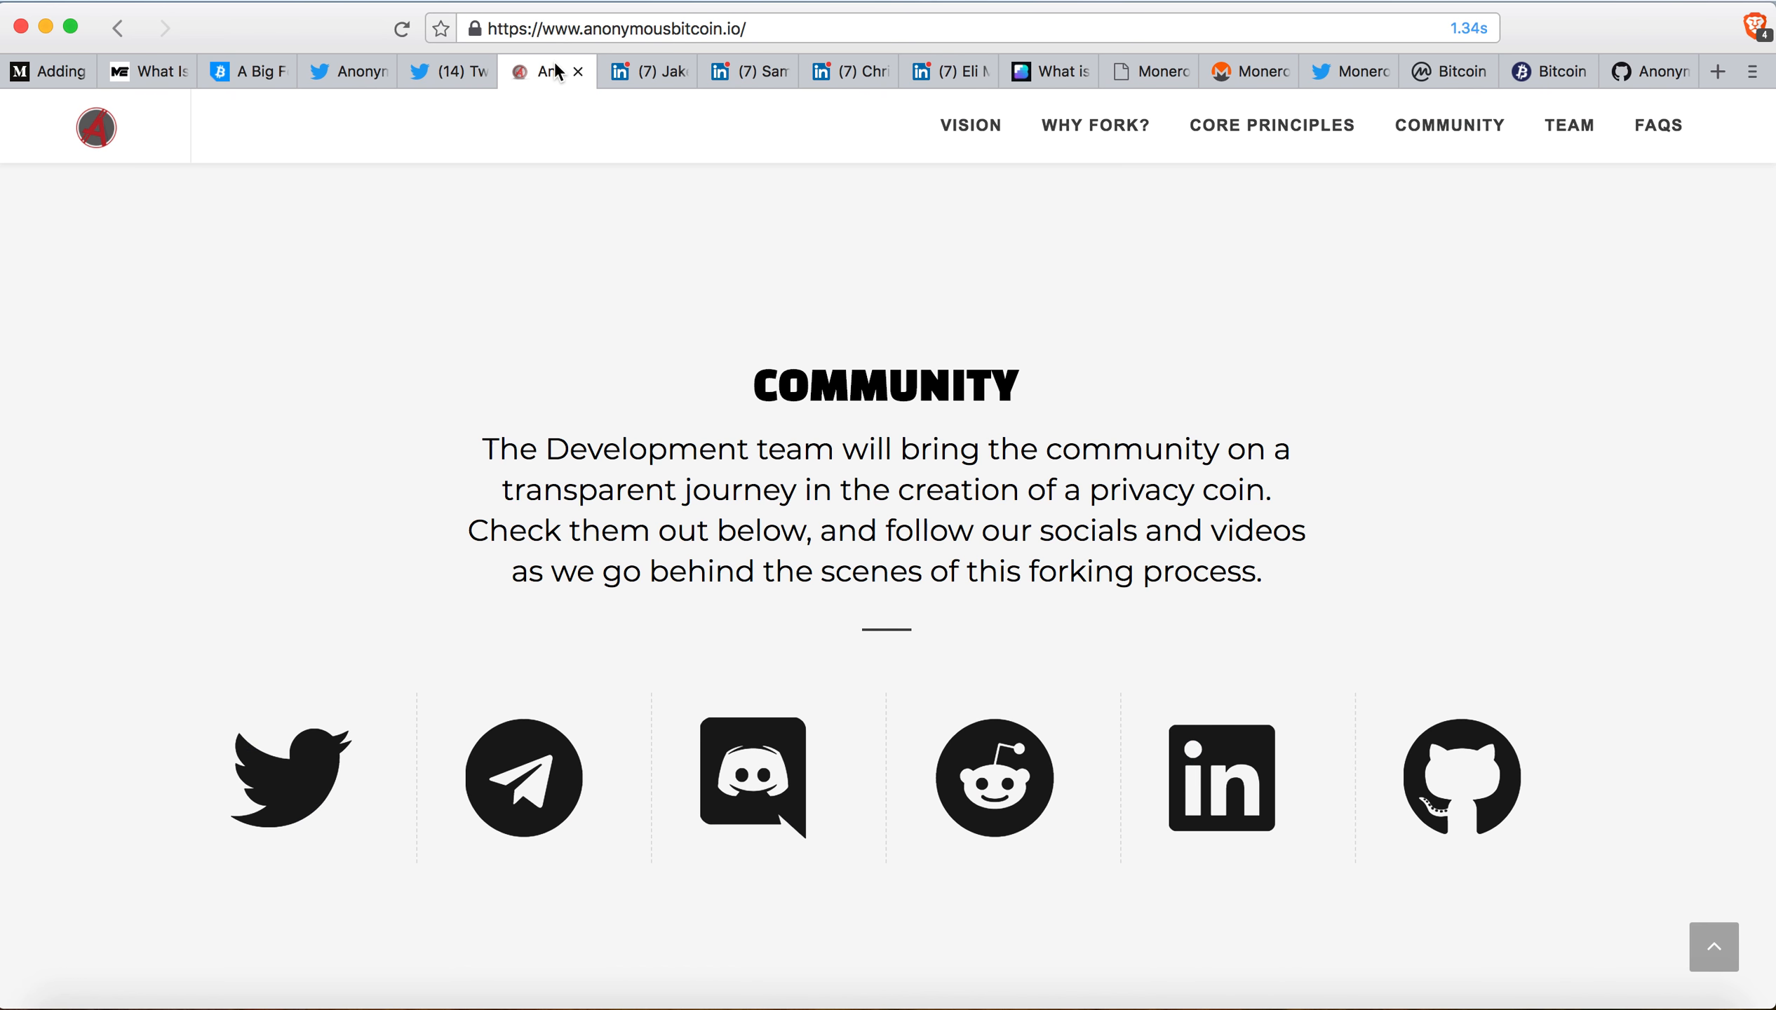
scroll("down", 3)
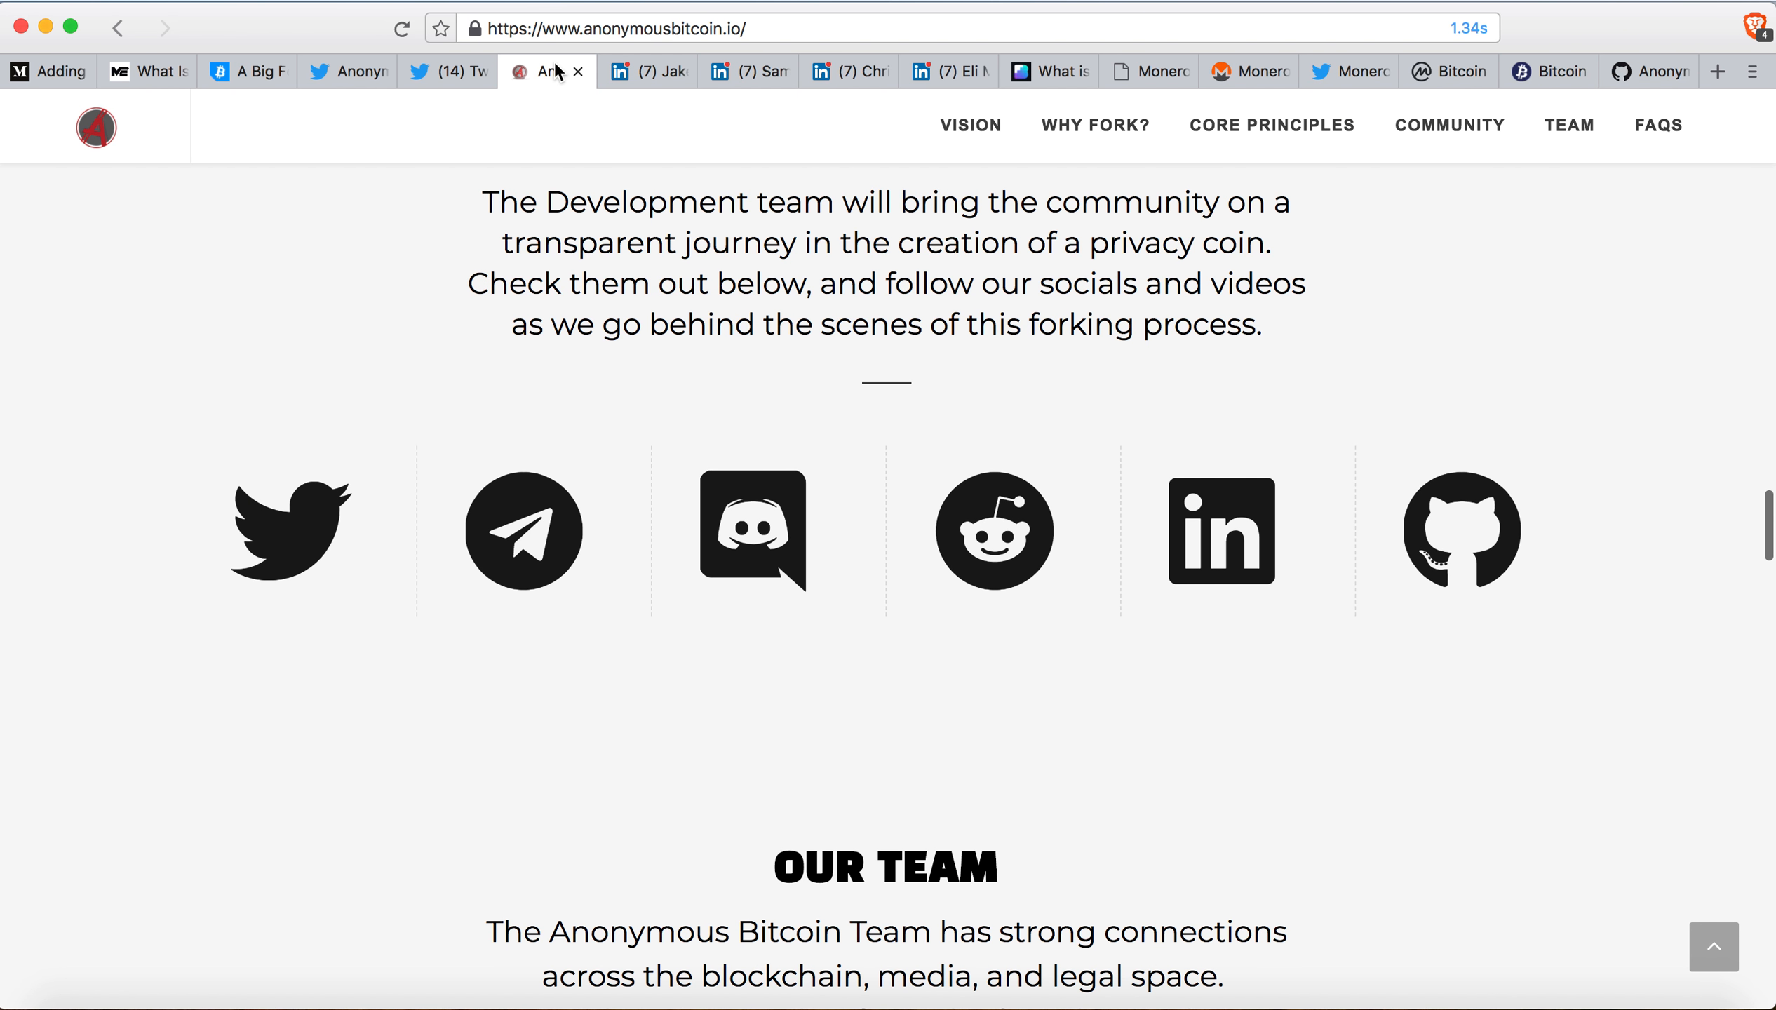
scroll("down", 3)
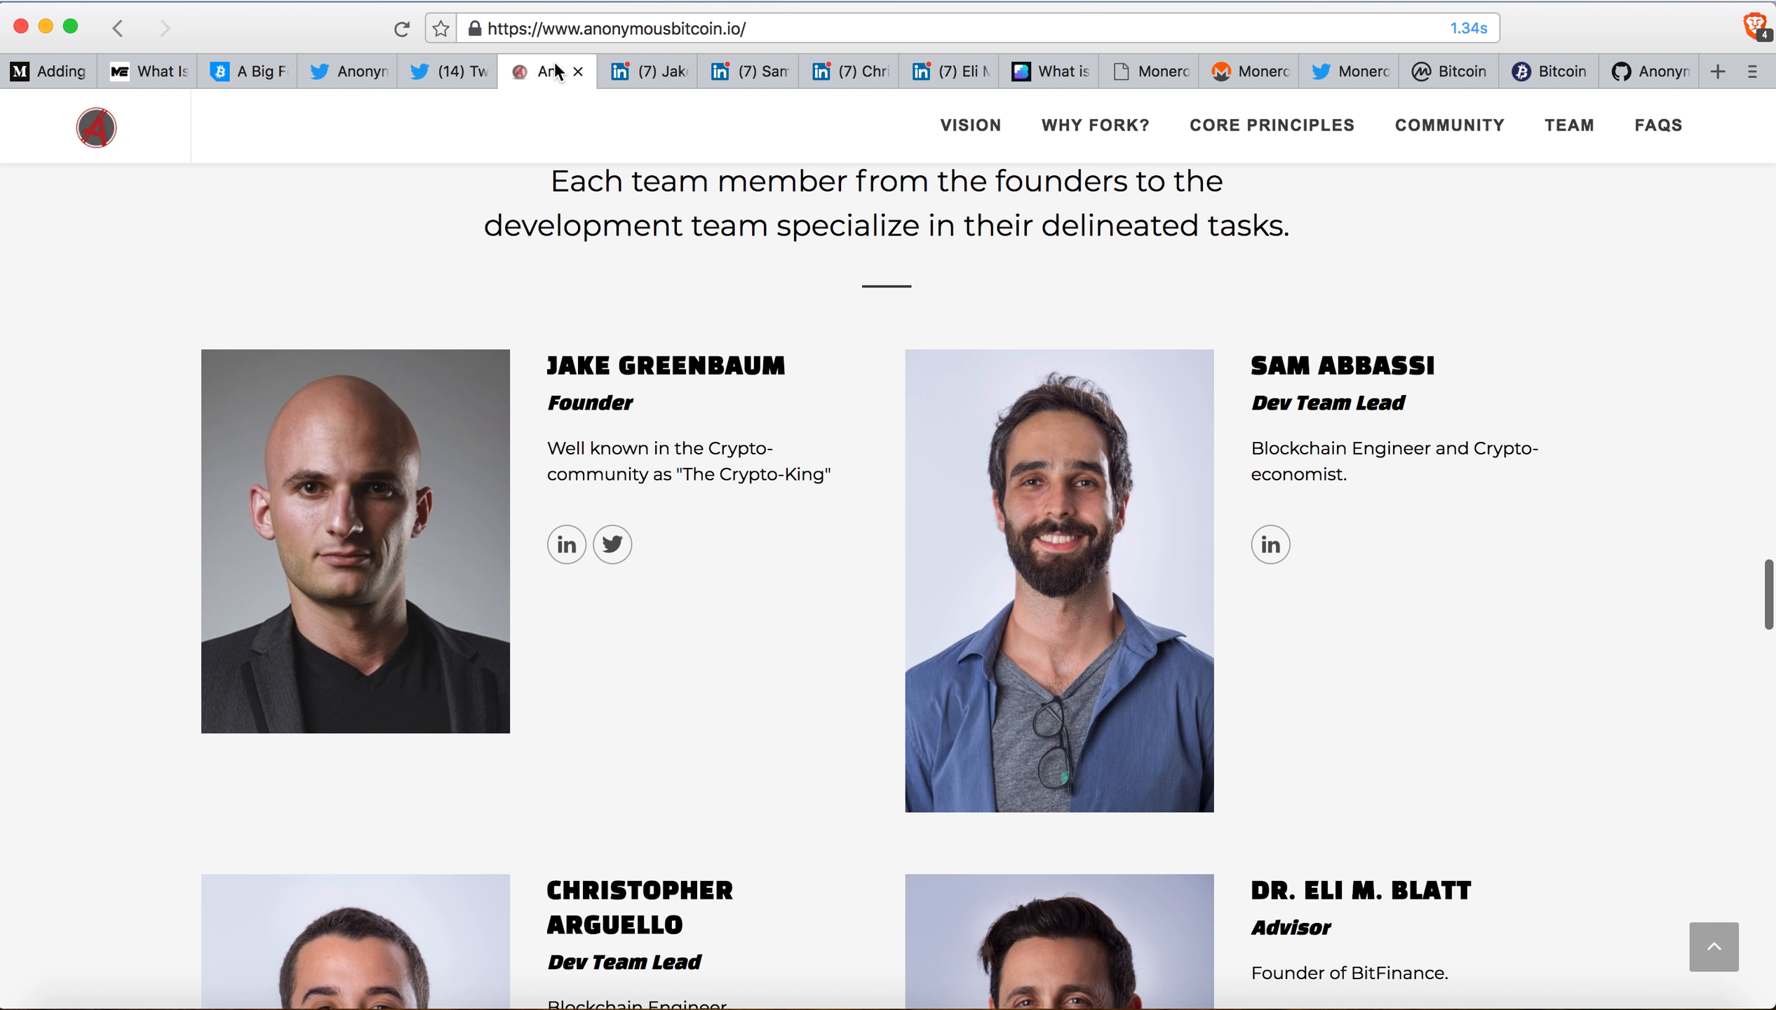
scroll("down", 3)
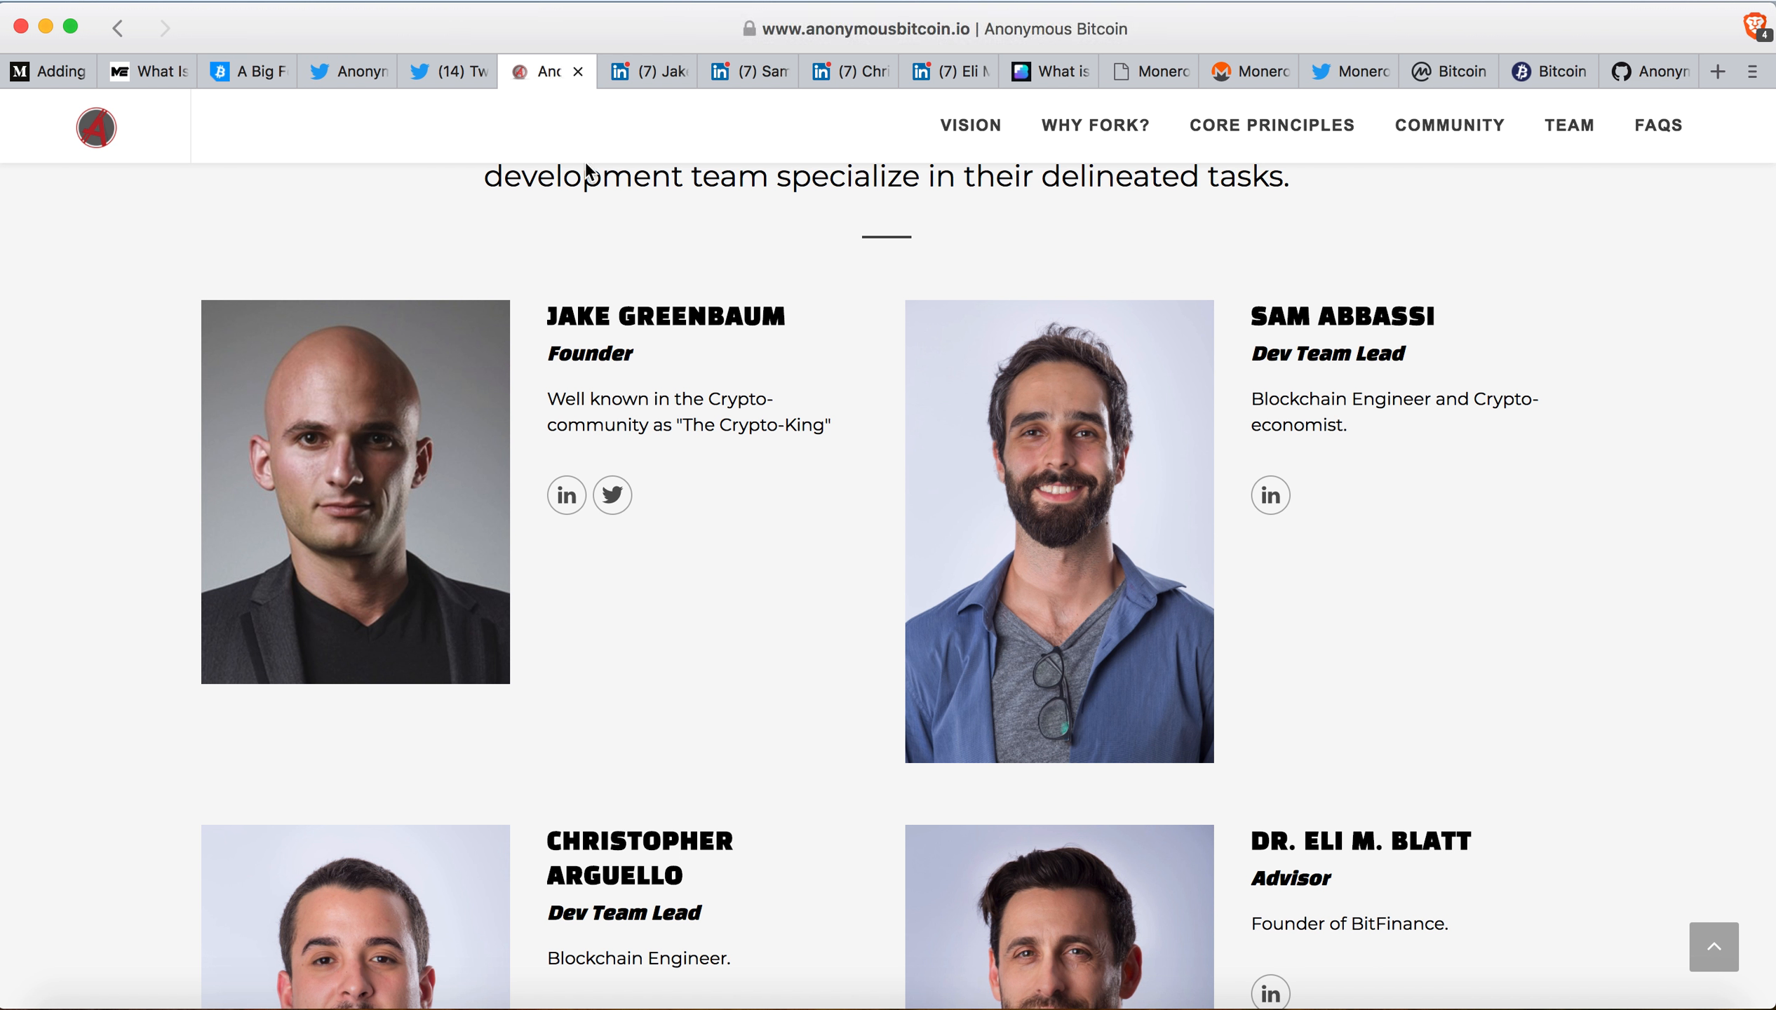
left_click(645, 71)
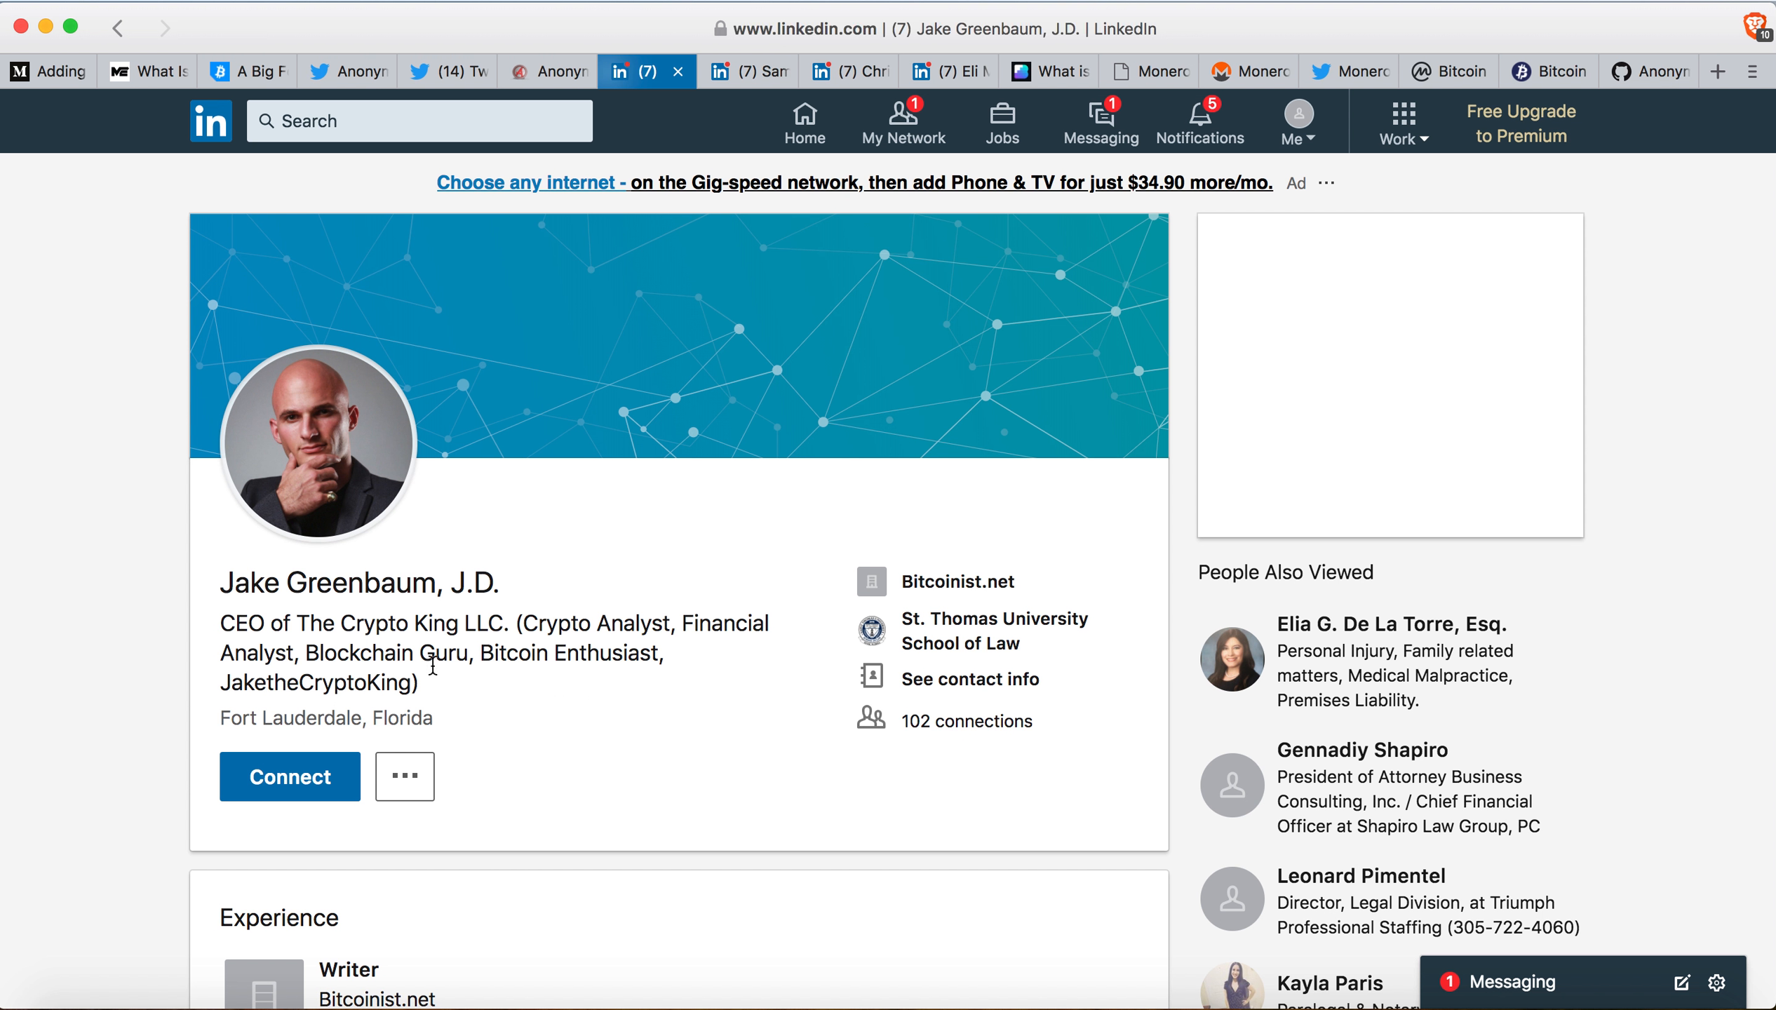
Review Jake Greenbaum's crypto writing roles and law degree, then return to Anonymous Bitcoin.
scroll("down", 3)
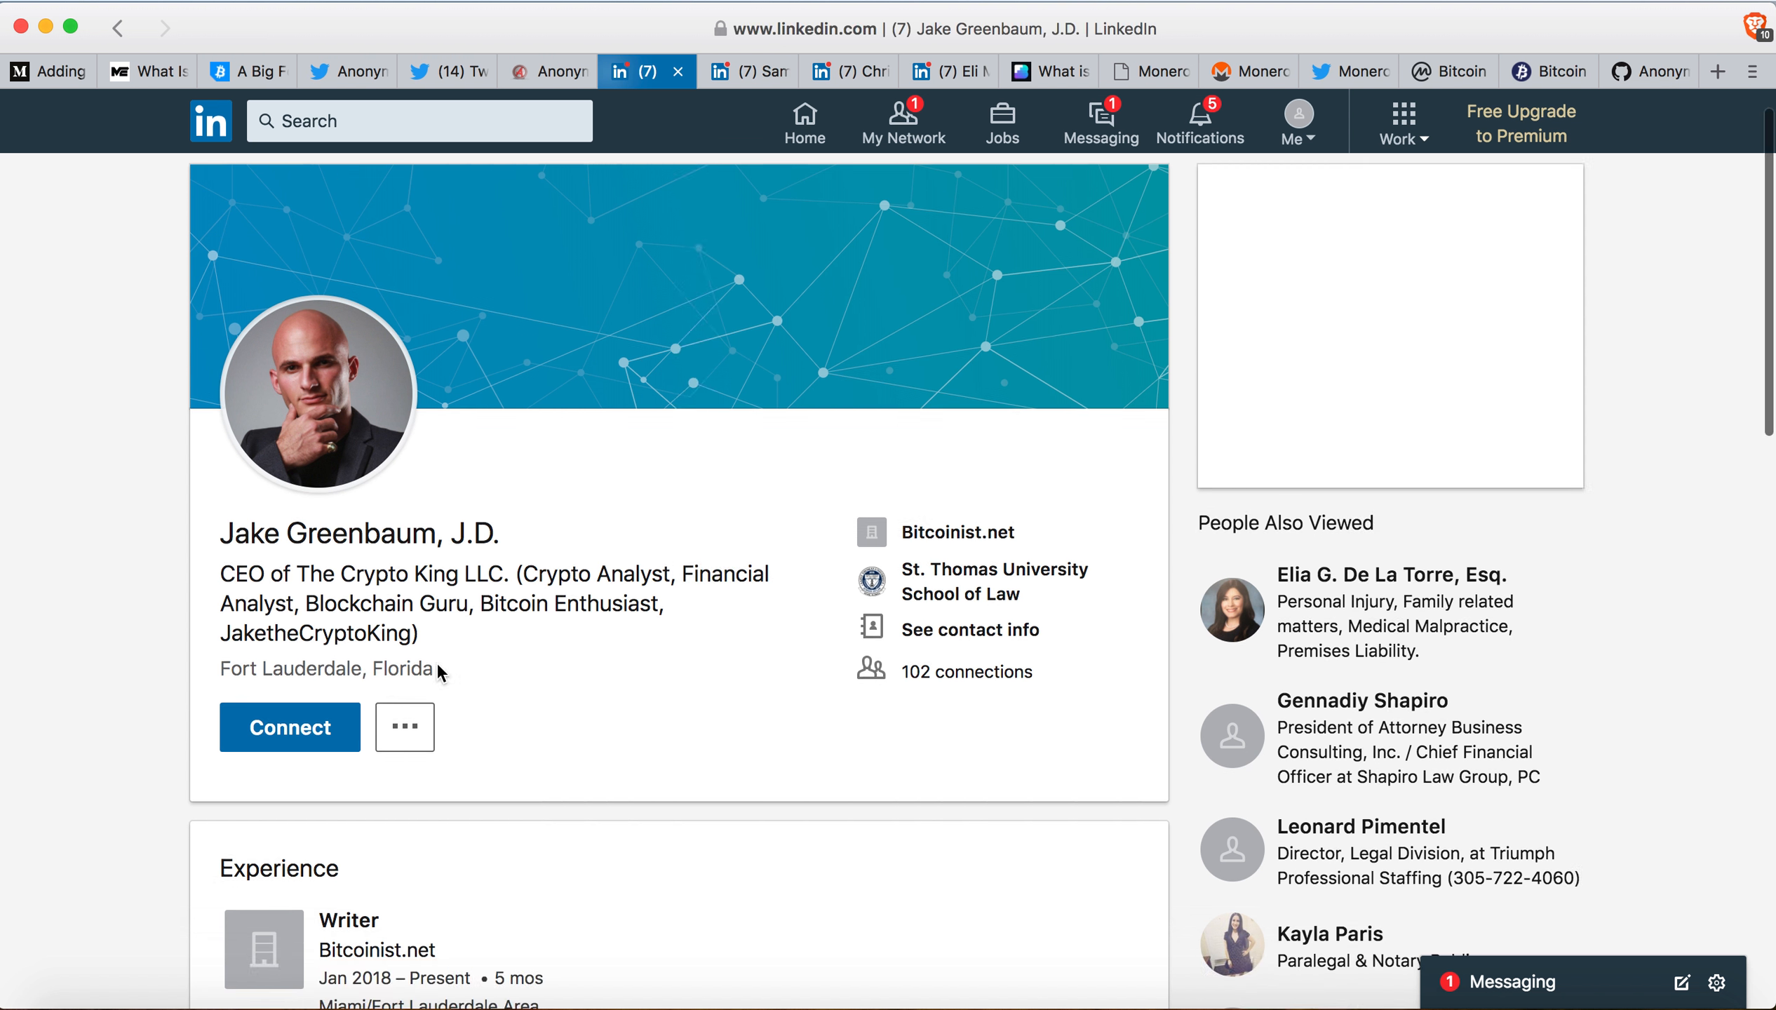
scroll("down", 3)
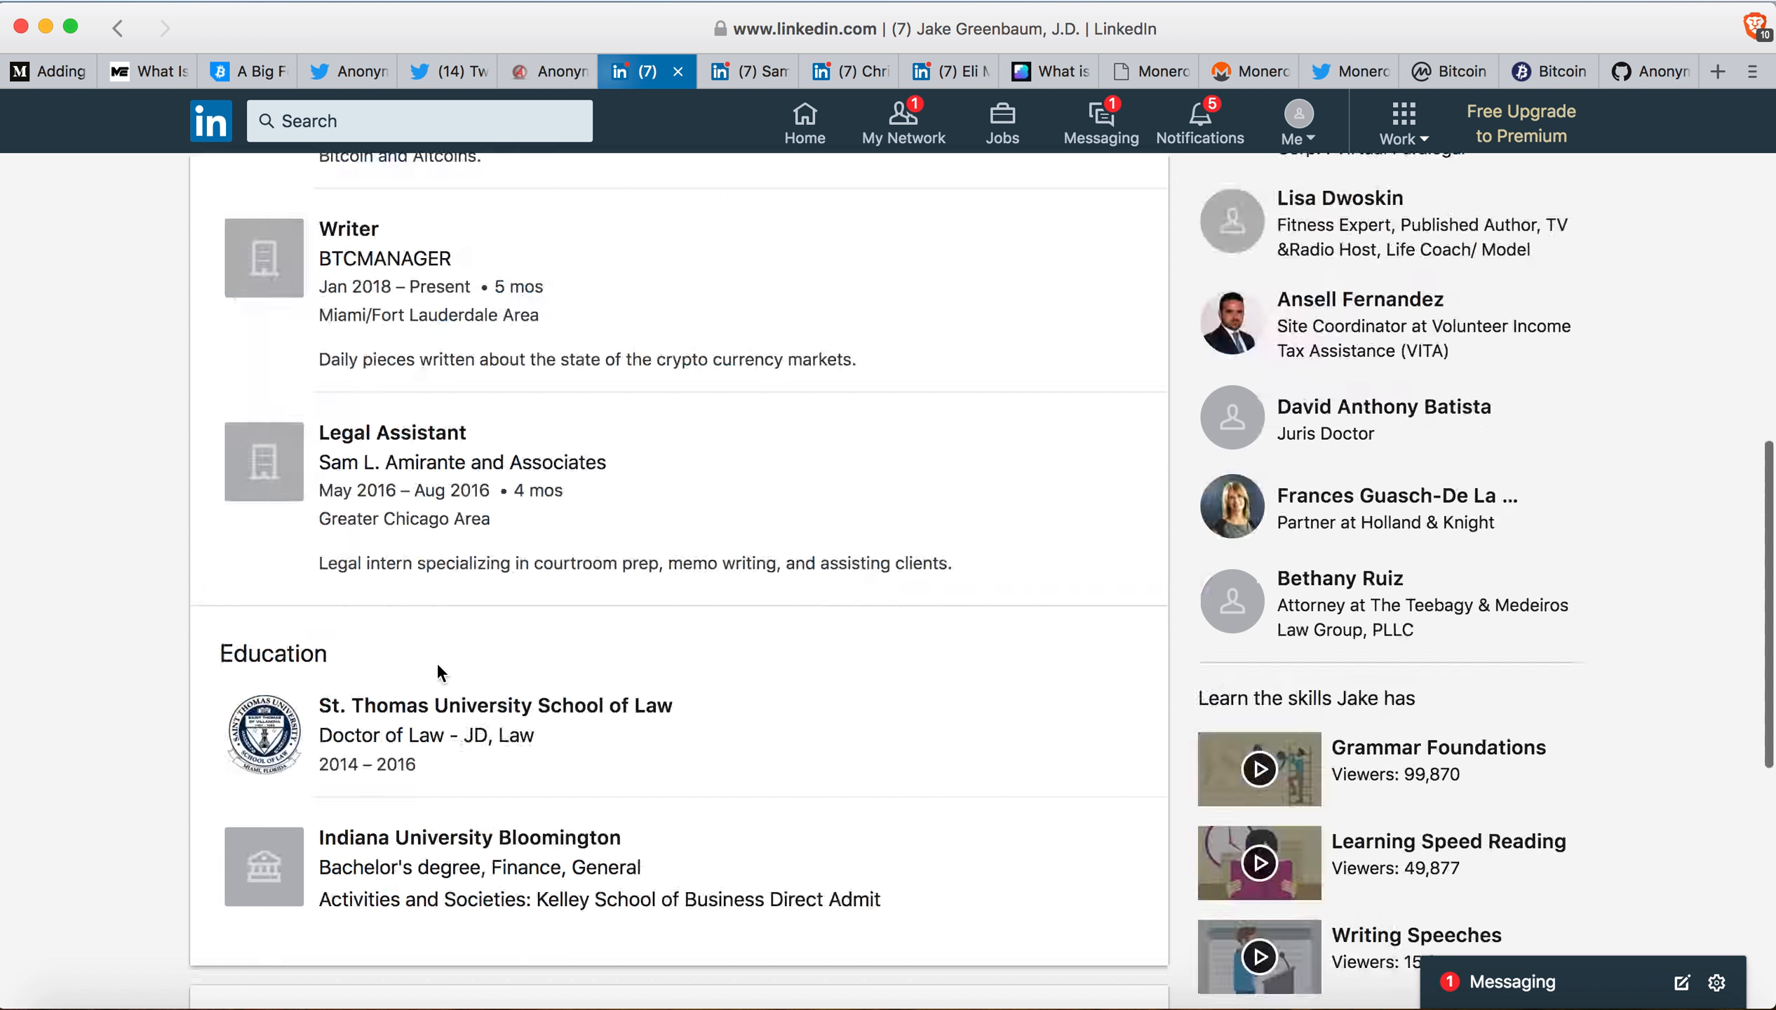
mouse_move(507, 892)
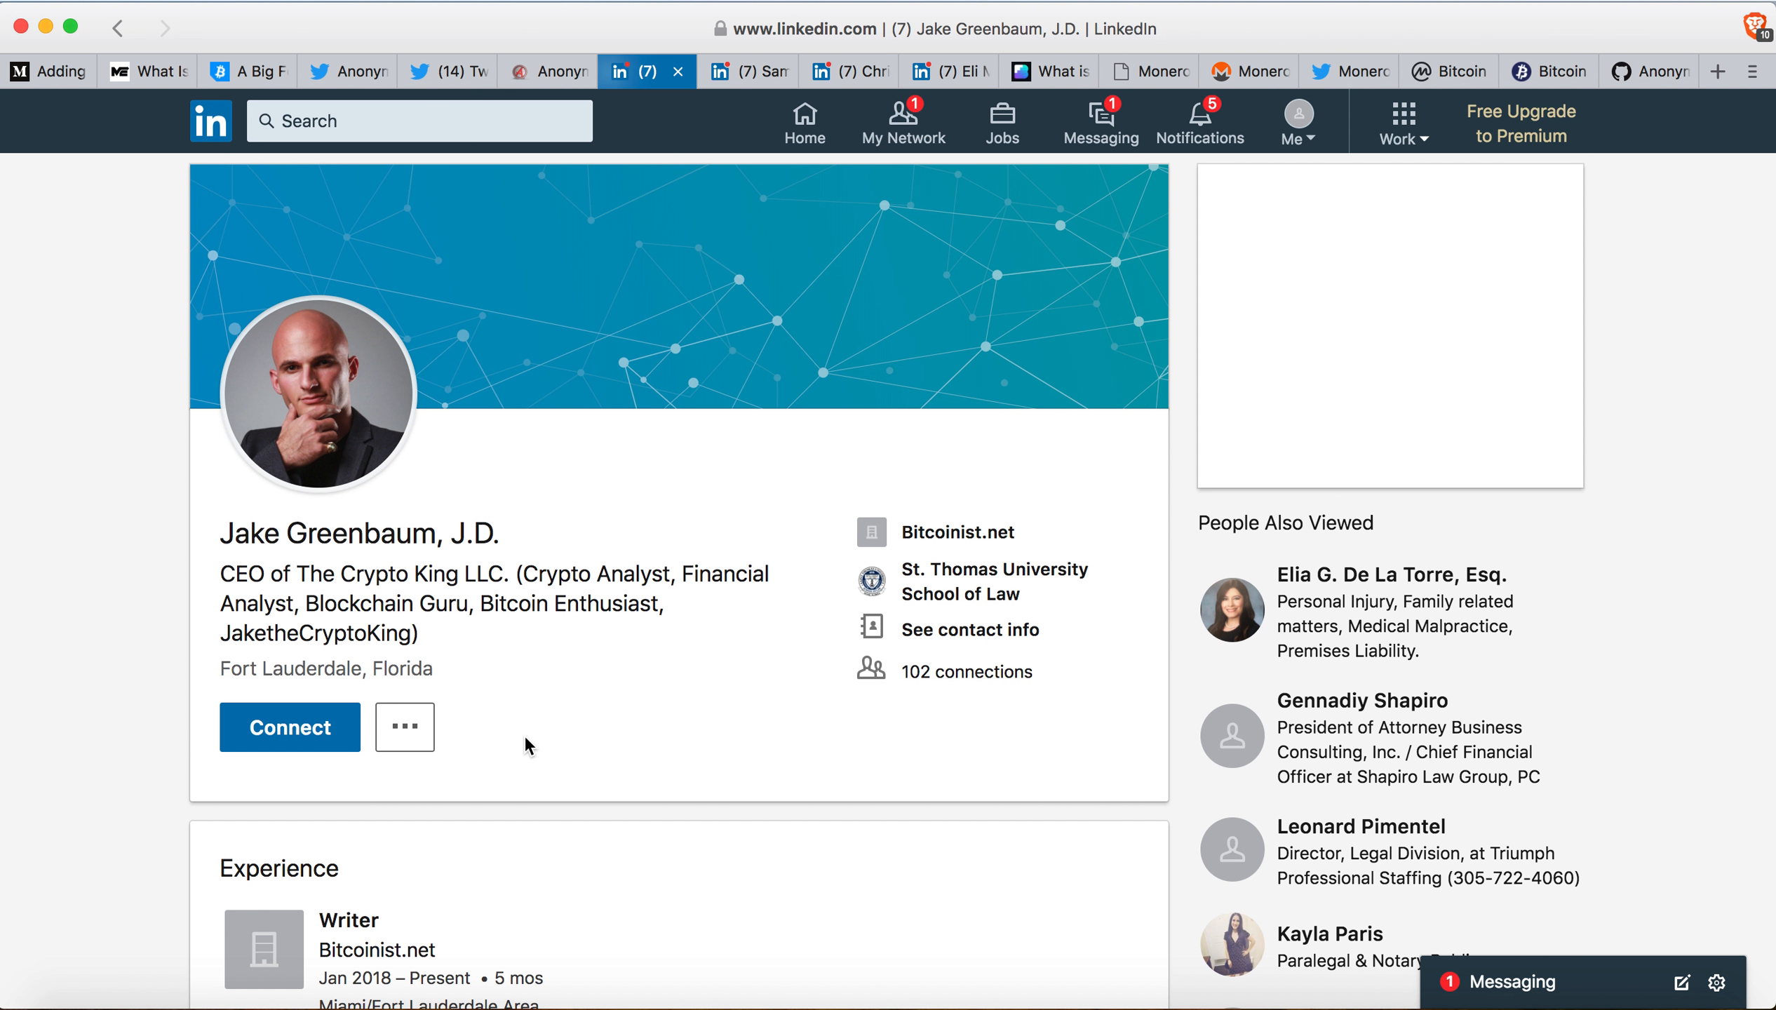
mouse_move(483, 690)
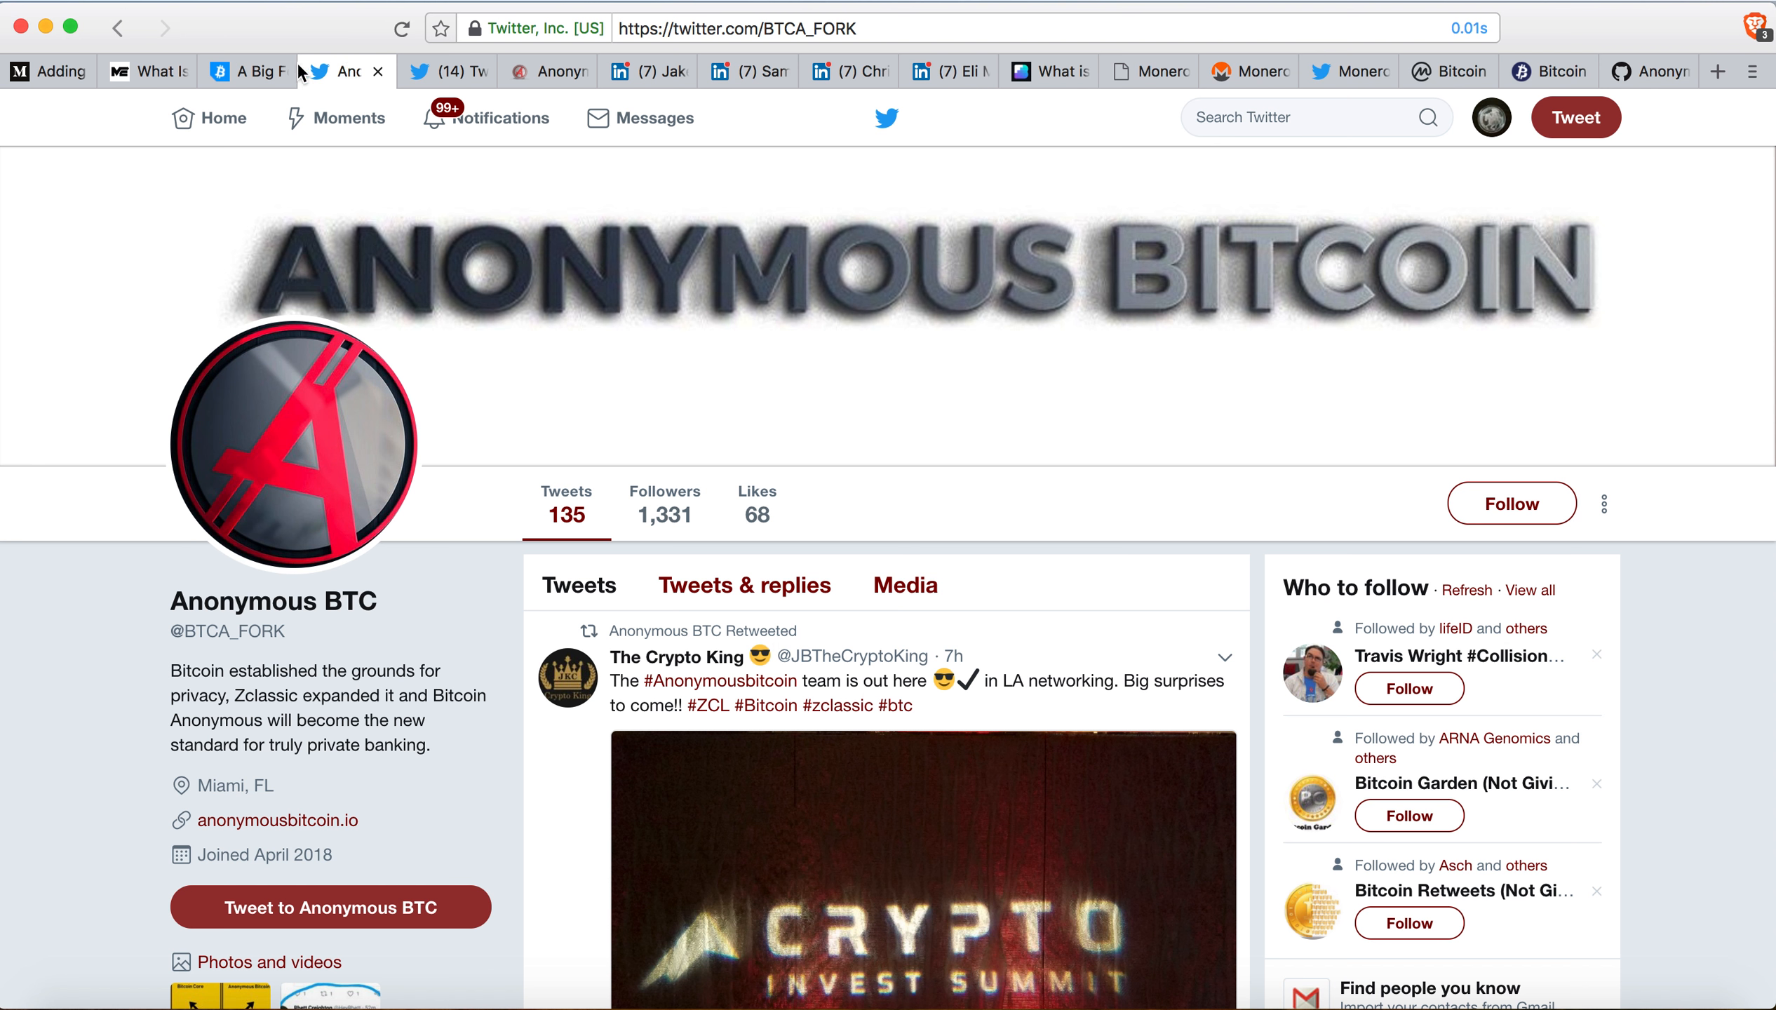
left_click(456, 71)
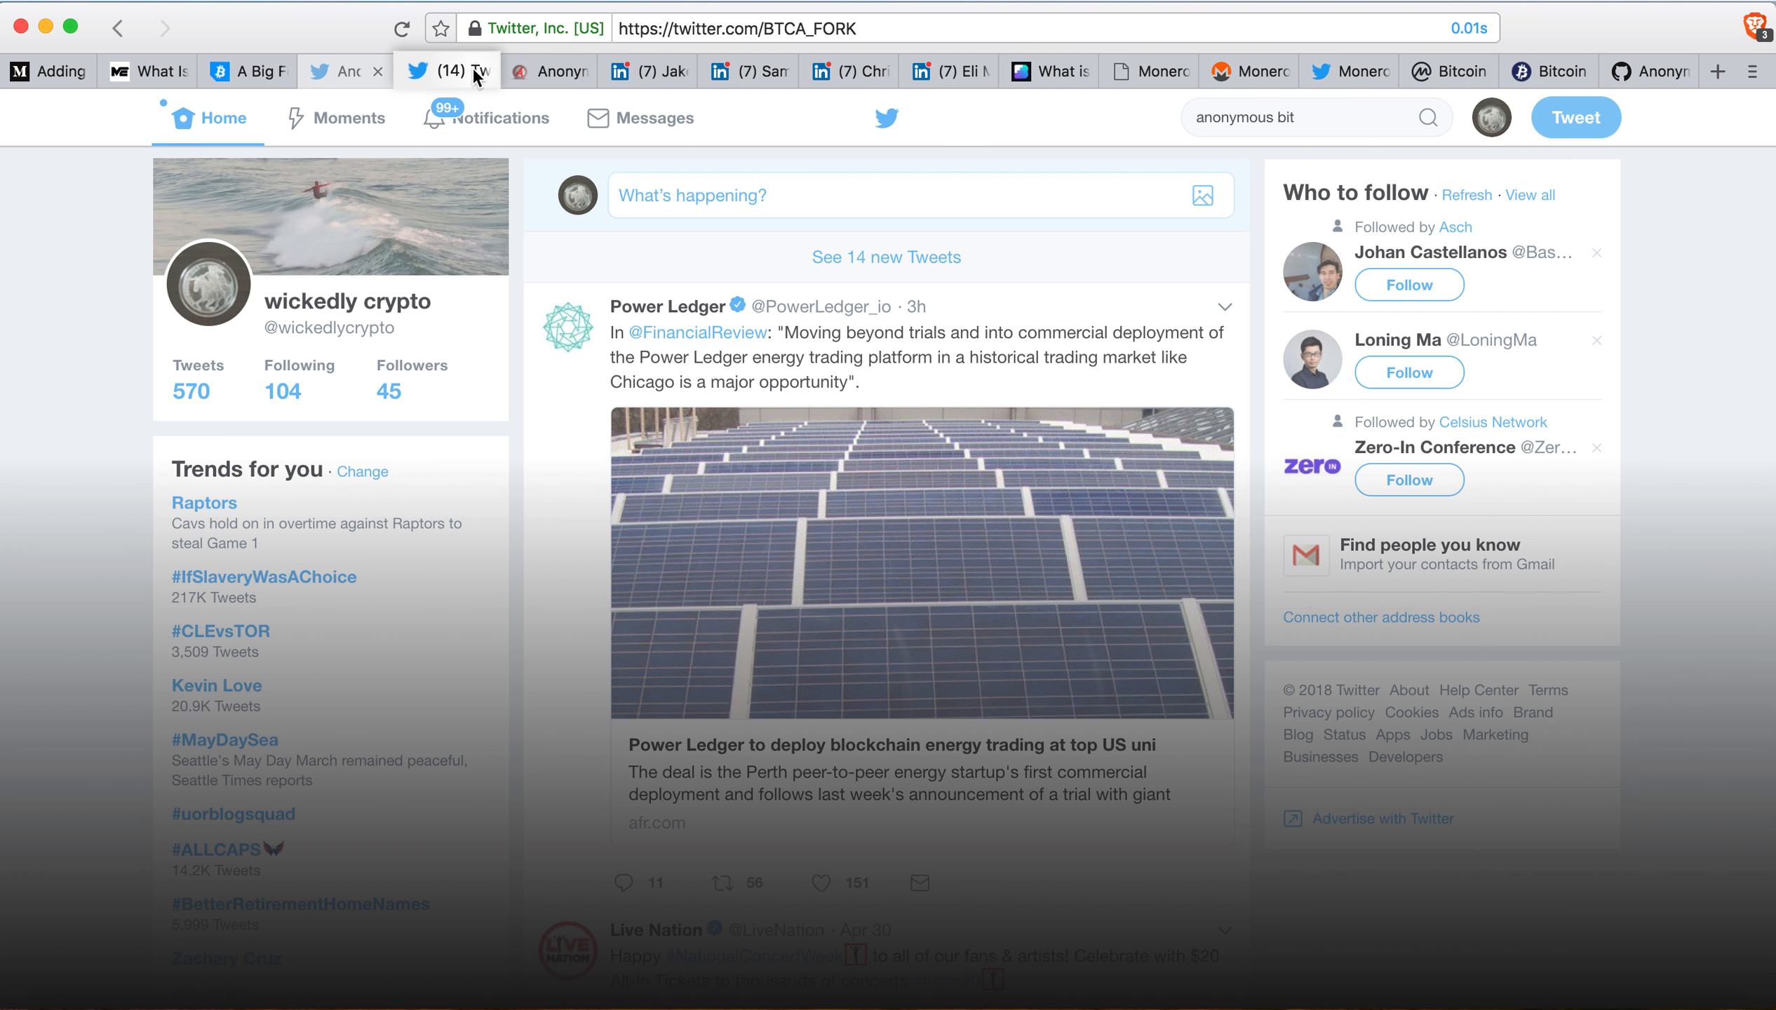
left_click(549, 71)
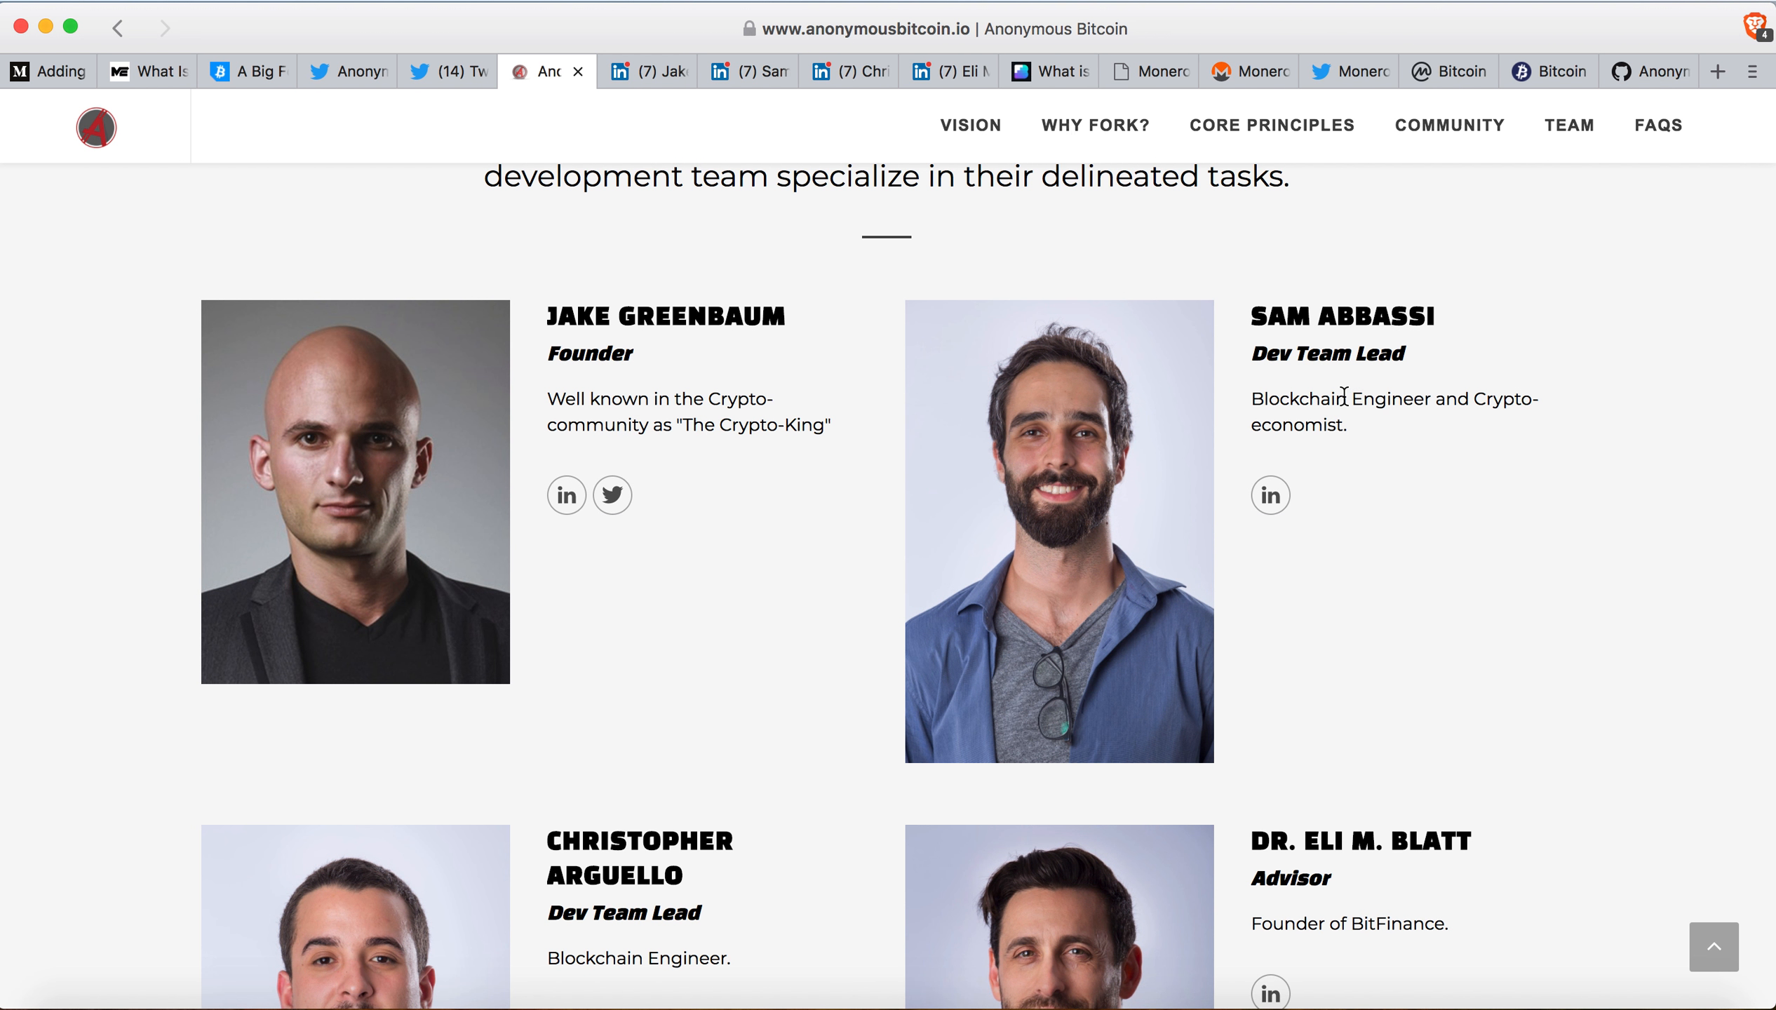
mouse_move(1306, 415)
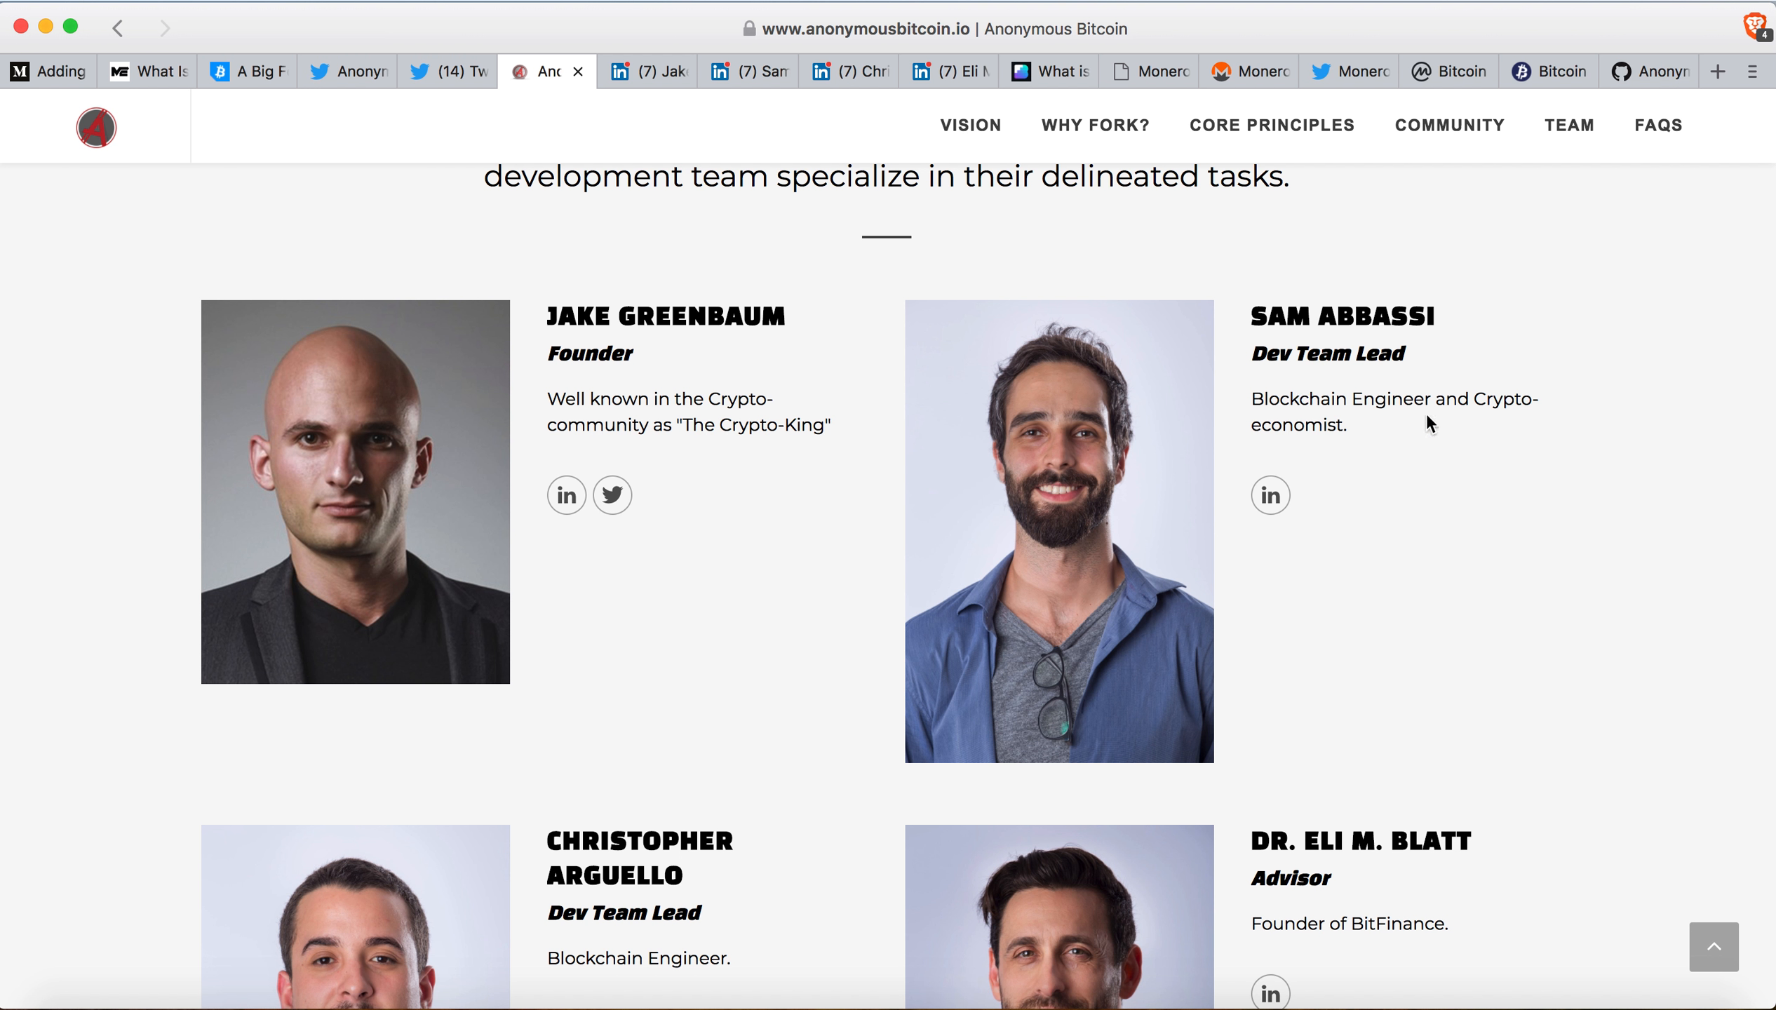
mouse_move(1411, 408)
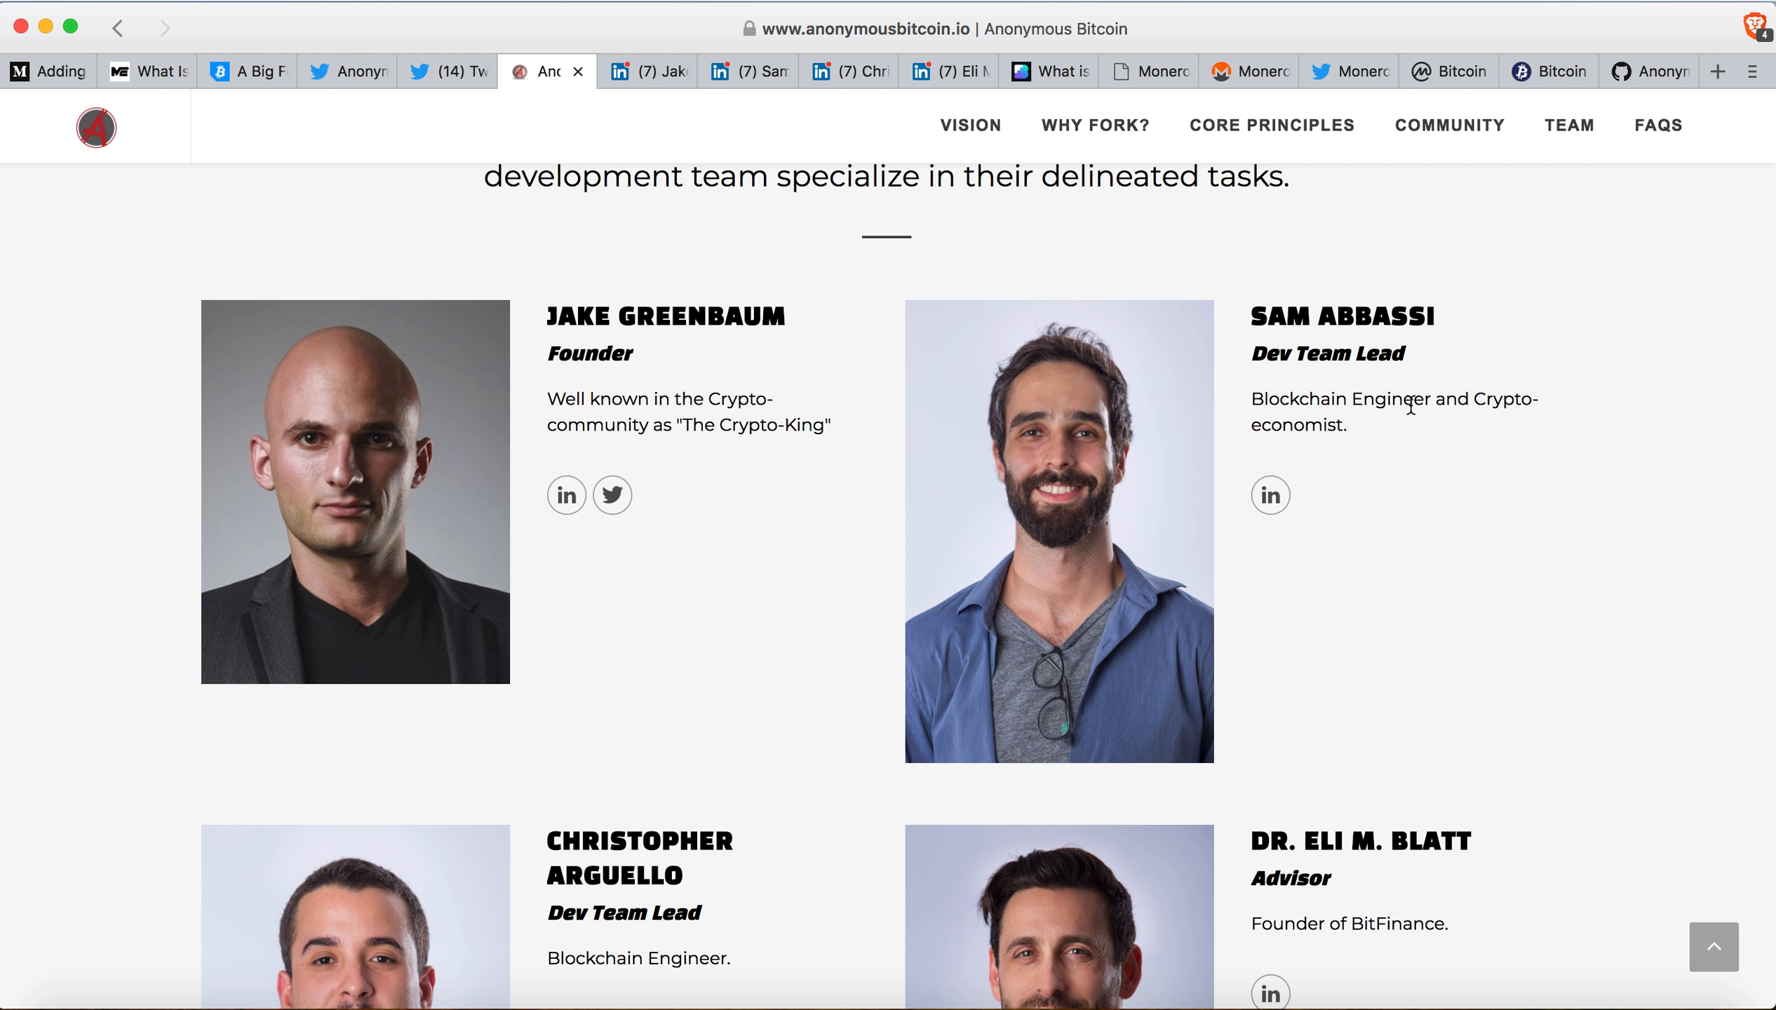
mouse_move(814, 161)
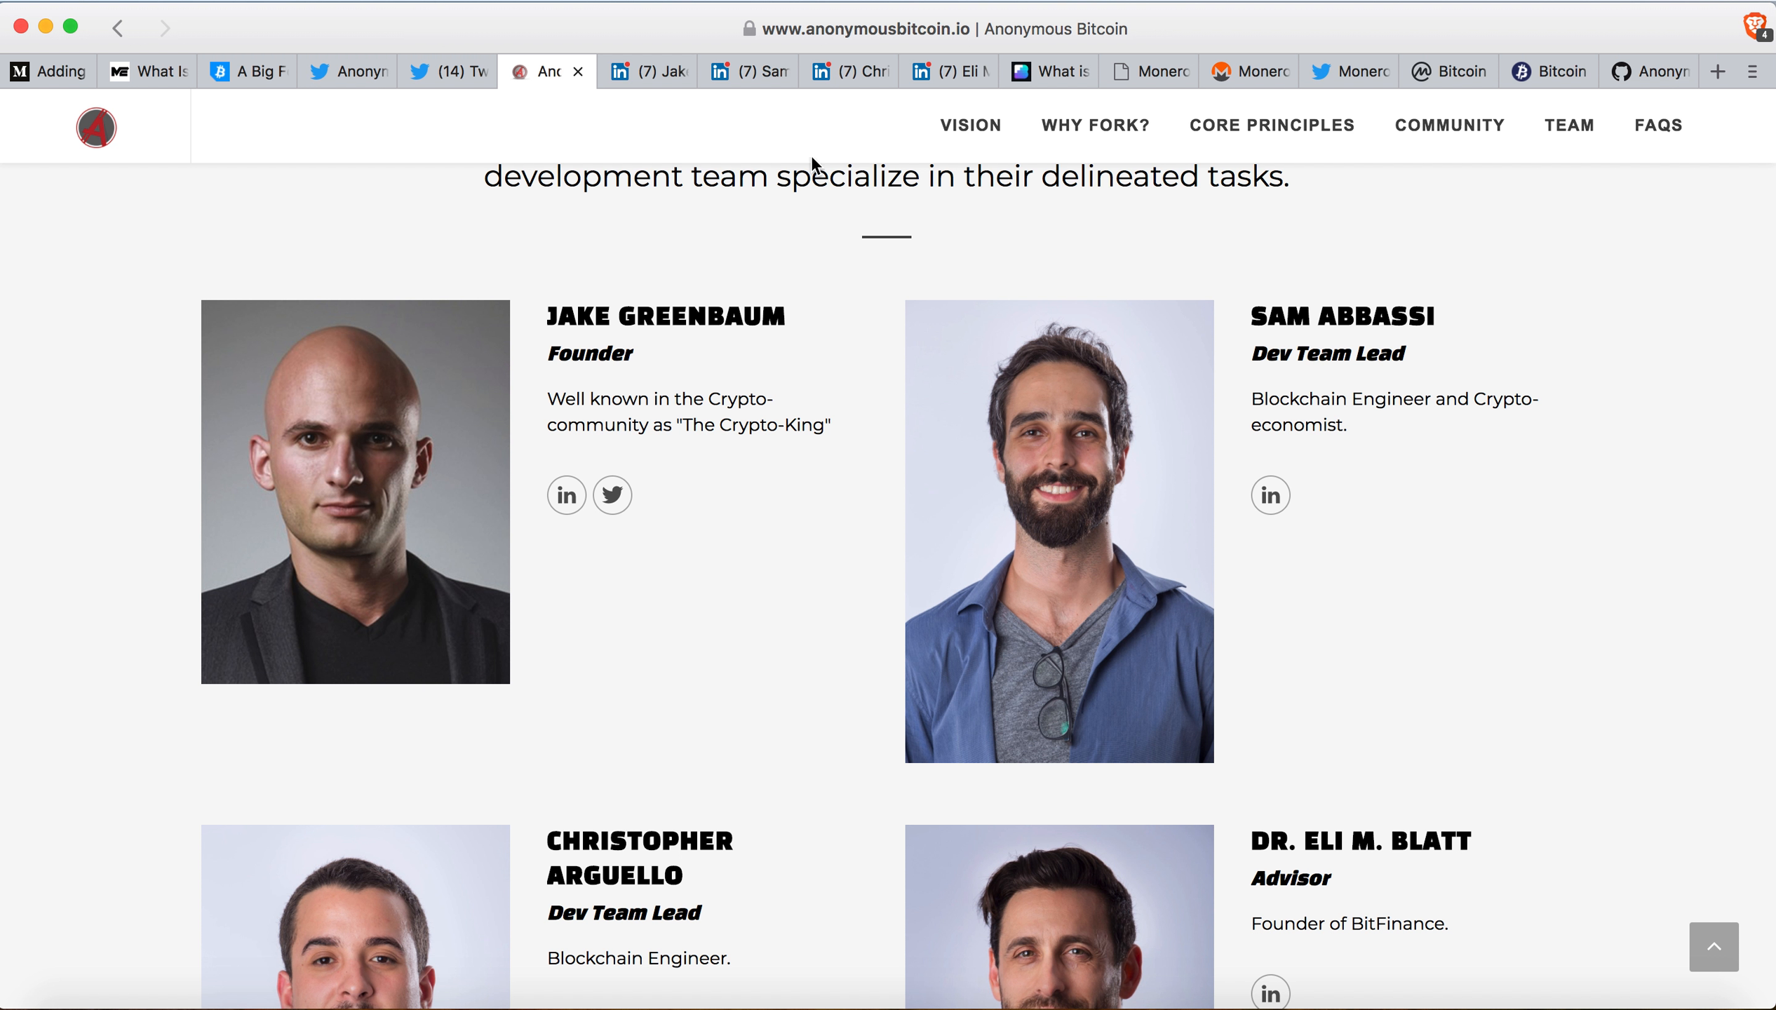
left_click(751, 71)
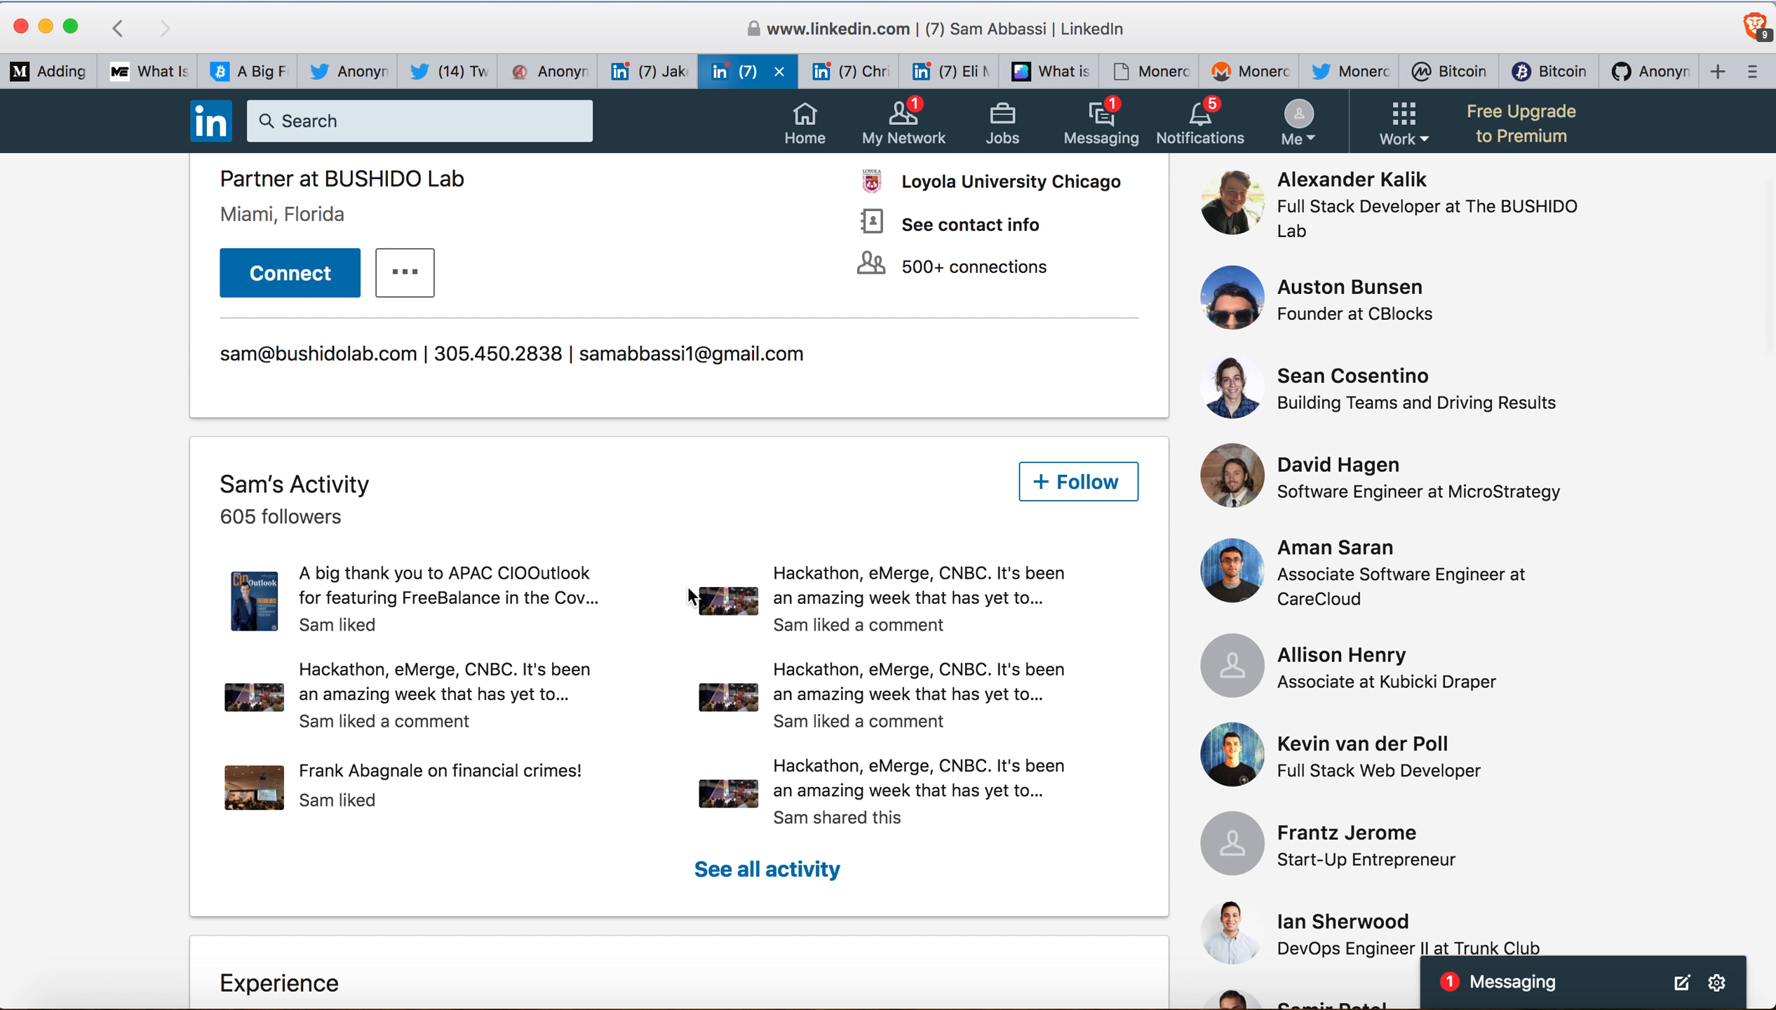
scroll("down", 3)
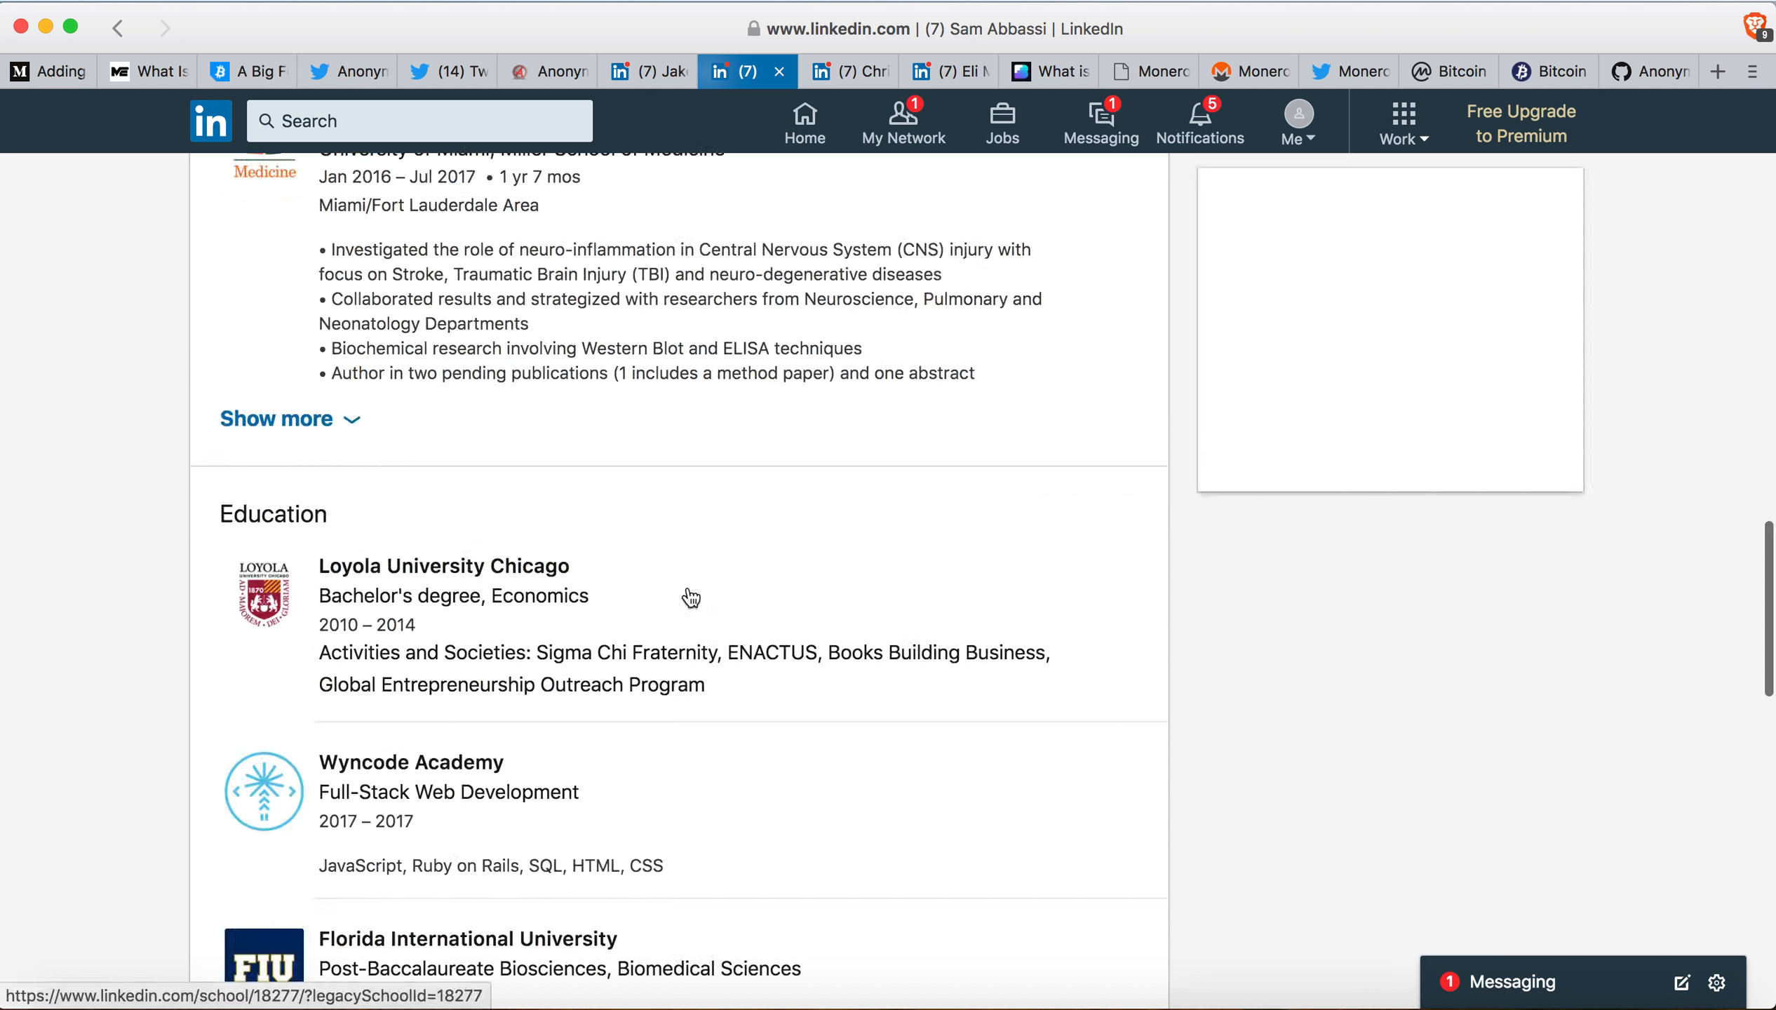
scroll("down", 3)
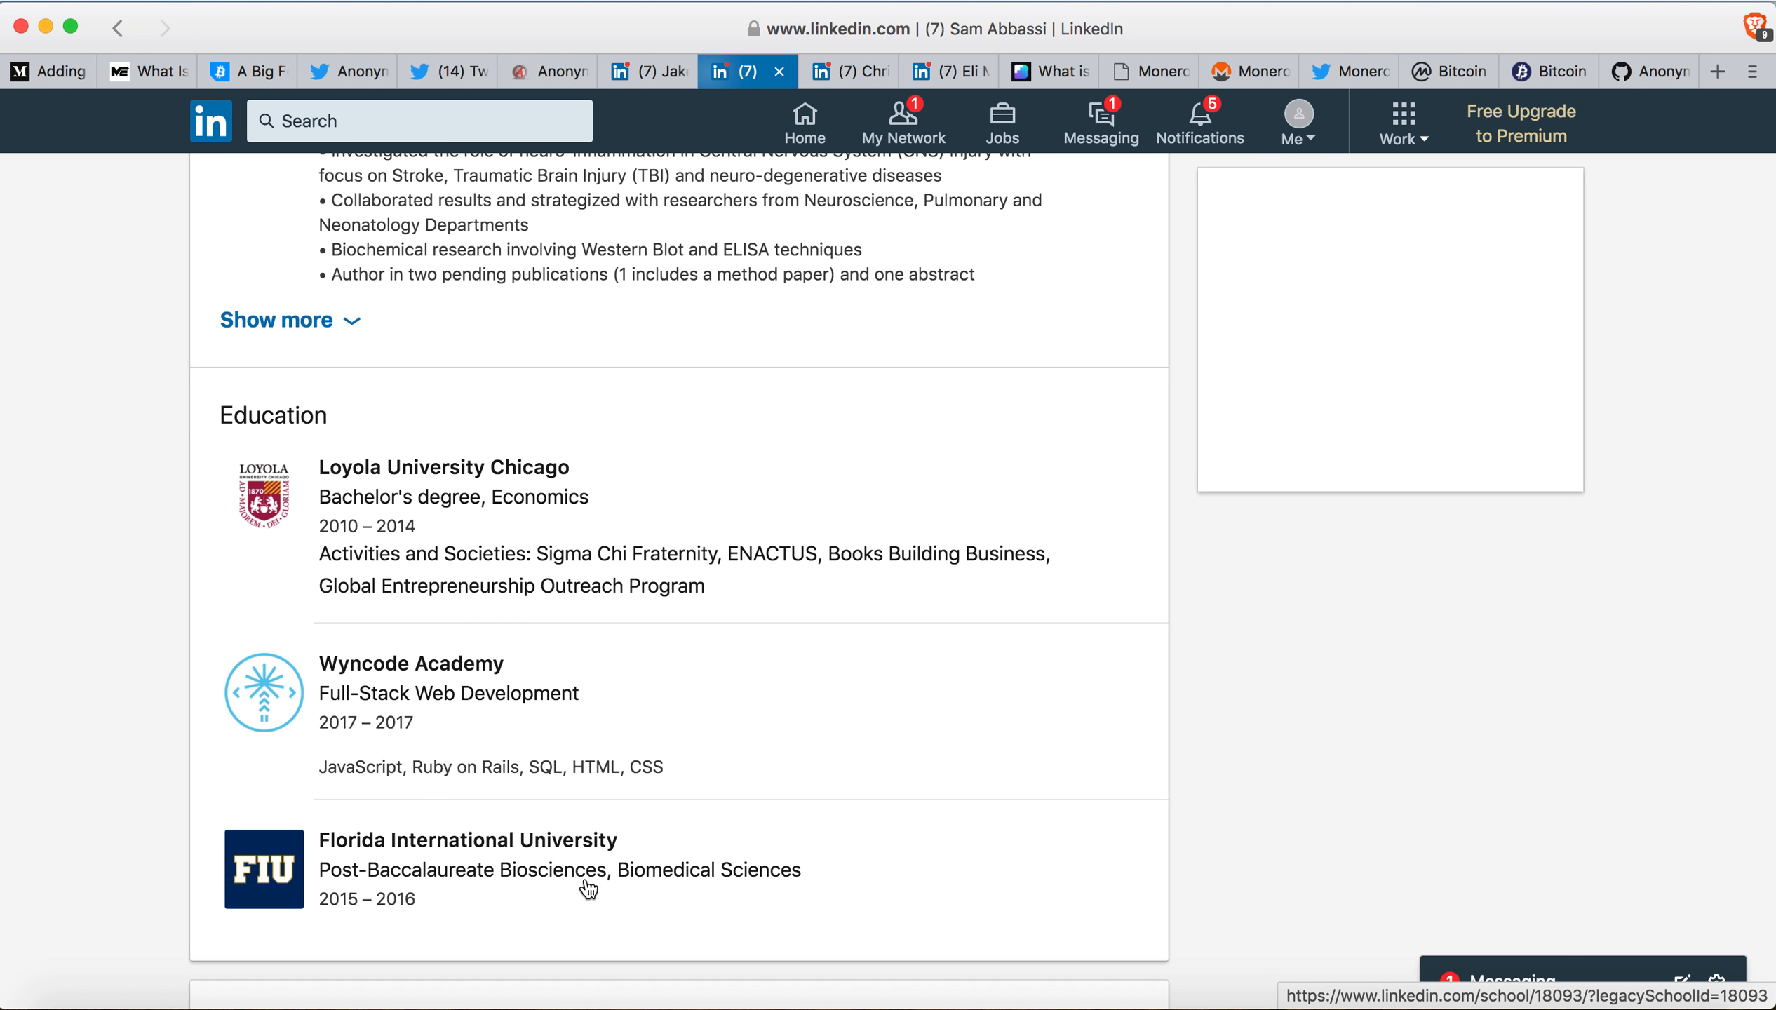
mouse_move(656, 905)
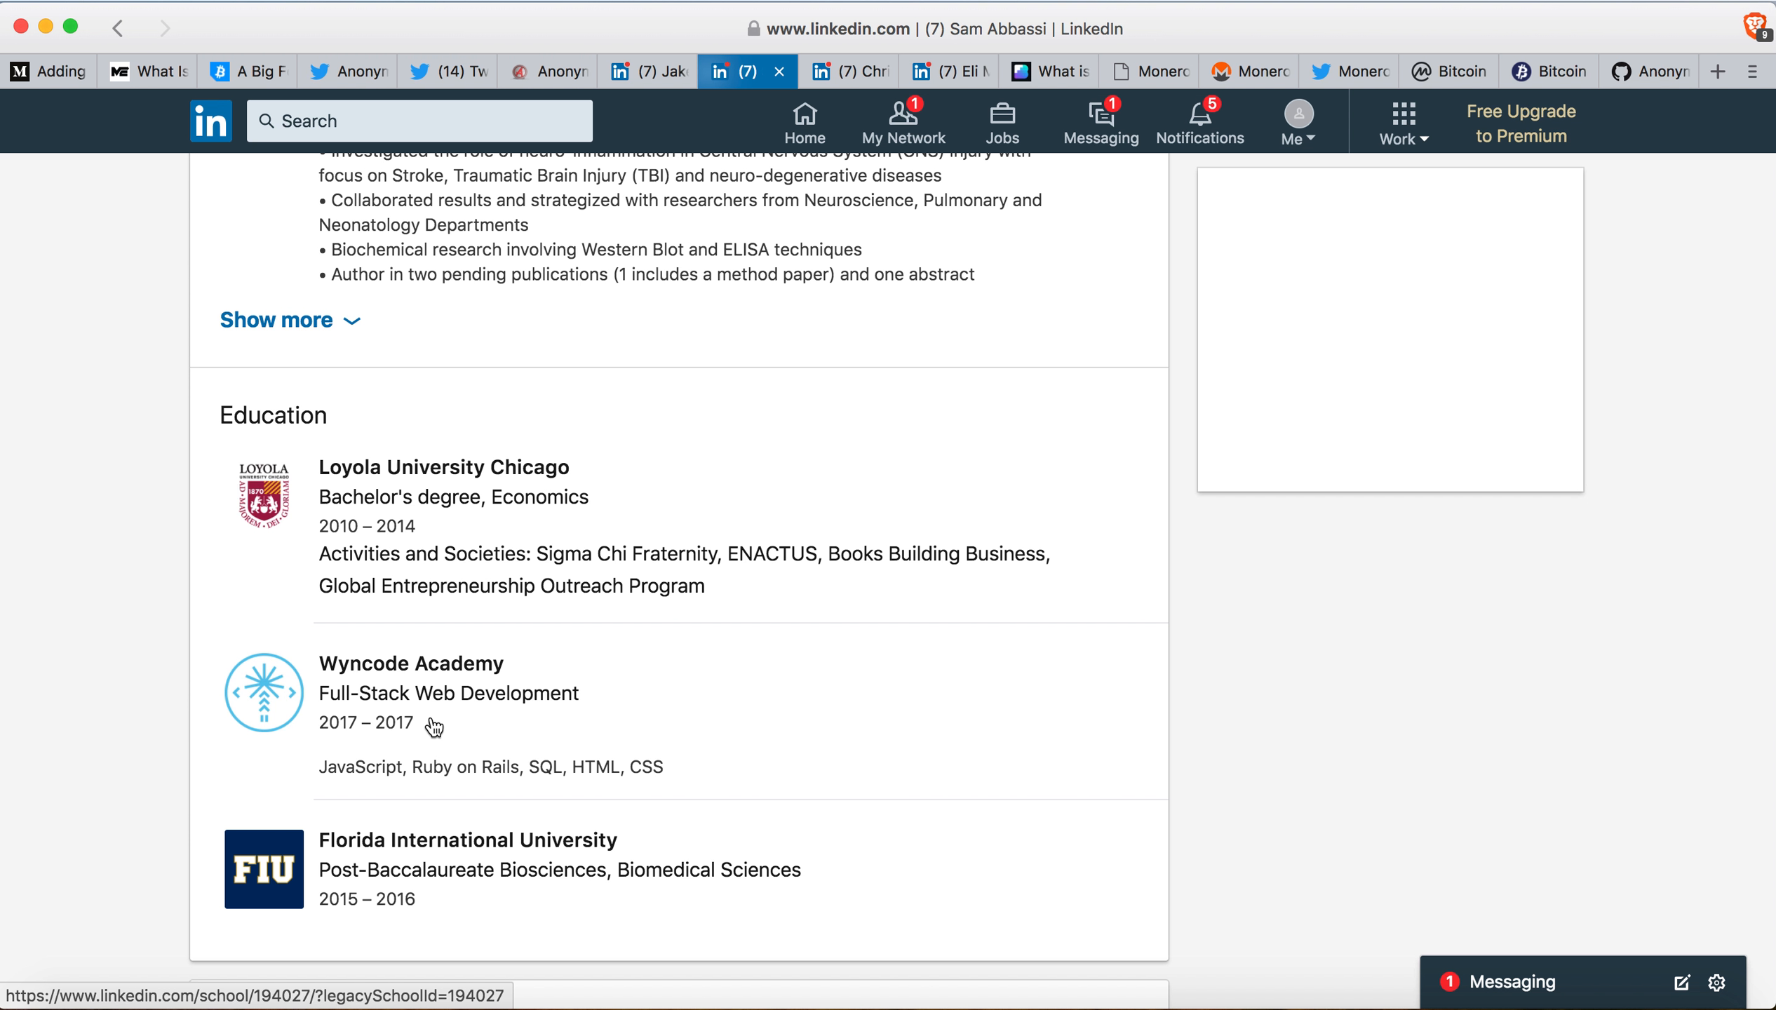
scroll("up", 3)
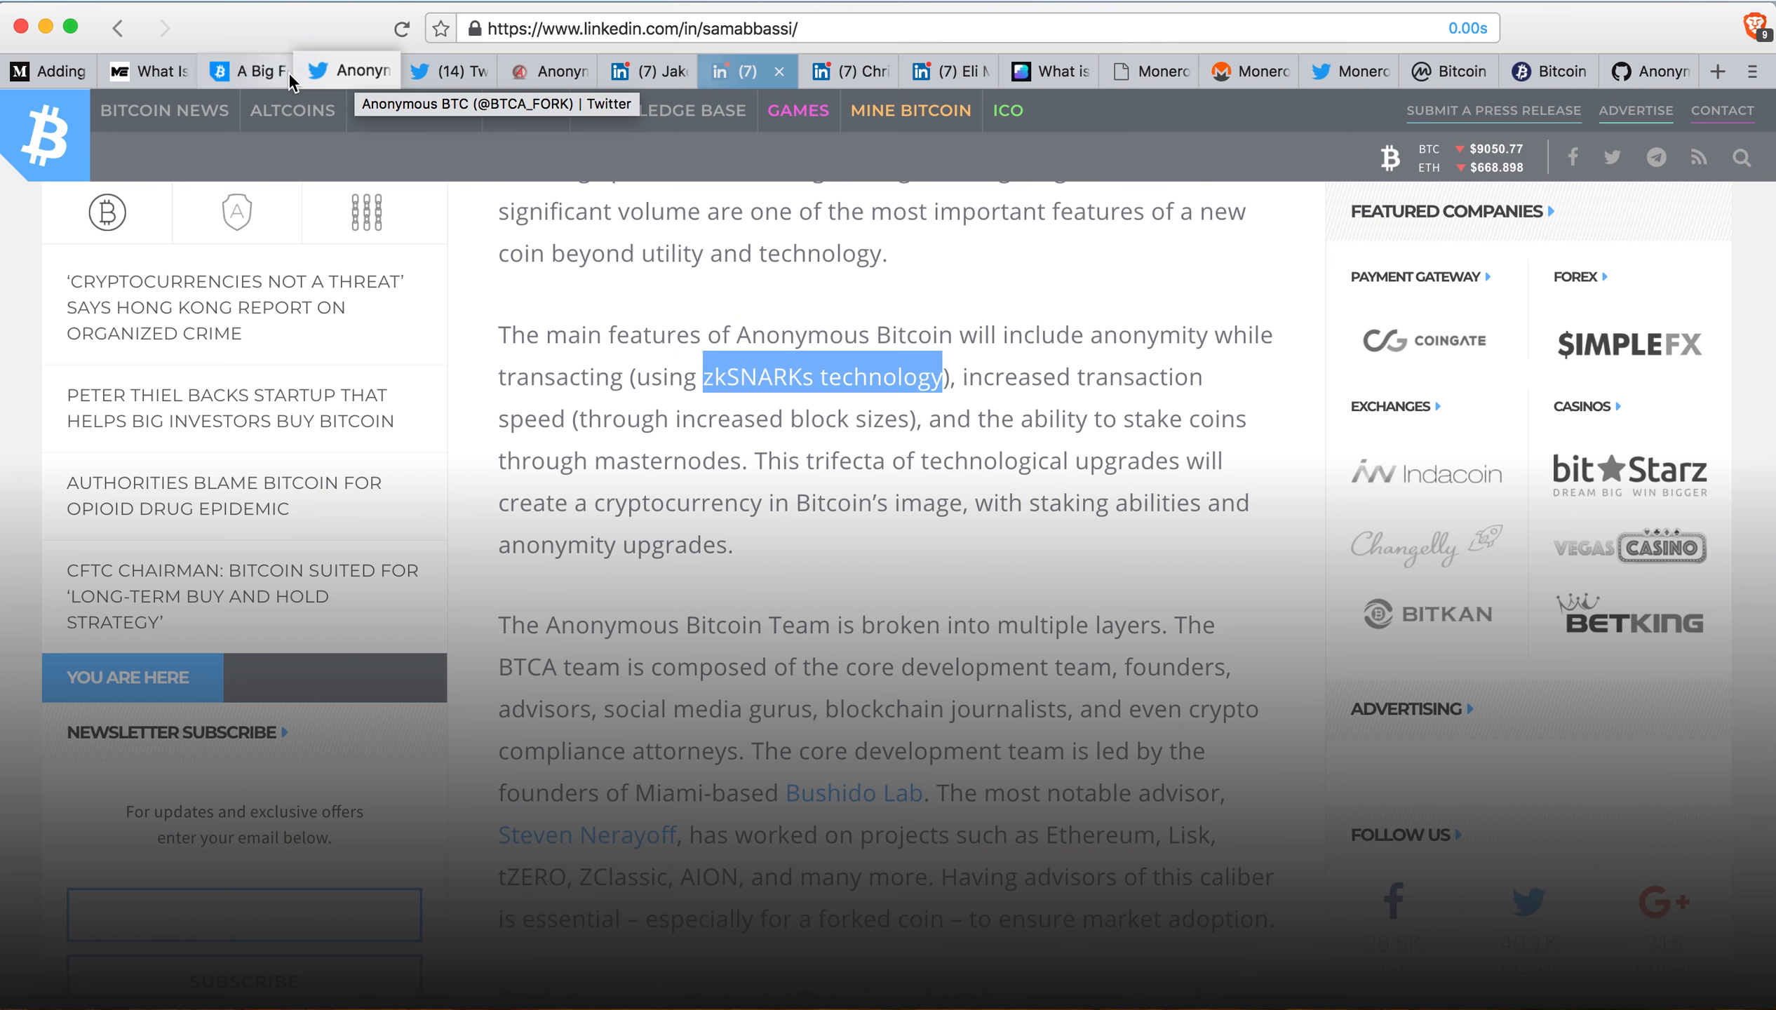
left_click(254, 71)
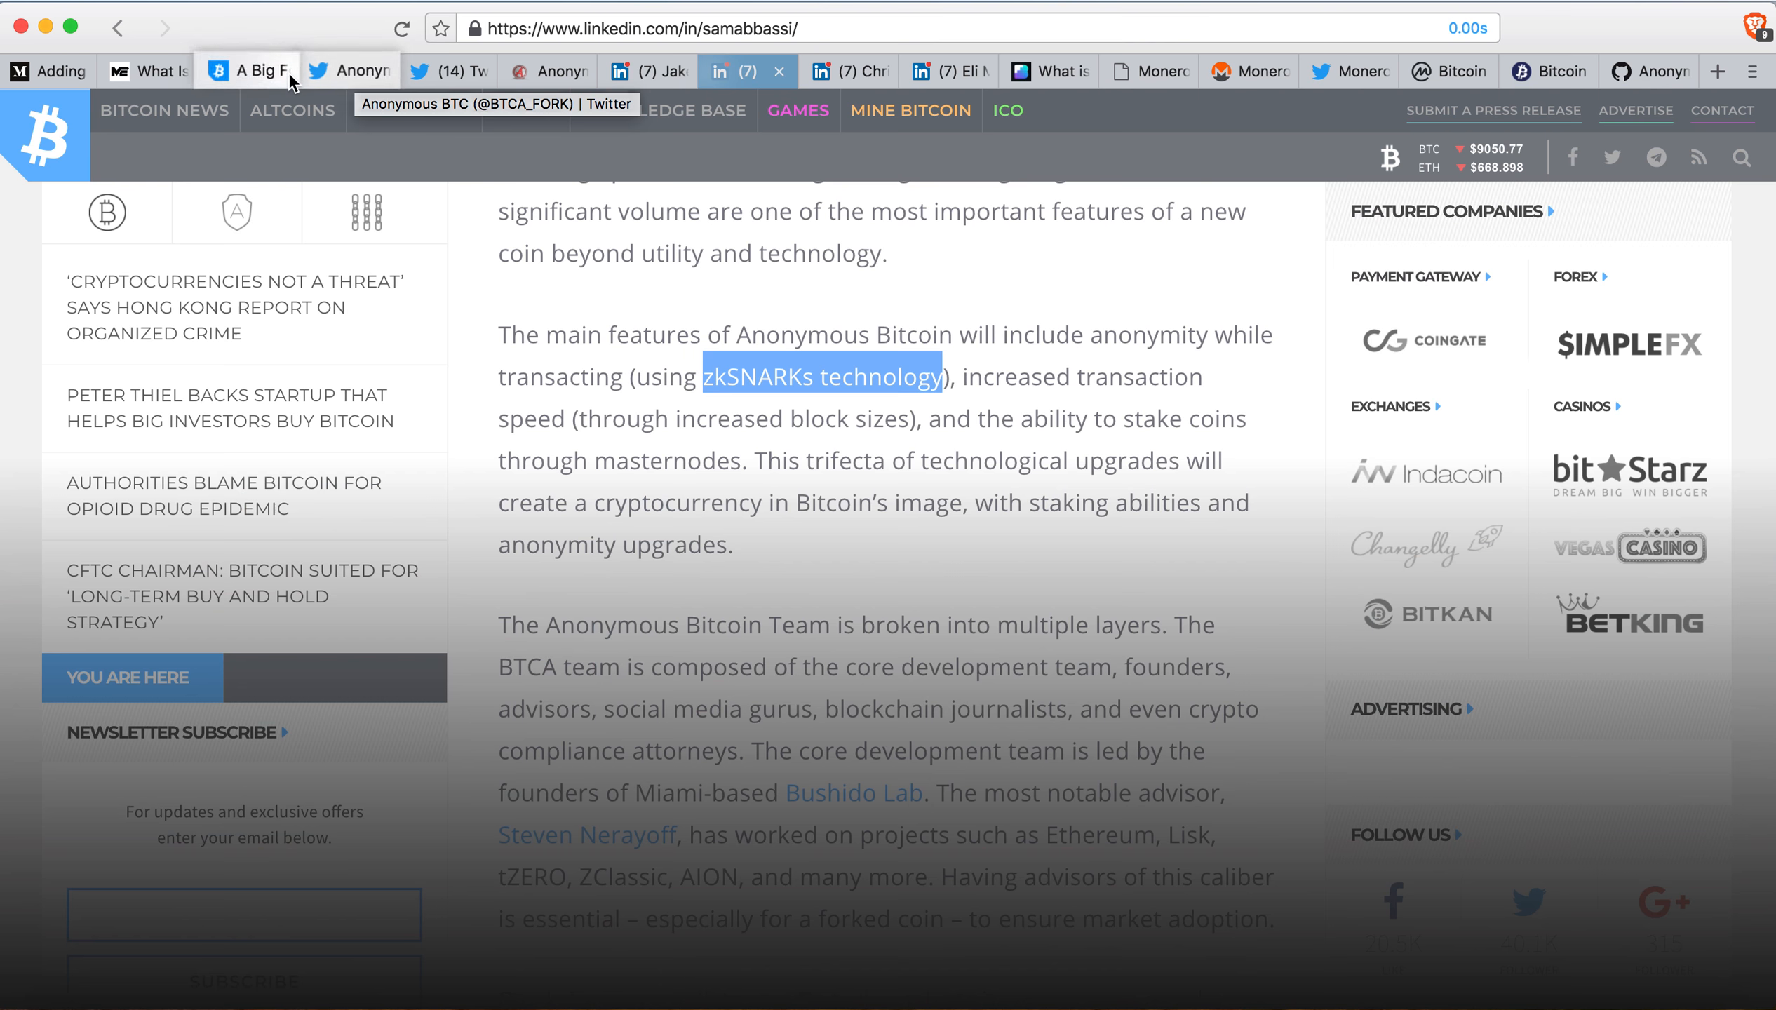
left_click(541, 72)
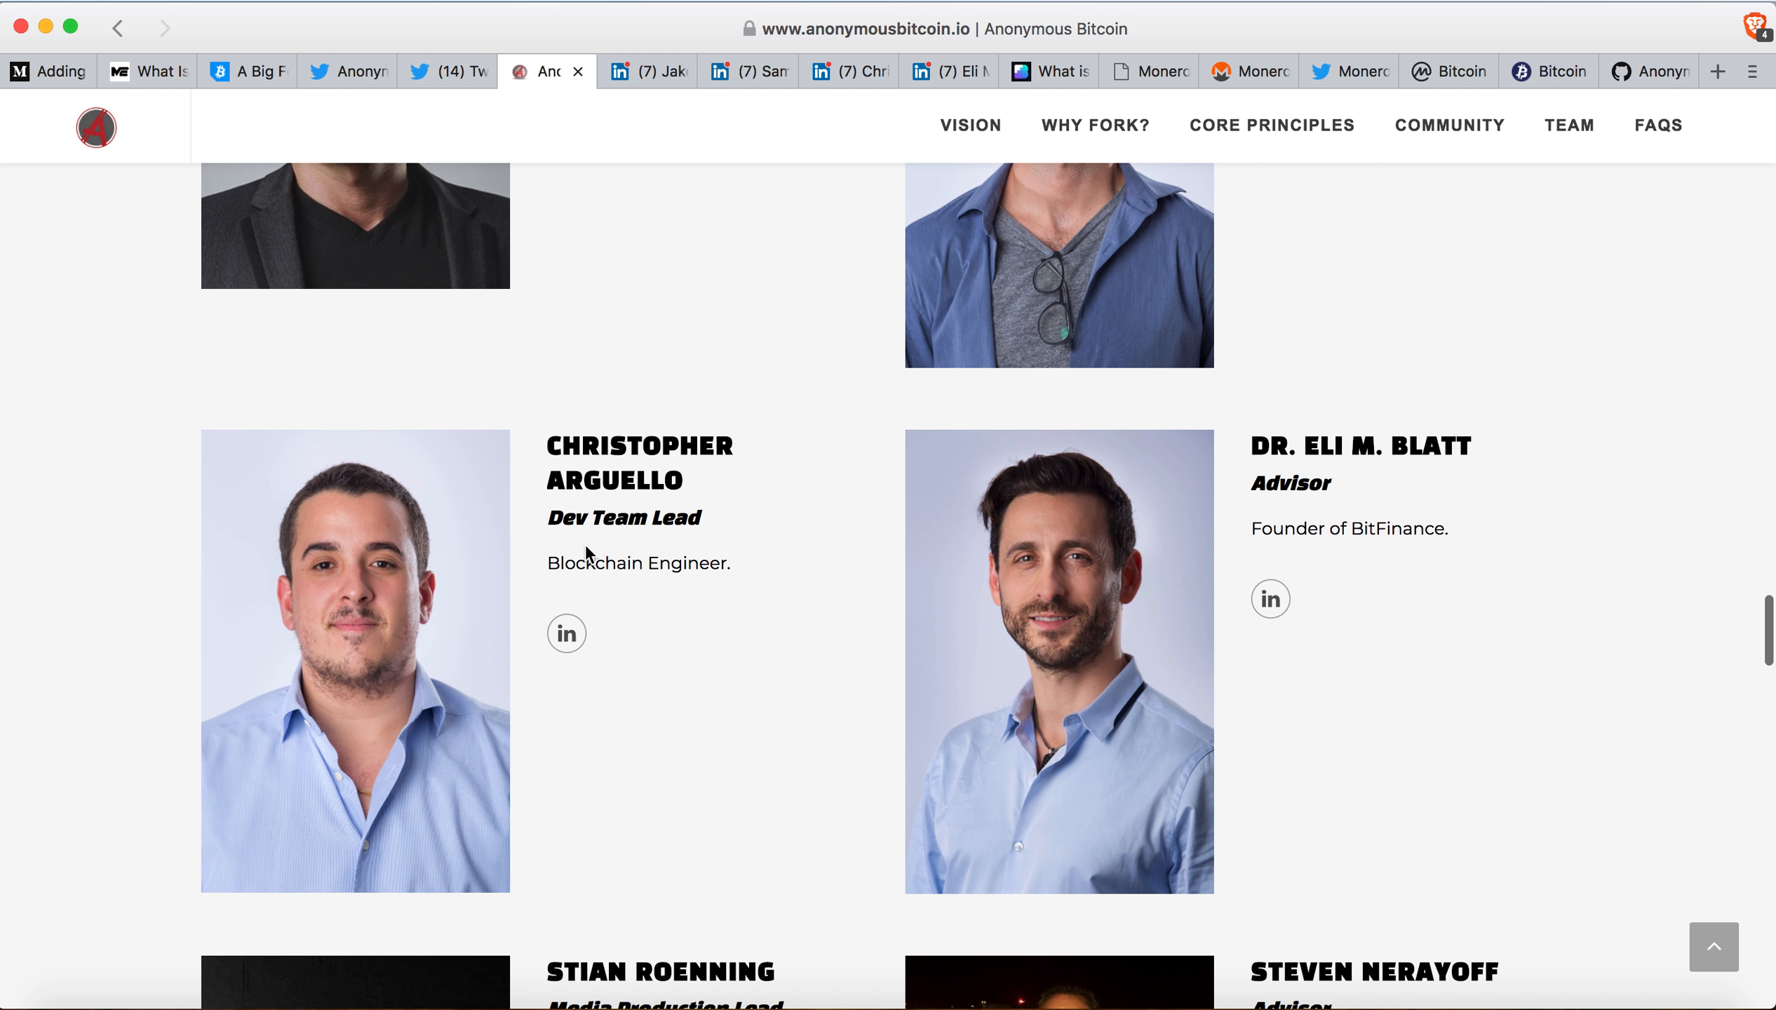
mouse_move(590, 604)
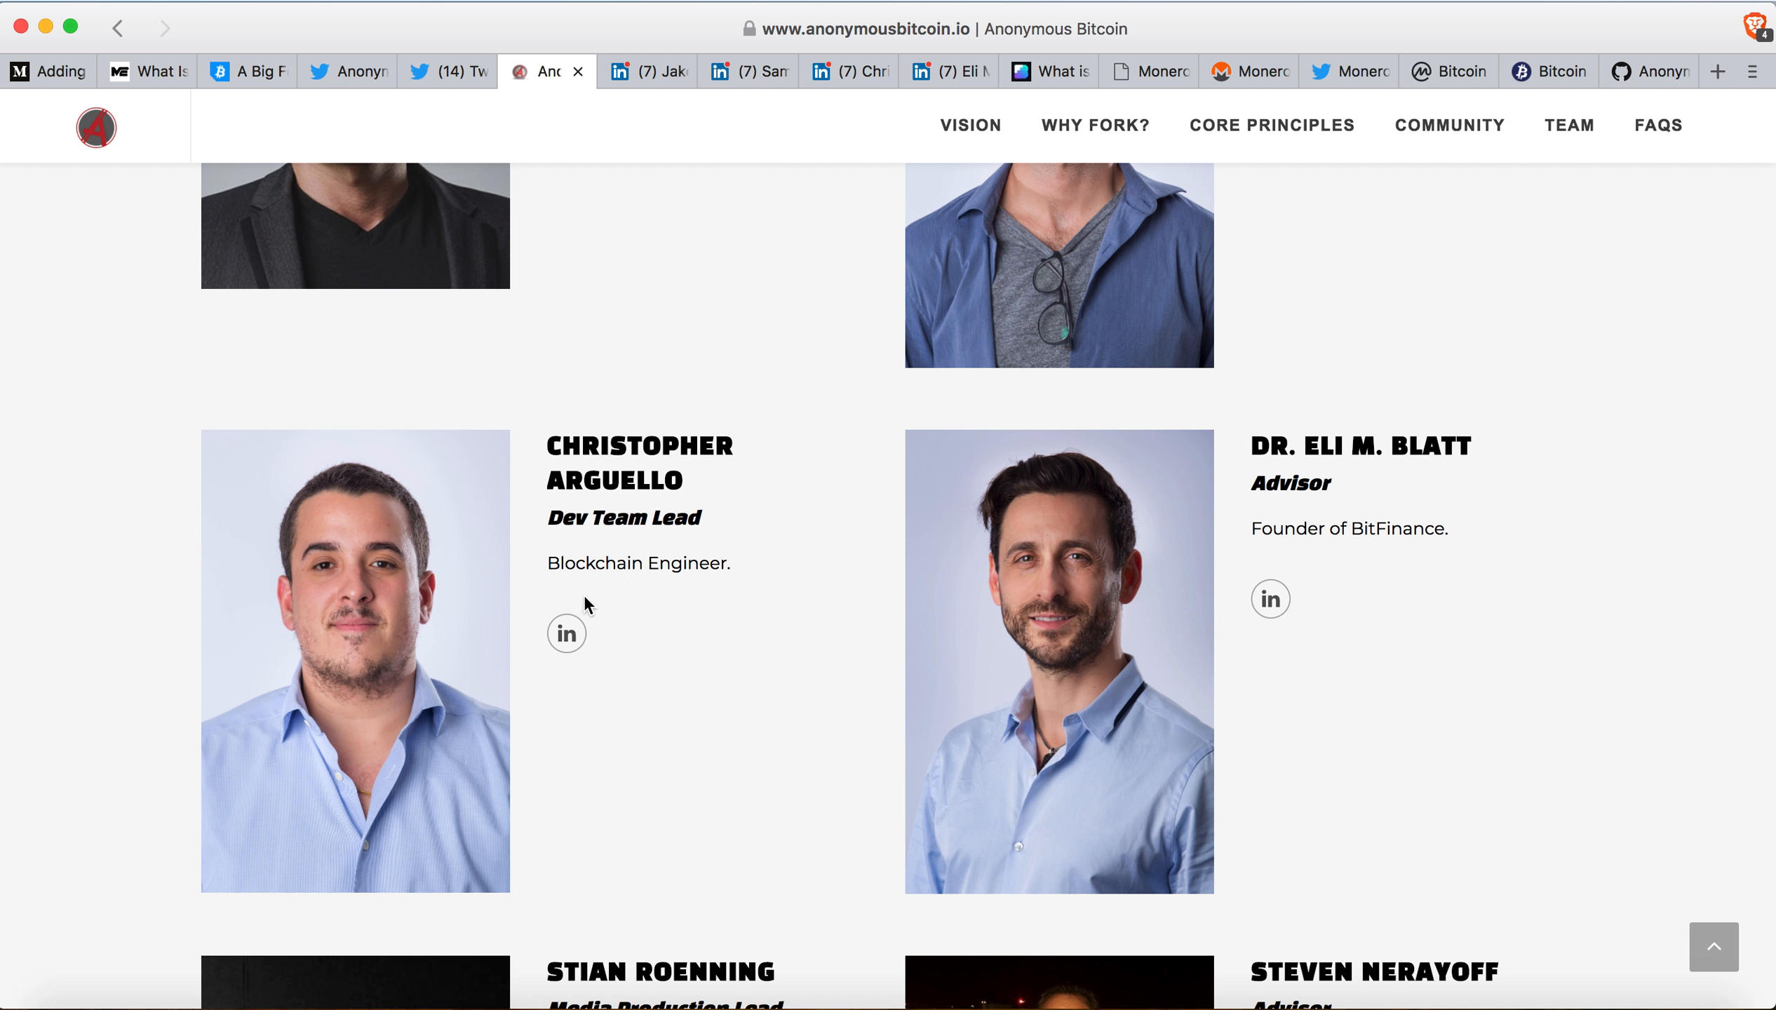
mouse_move(610, 590)
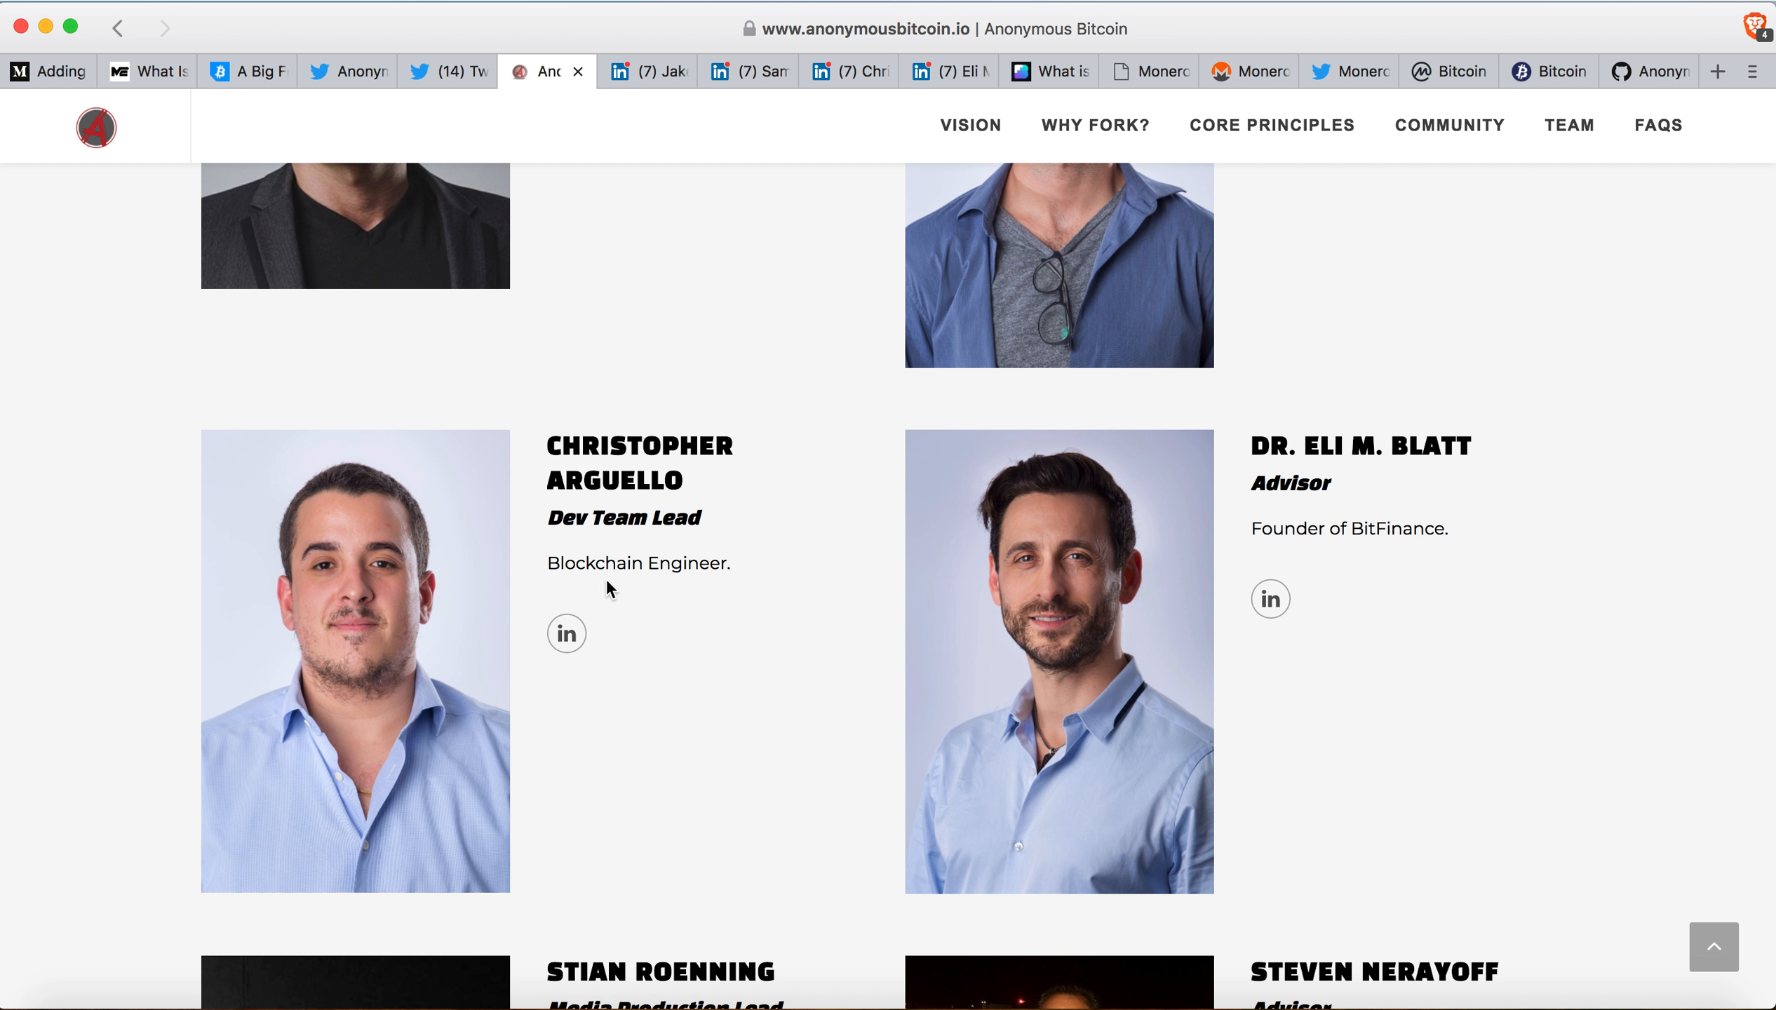
mouse_move(726, 332)
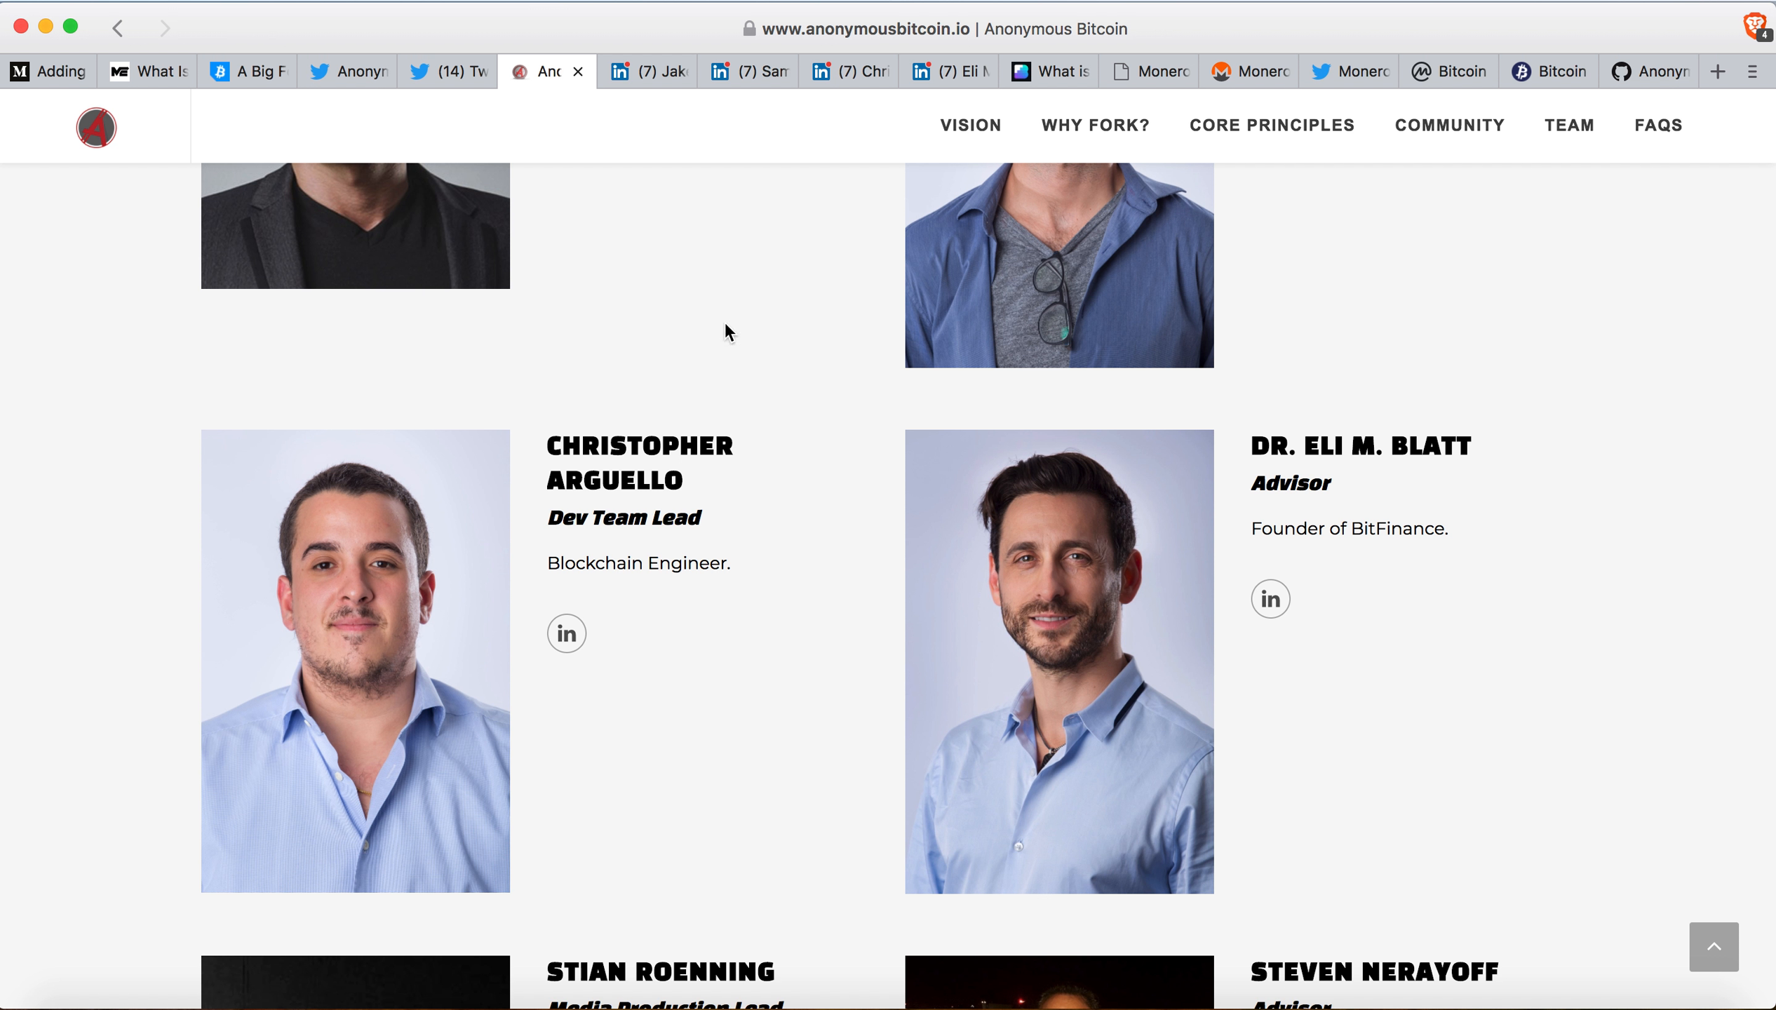
left_click(850, 72)
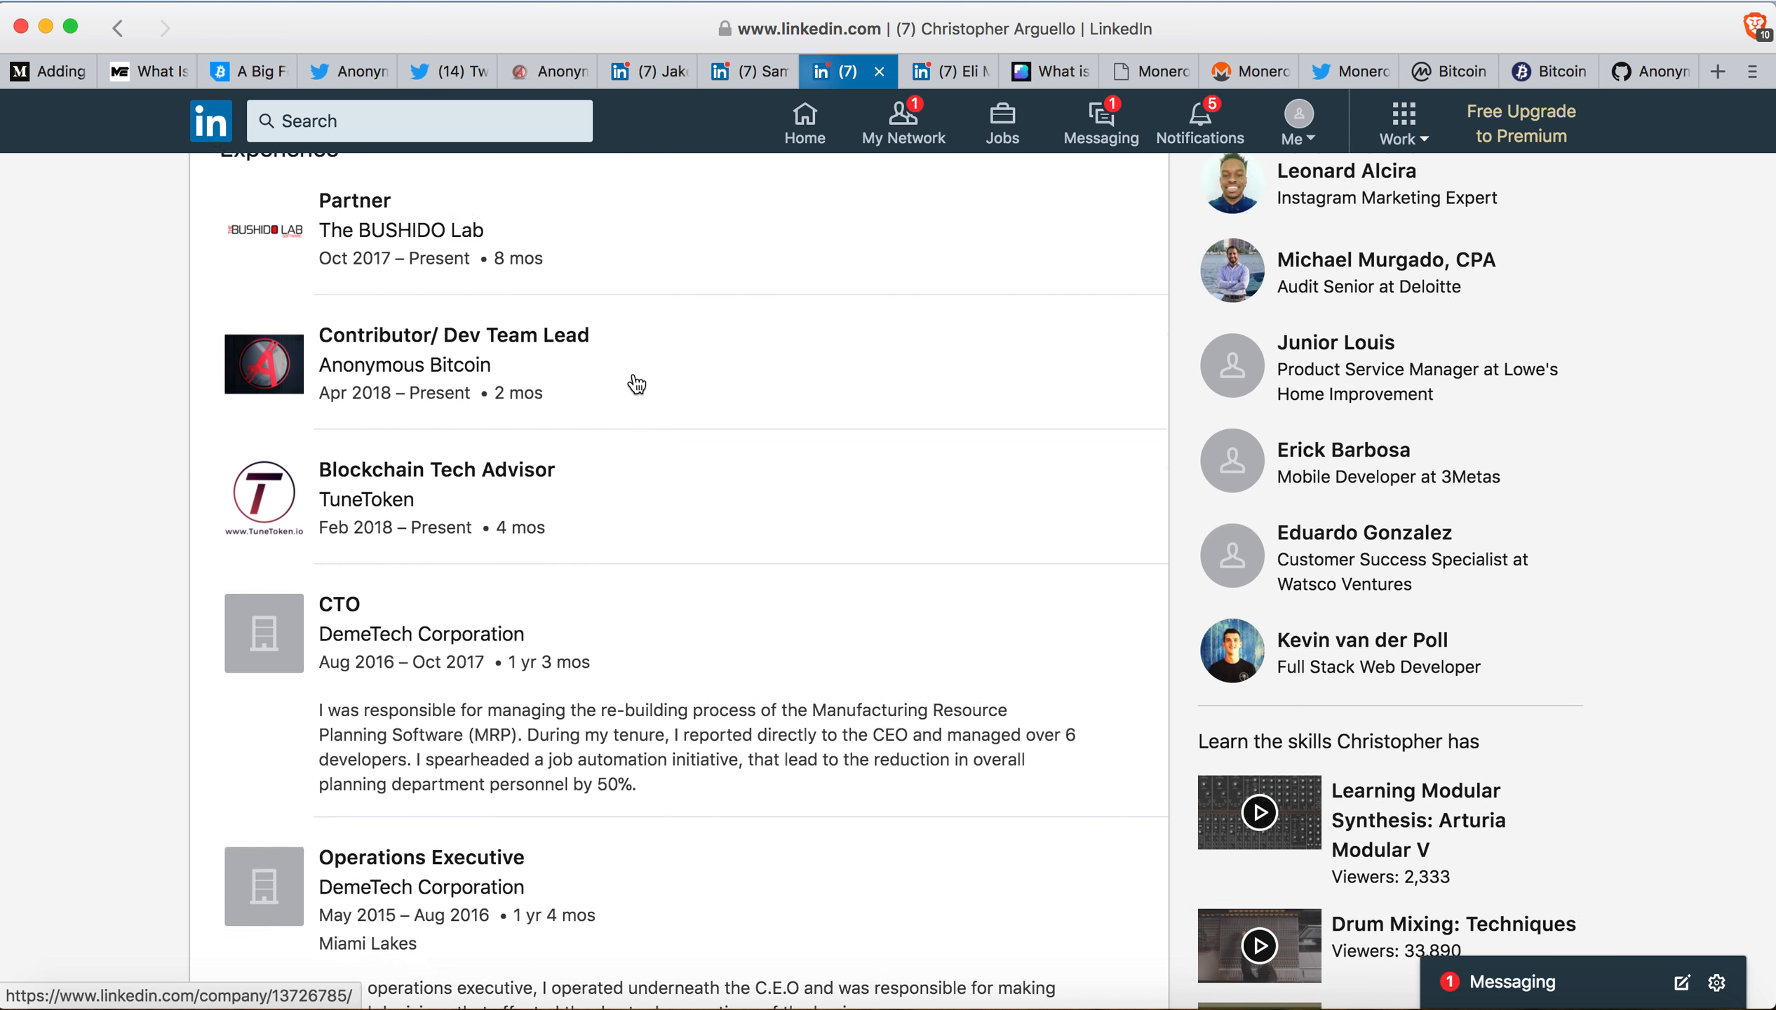
mouse_move(590, 485)
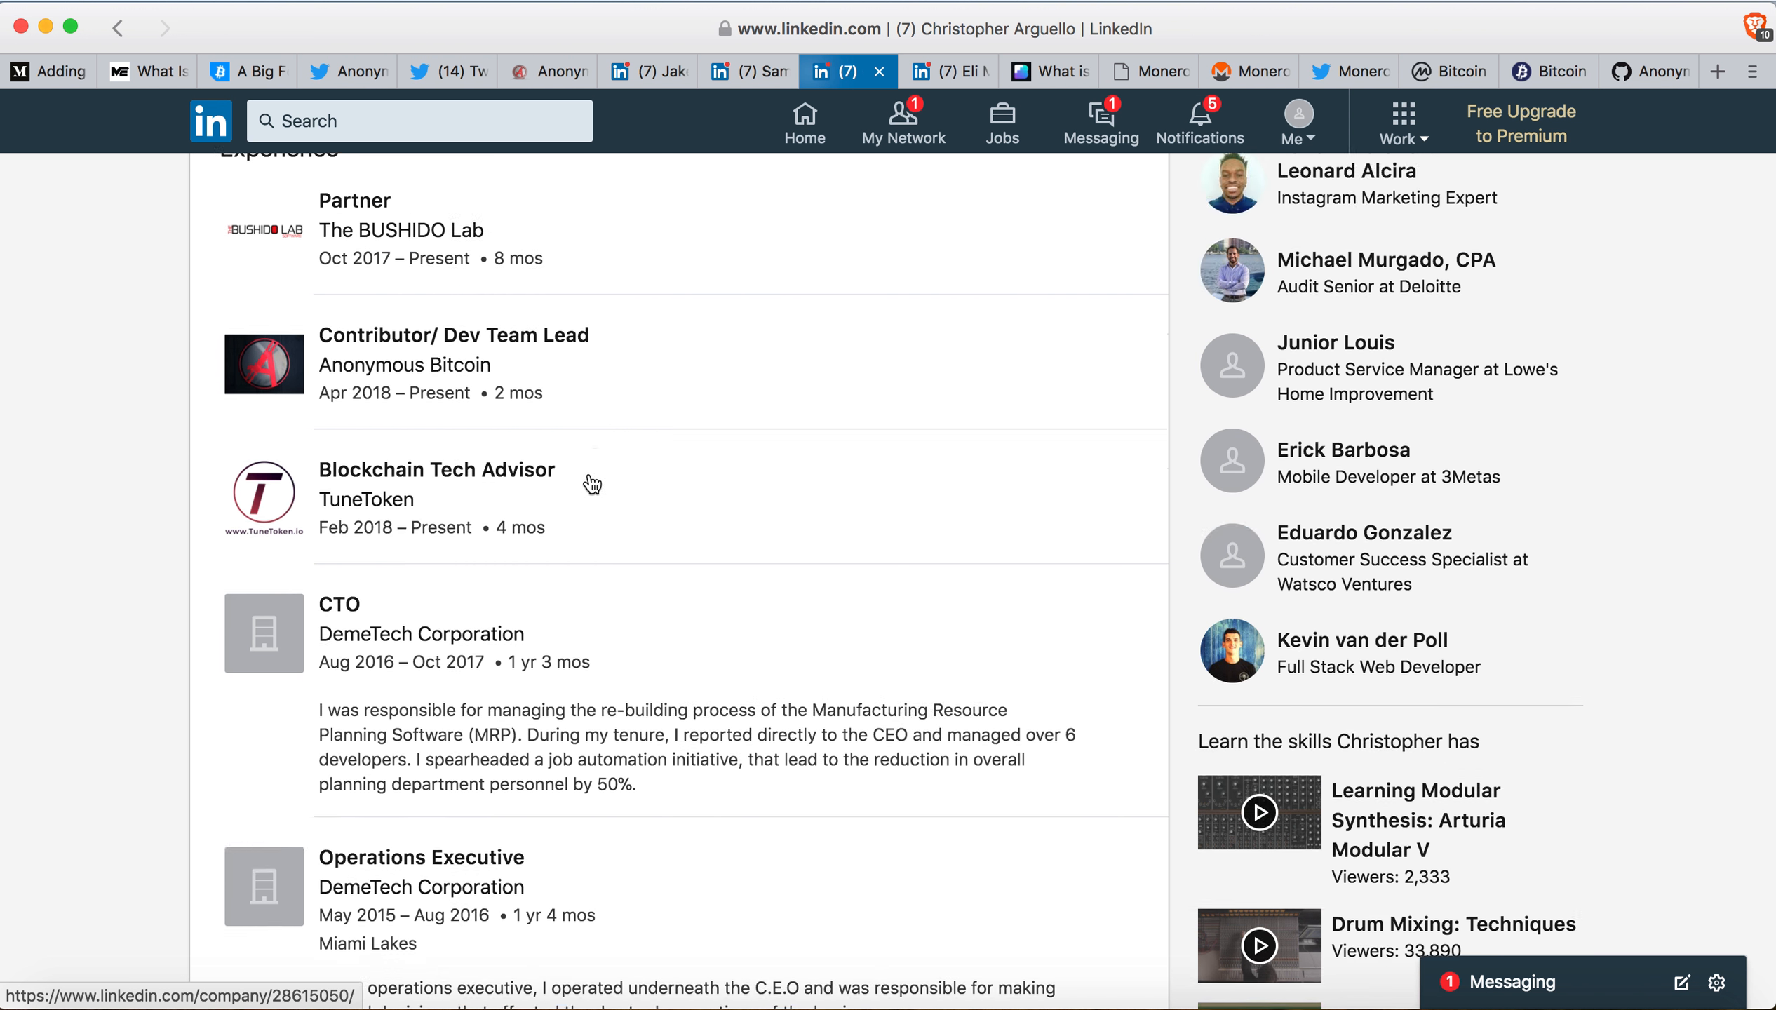
Read the FAQ on exchange support, the 1:1 ZCL/BTC payout and the 9/10/2018 snapshot.
left_click(542, 72)
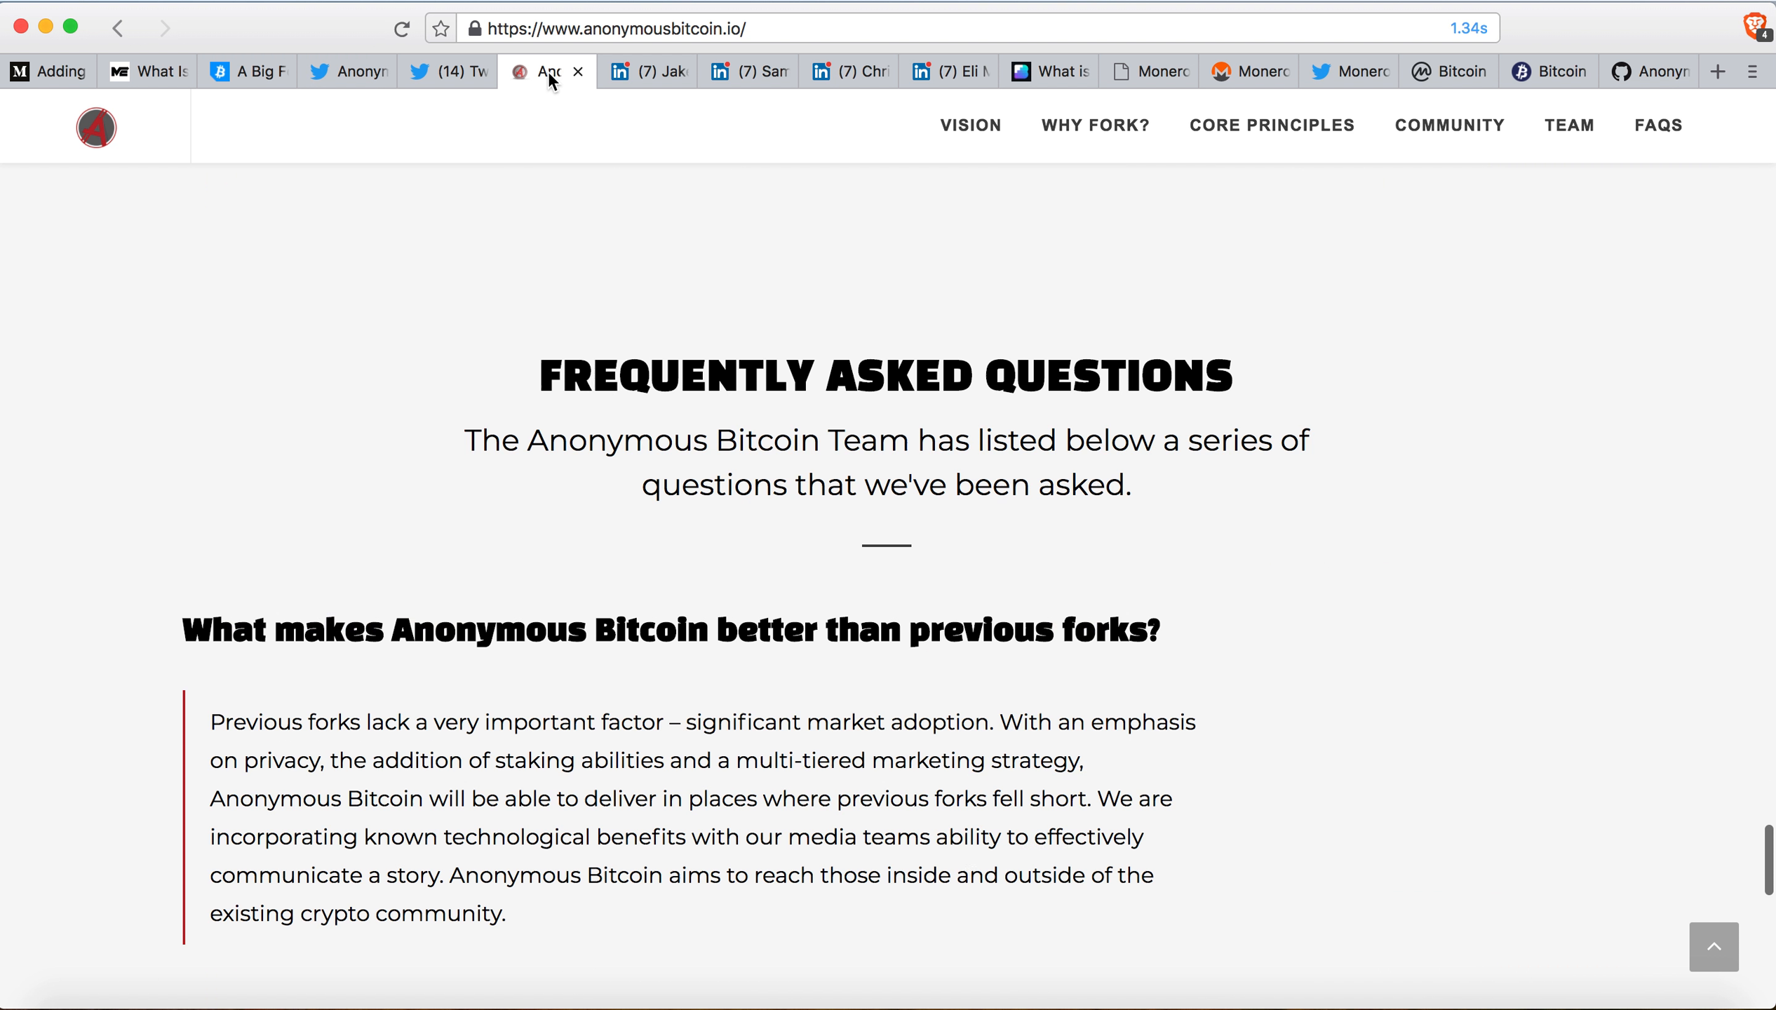
scroll("down", 3)
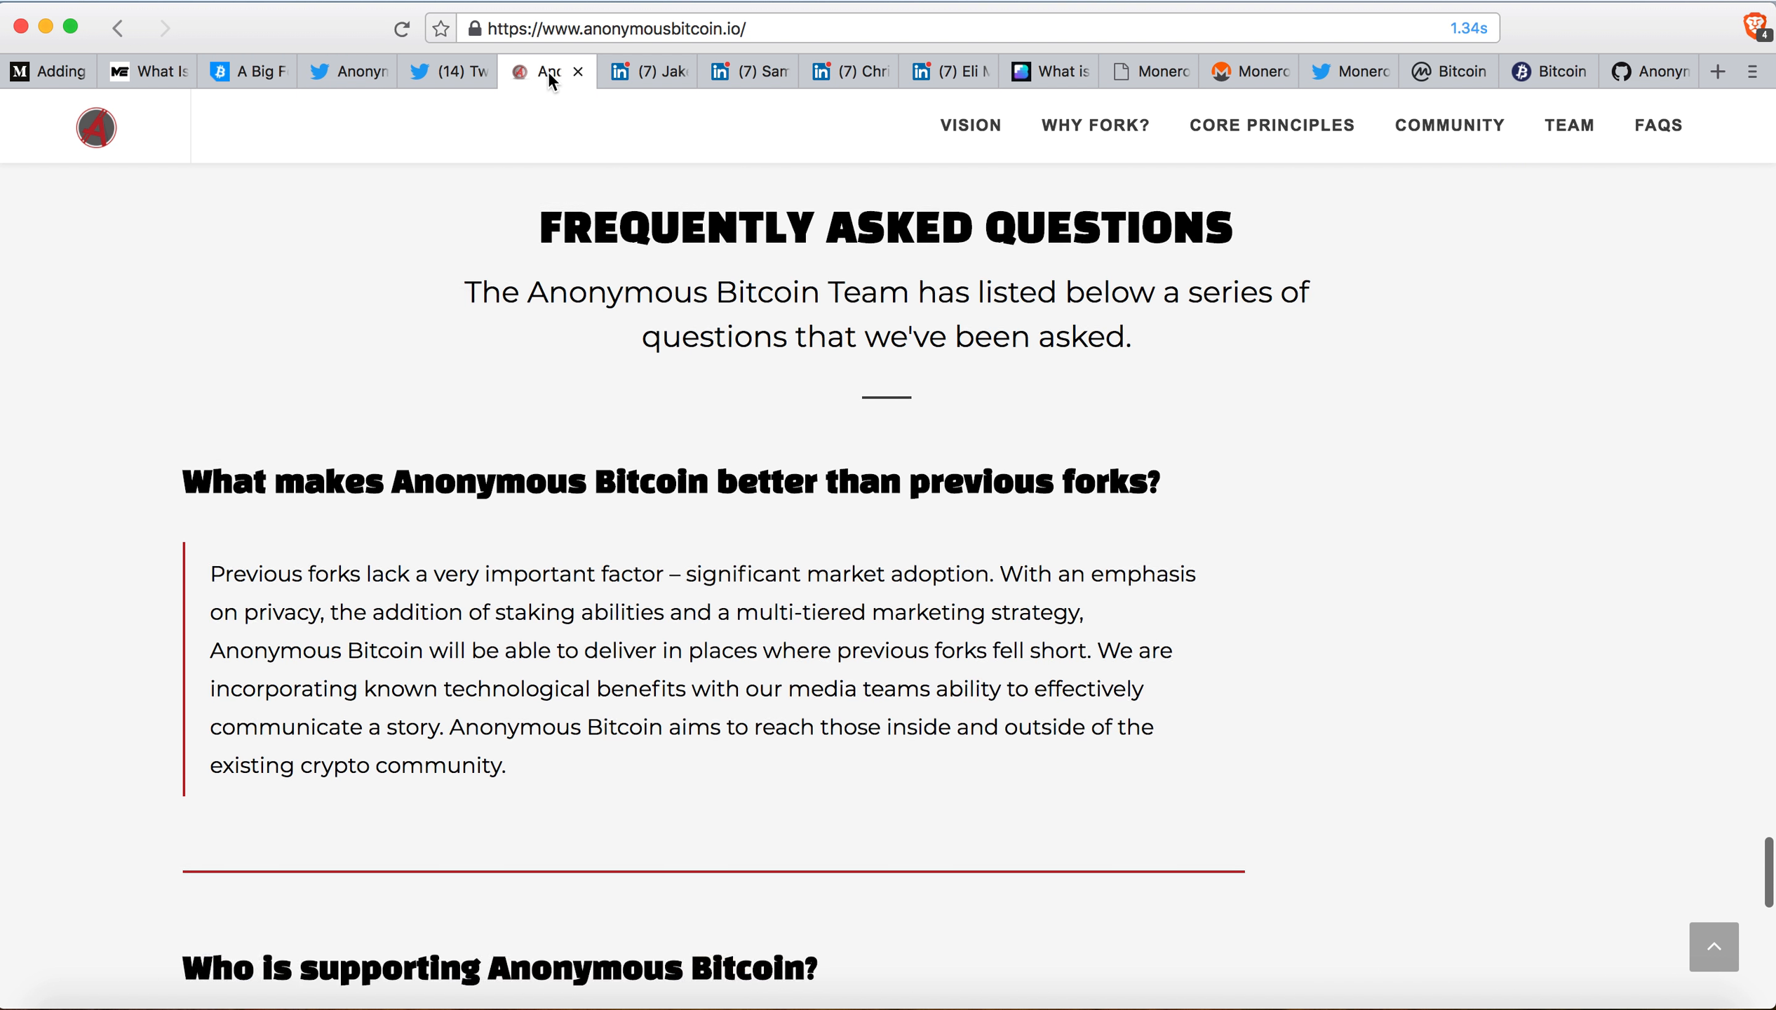
scroll("down", 3)
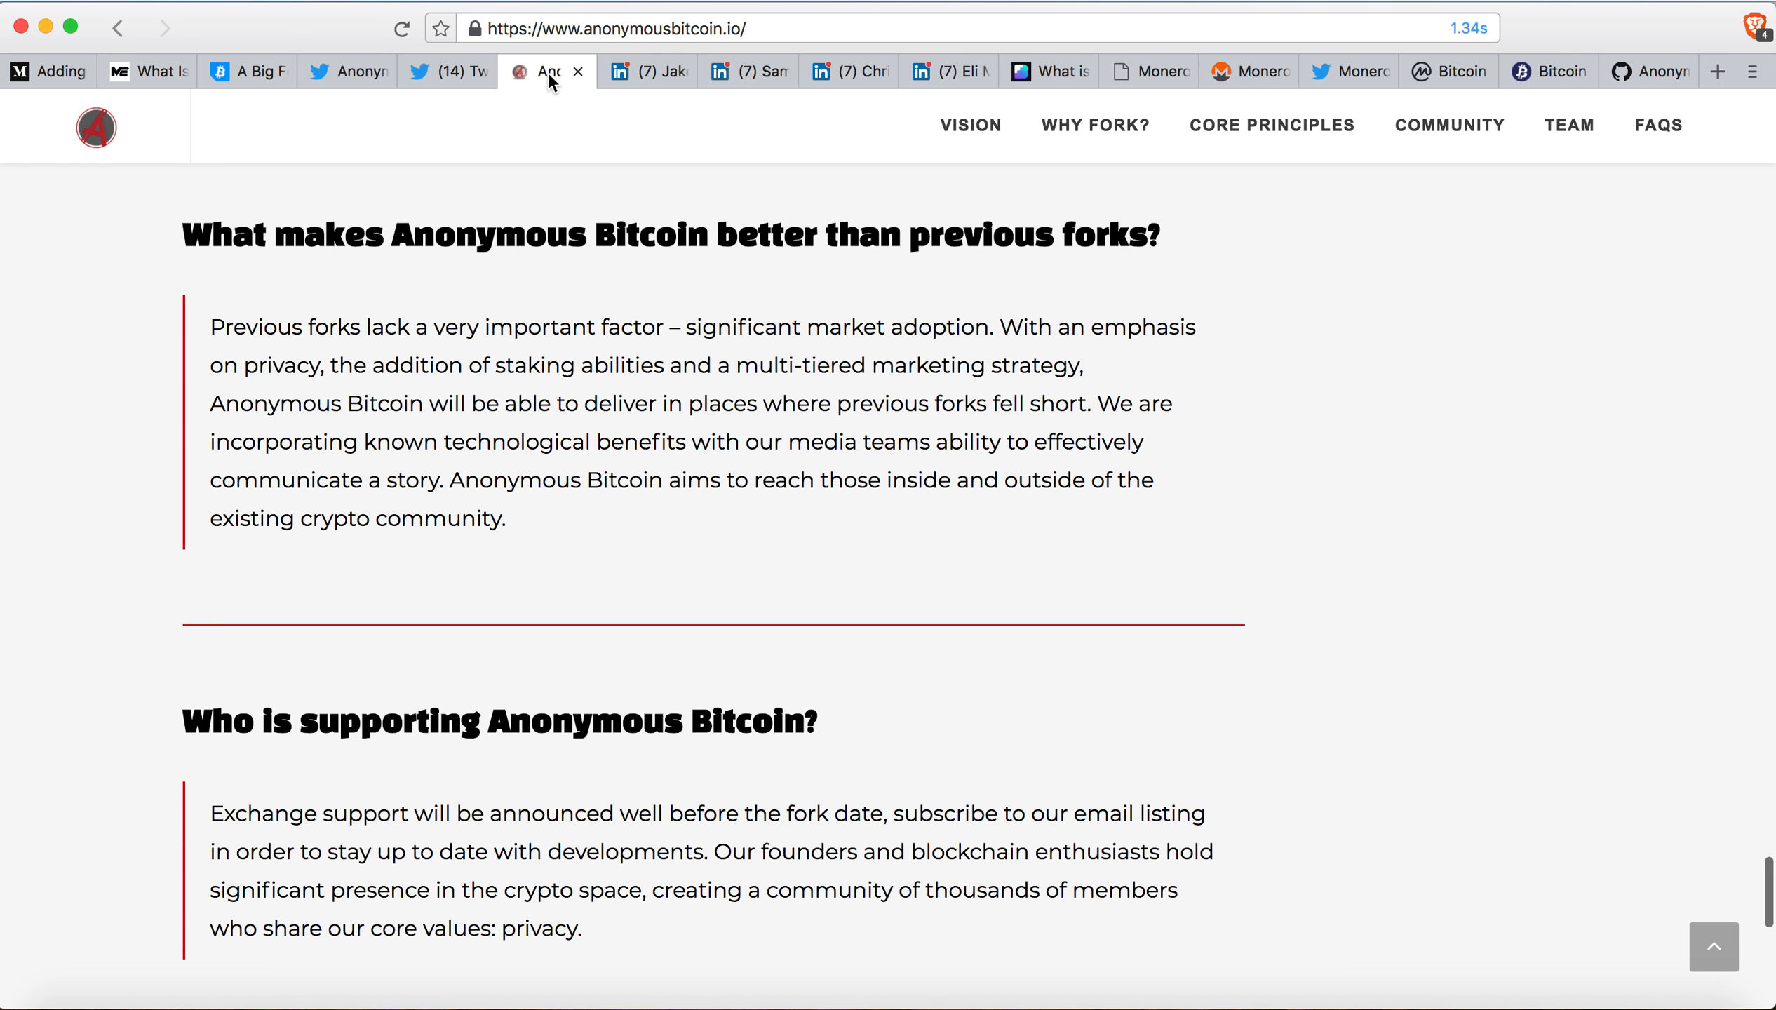
scroll("down", 3)
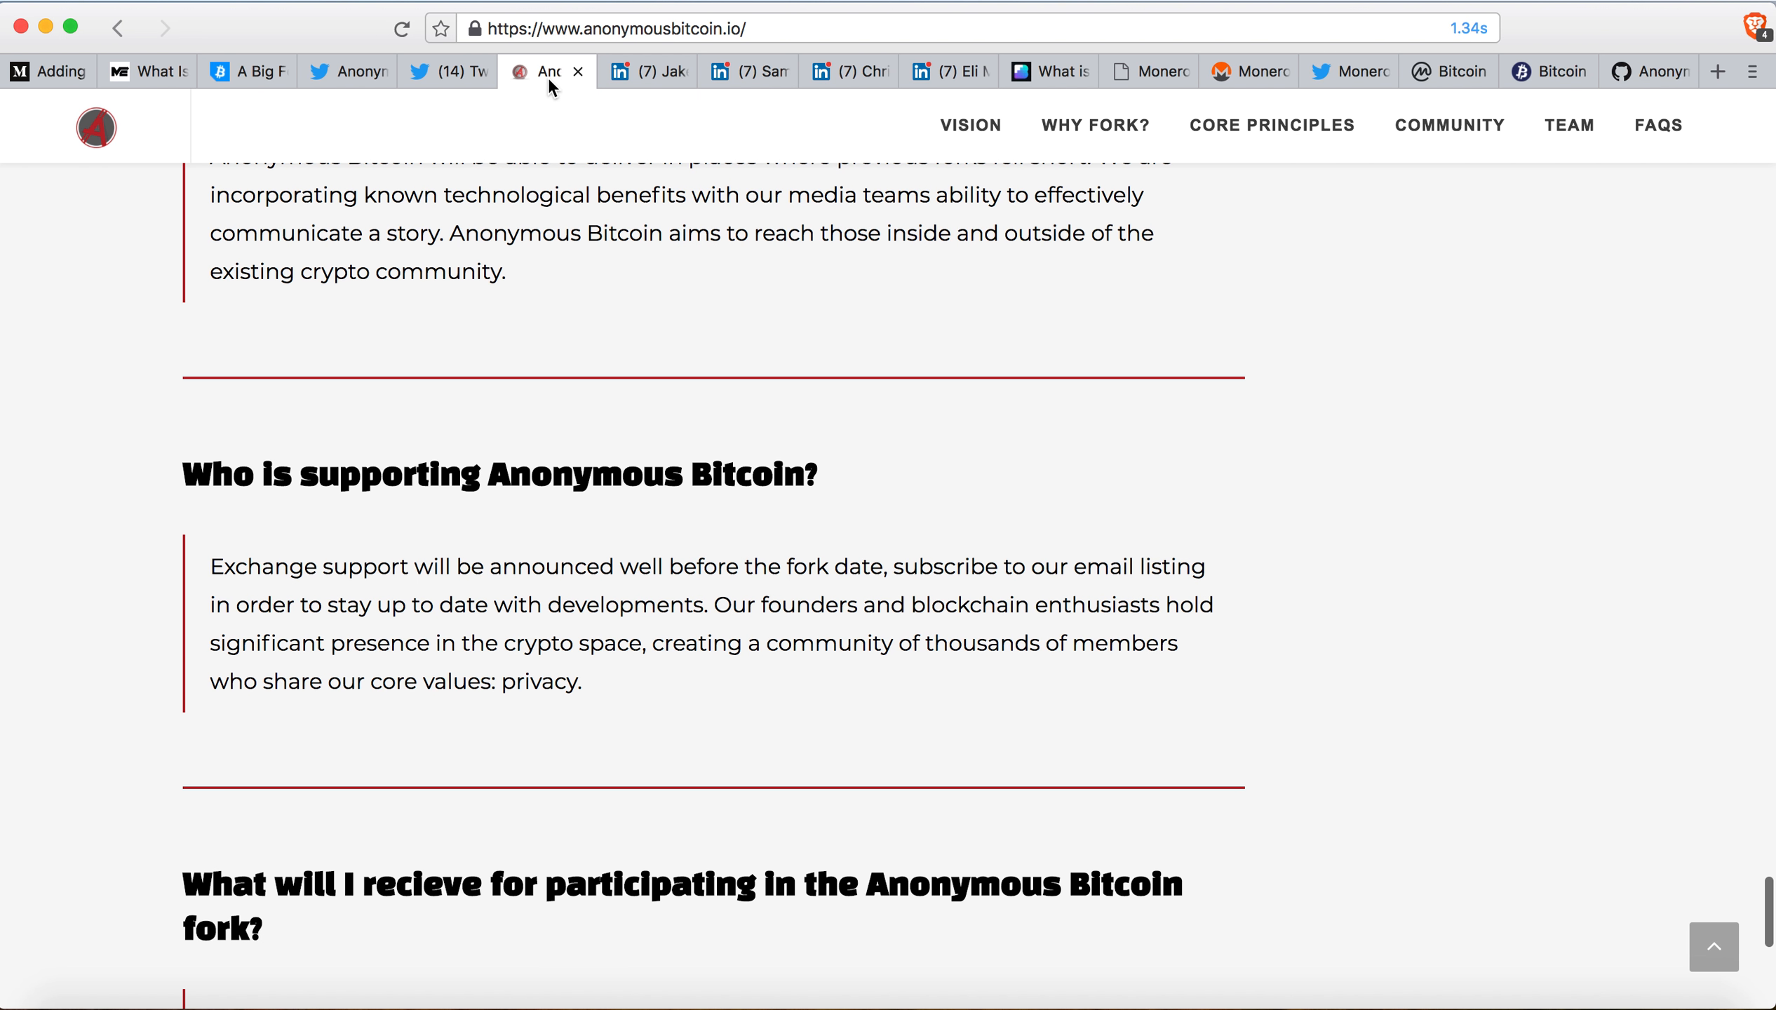
scroll("down", 3)
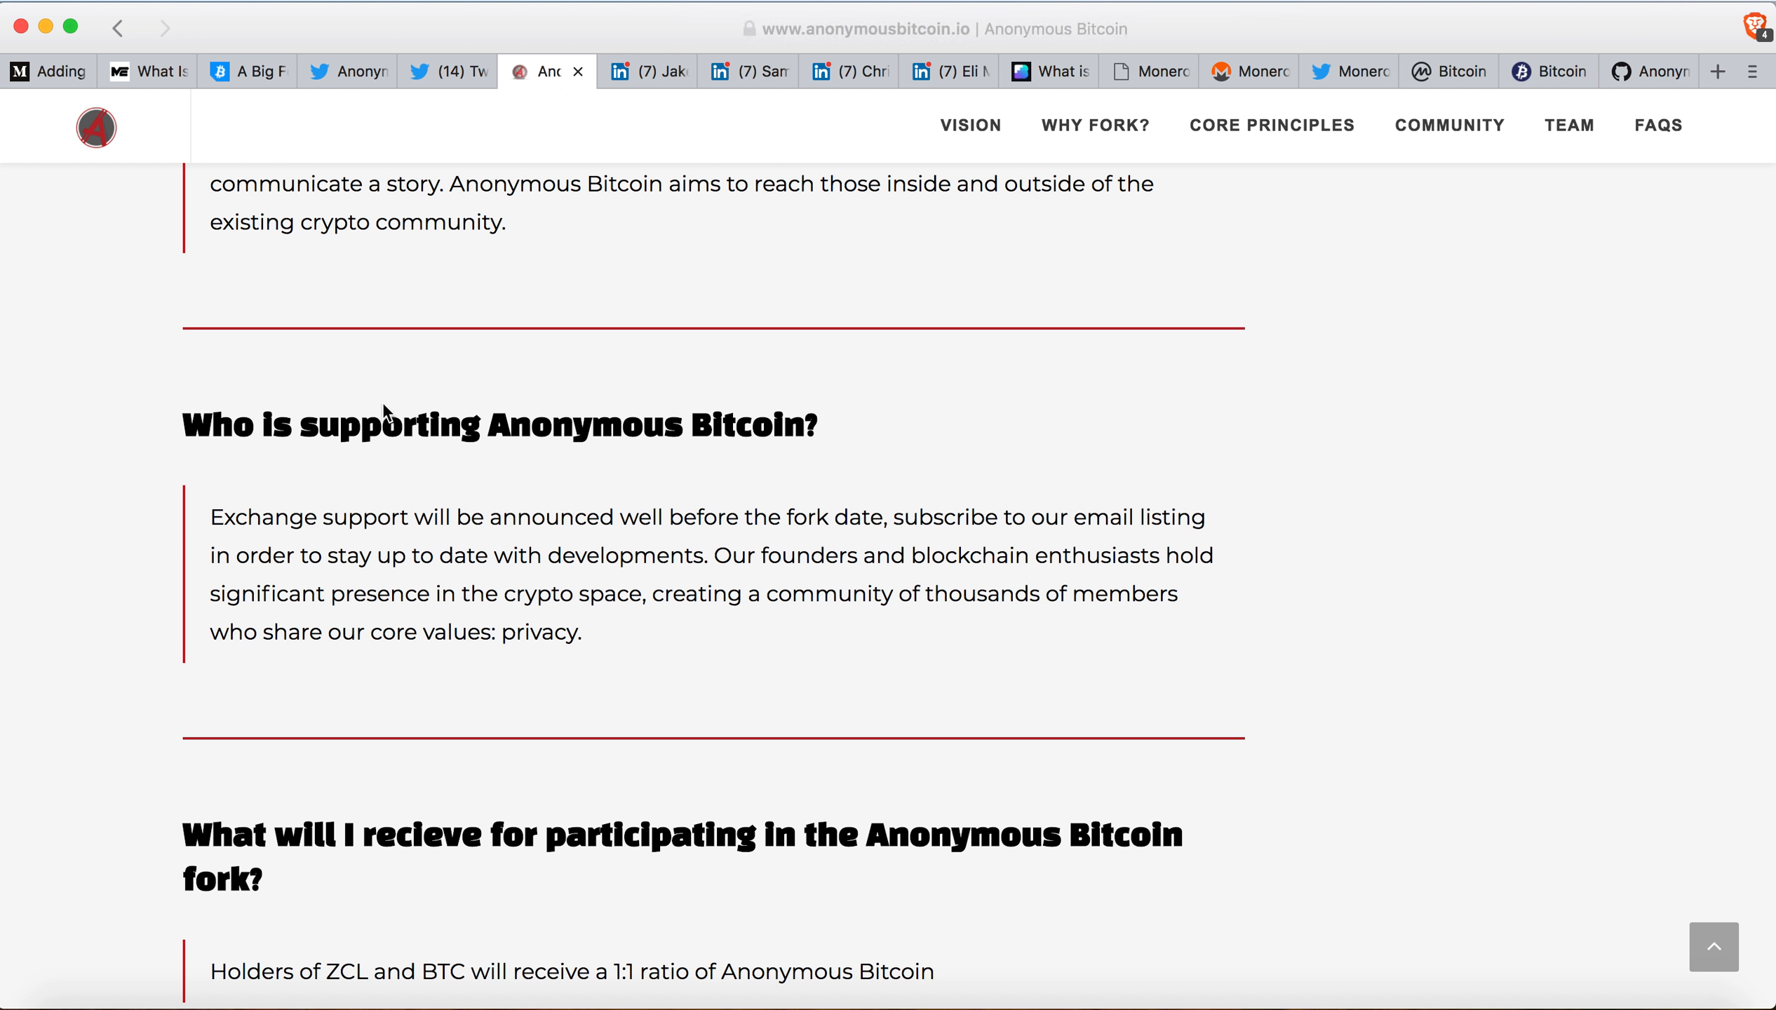
mouse_move(425, 485)
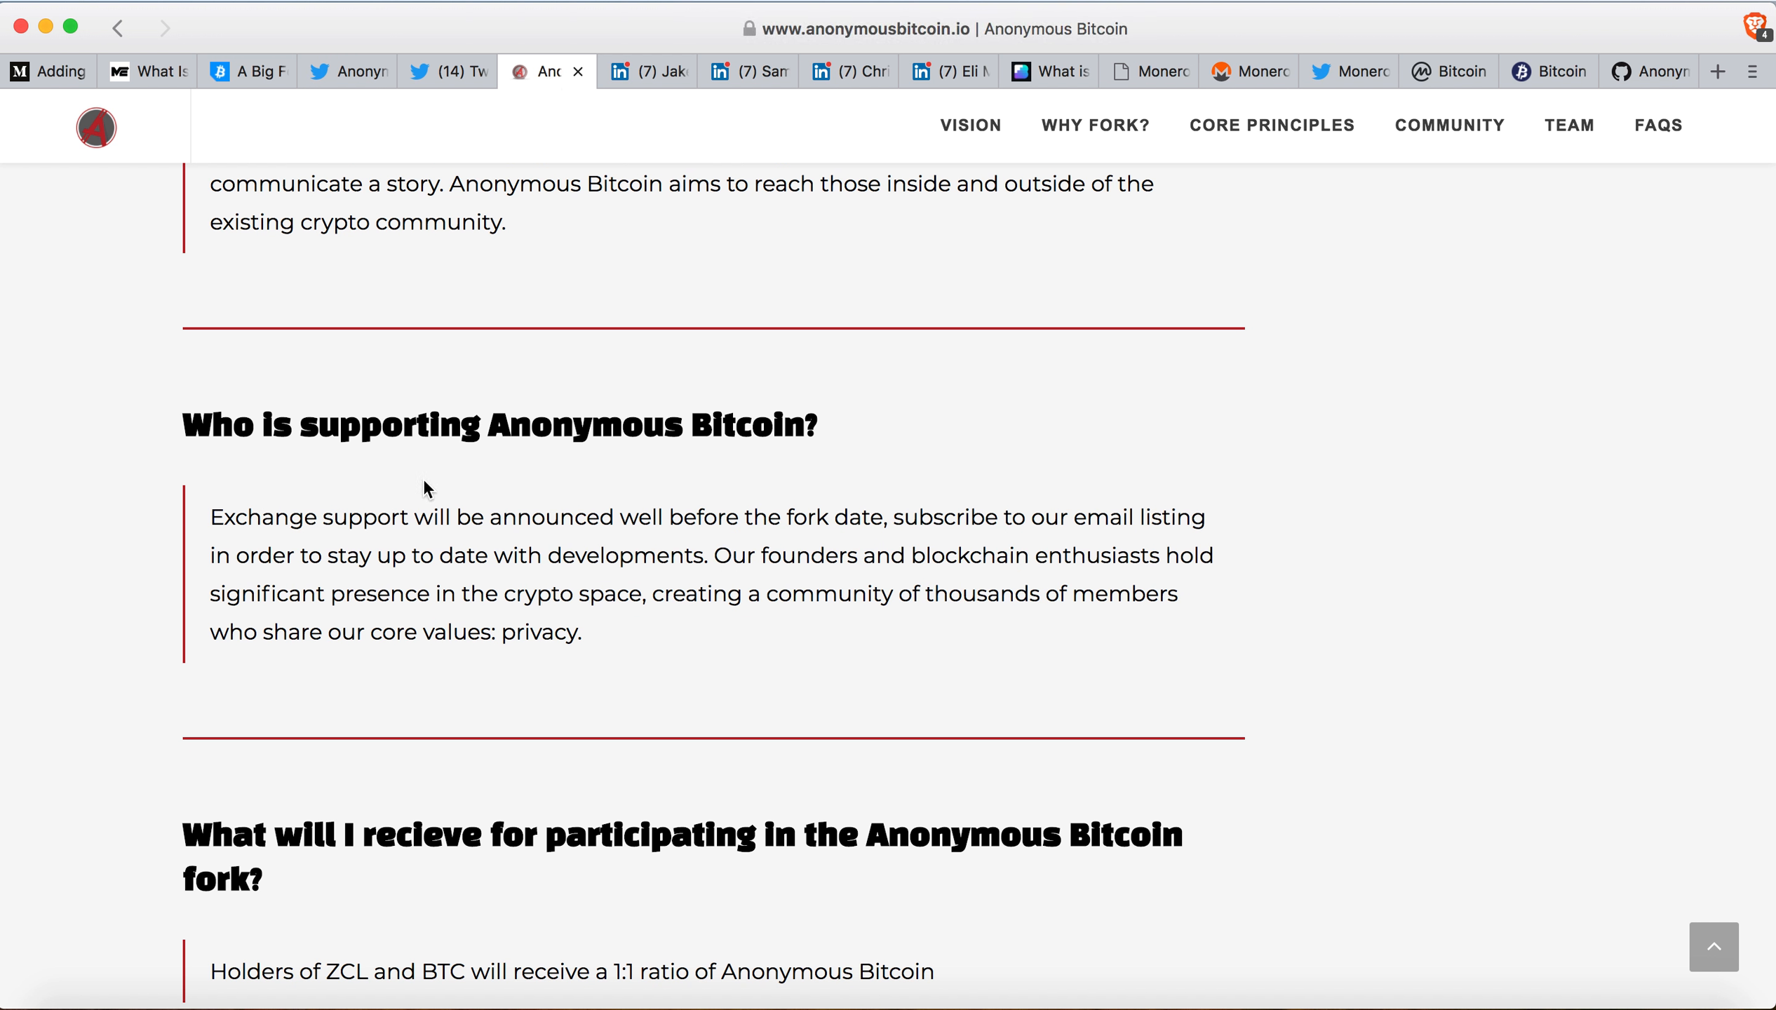
mouse_move(419, 517)
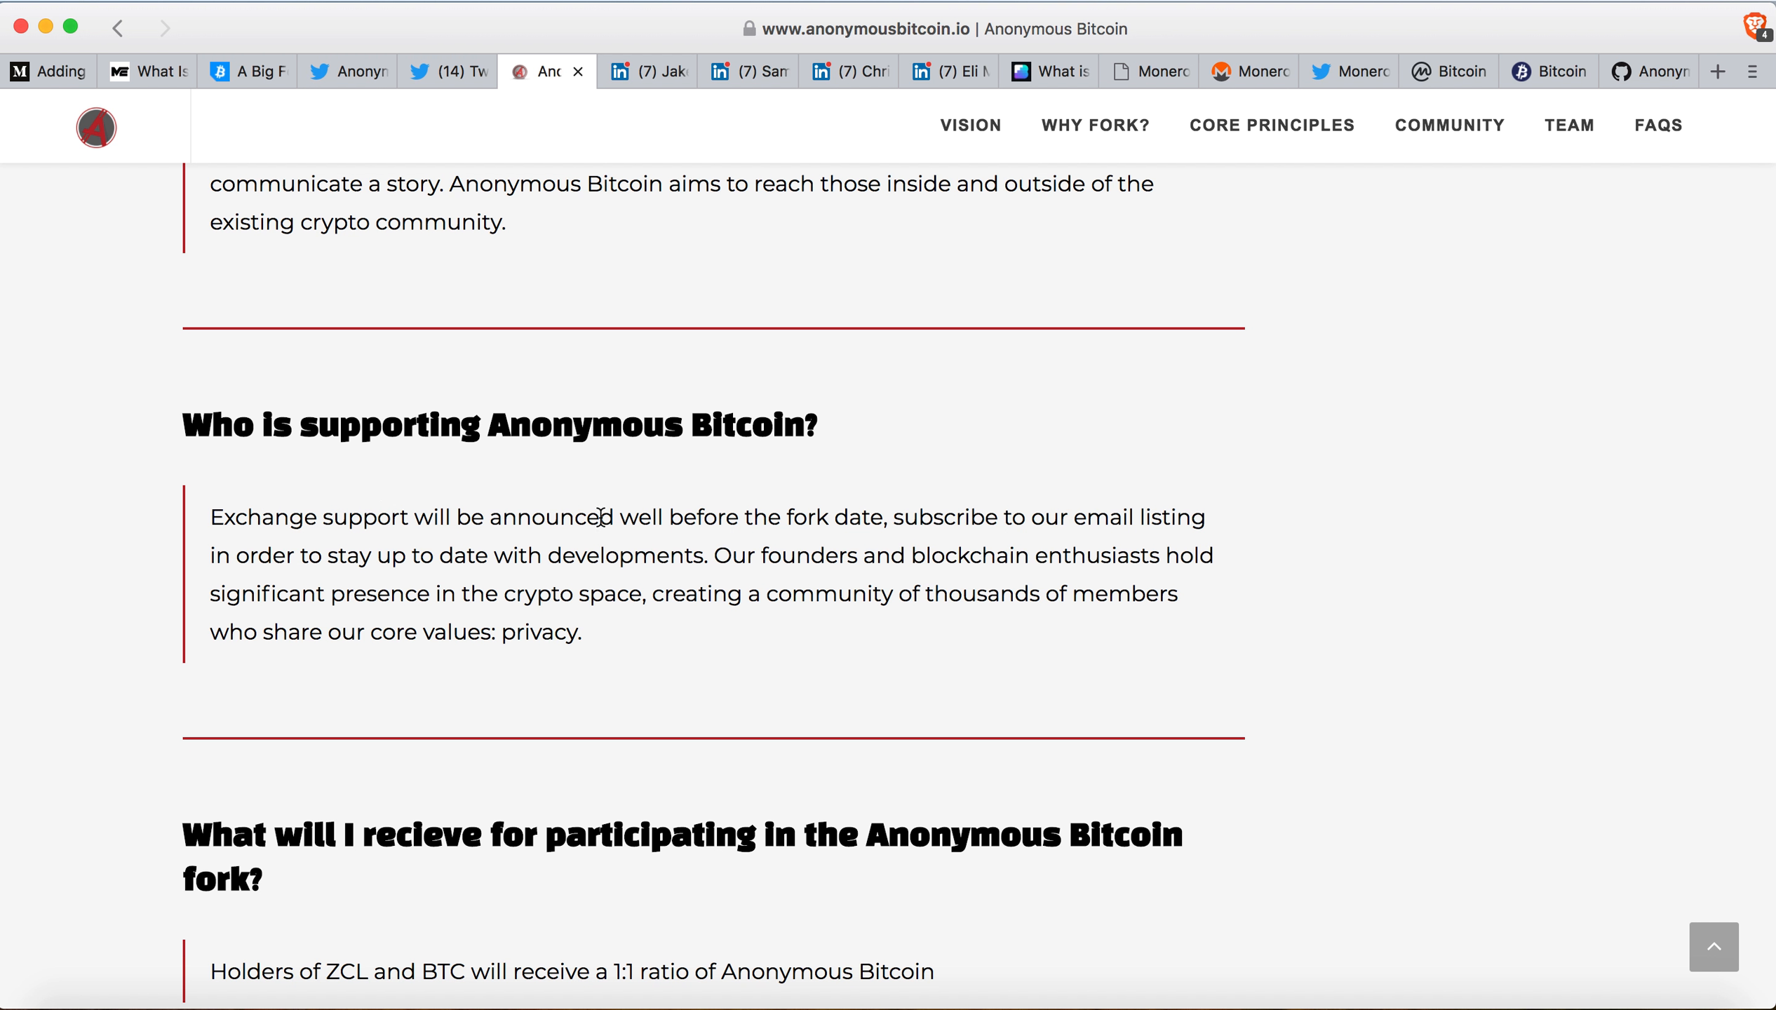
mouse_move(814, 532)
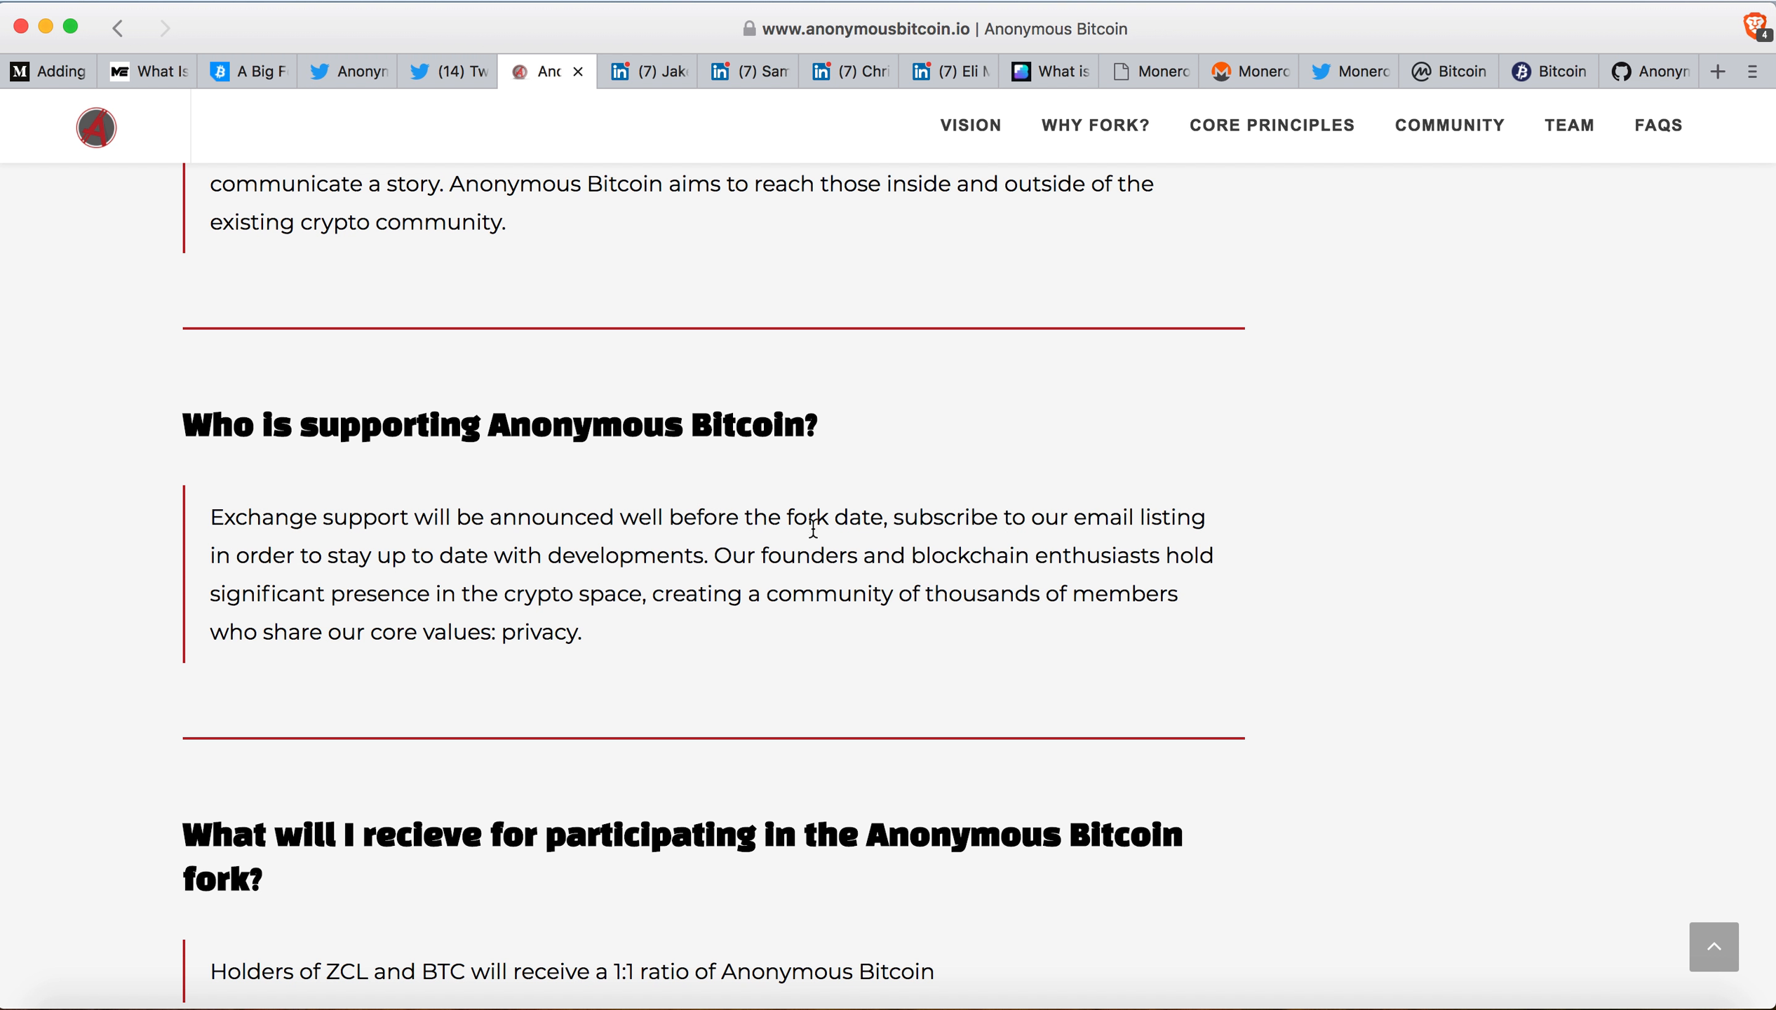
scroll("down", 3)
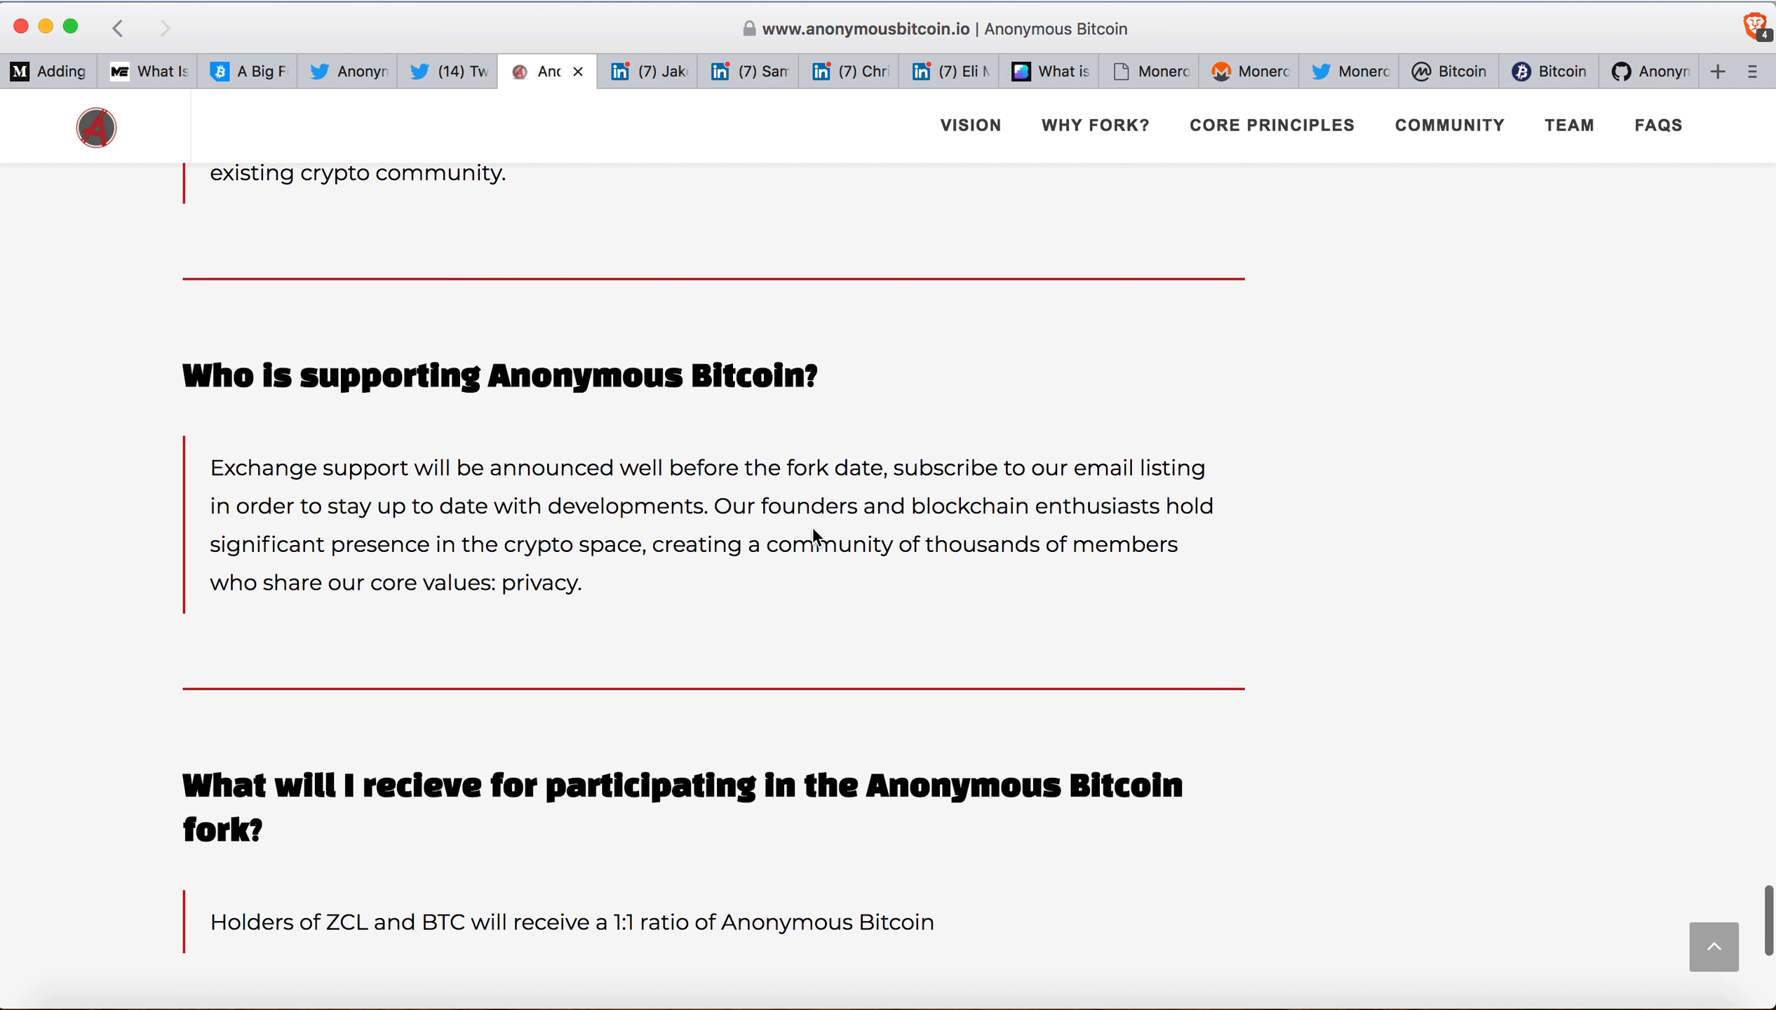
scroll("down", 3)
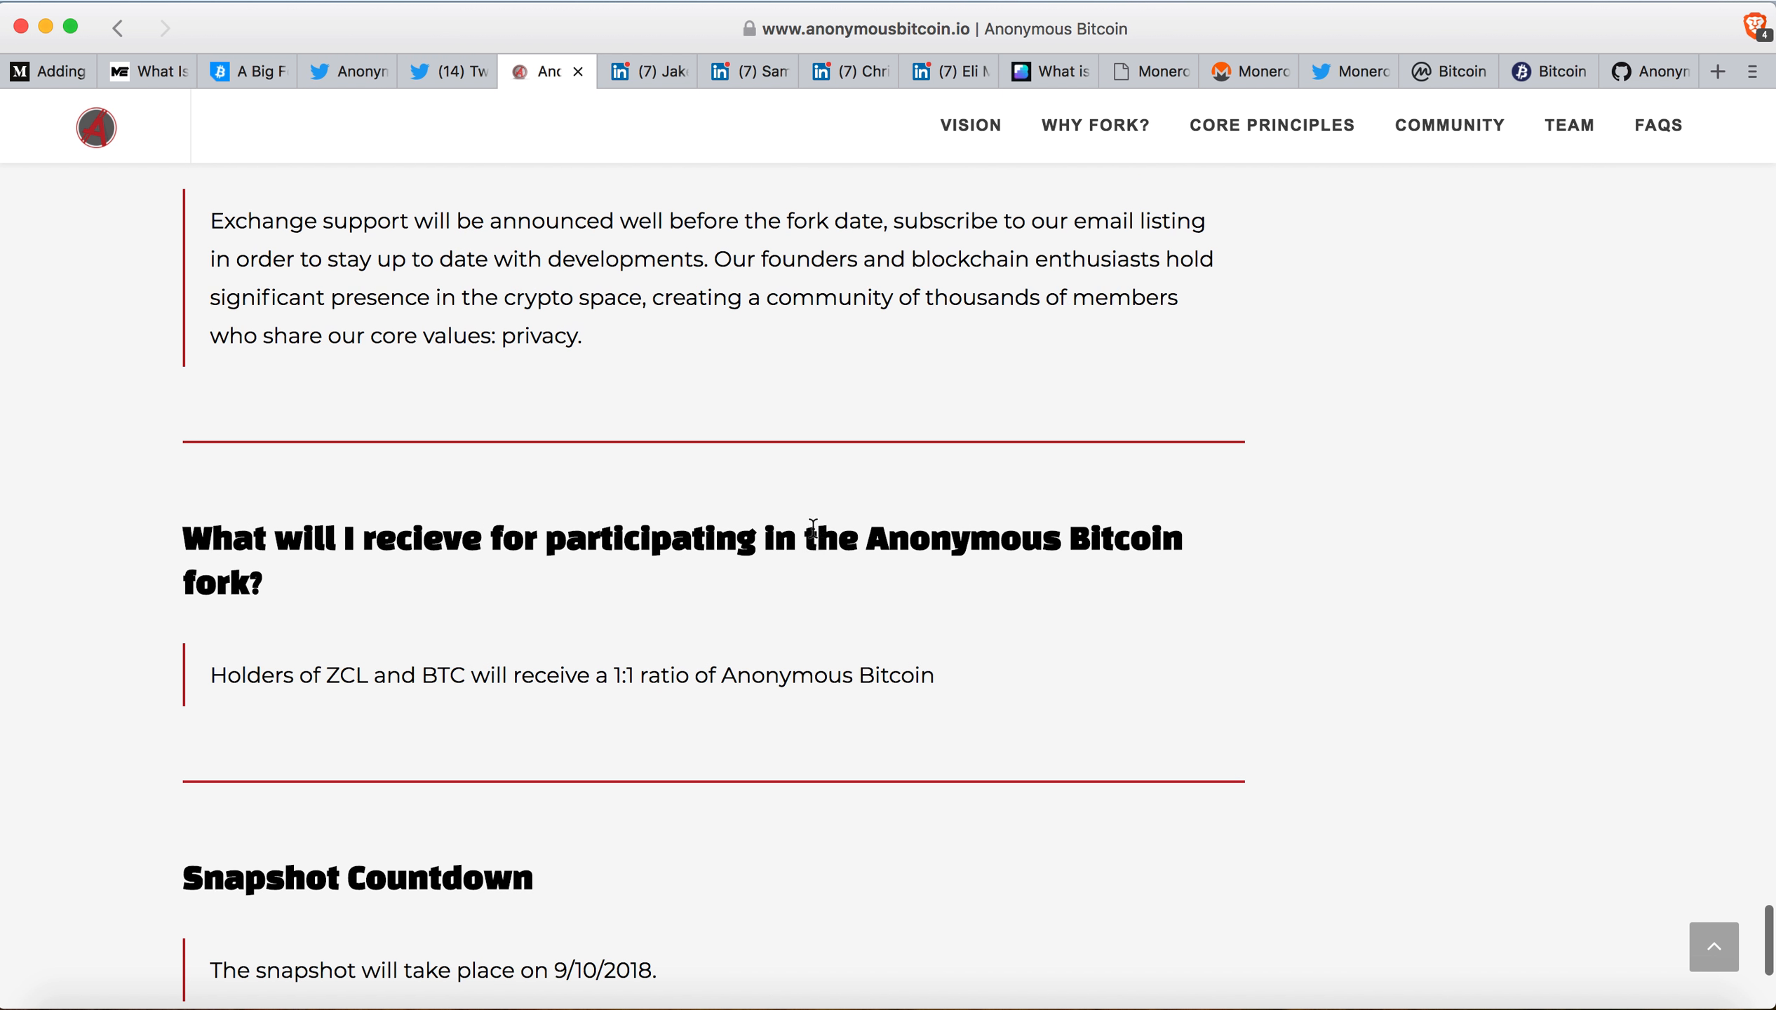
scroll("down", 3)
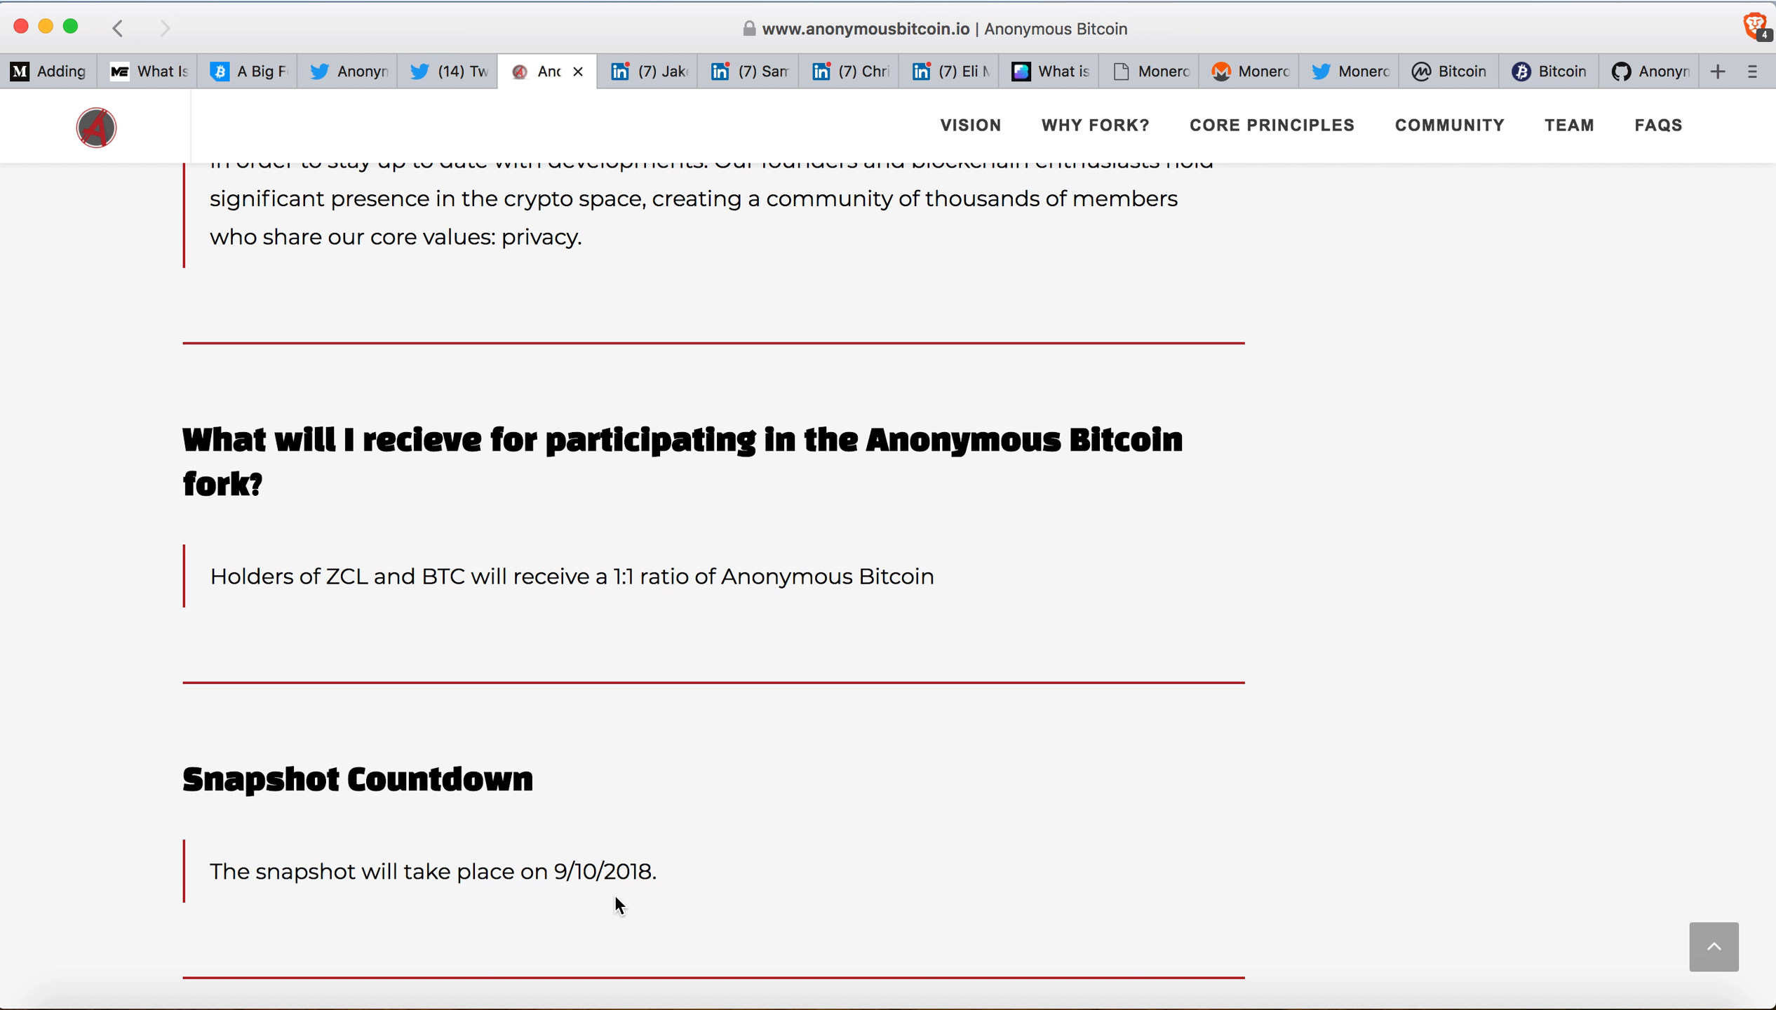
mouse_move(378, 632)
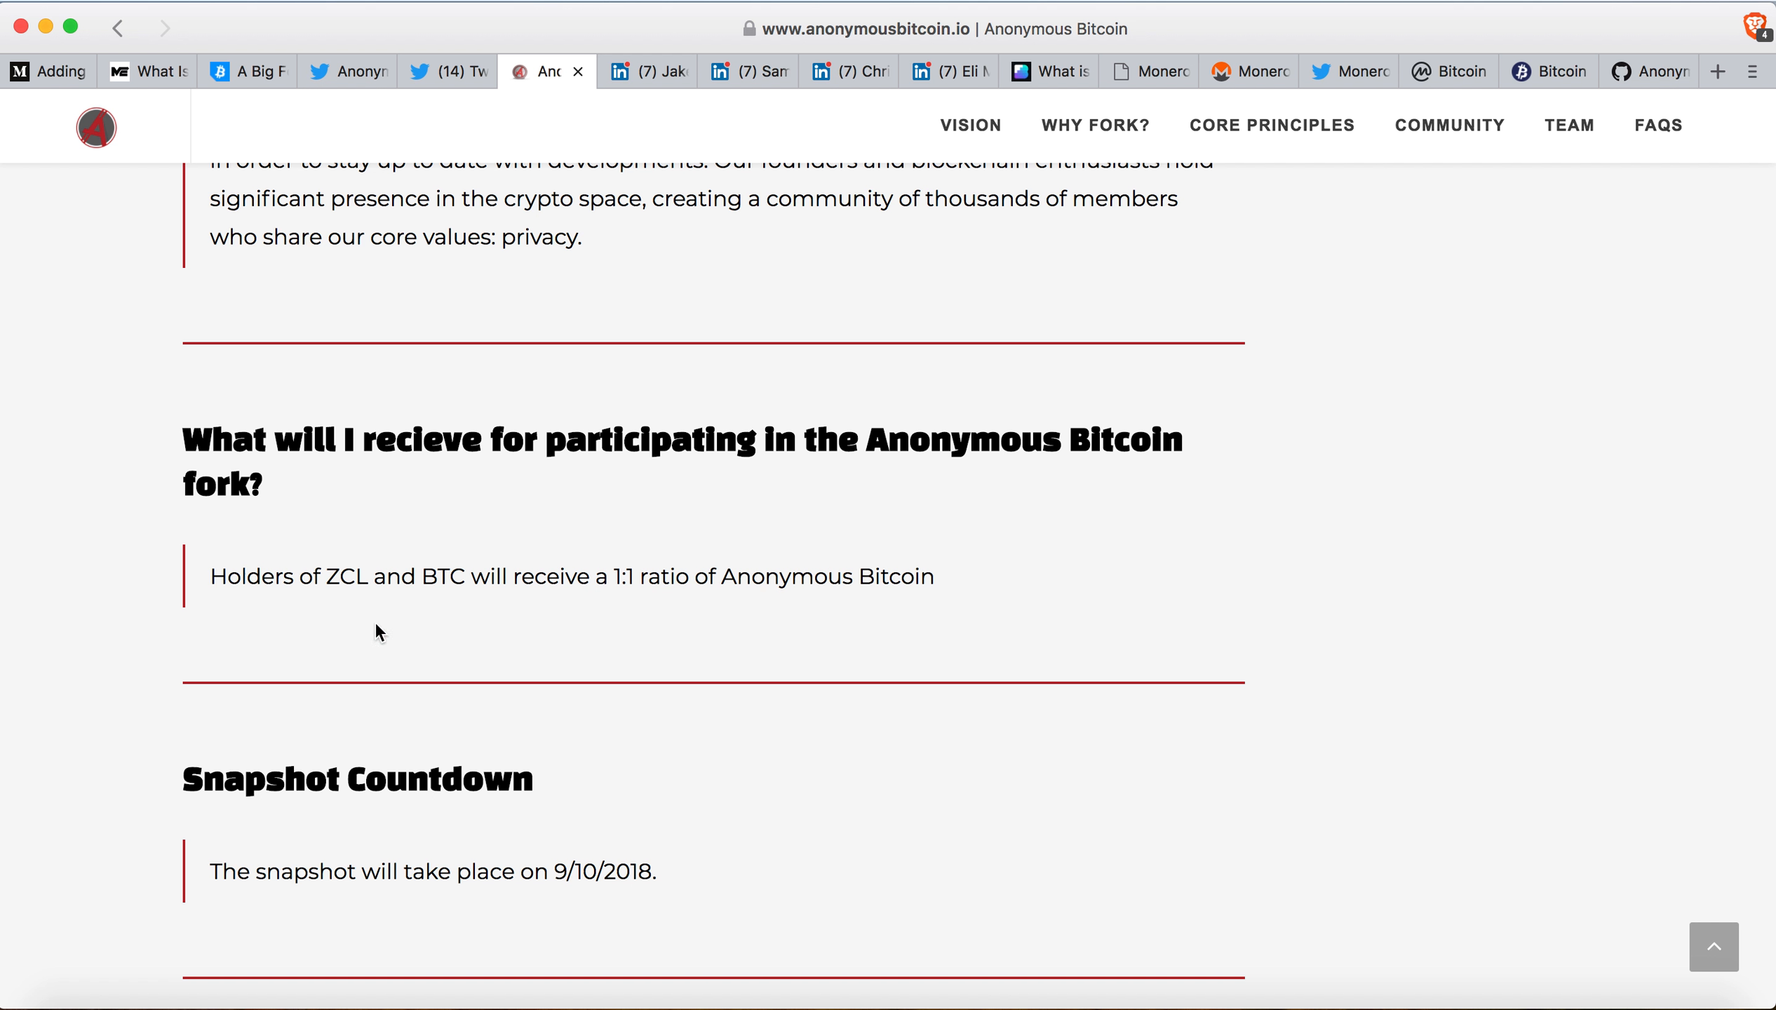
mouse_move(449, 600)
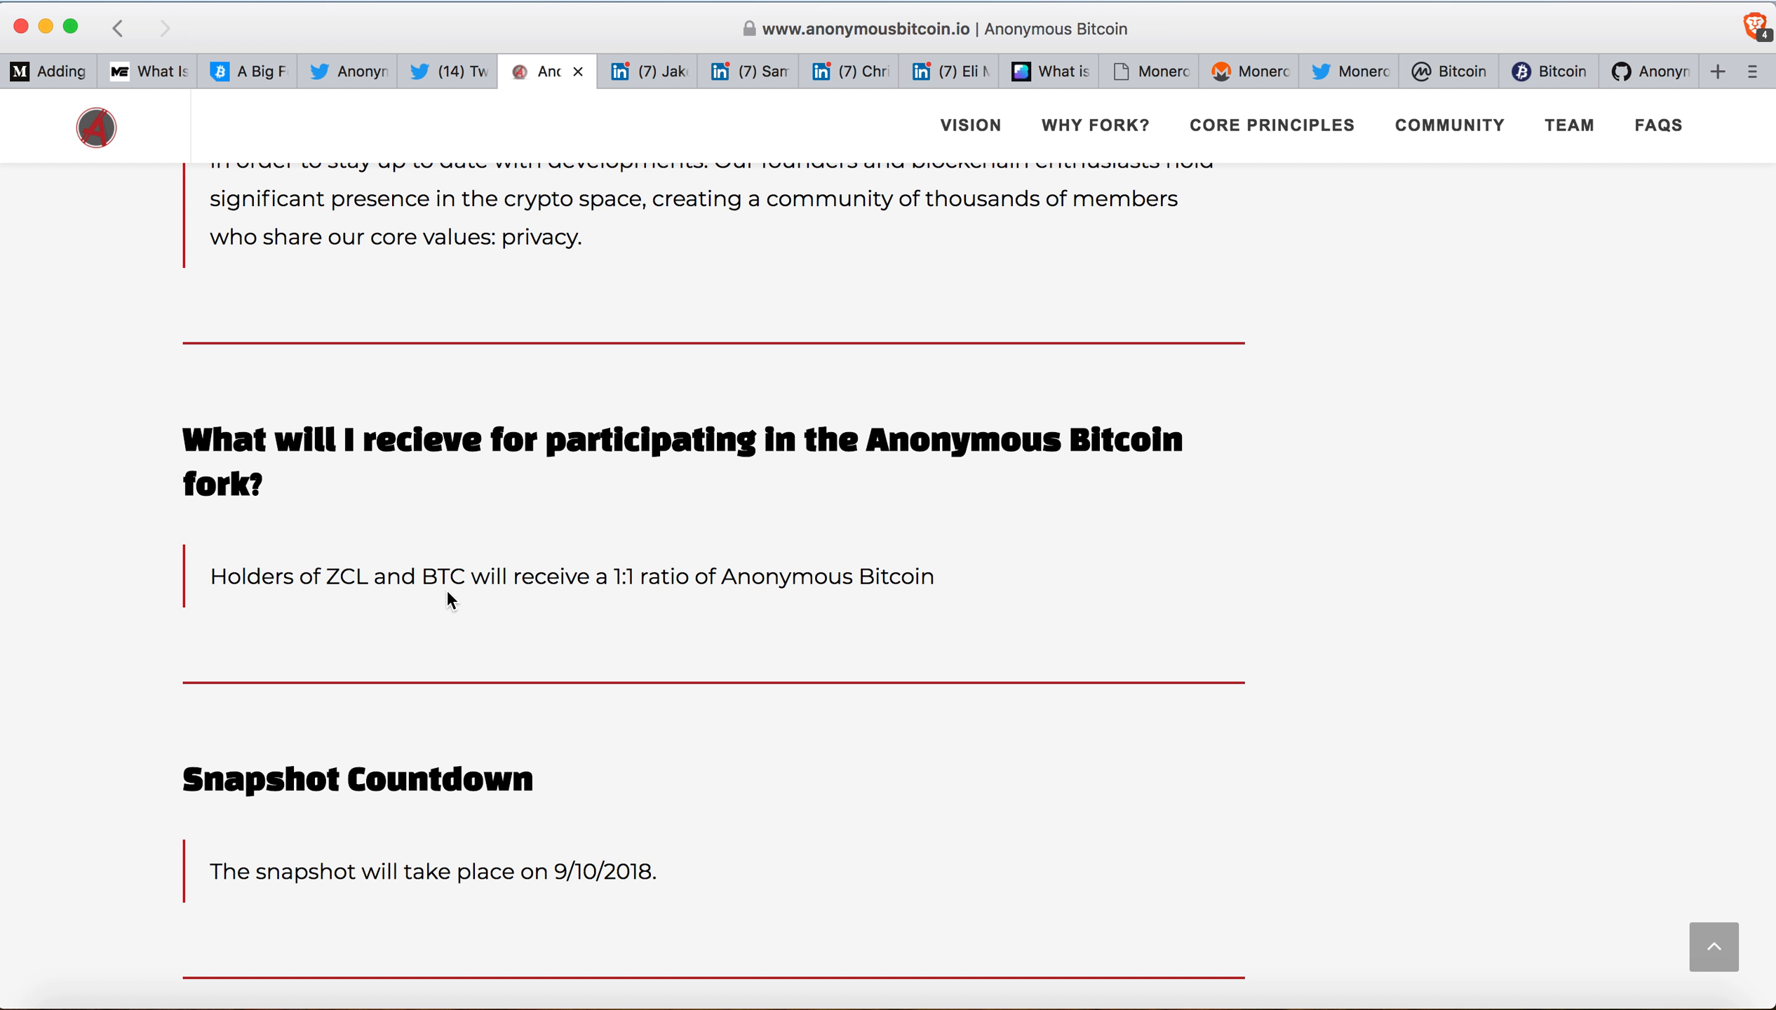
mouse_move(619, 578)
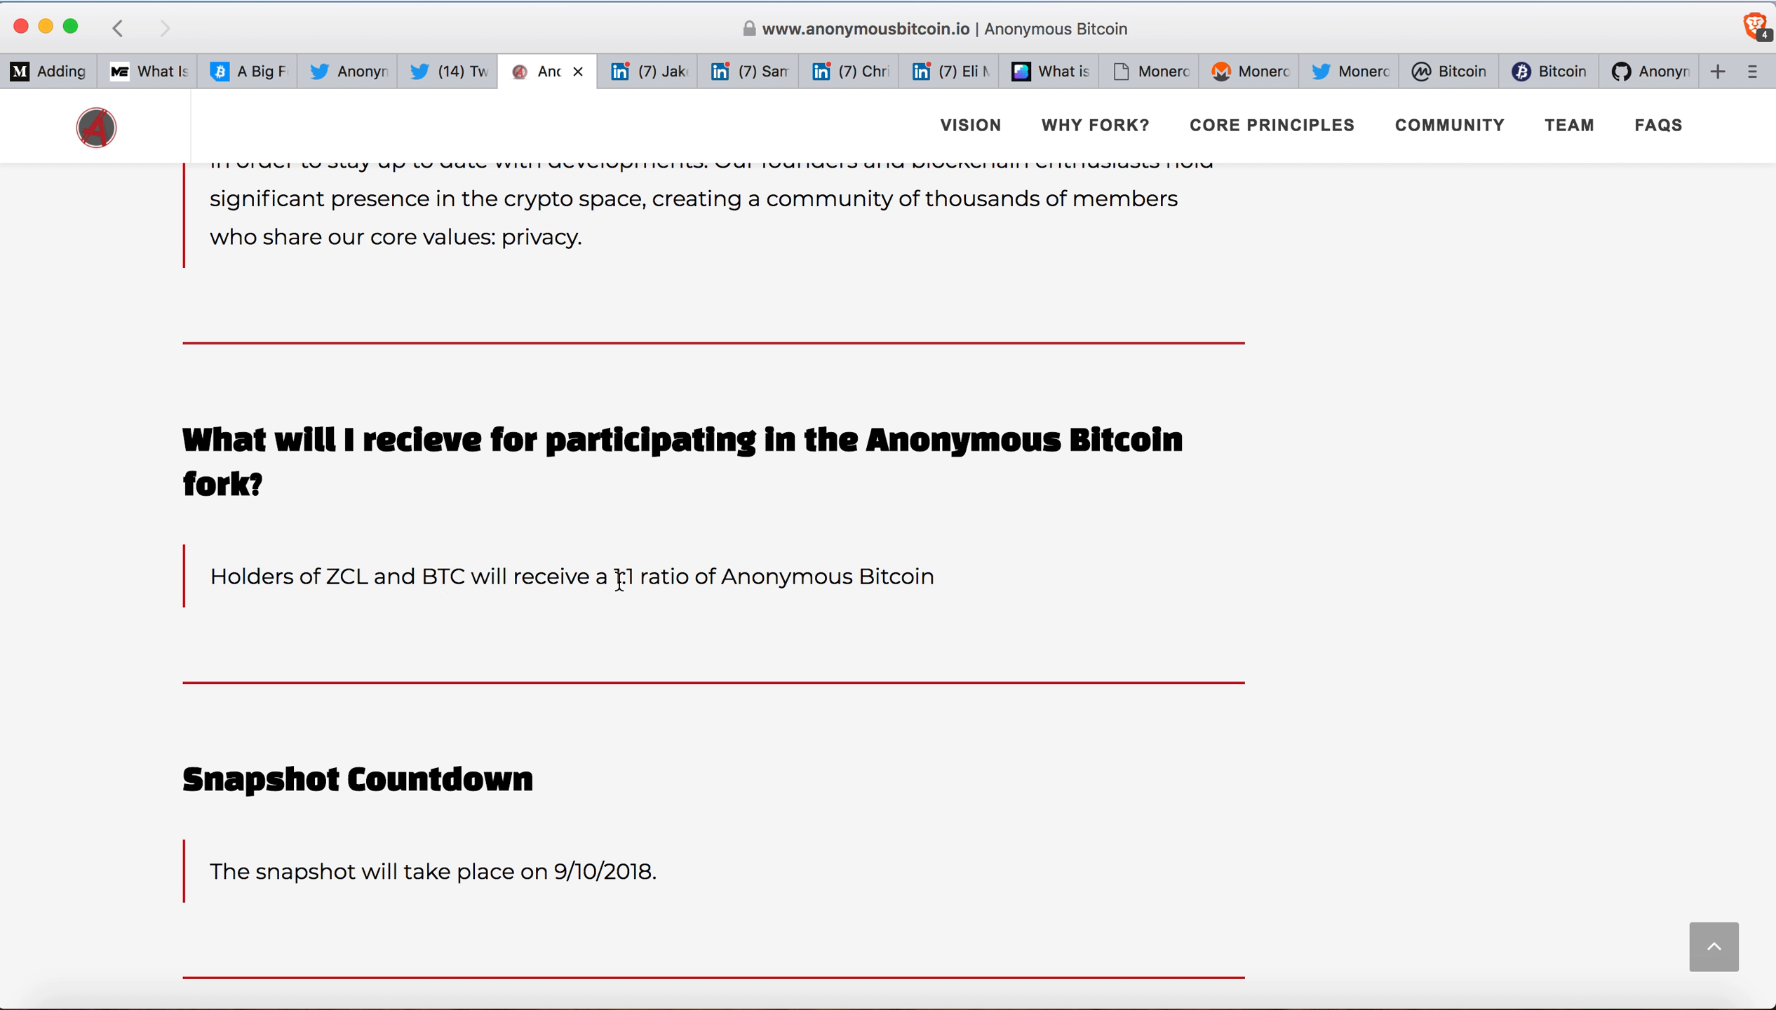
mouse_move(795, 575)
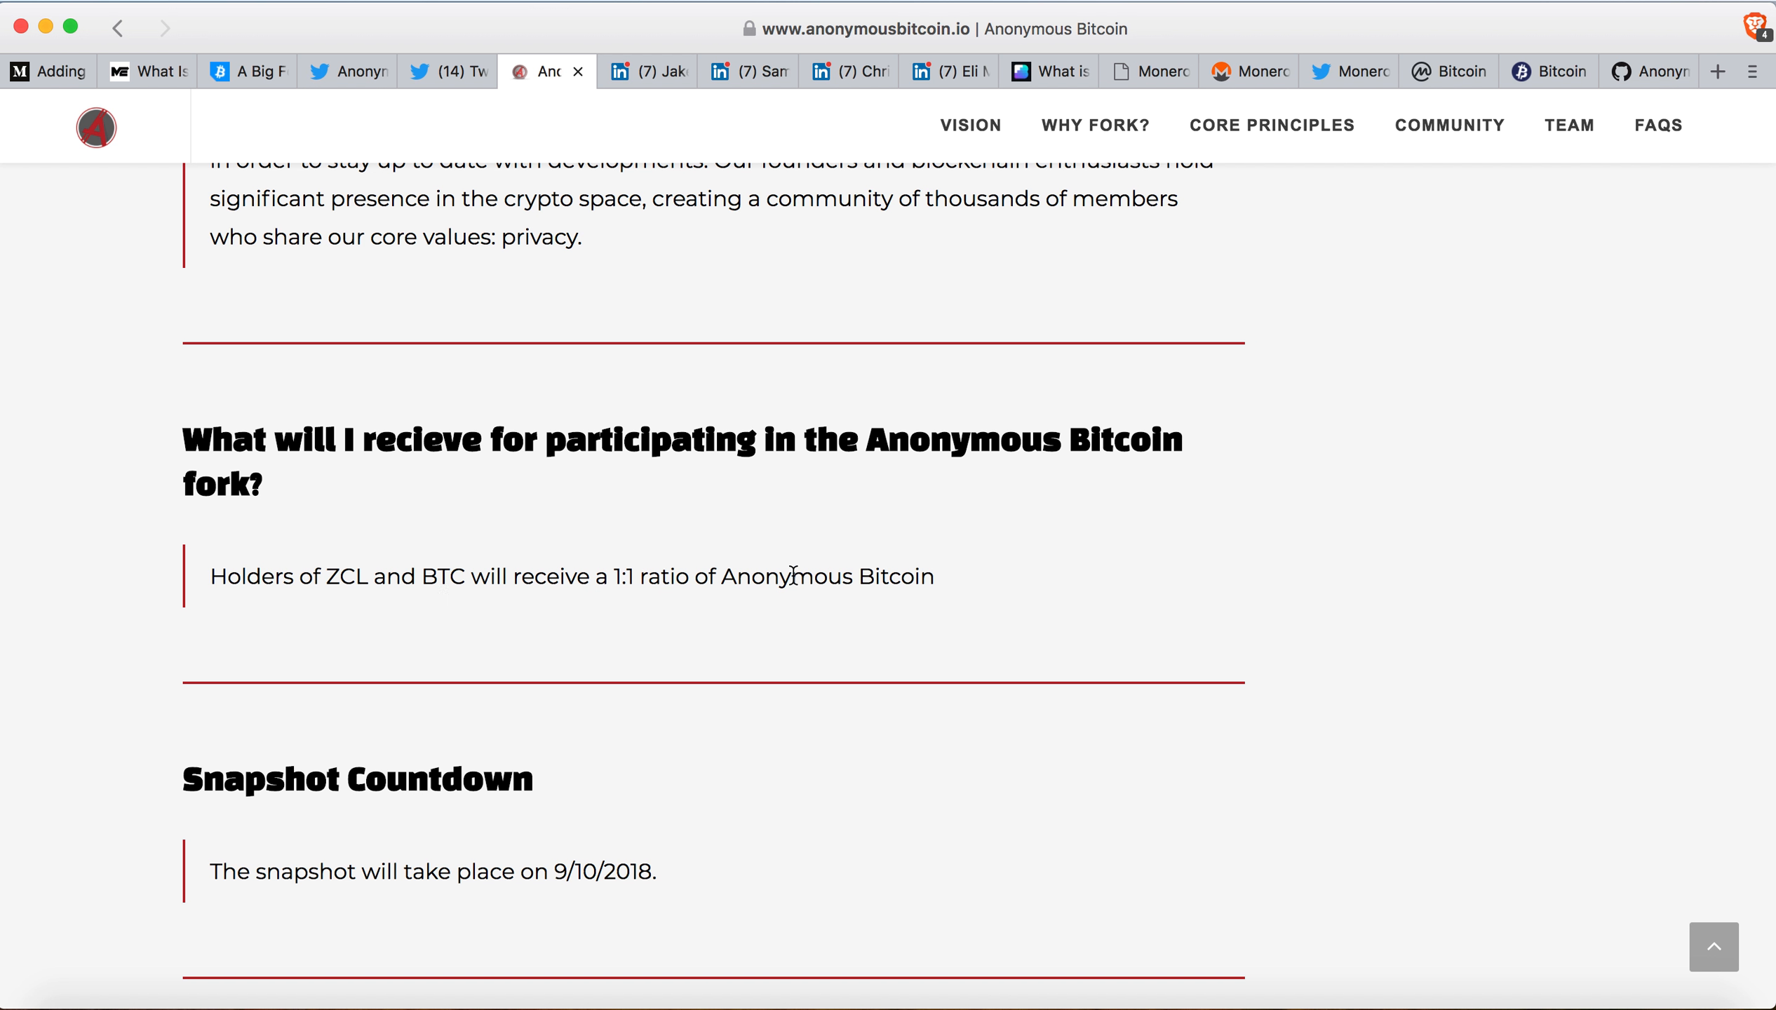
Scroll back up to the homepage banner with the anonymity tagline.
scroll("up", 3)
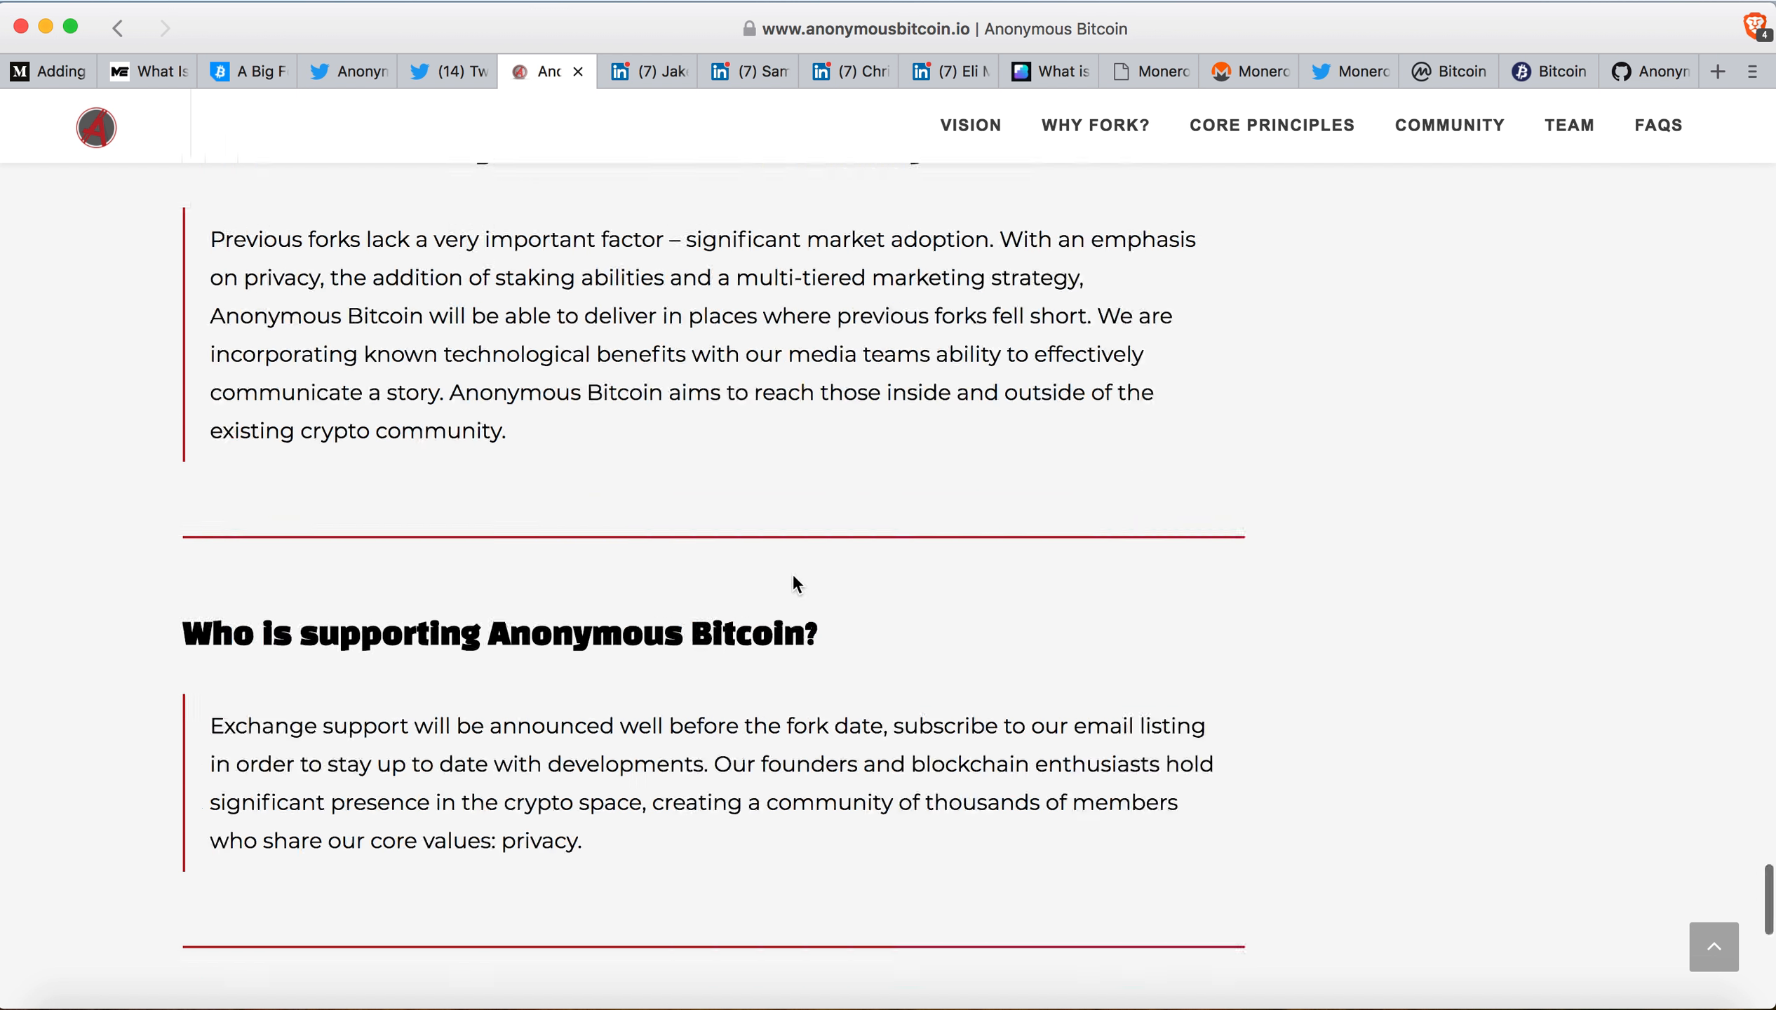
scroll("up", 3)
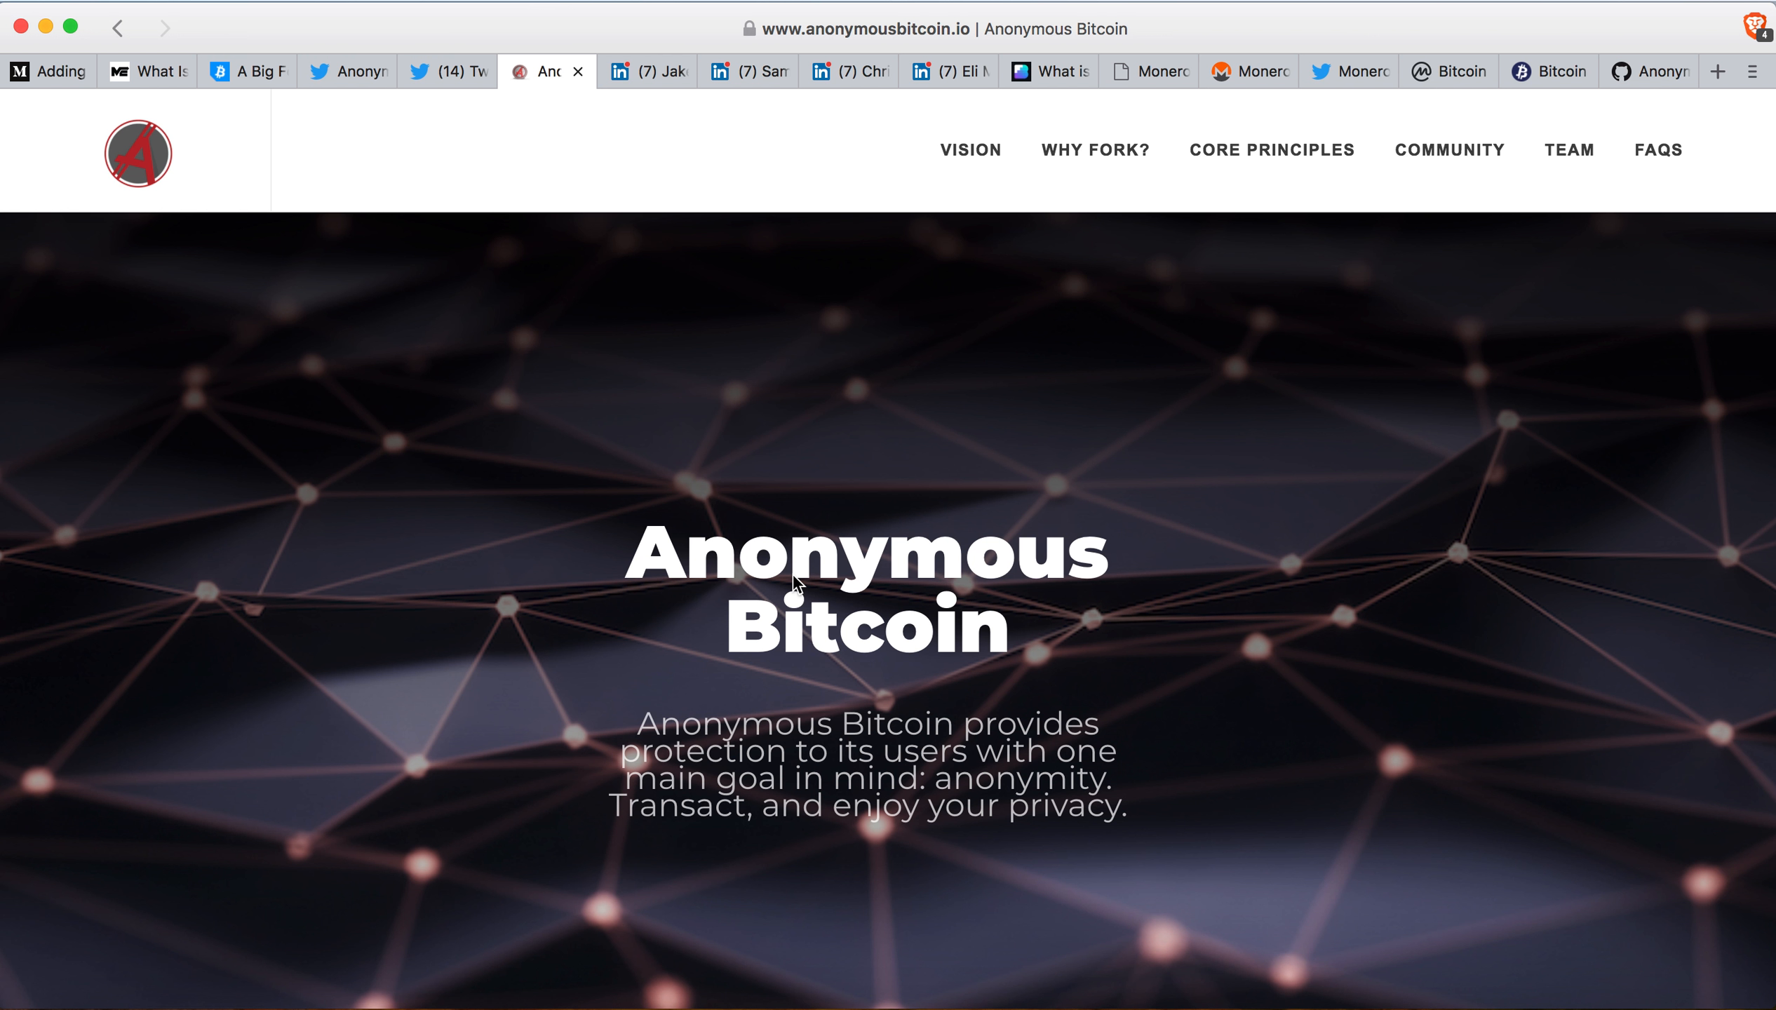